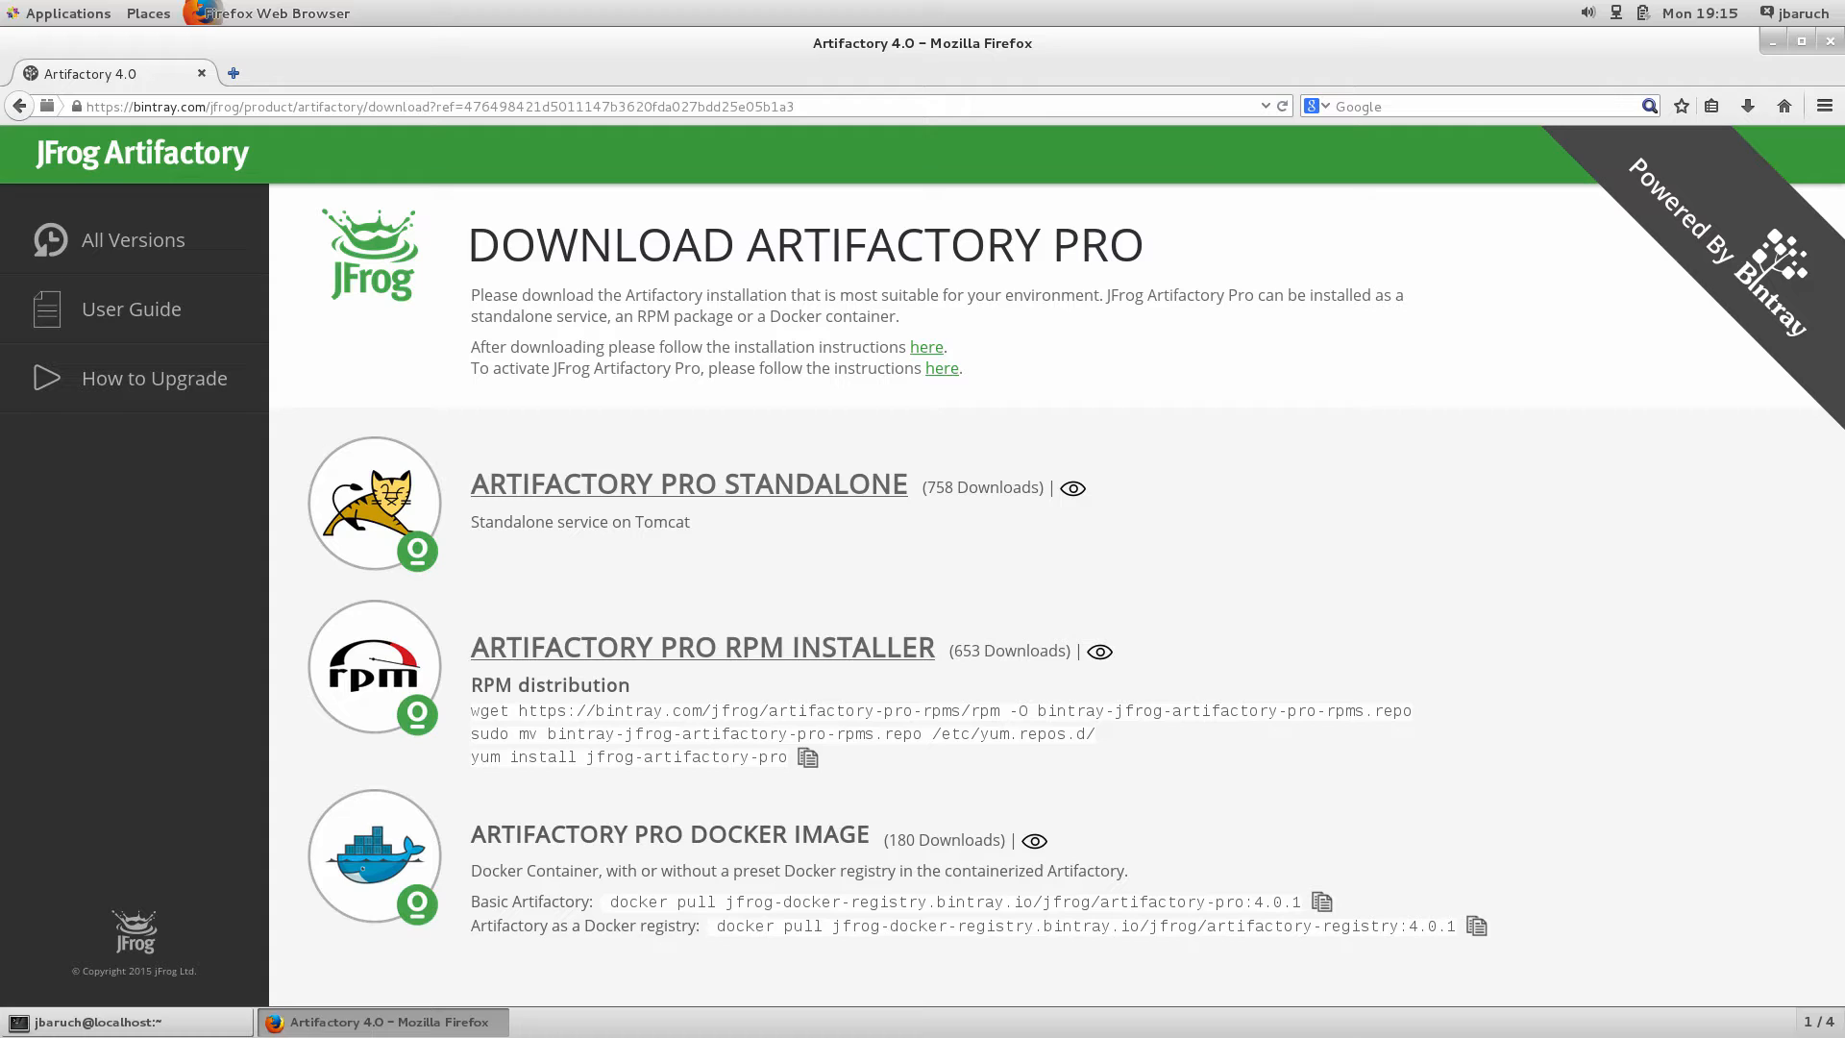
mouse_move(1279, 536)
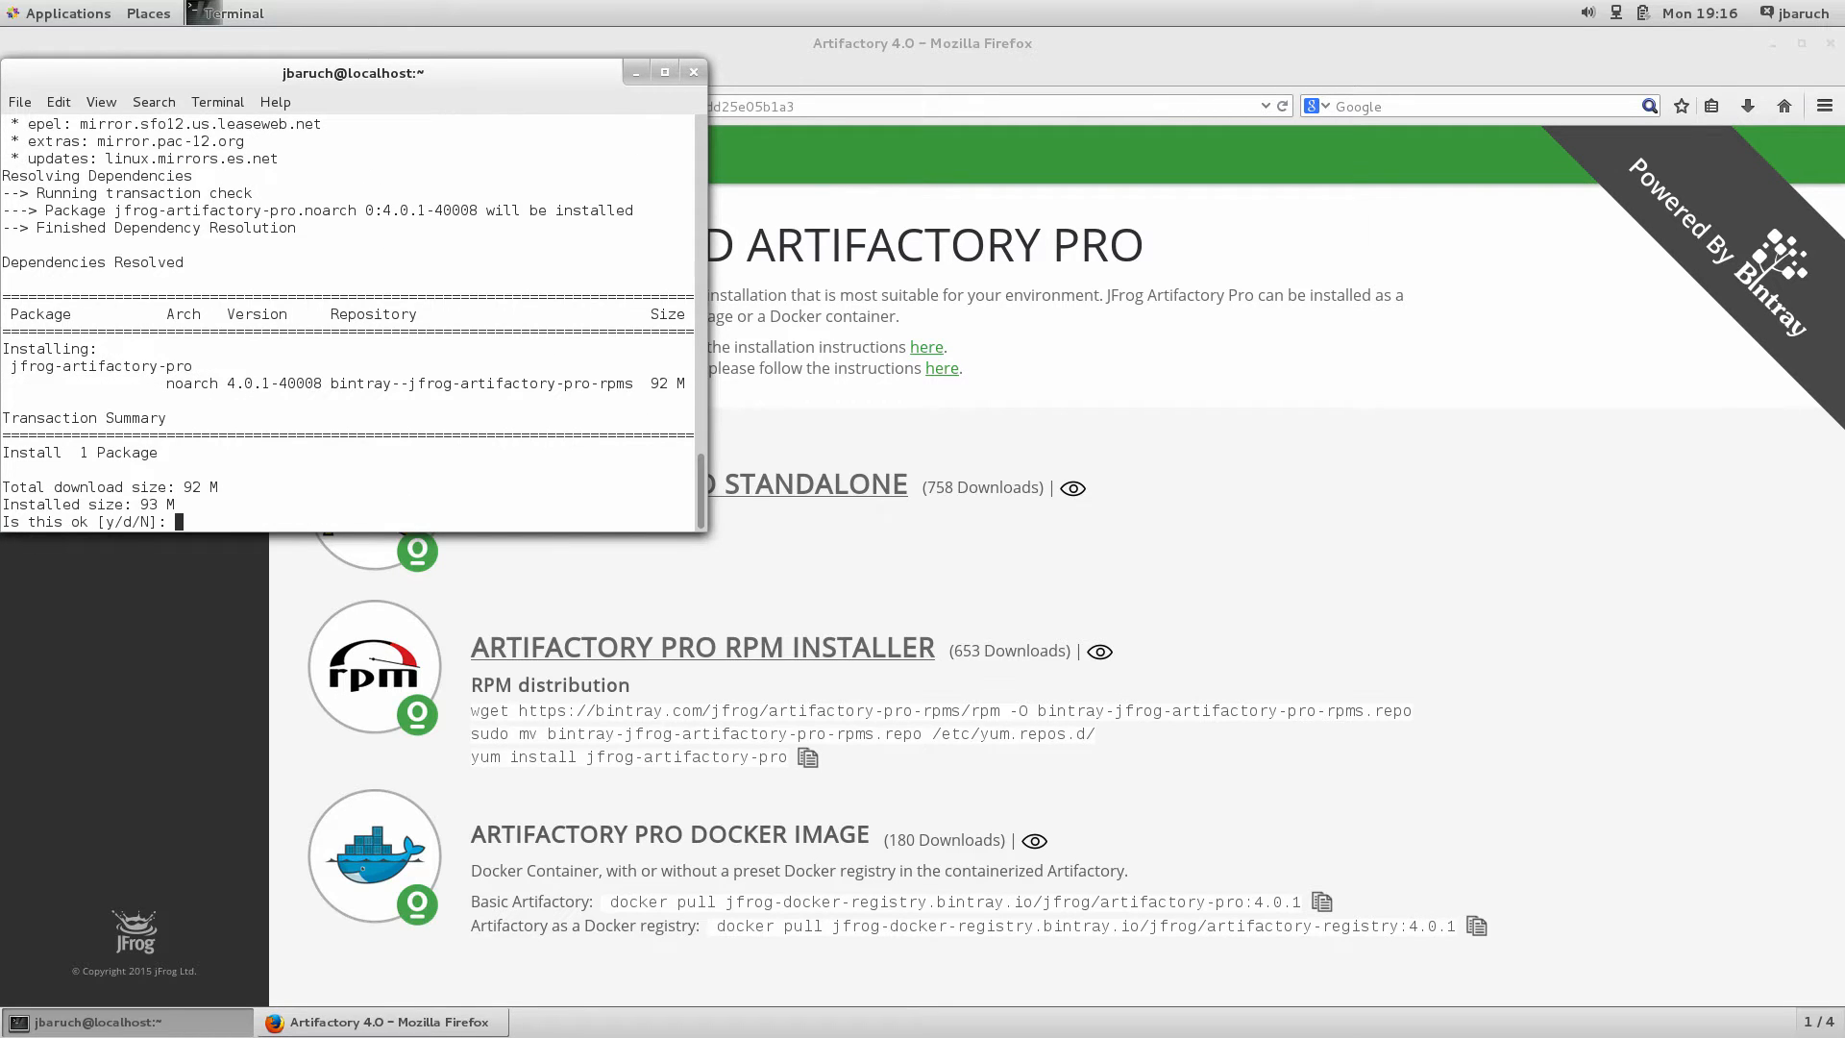
Answer y to confirm installing the 92 M jfrog-artifactory-pro package
type("y")
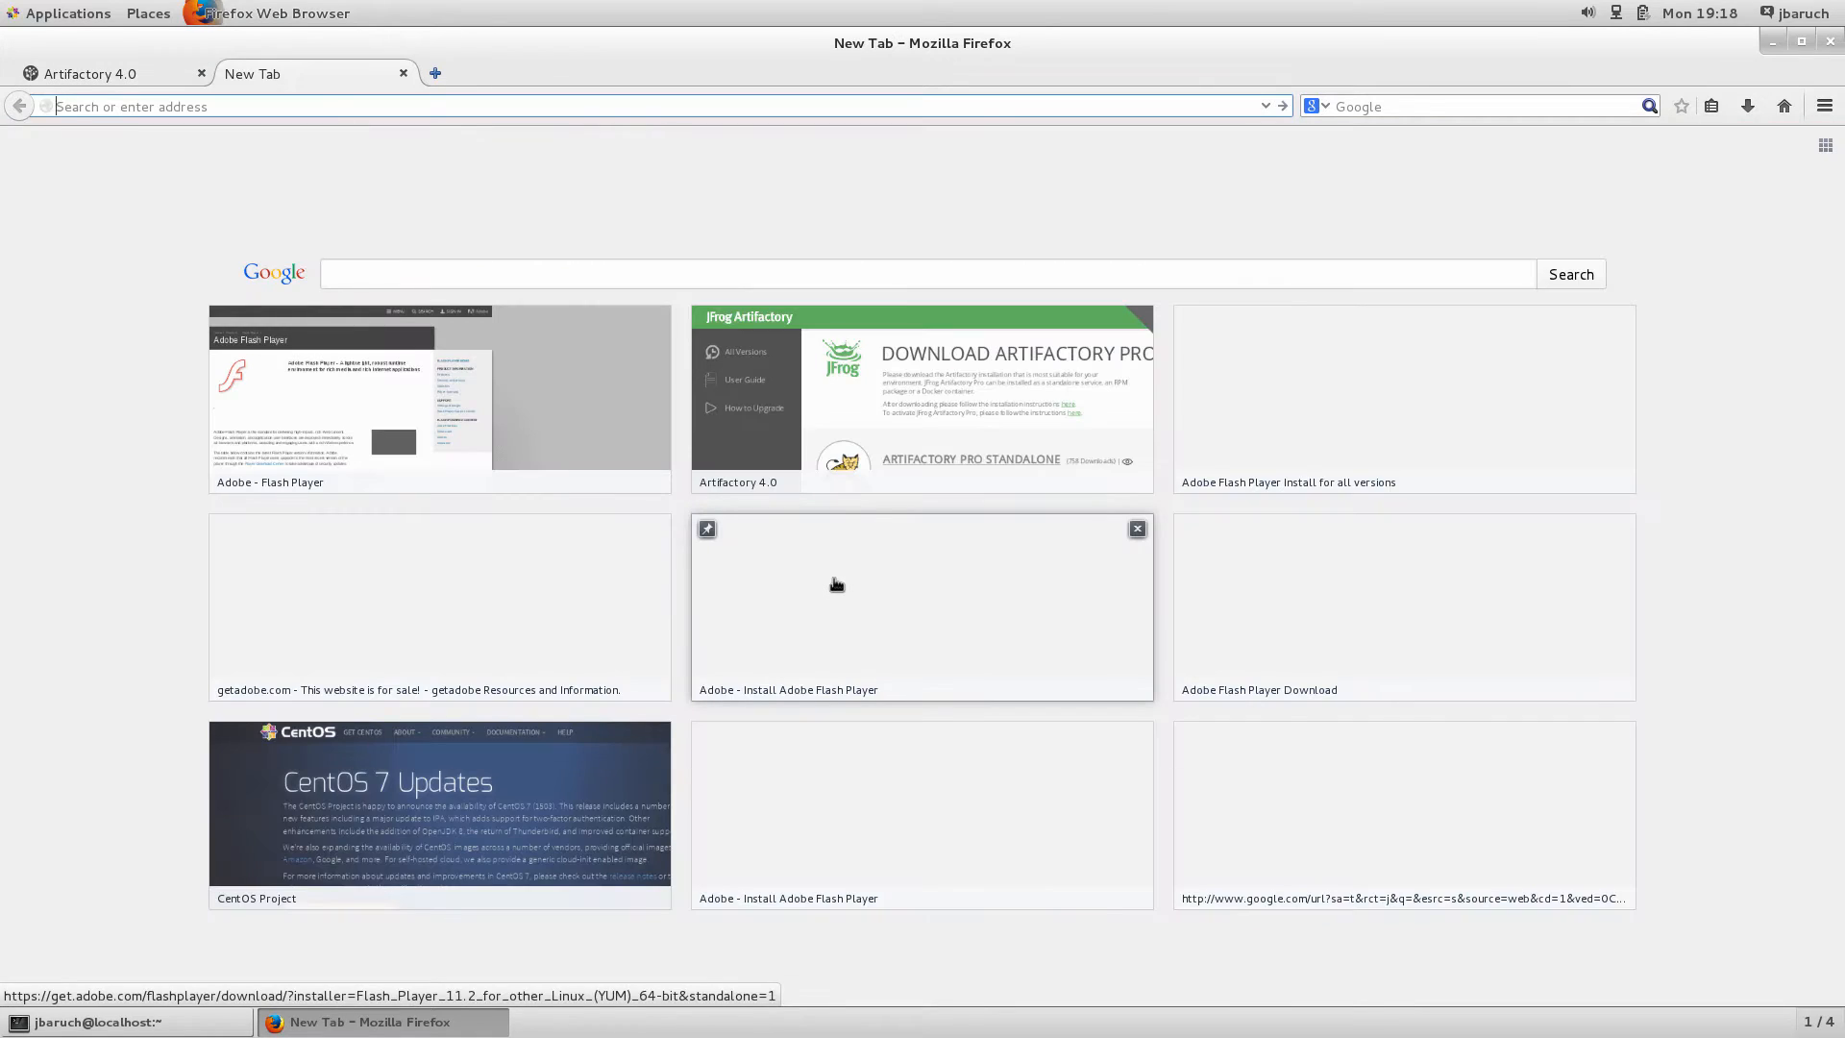
Search for the Artifactory user guide and open its Installing Artifactory page
type("artifactory user guide")
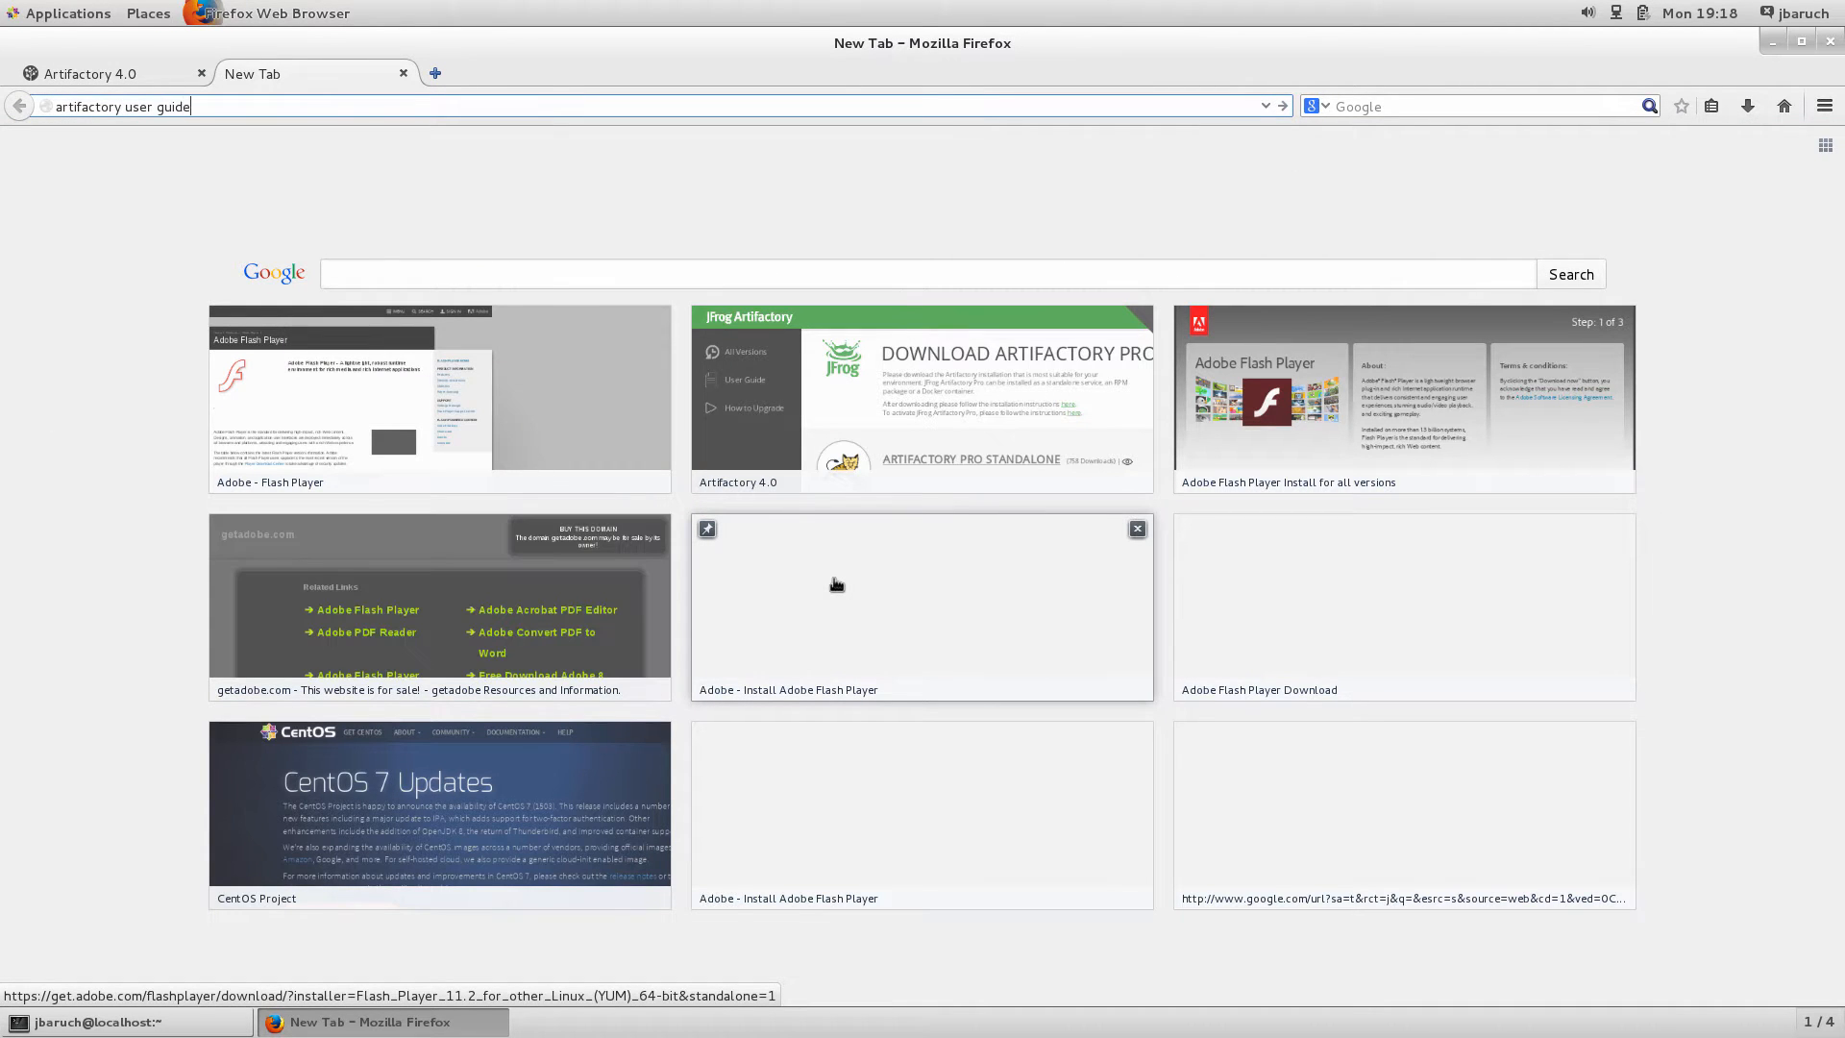
key("Return")
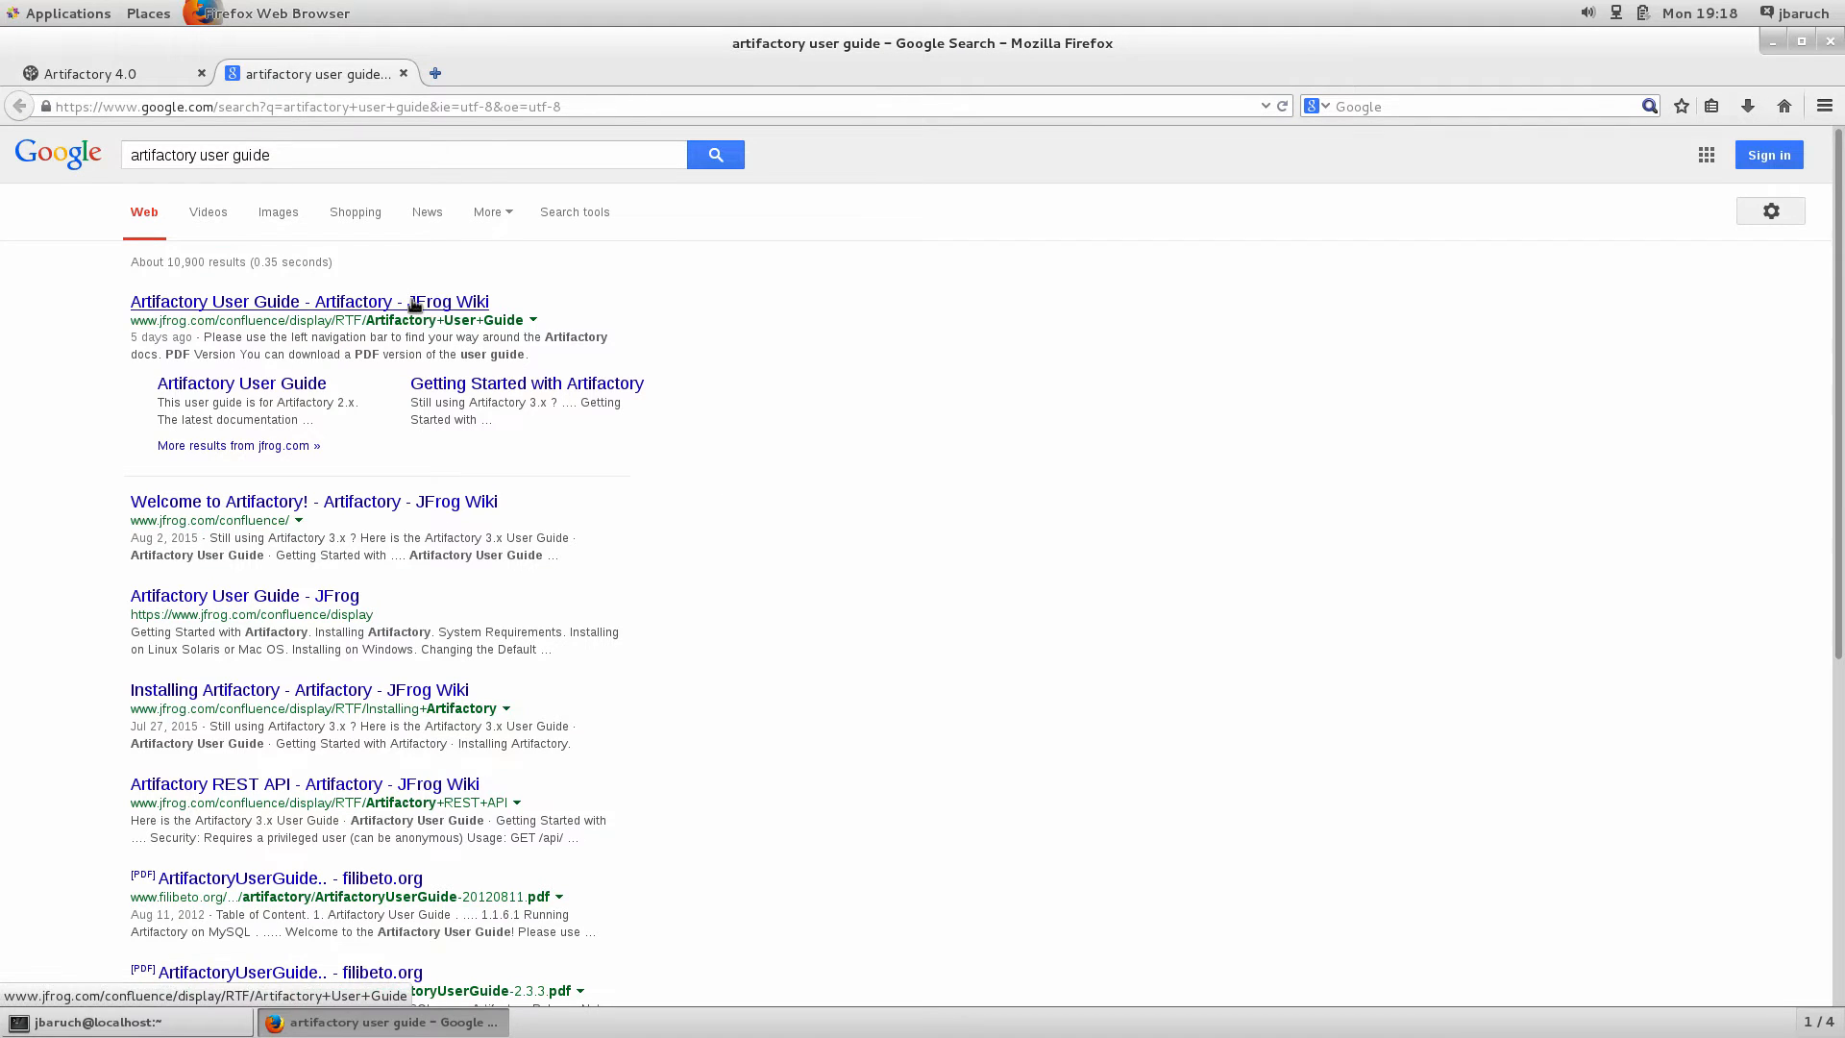
left_click(308, 300)
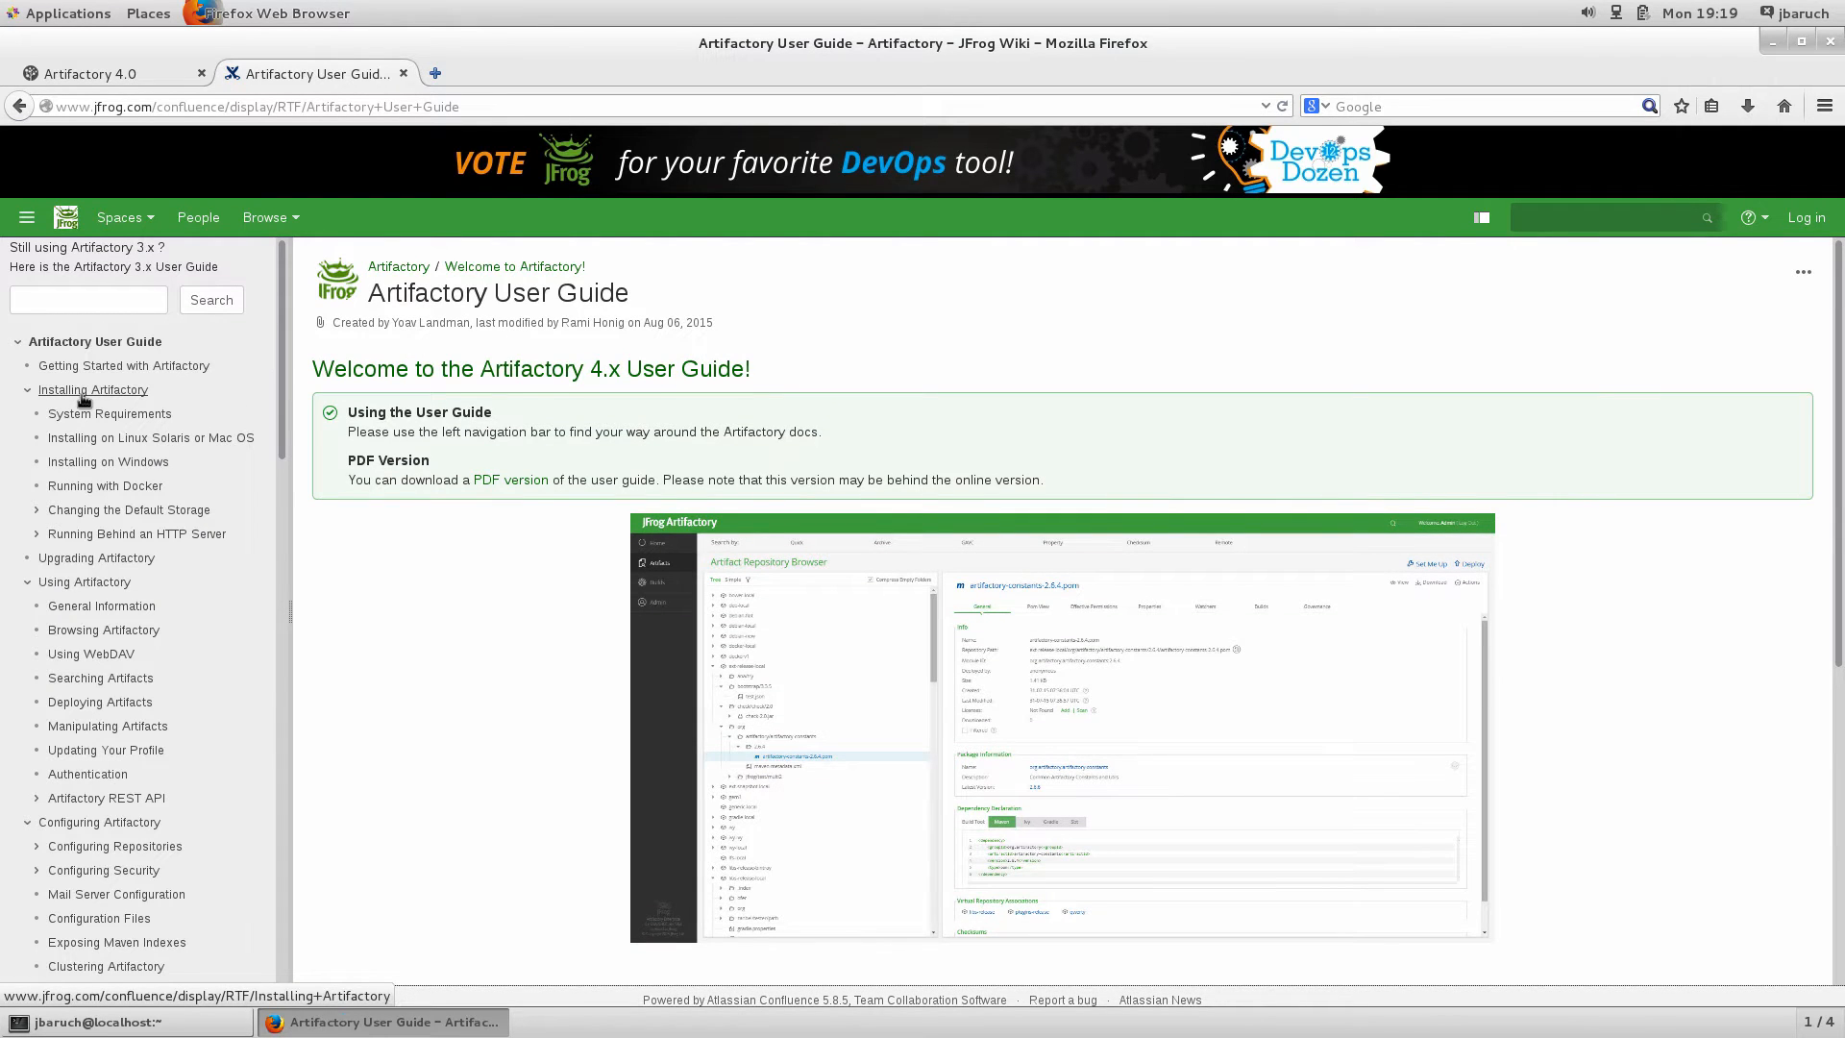
left_click(93, 389)
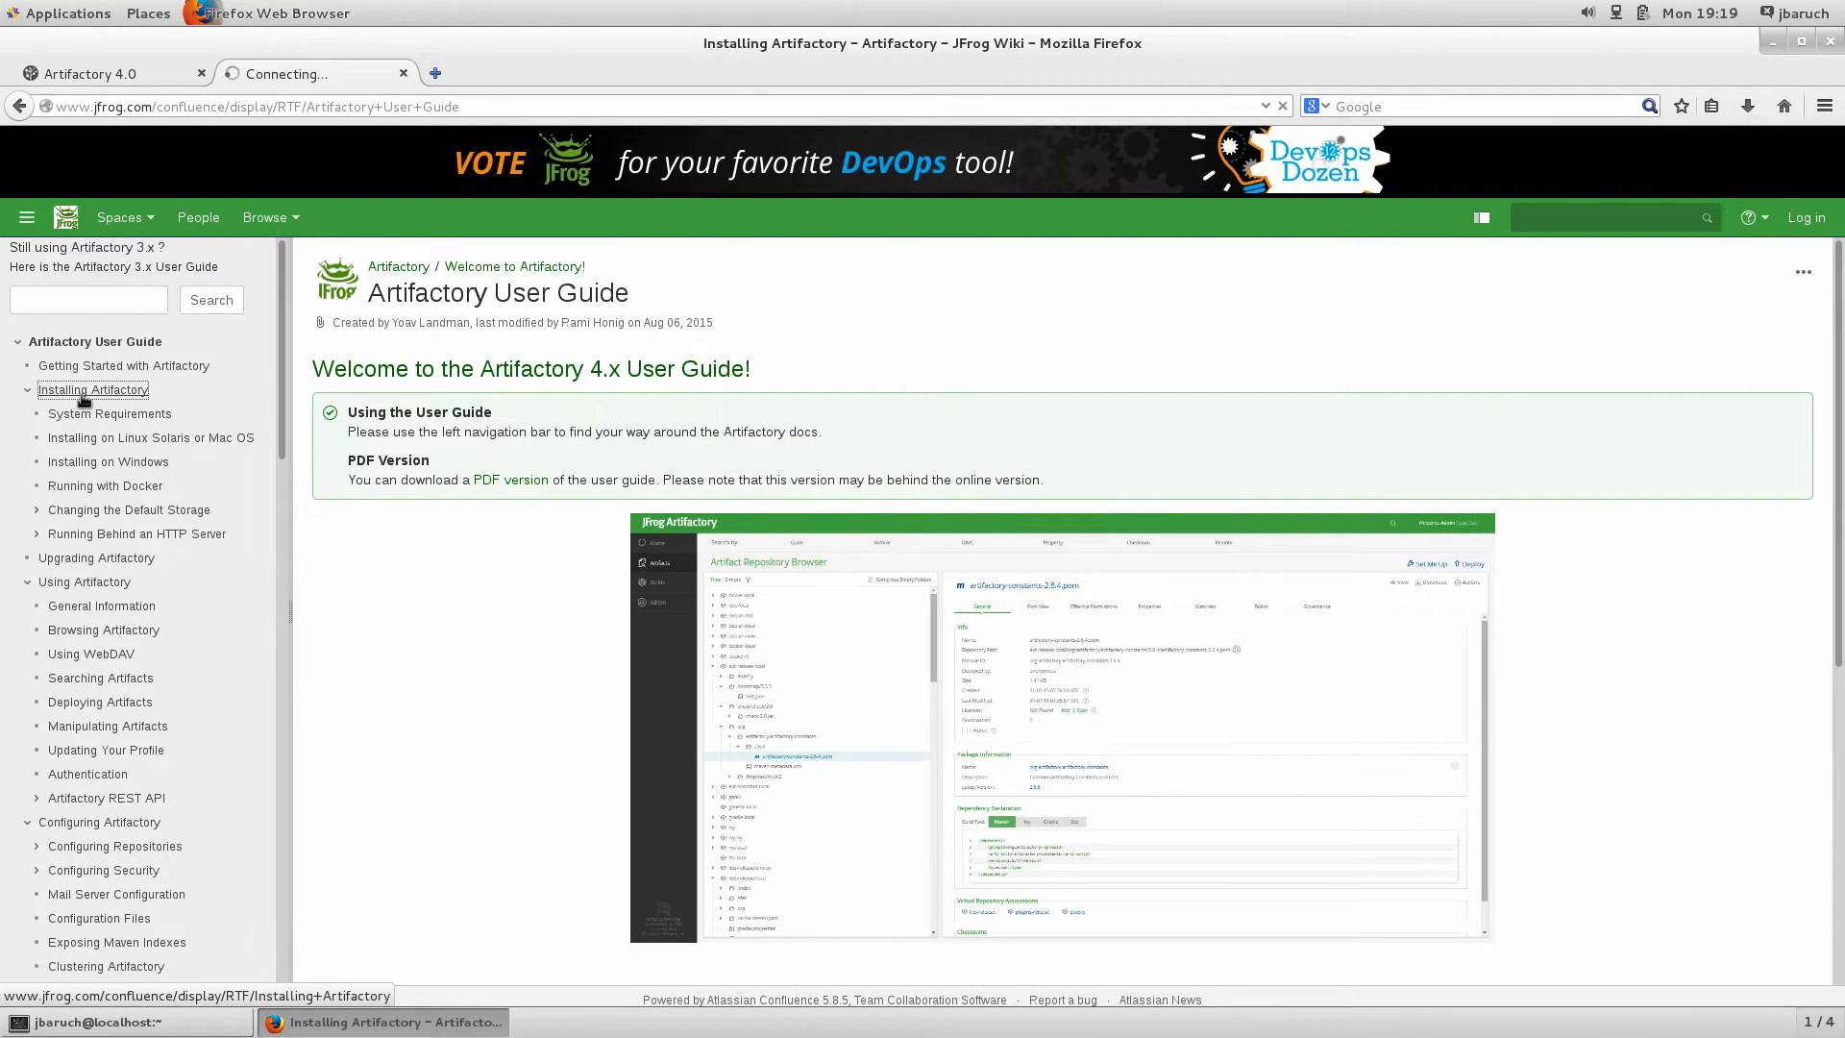
left_click(93, 389)
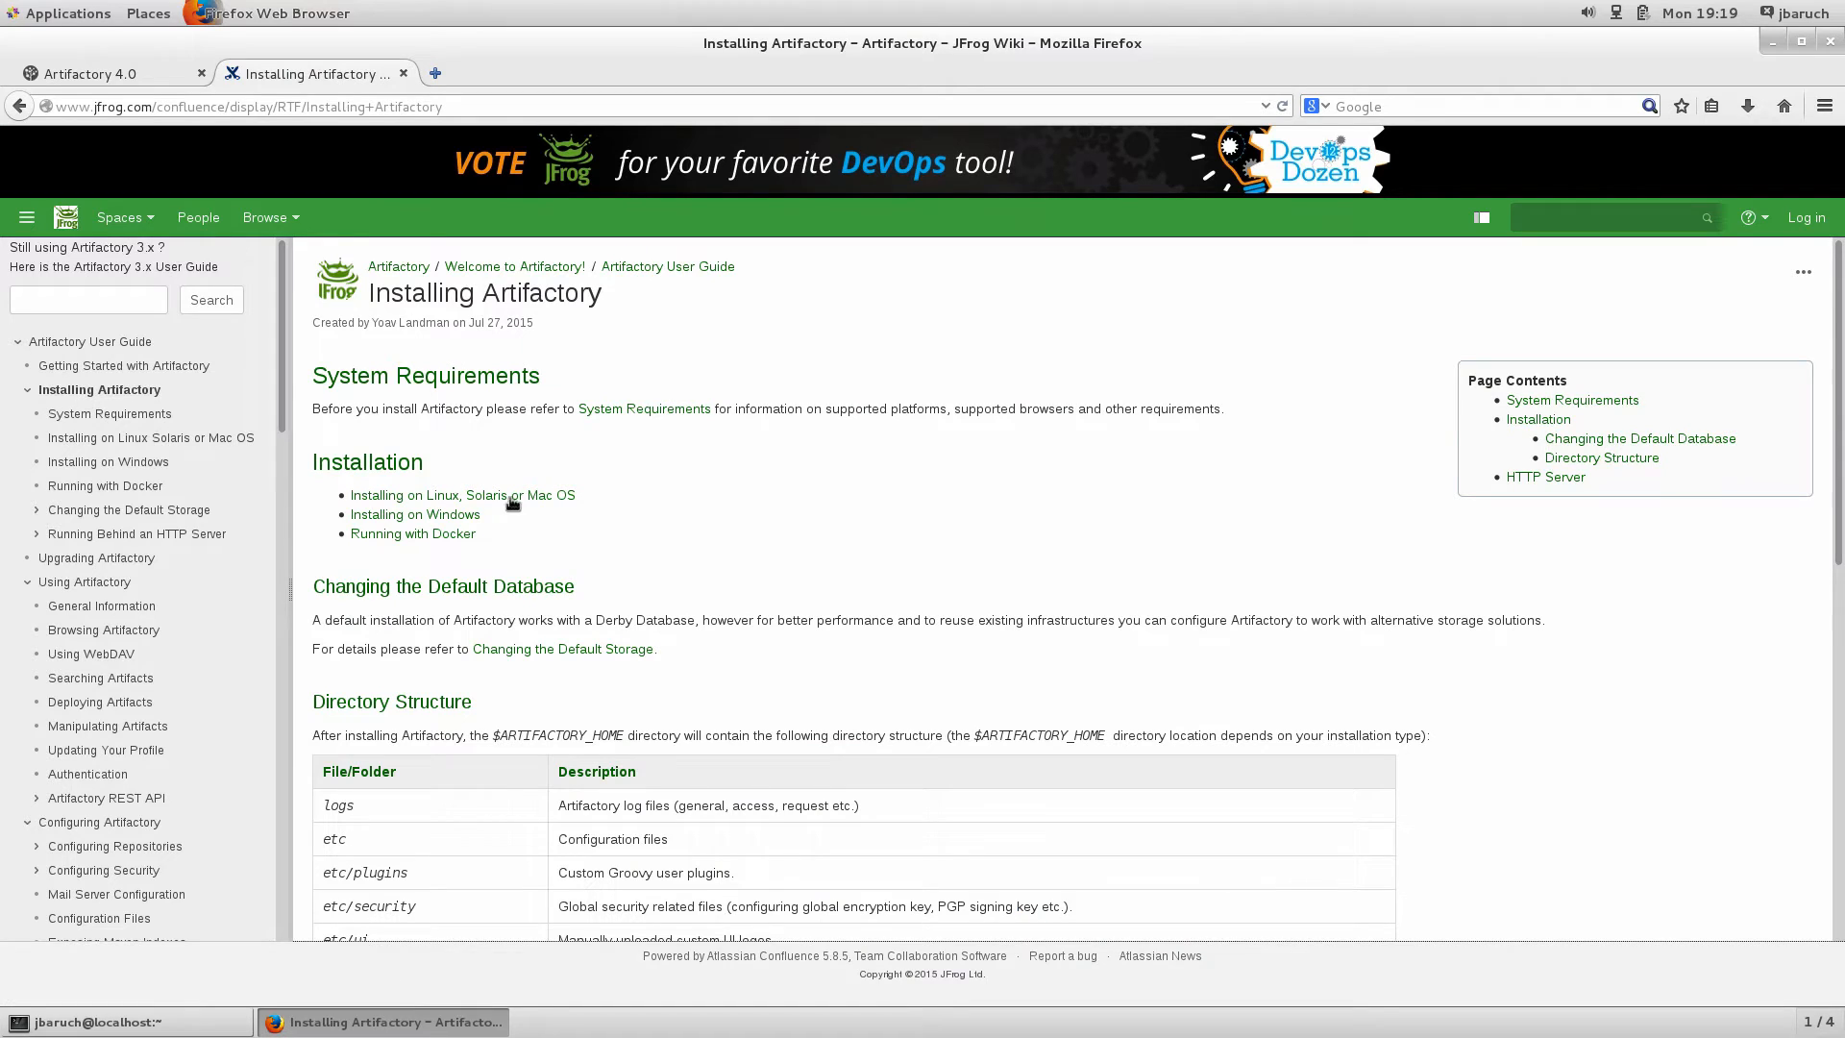
Go to the Installing on Linux Solaris or Mac OS page's RPM Installation section
left_click(462, 494)
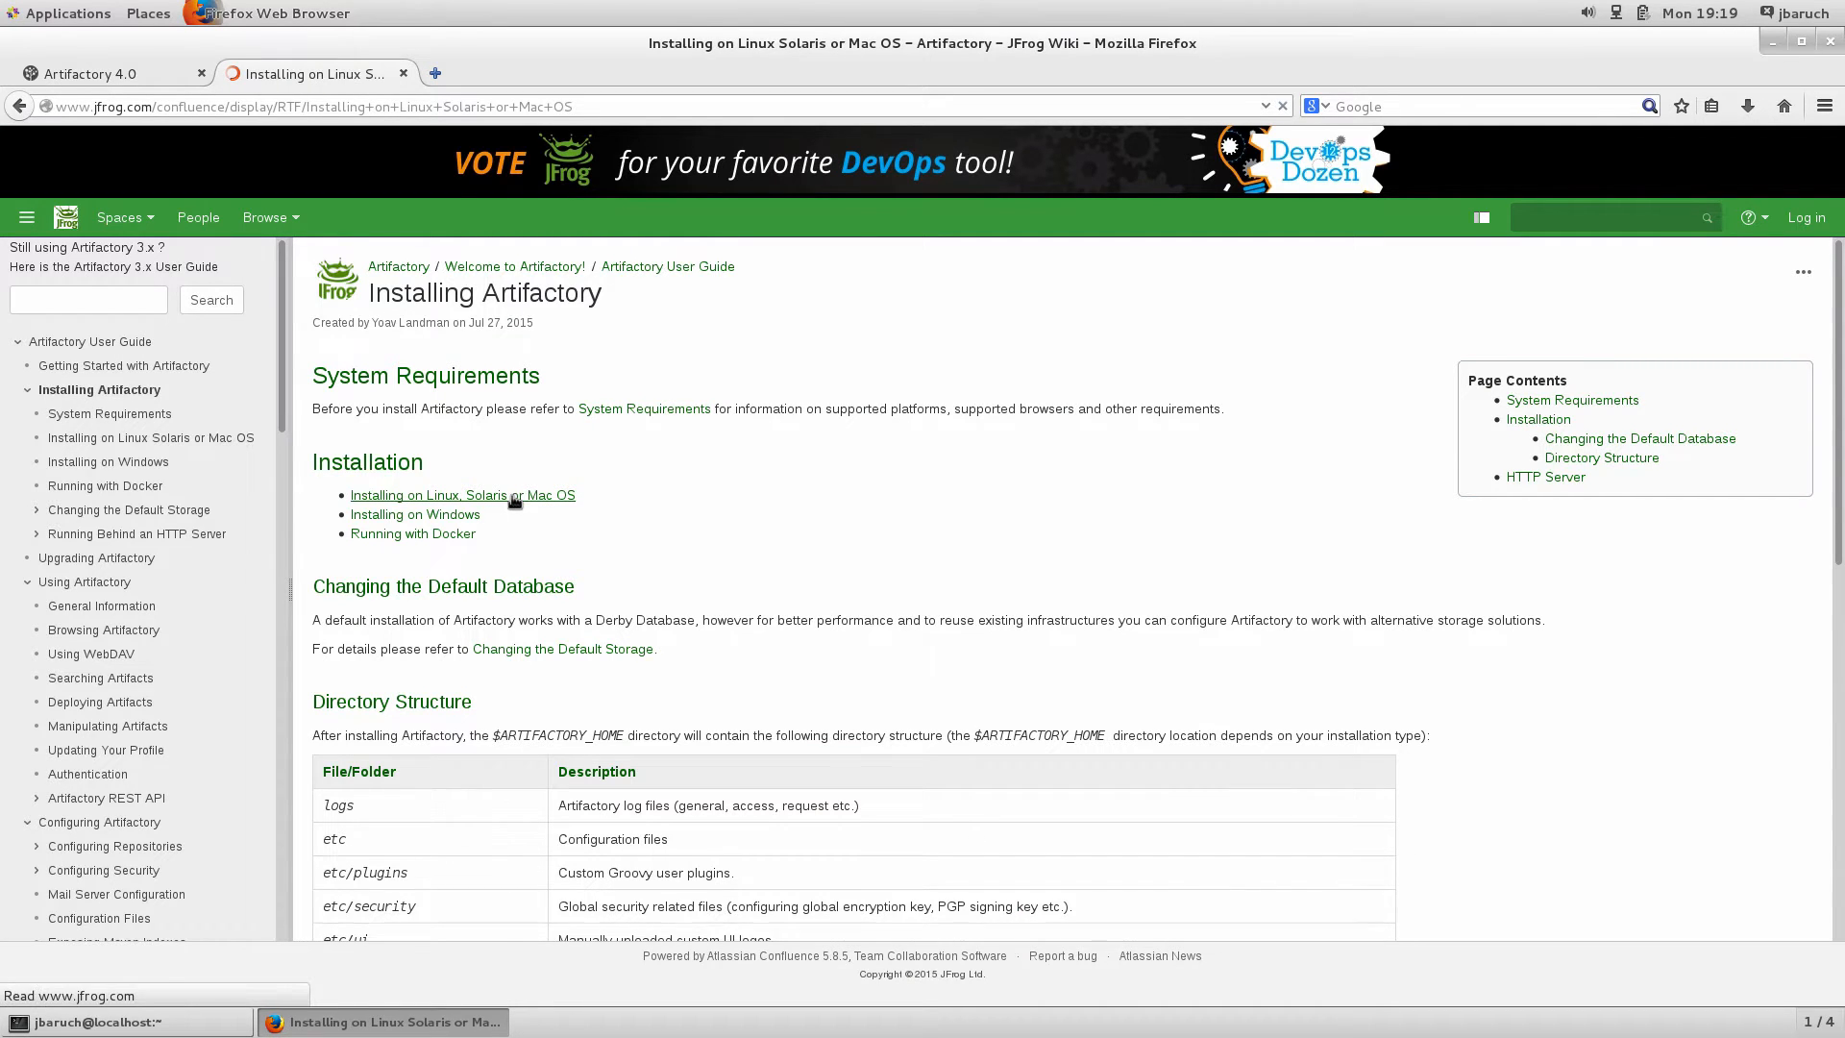
left_click(463, 493)
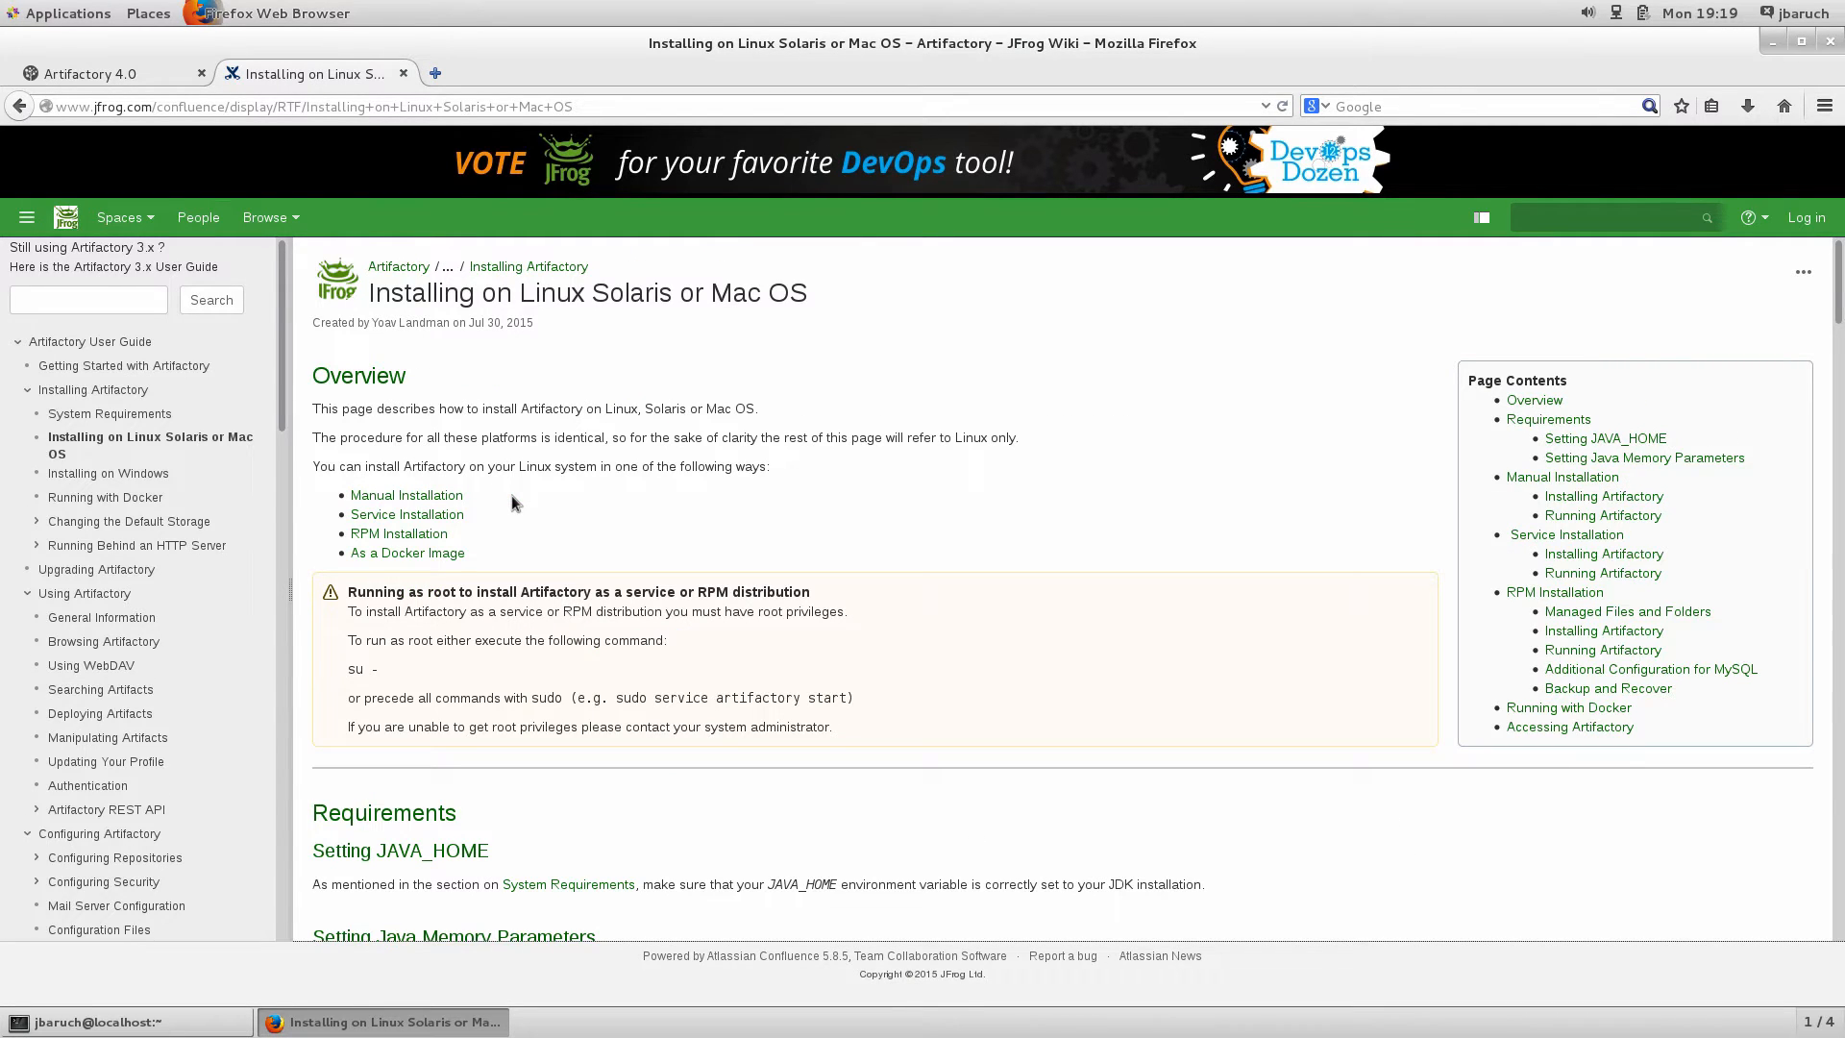
mouse_move(398, 533)
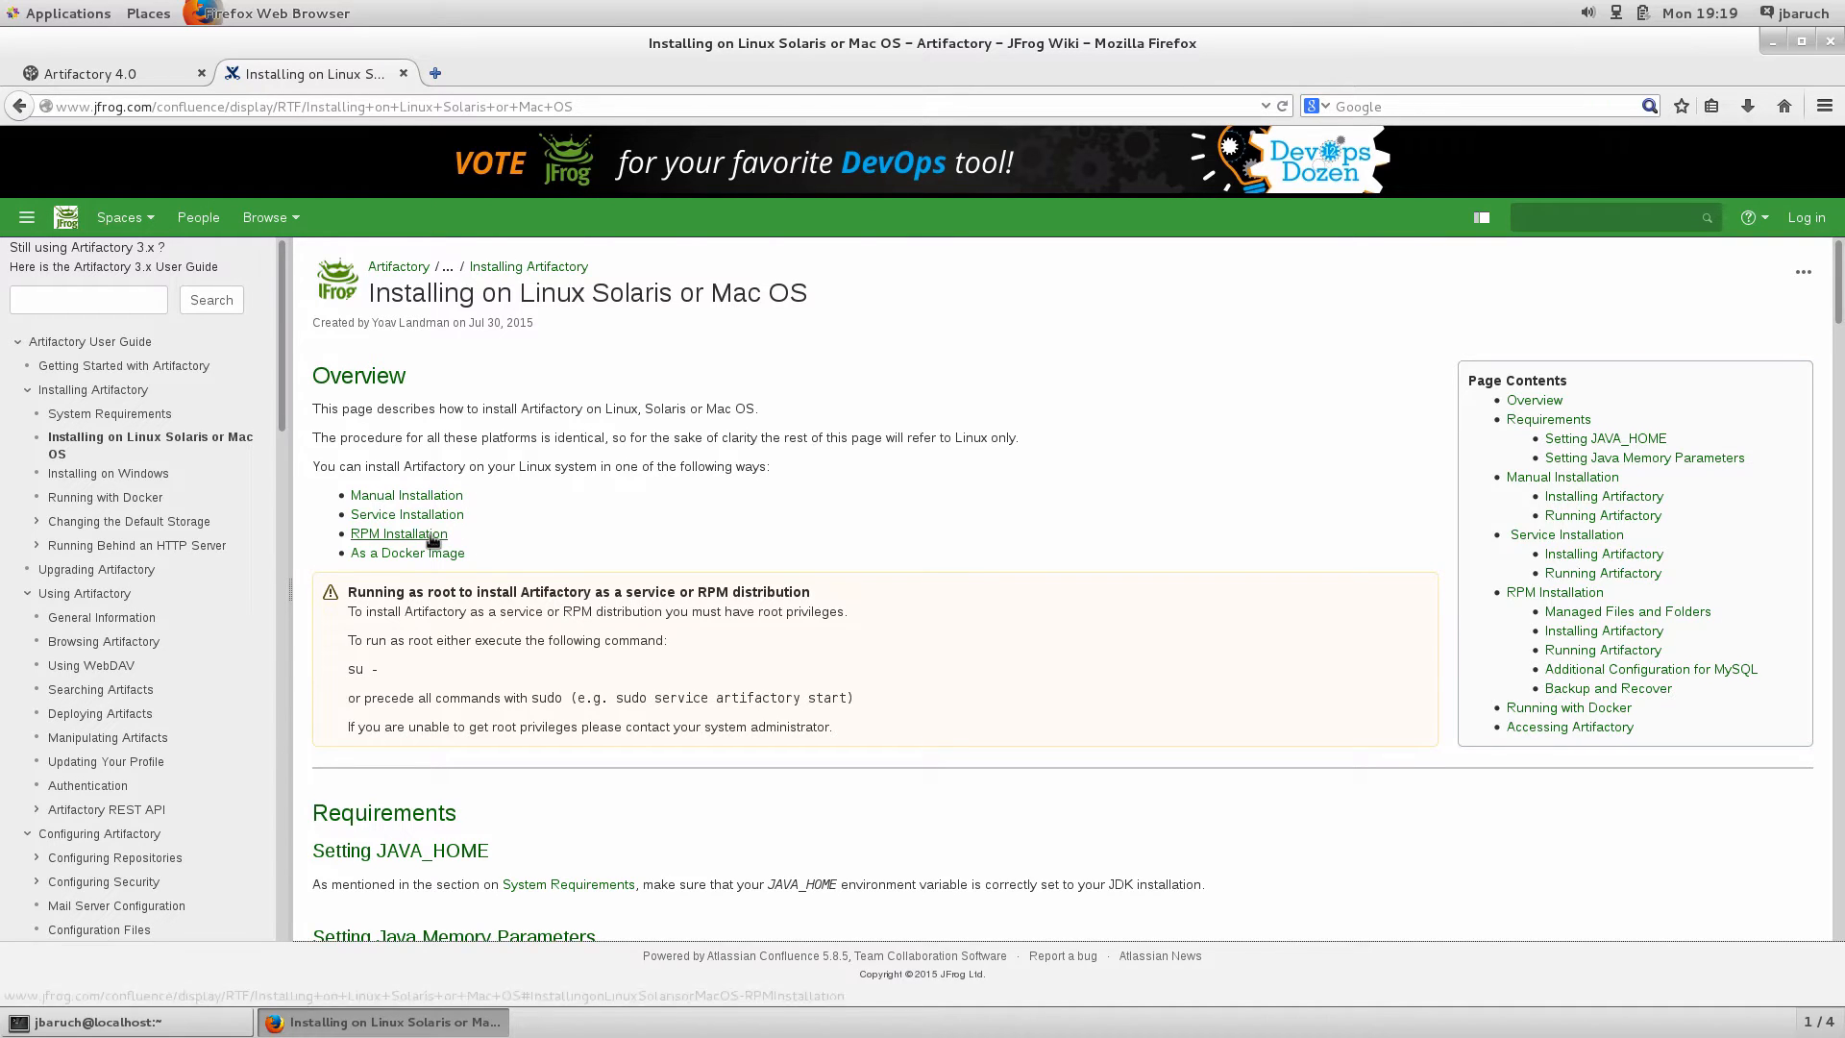
left_click(399, 534)
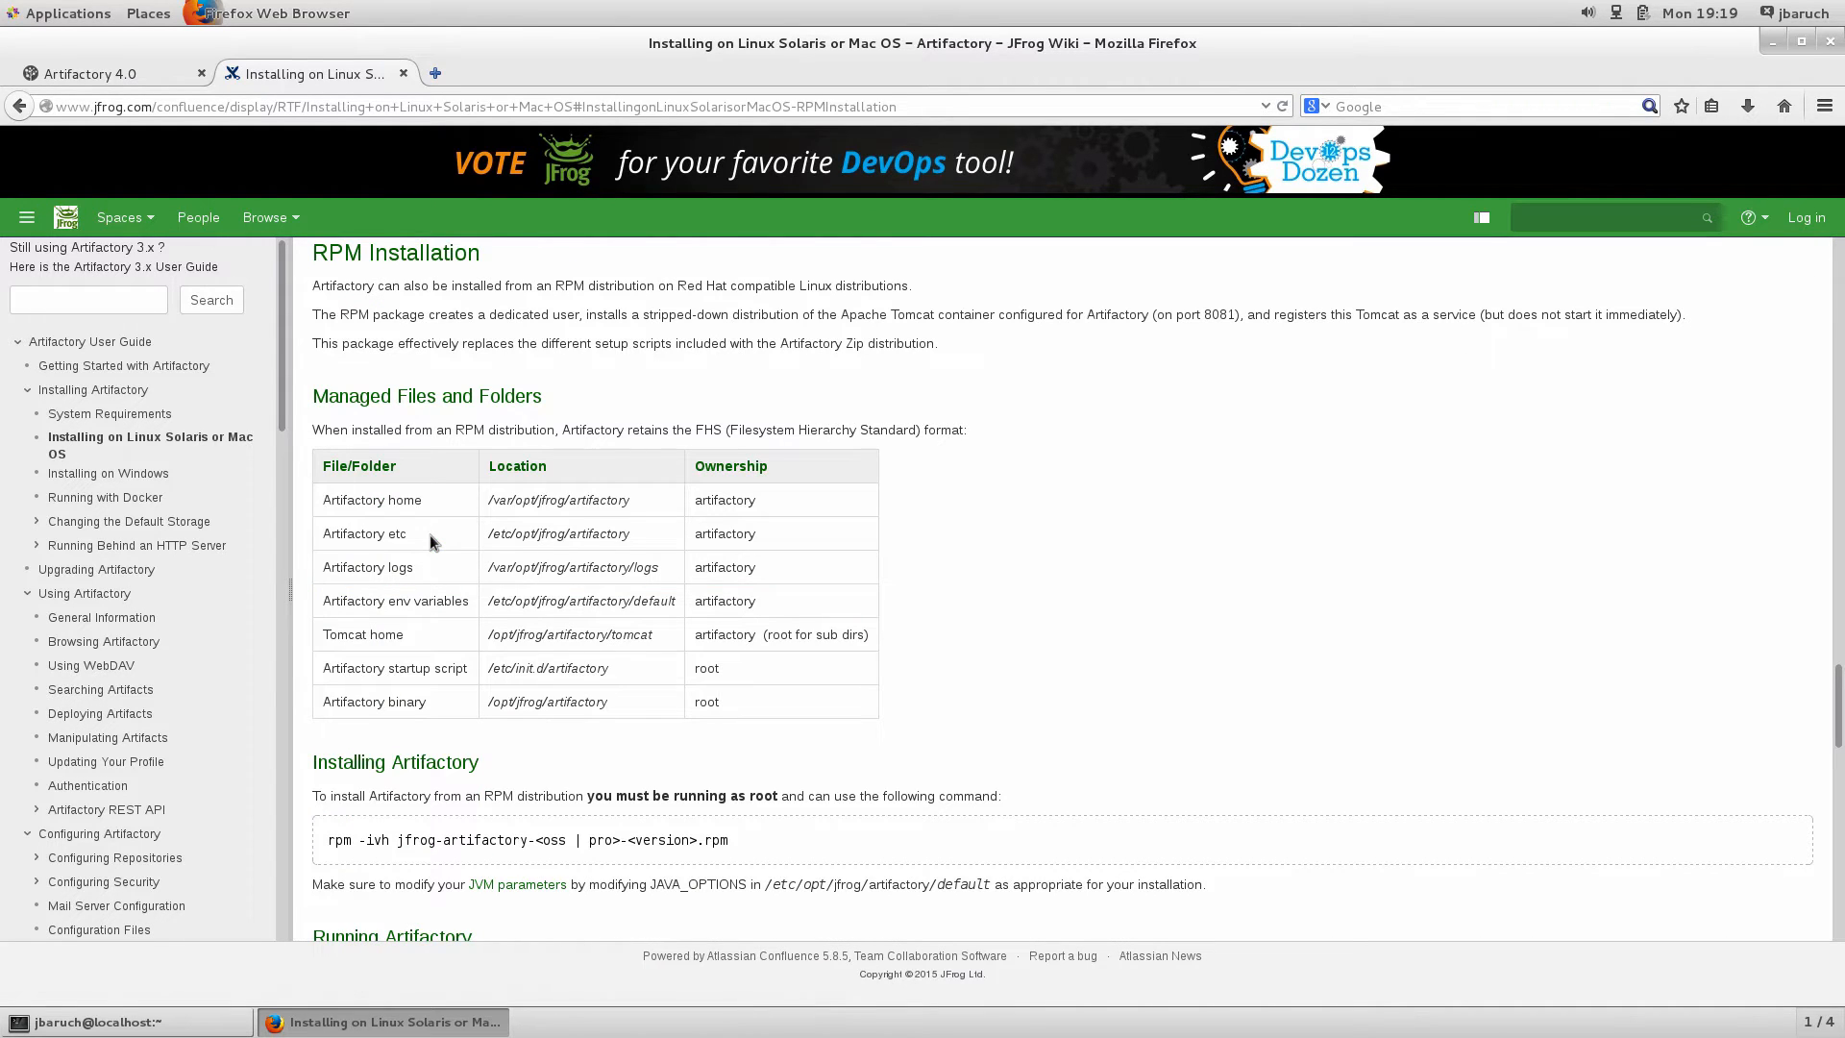
scroll("down", 3)
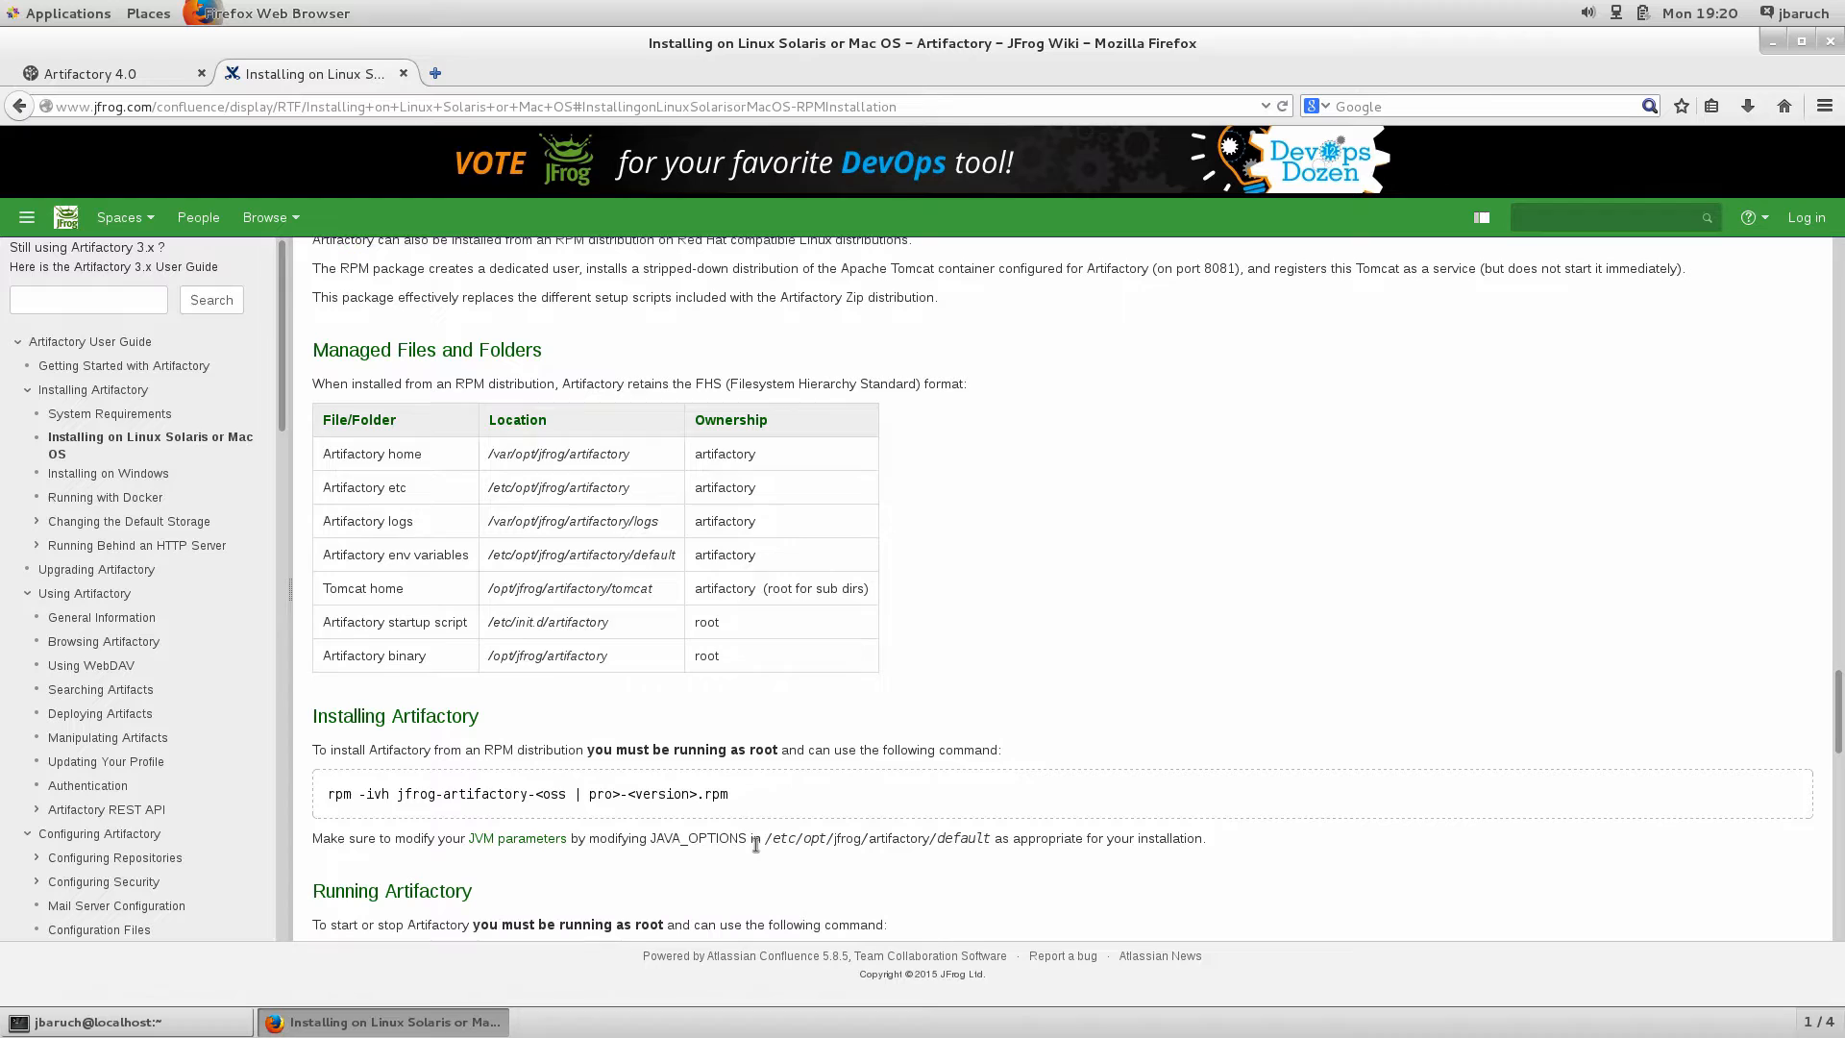
scroll("down", 3)
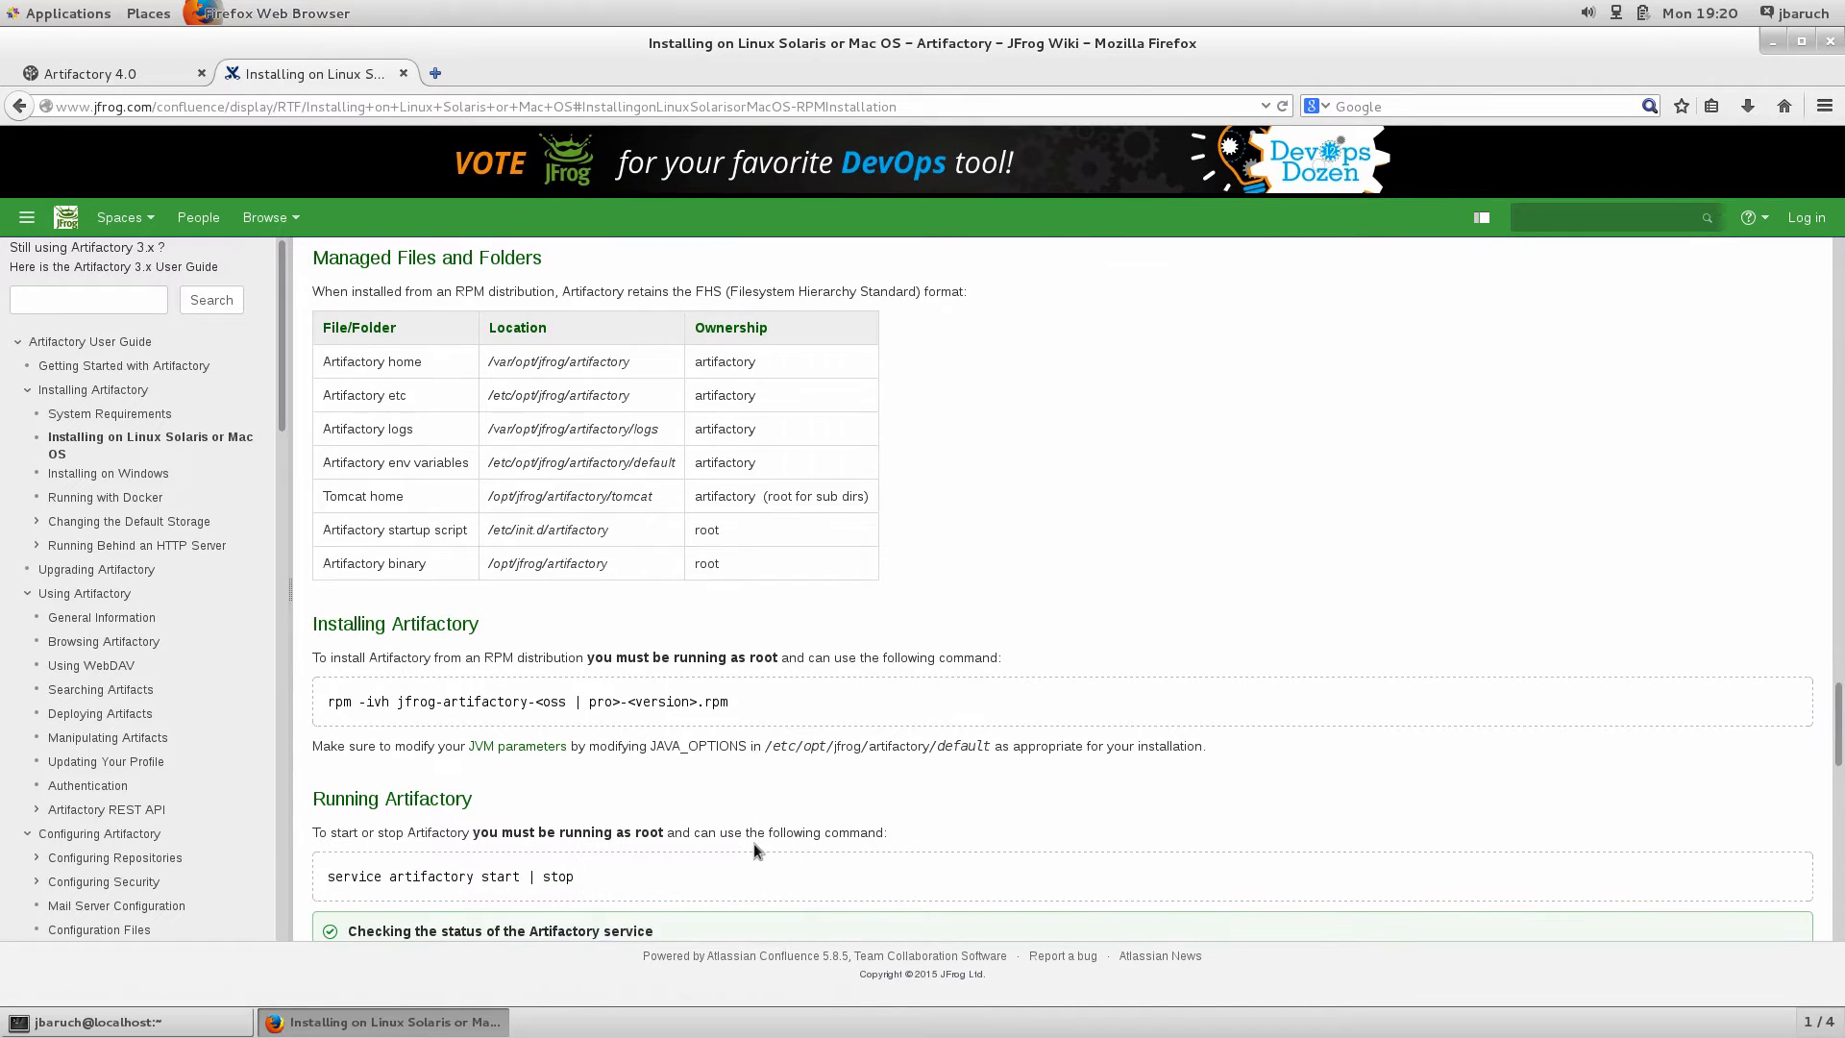
scroll("down", 3)
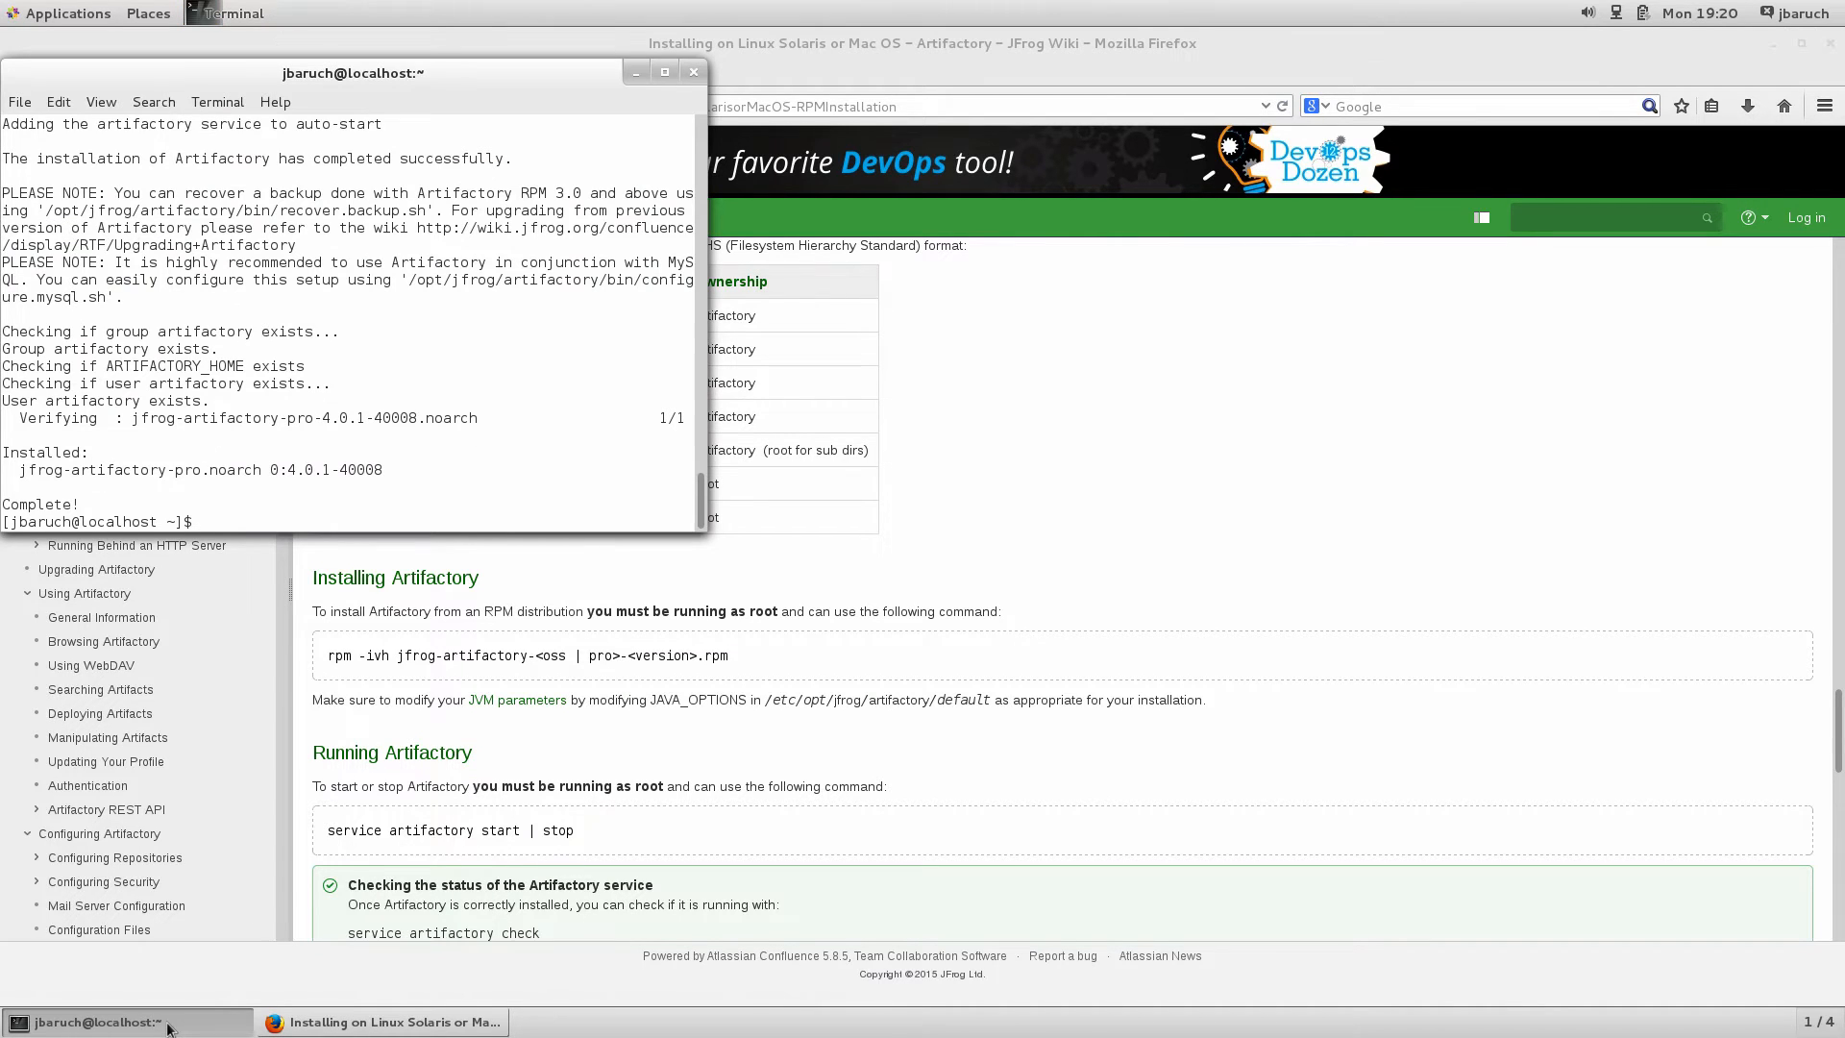
Enter 'sudo service artifactory' in Terminal to start Artifactory
type("sudo servic")
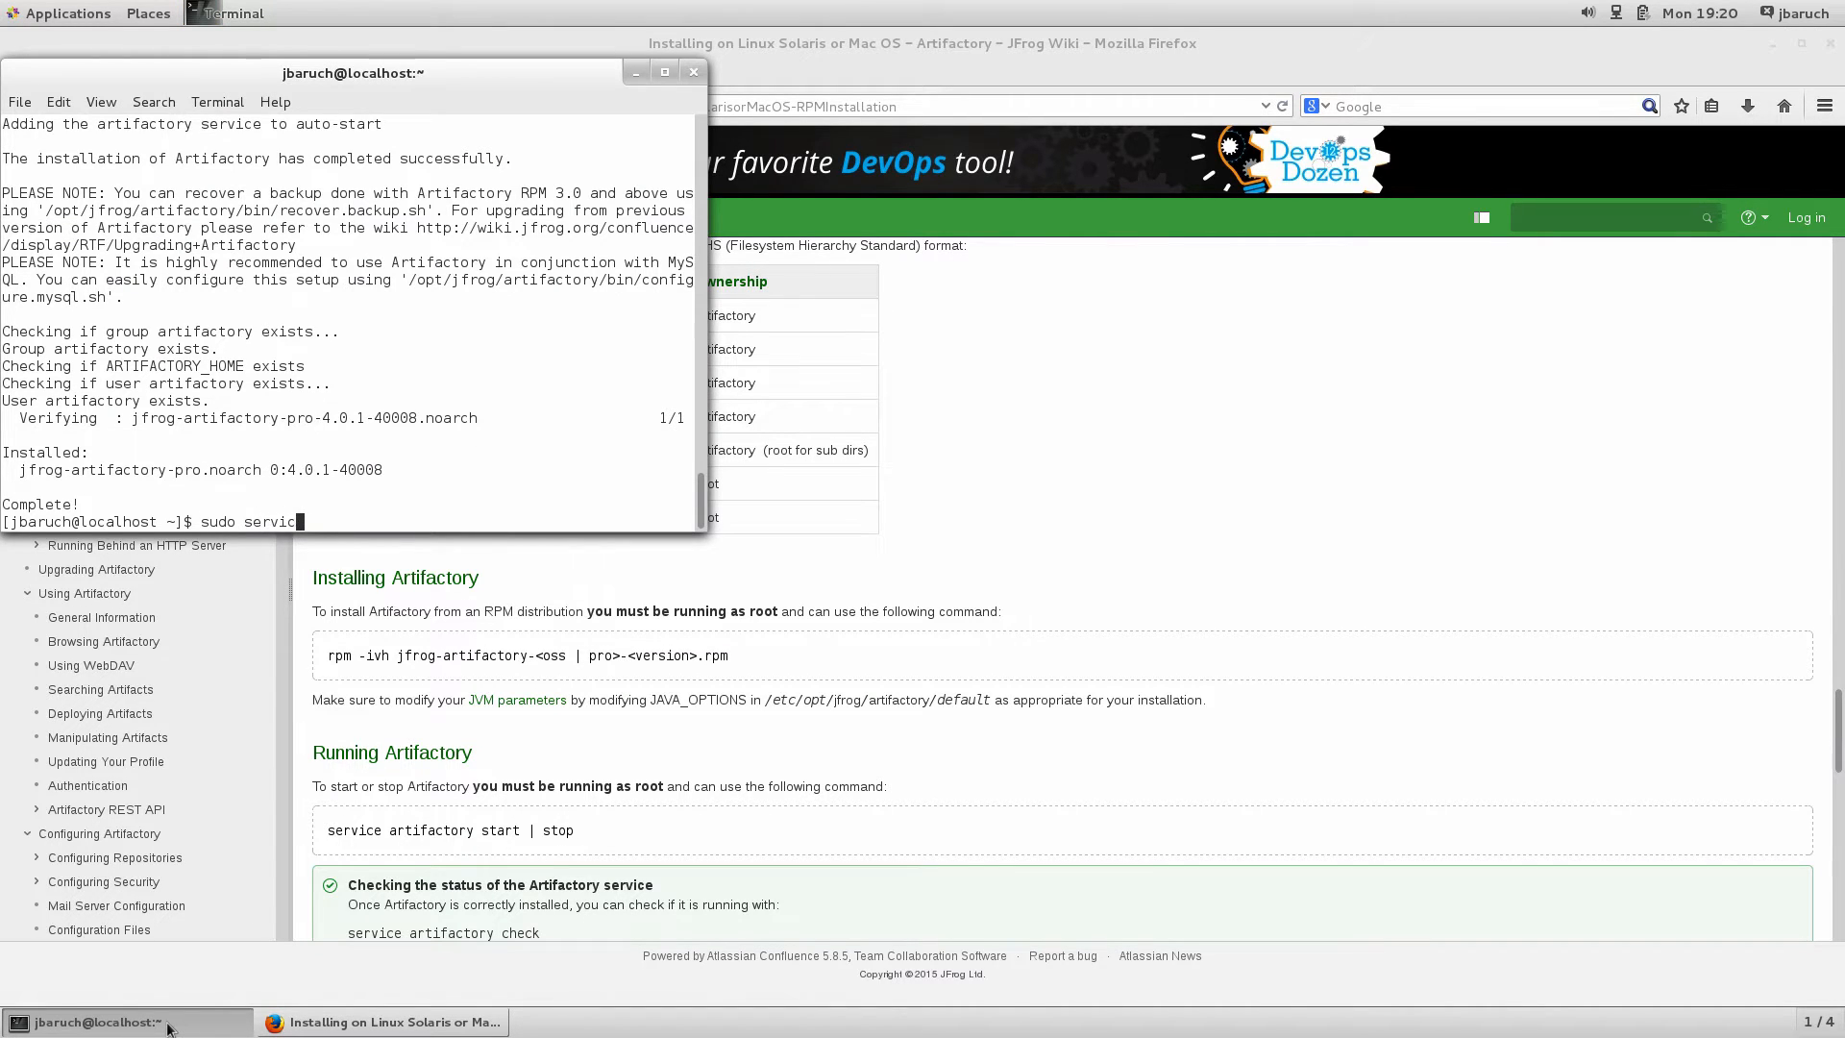
type("artifactory")
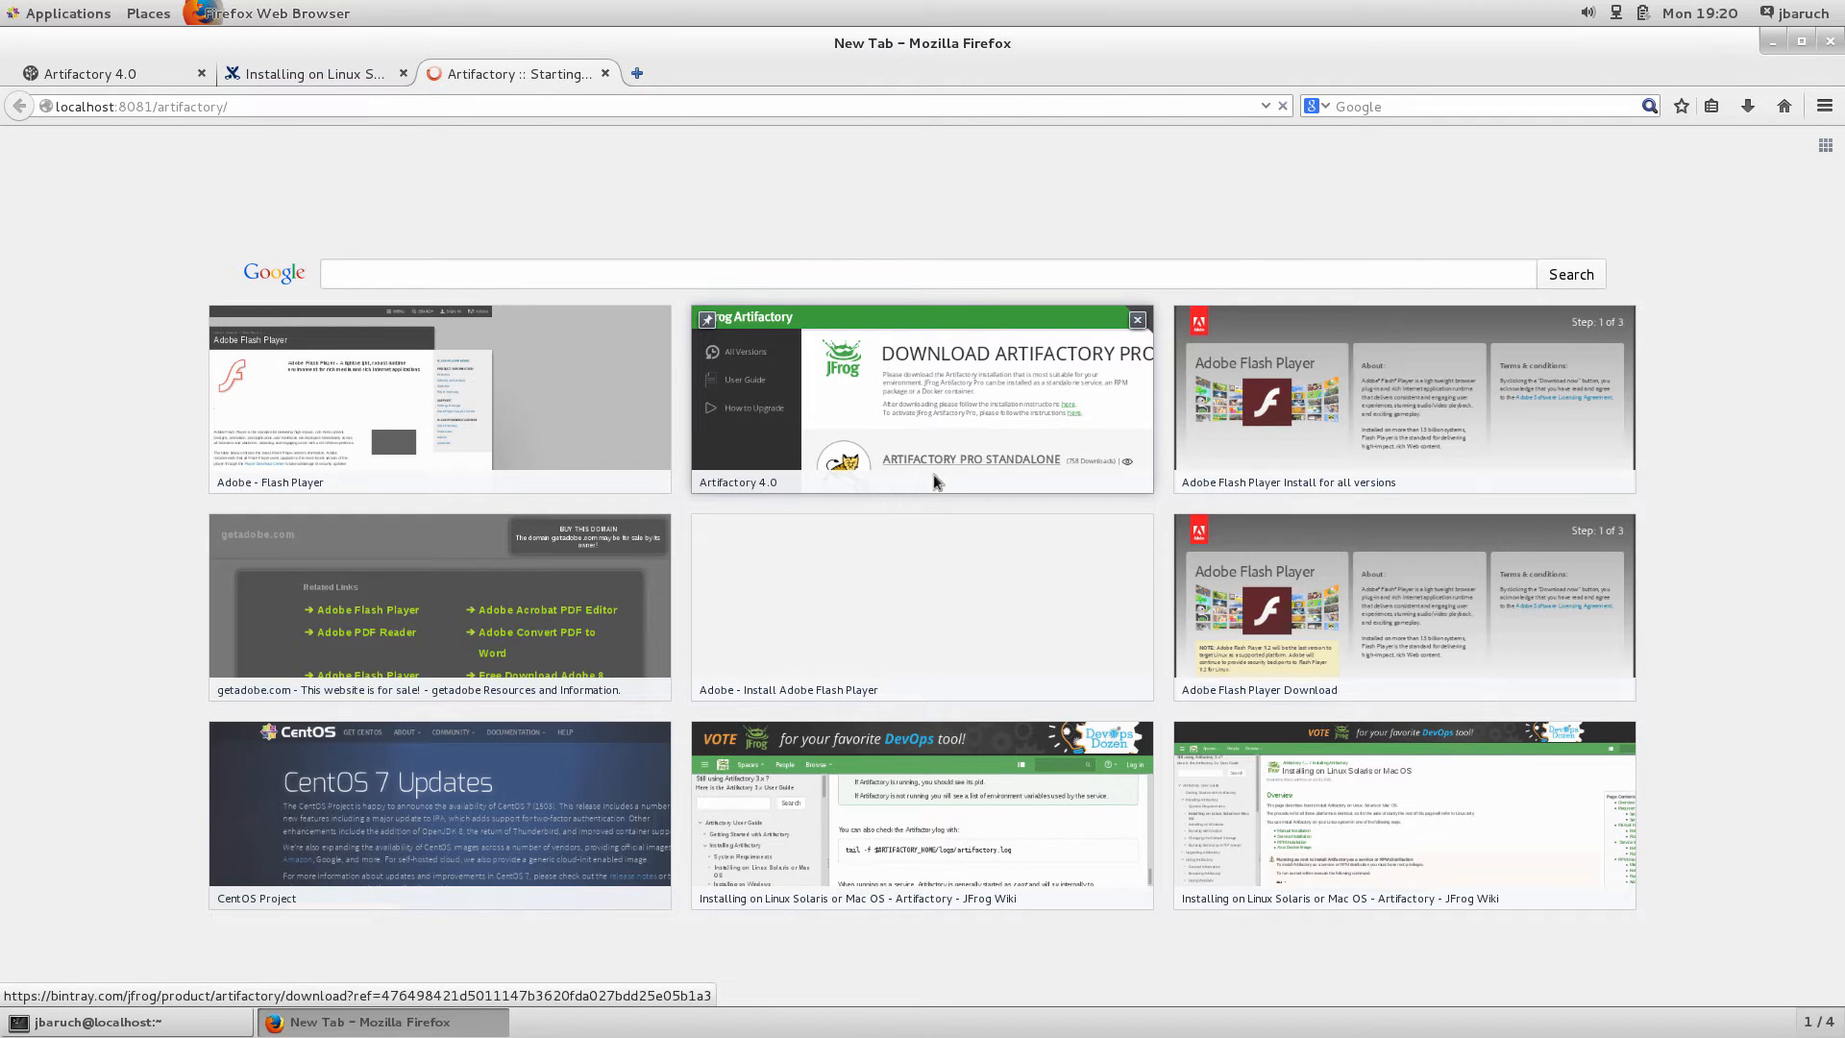
Load Artifactory at localhost:8081 and open the license registration page from the banner
left_click(512, 74)
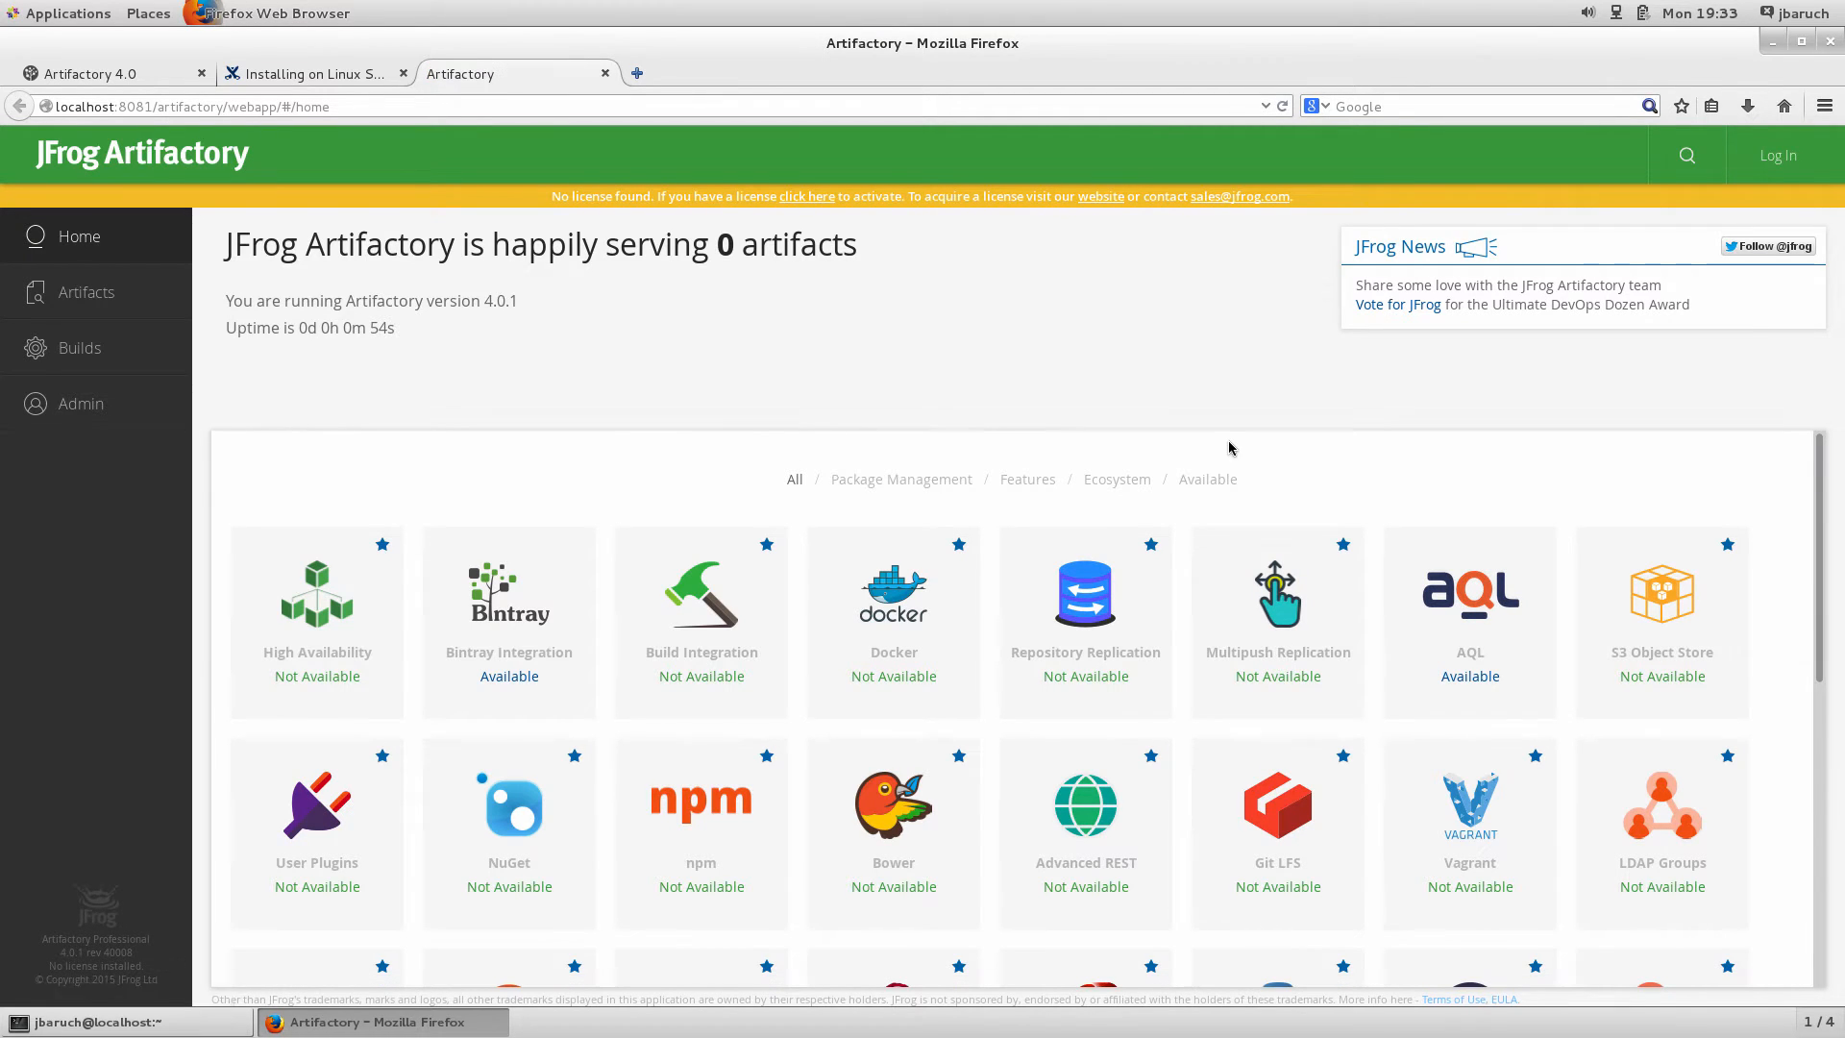
mouse_move(800, 225)
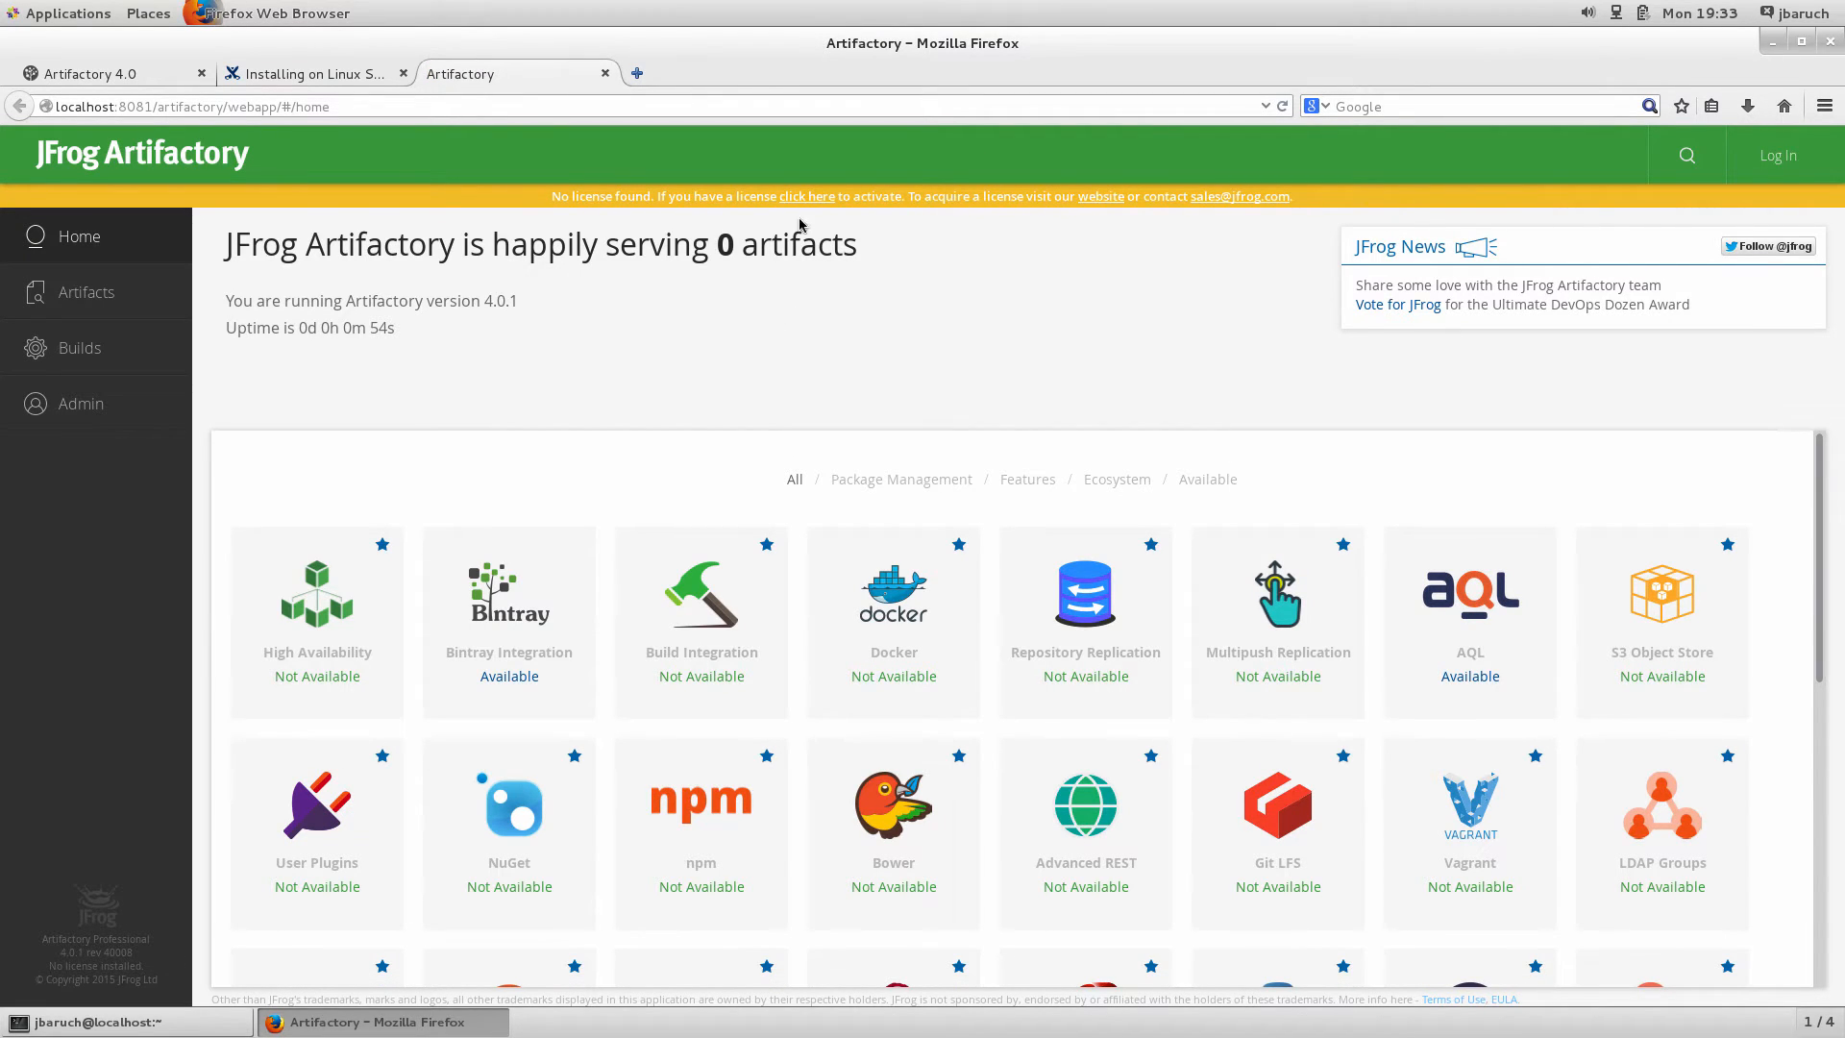
left_click(807, 196)
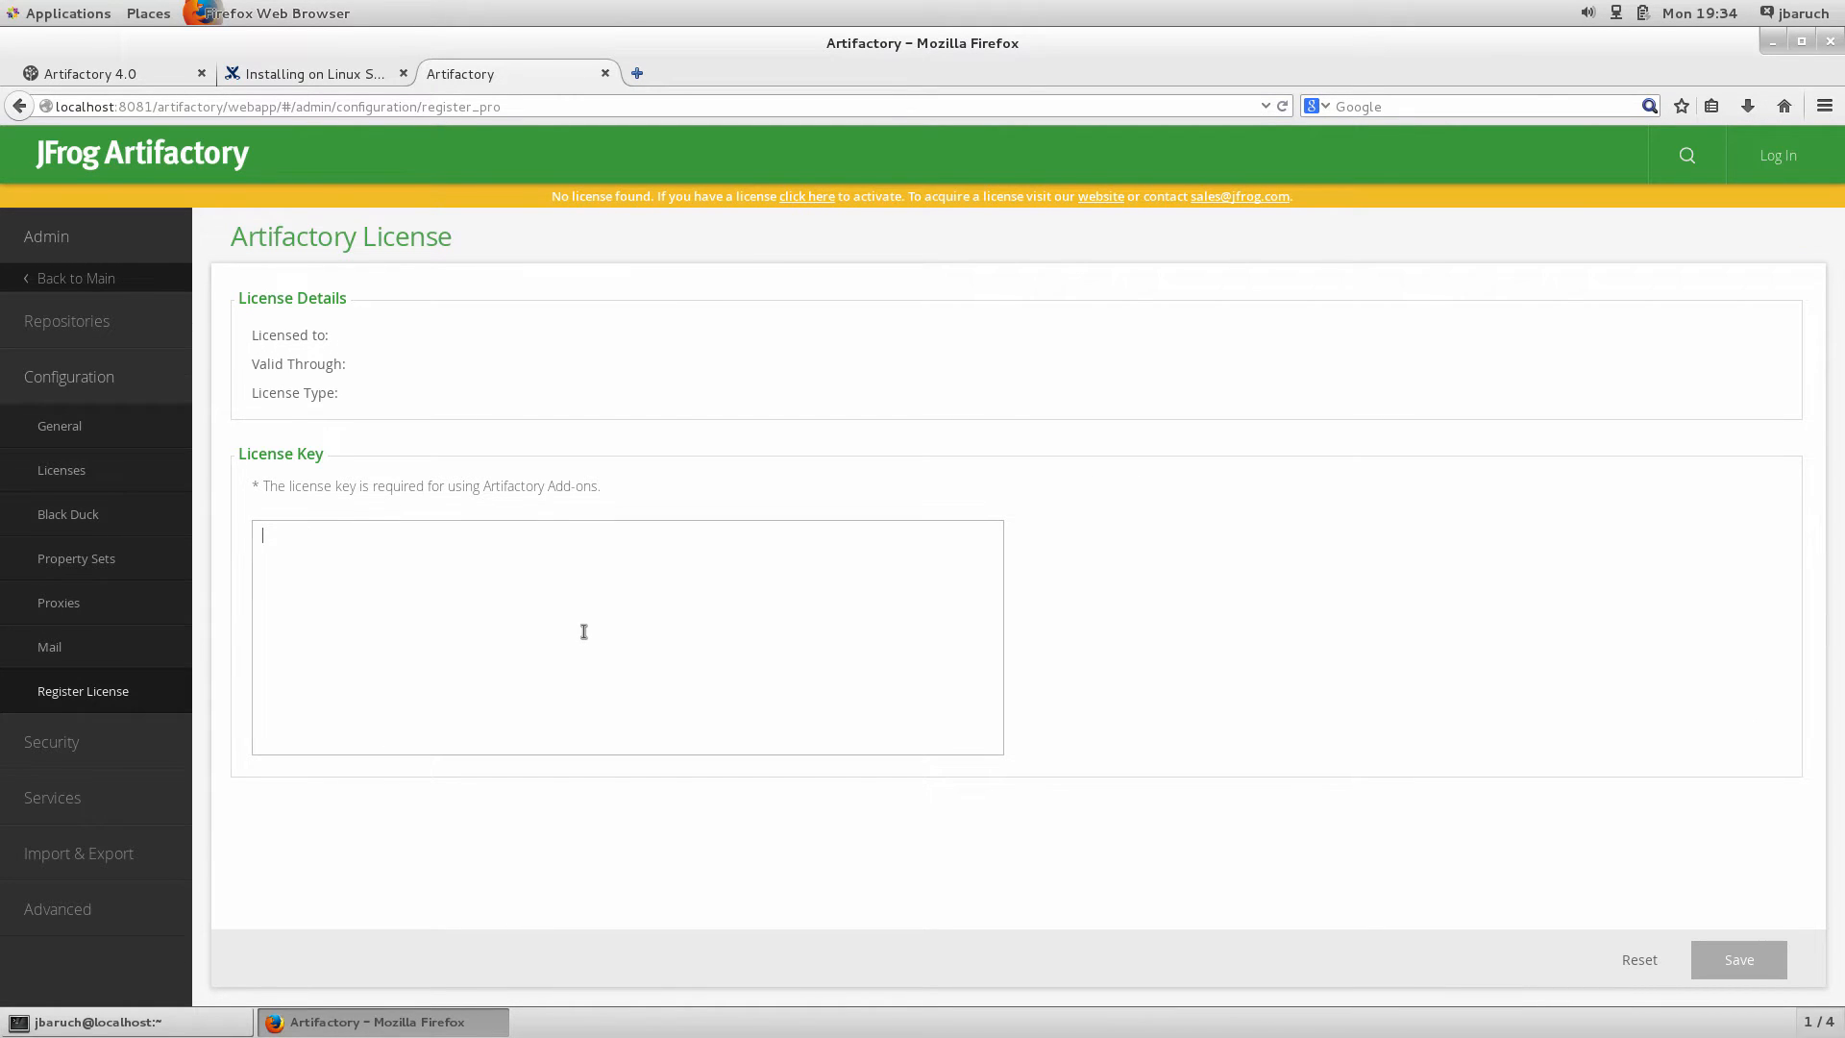
Paste the commercial license key into Register License and save it
type("LICENSE_KEY_TEXT")
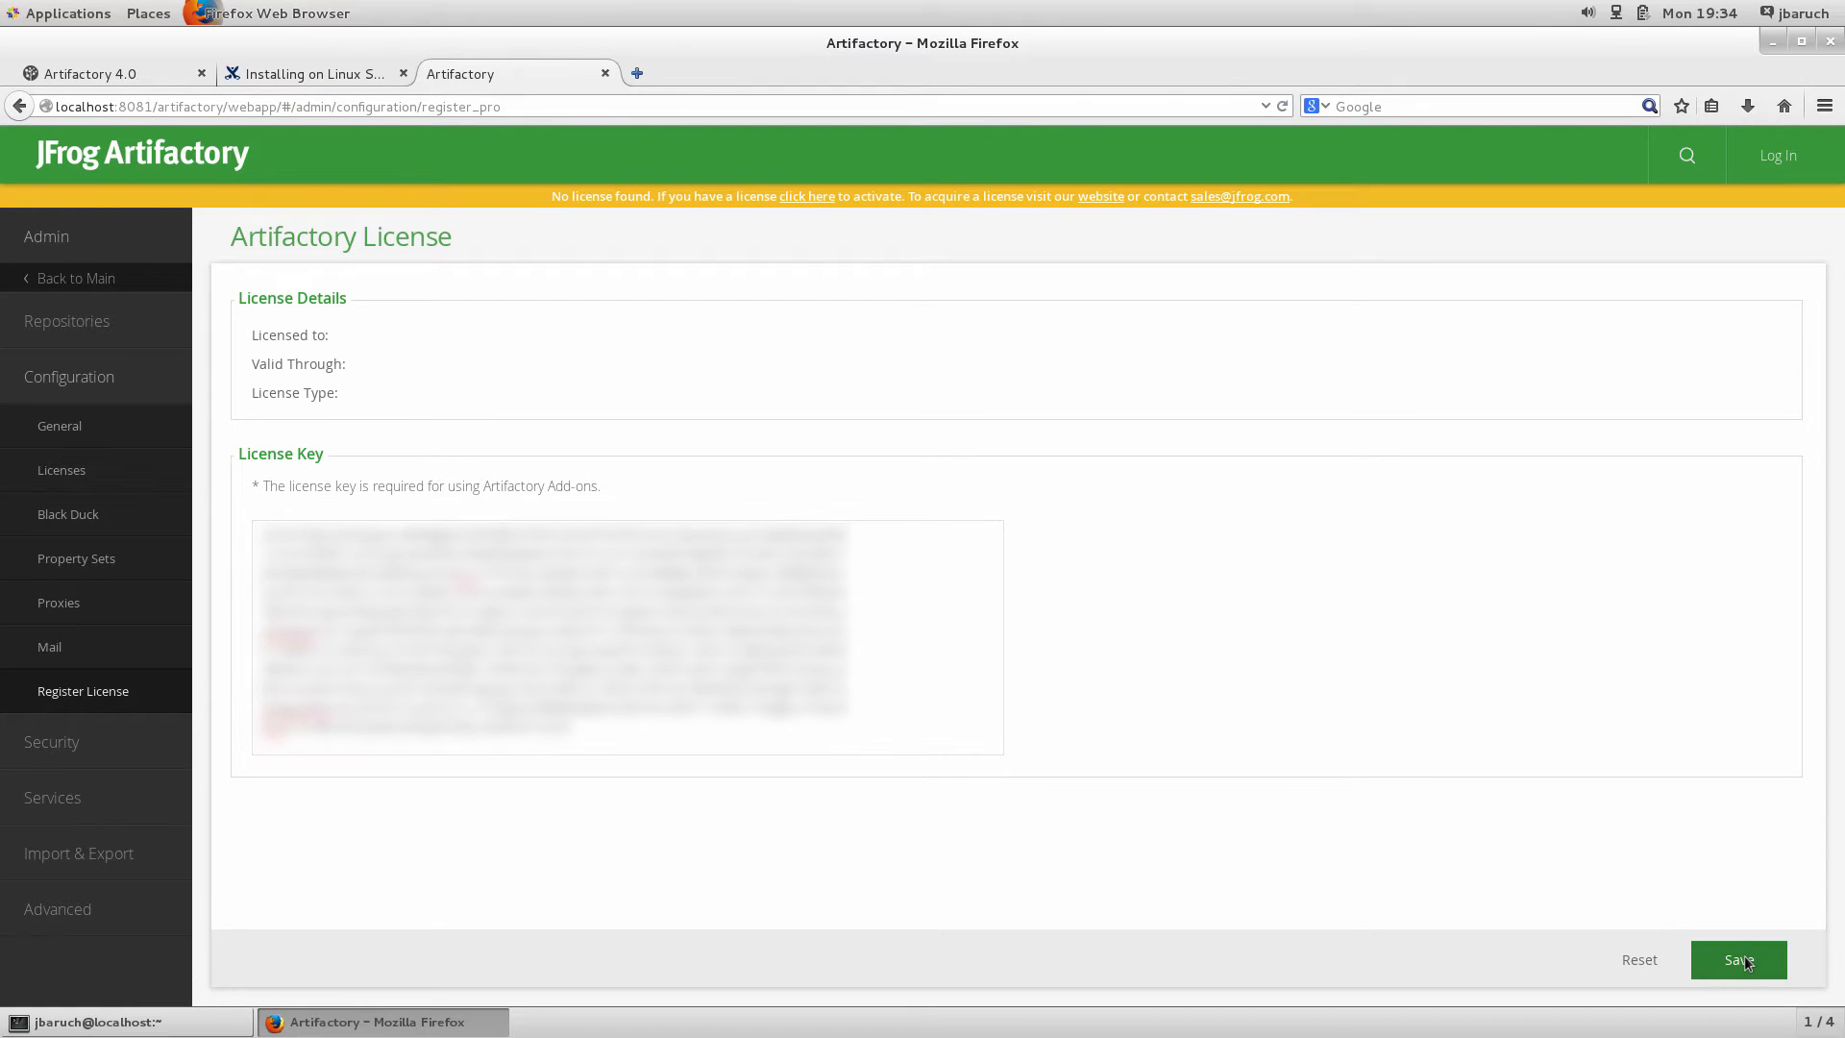
left_click(1739, 959)
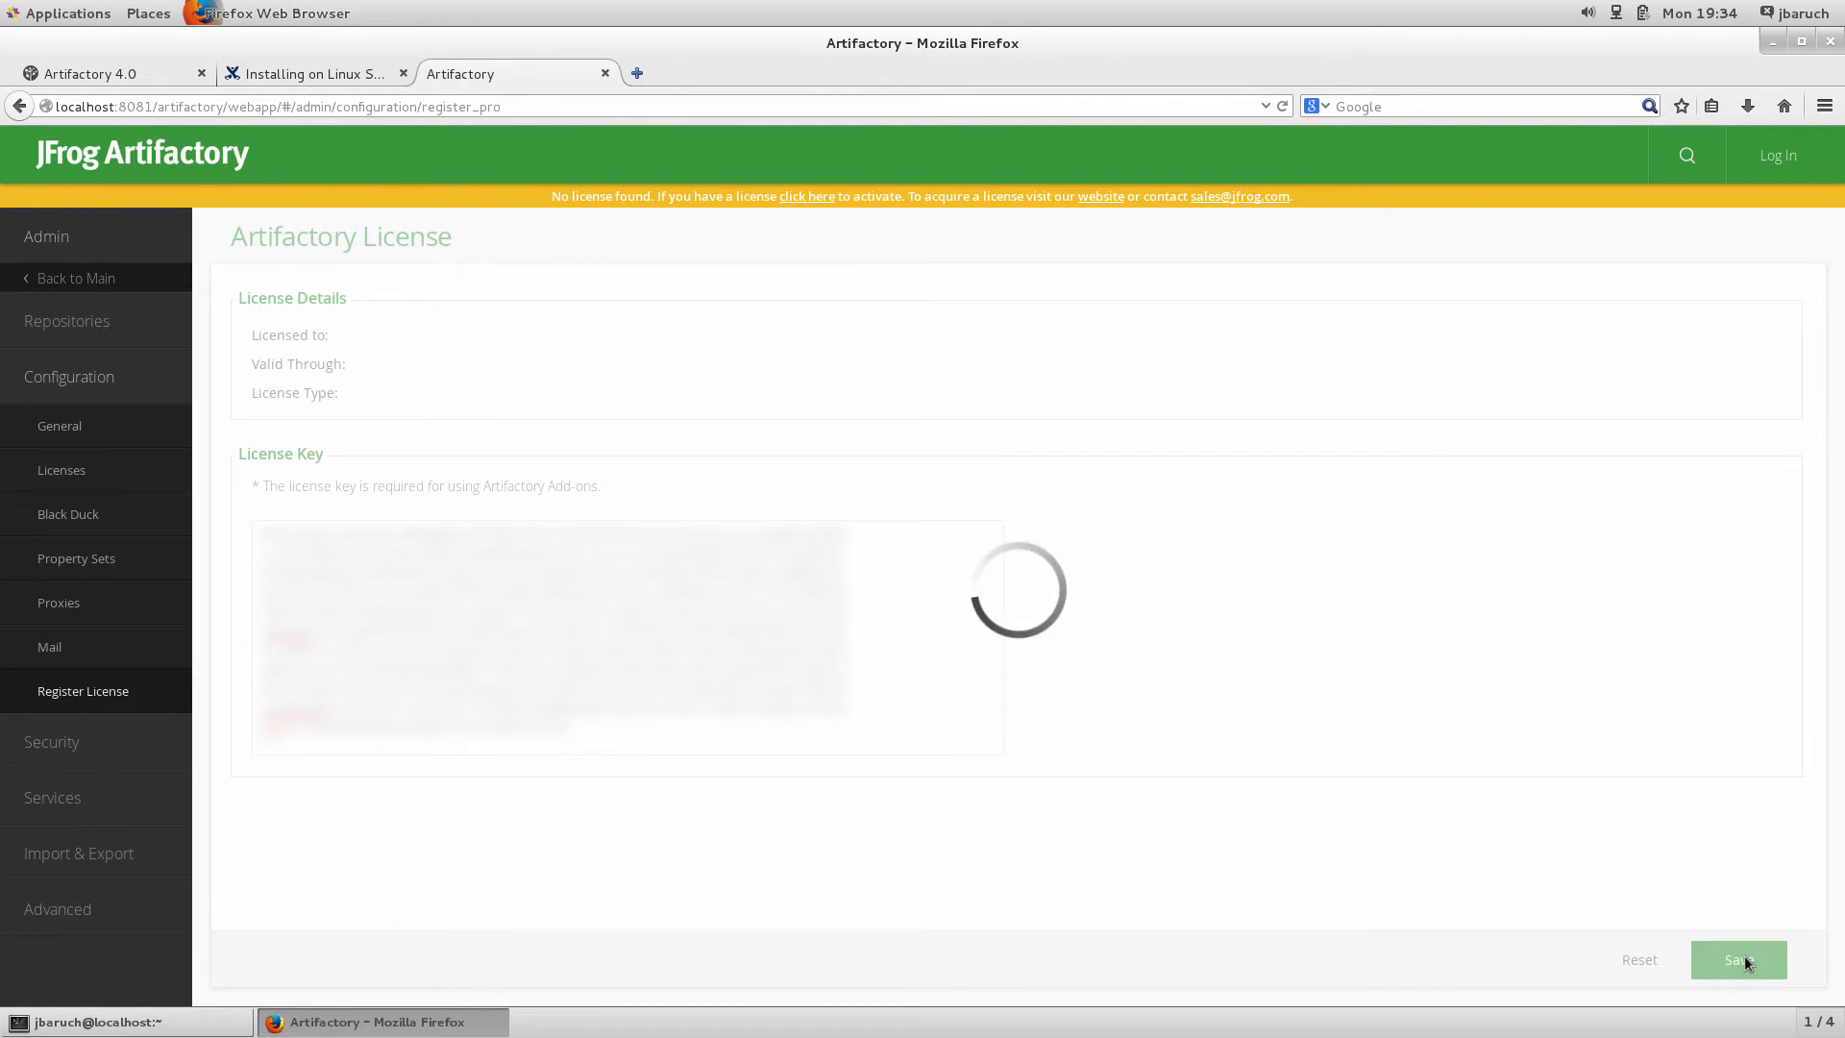
left_click(1738, 959)
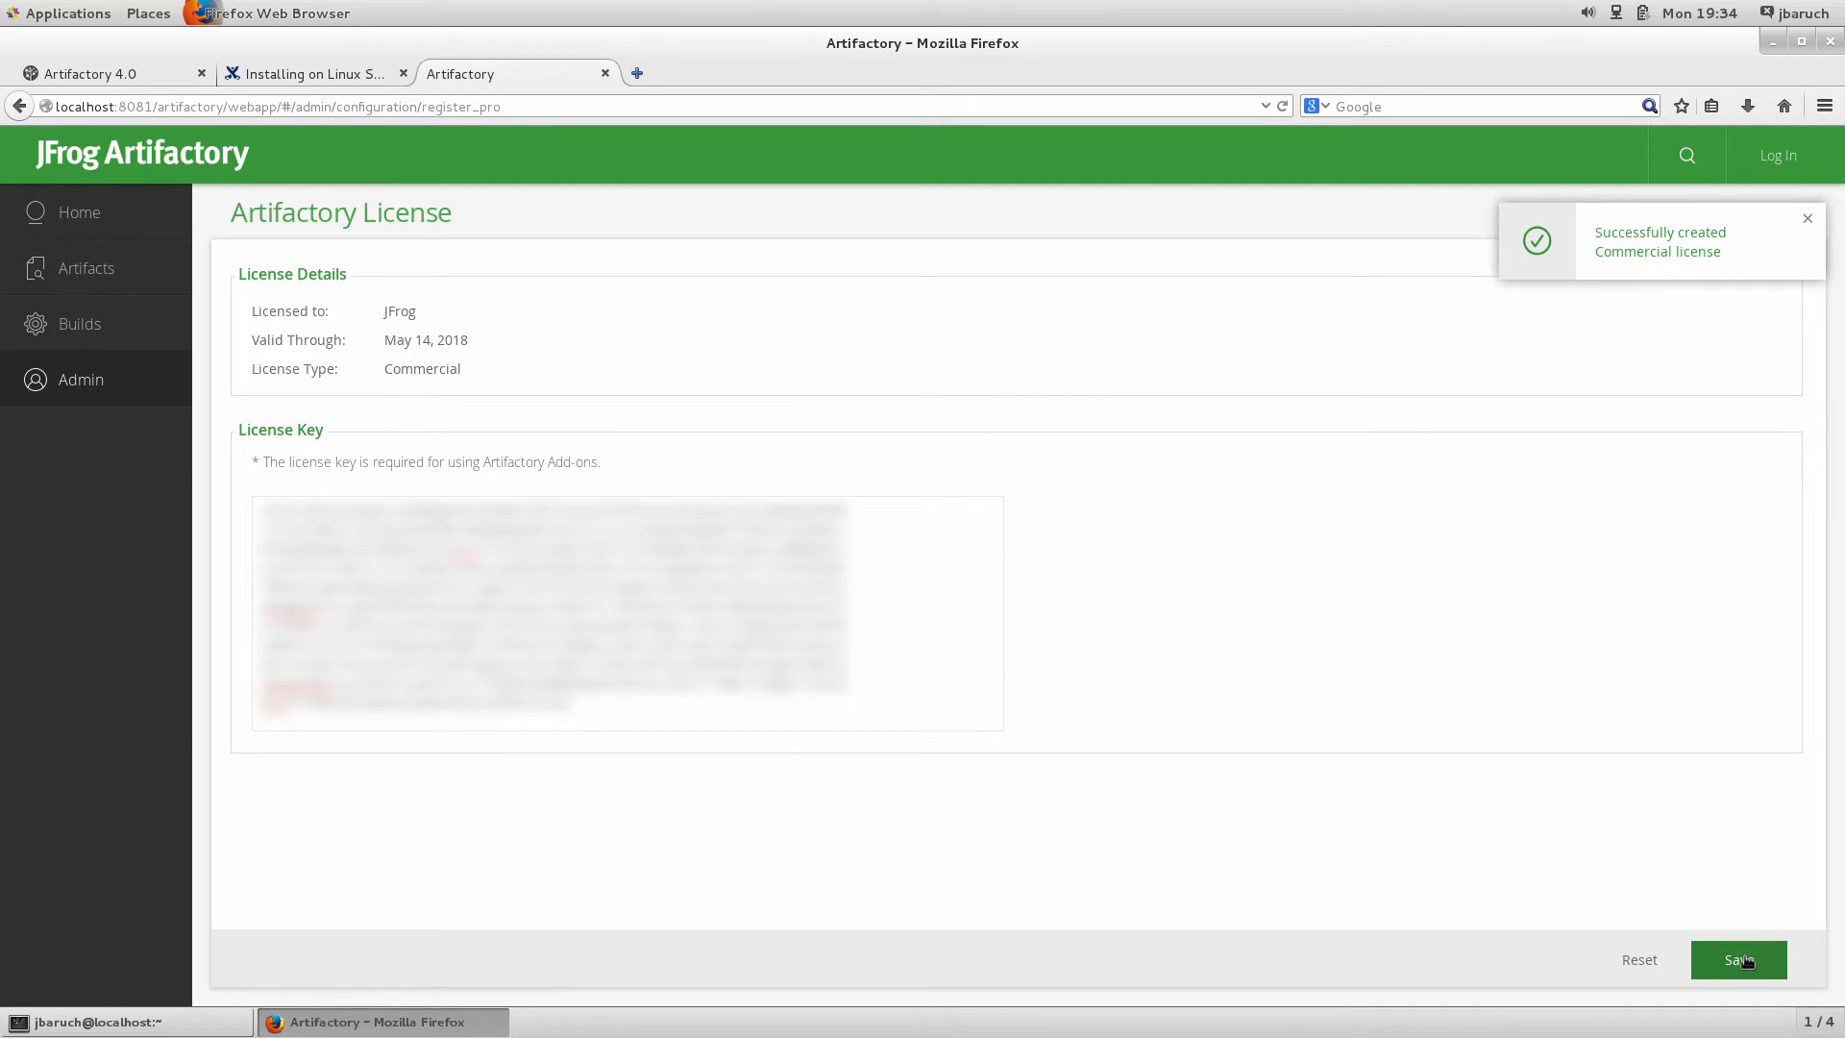
left_click(1776, 154)
type("admin")
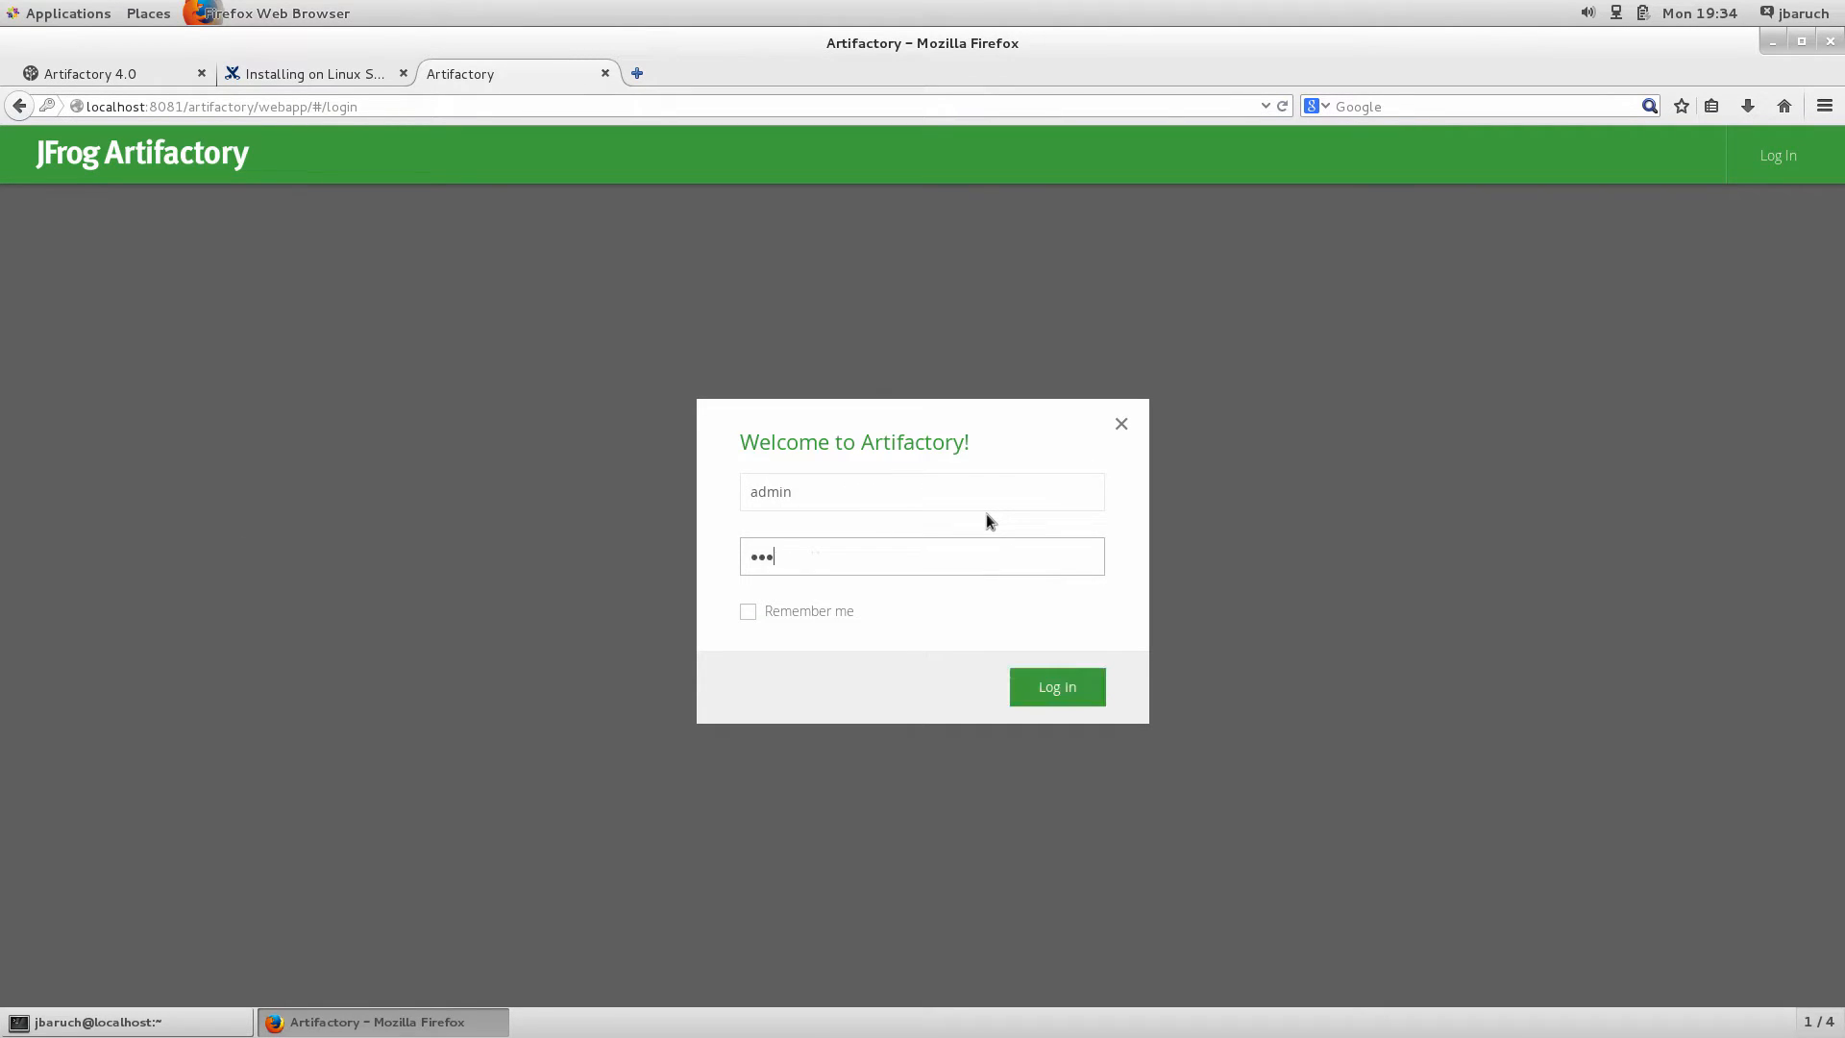
Sign in to Artifactory with the admin credentials
left_click(1054, 686)
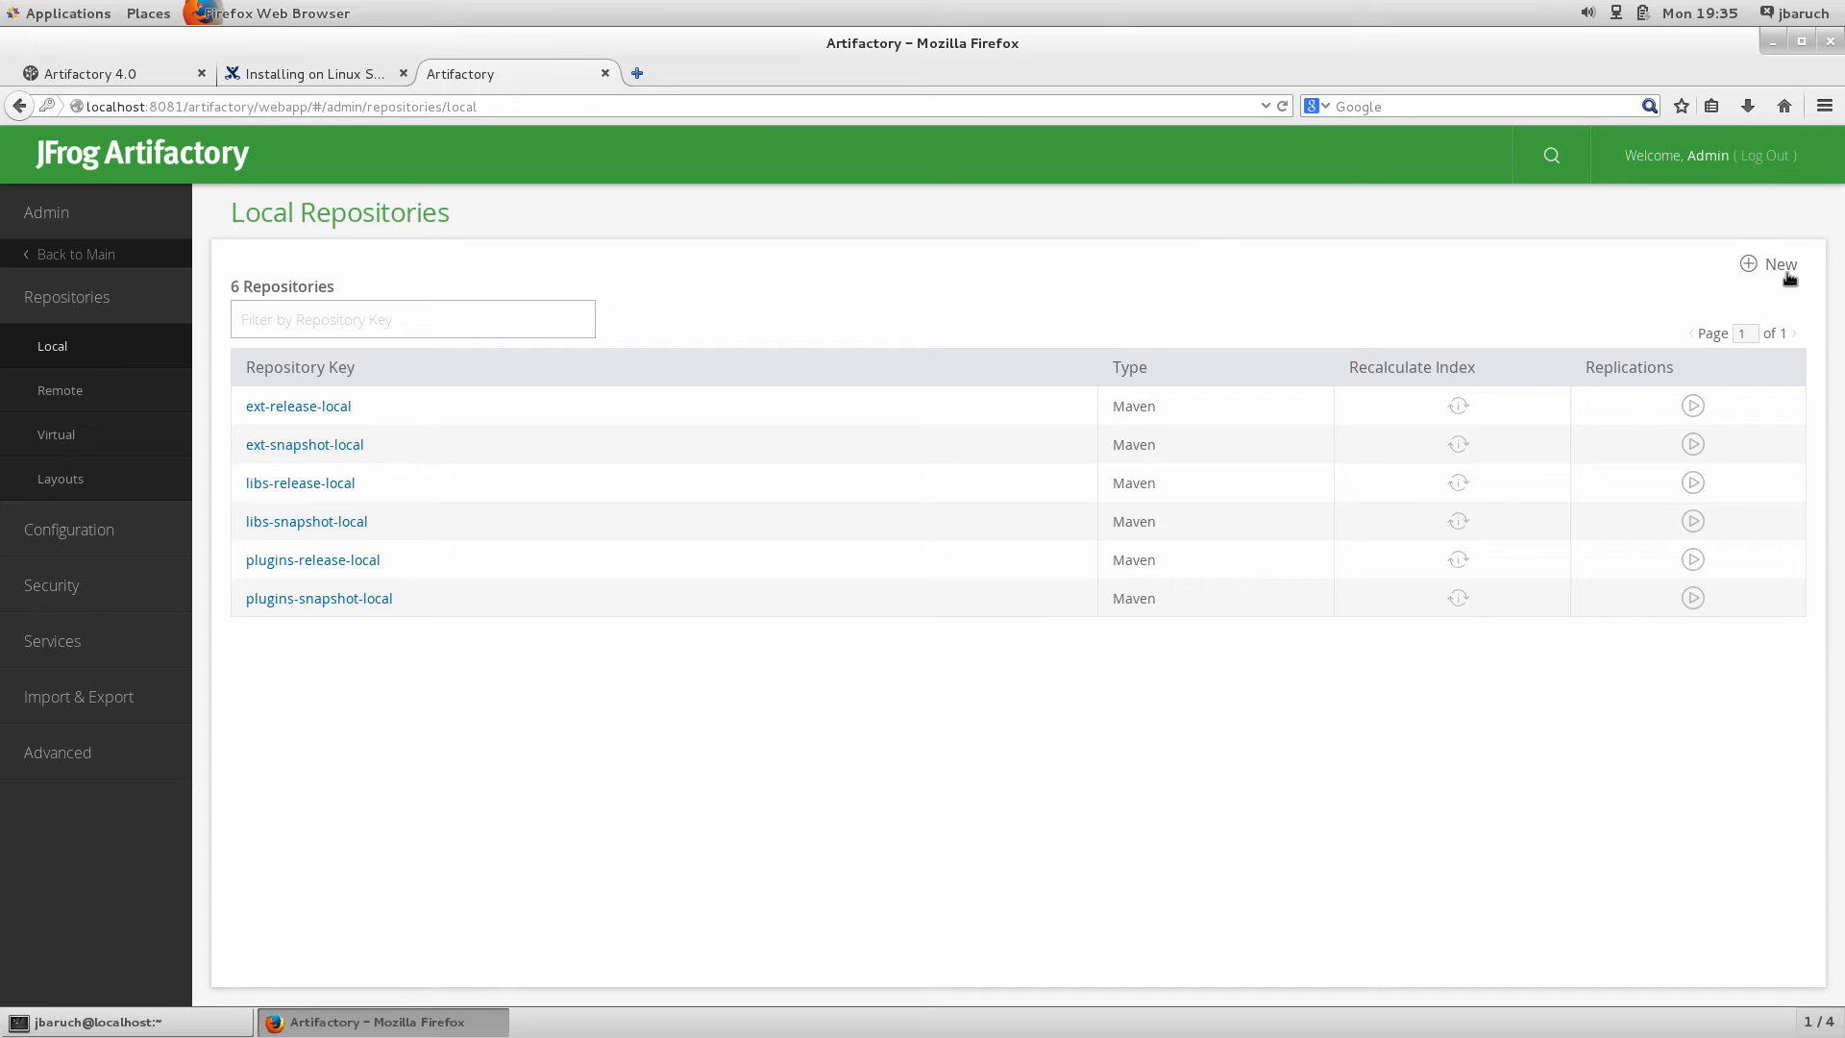
Create and save a new YUM local repository with key 'yum-local'
left_click(1778, 264)
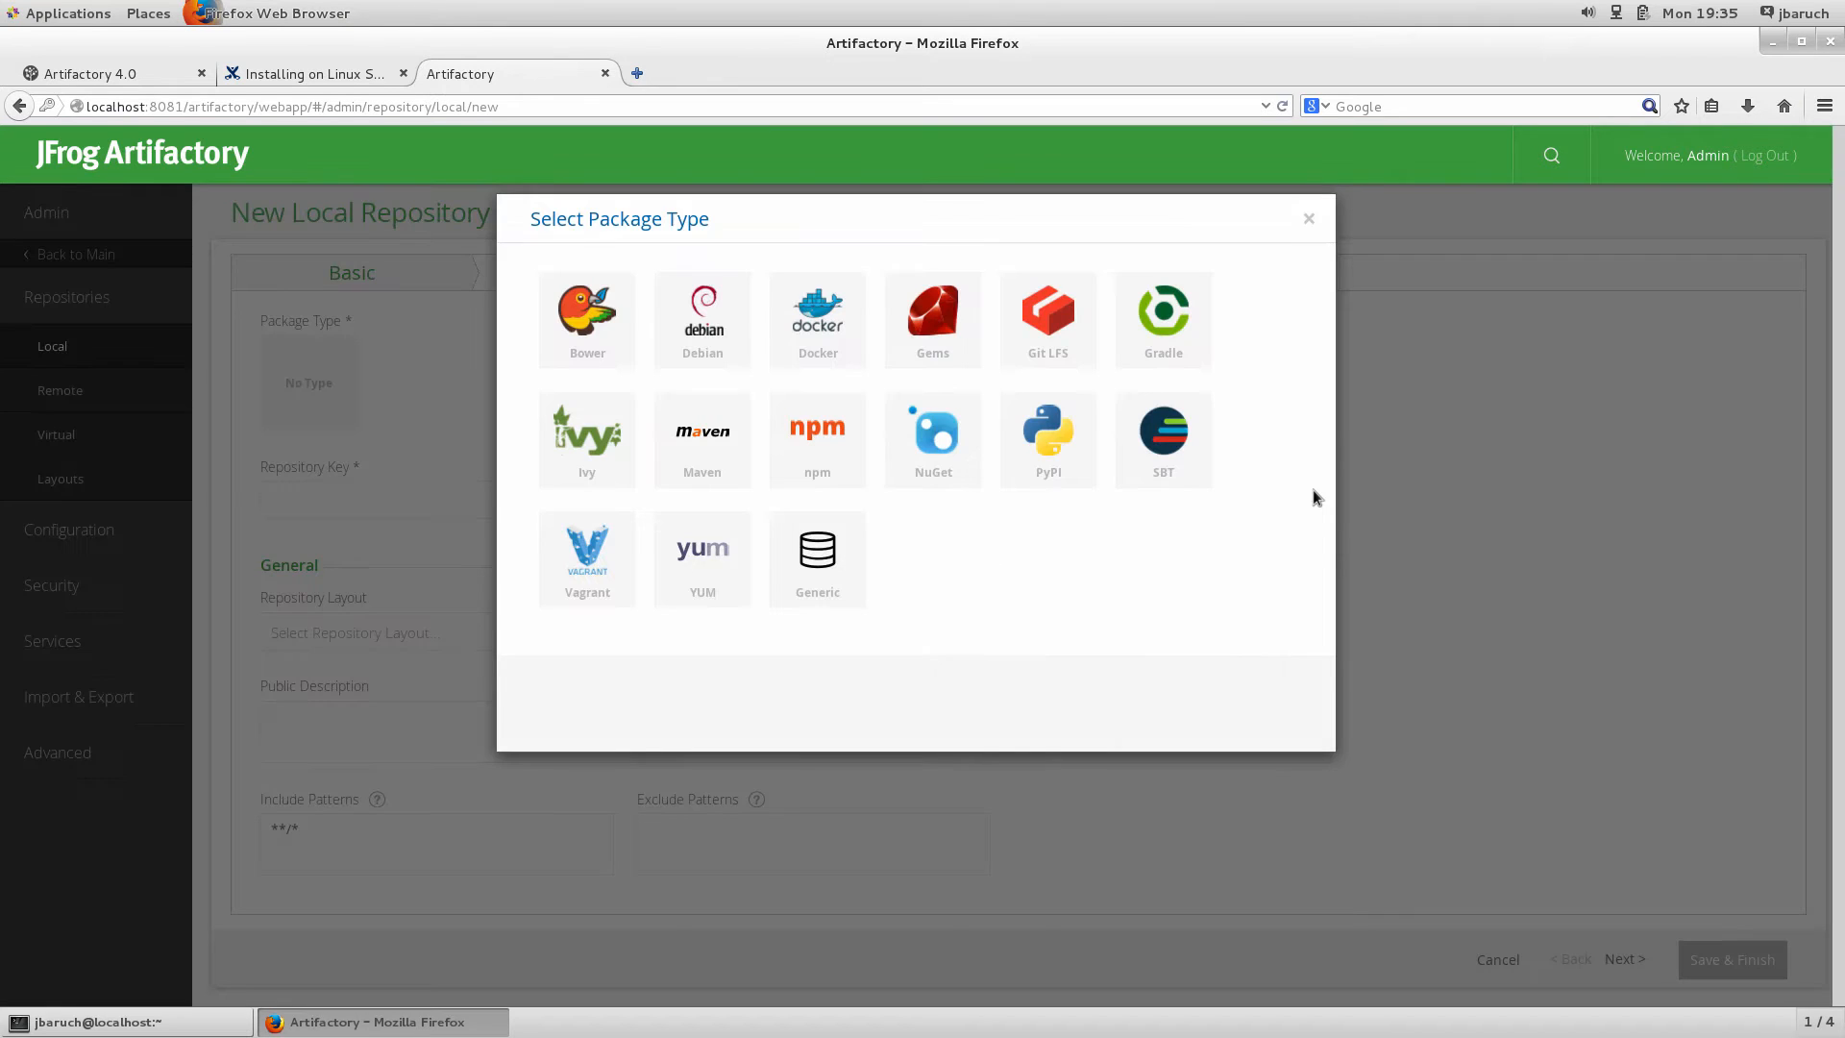
mouse_move(816, 559)
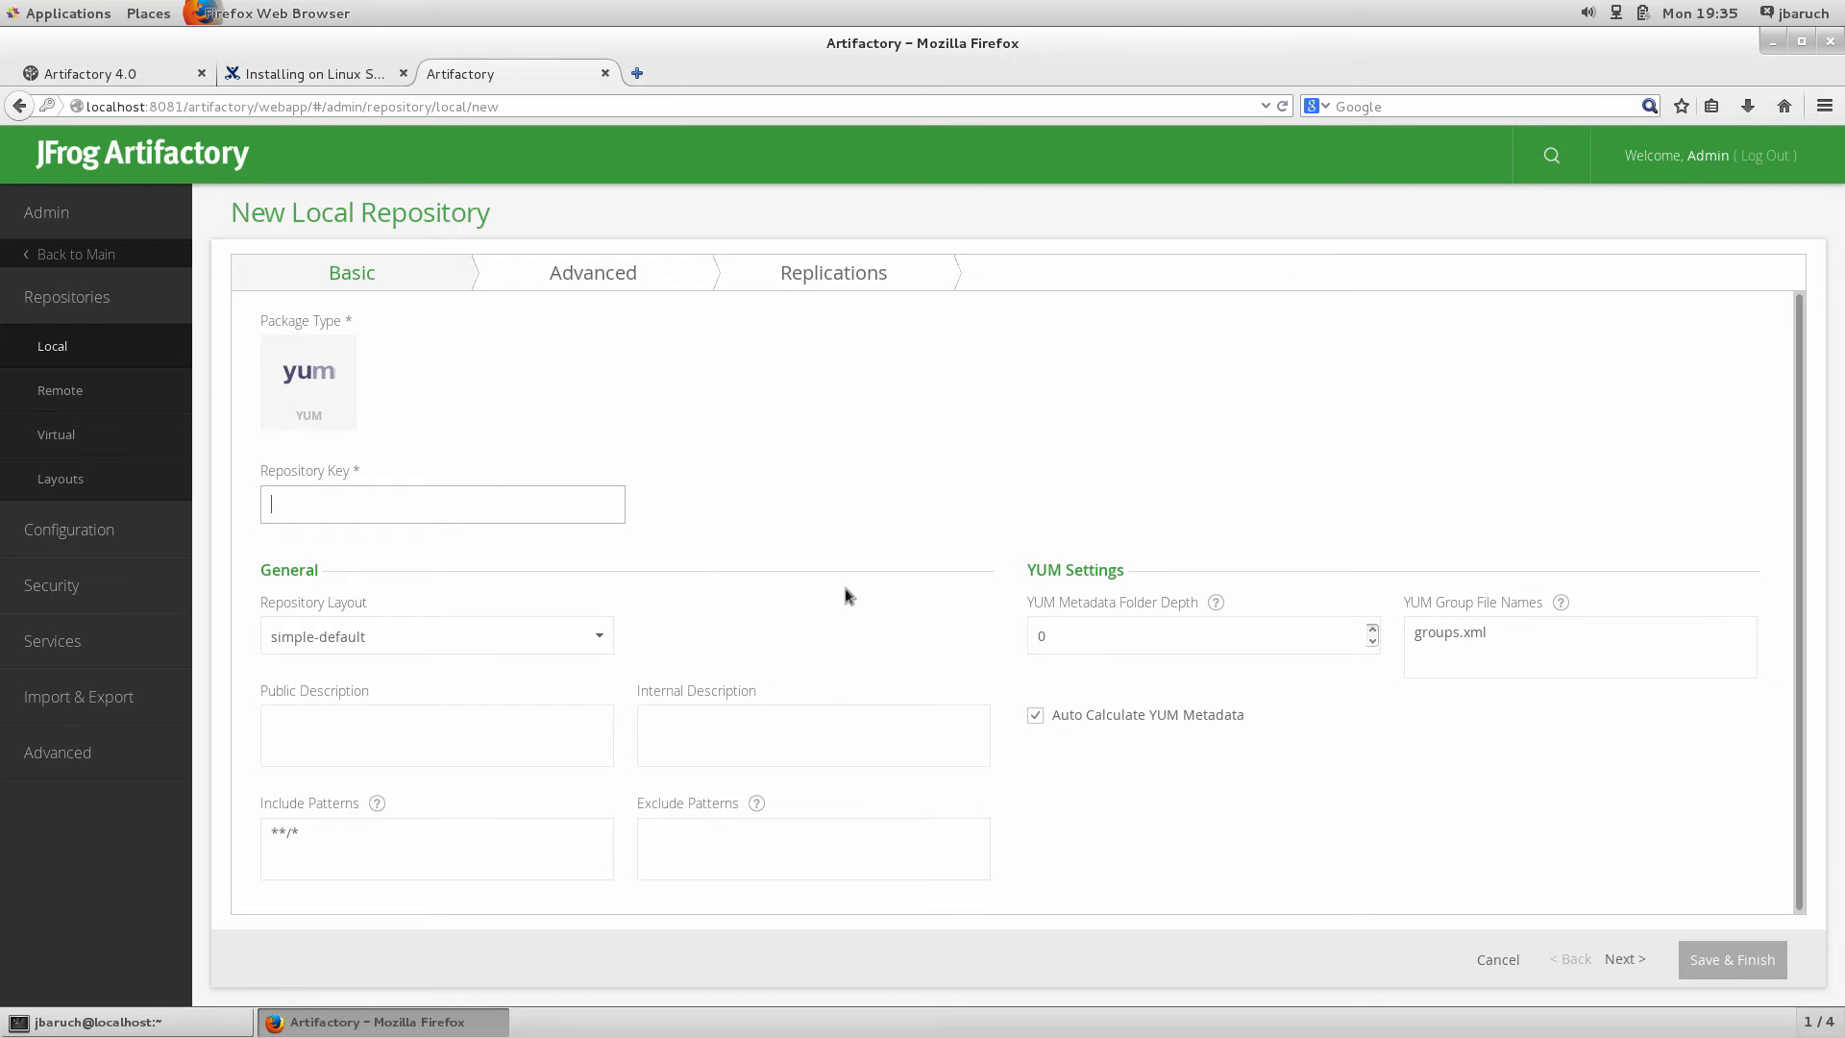
type("yum-l")
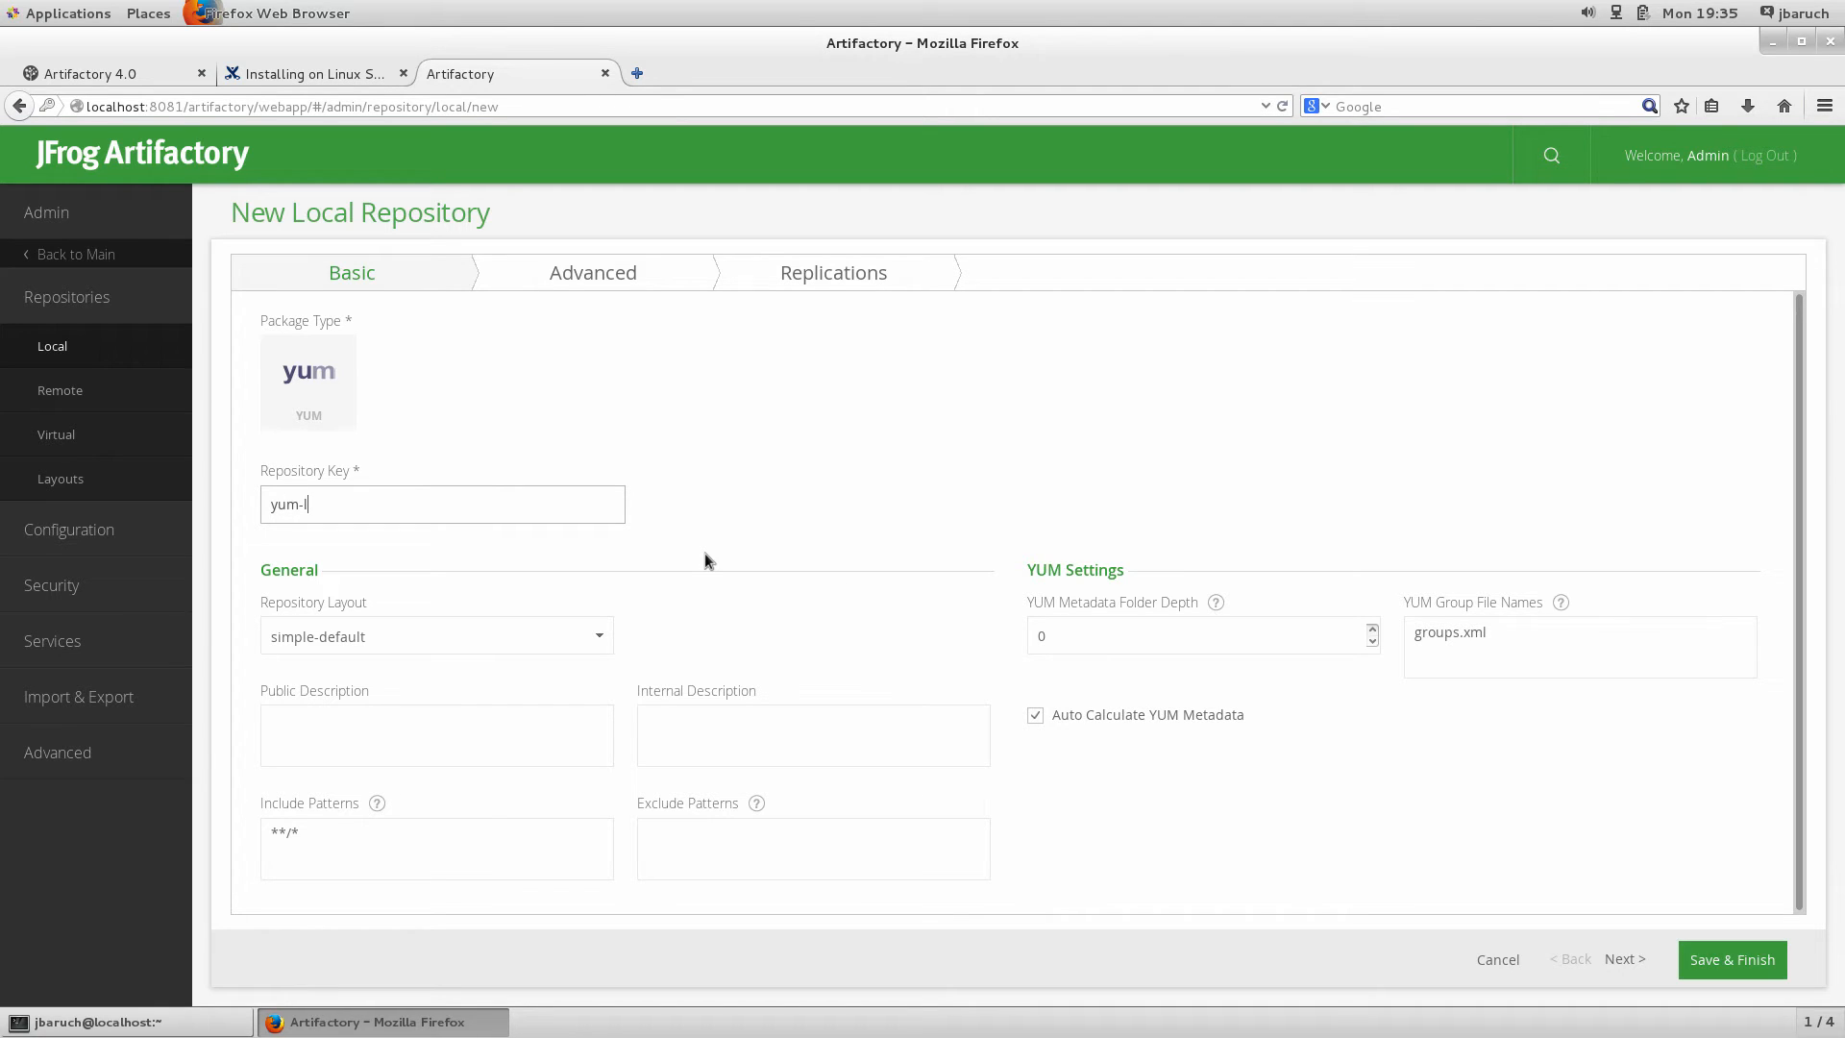
type("ocal")
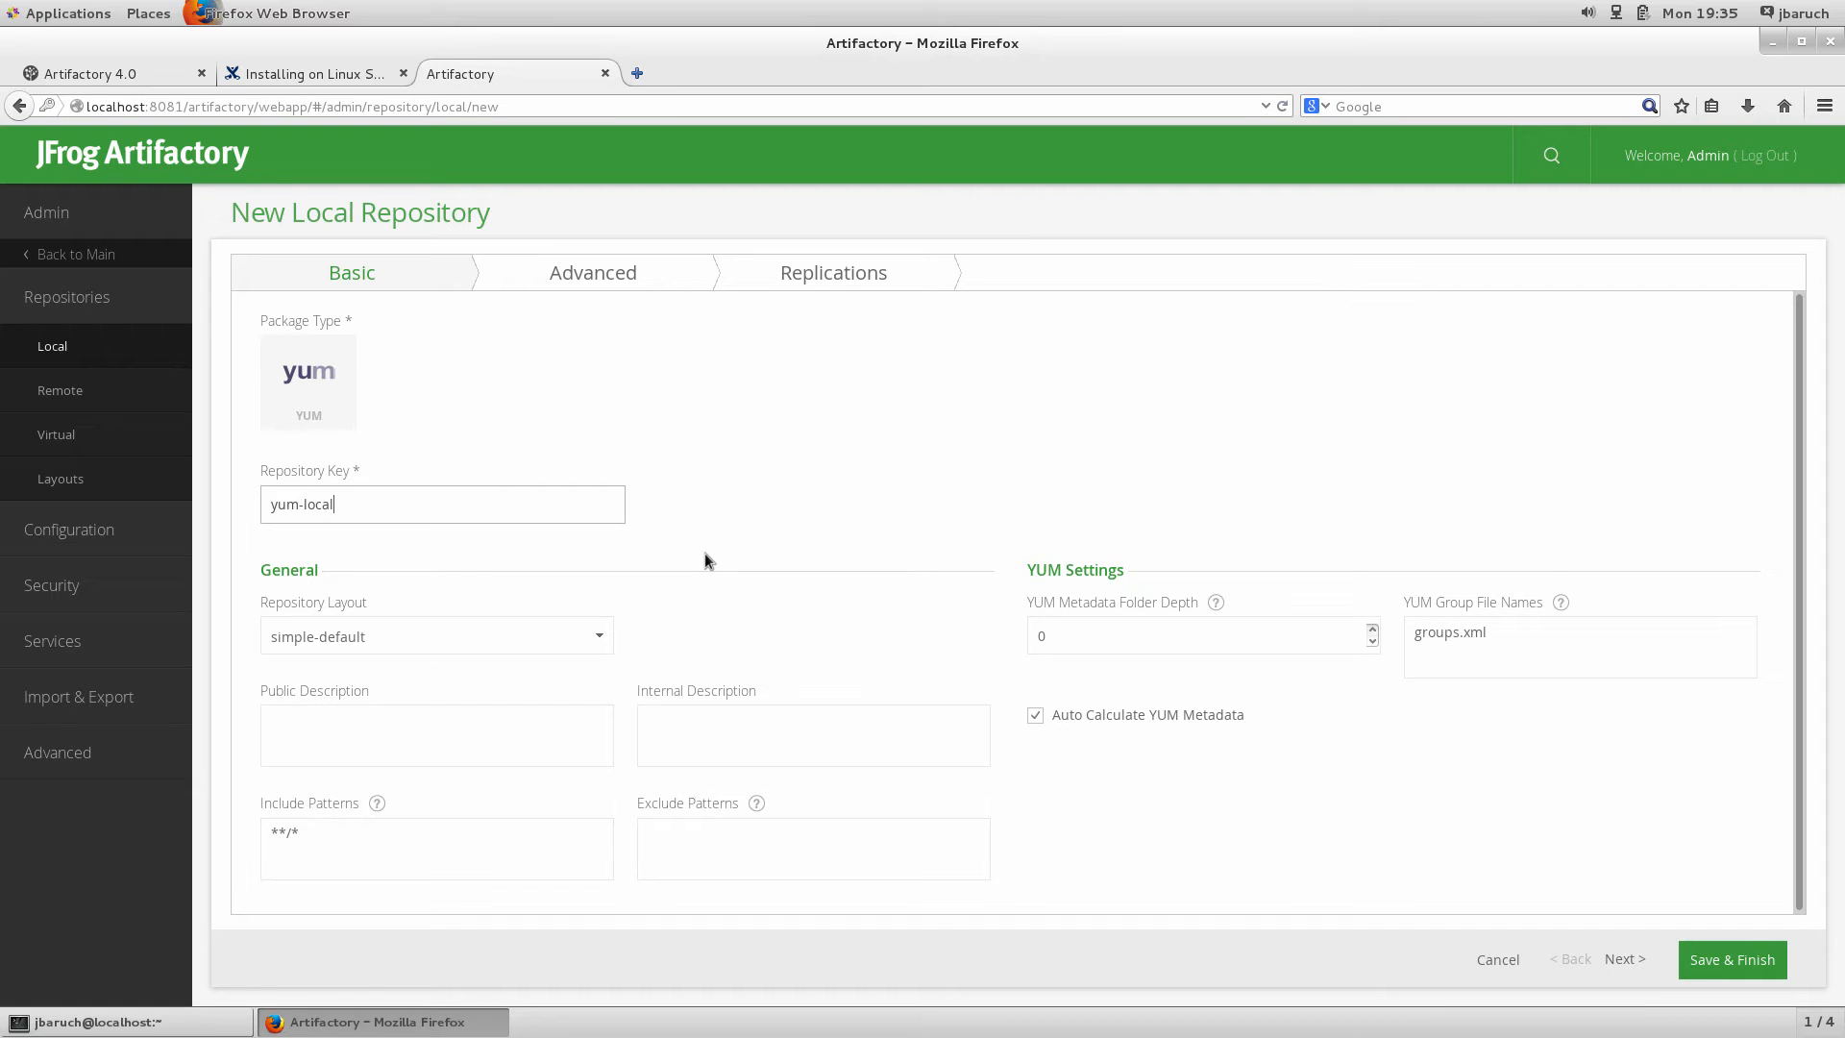
mouse_move(1094, 656)
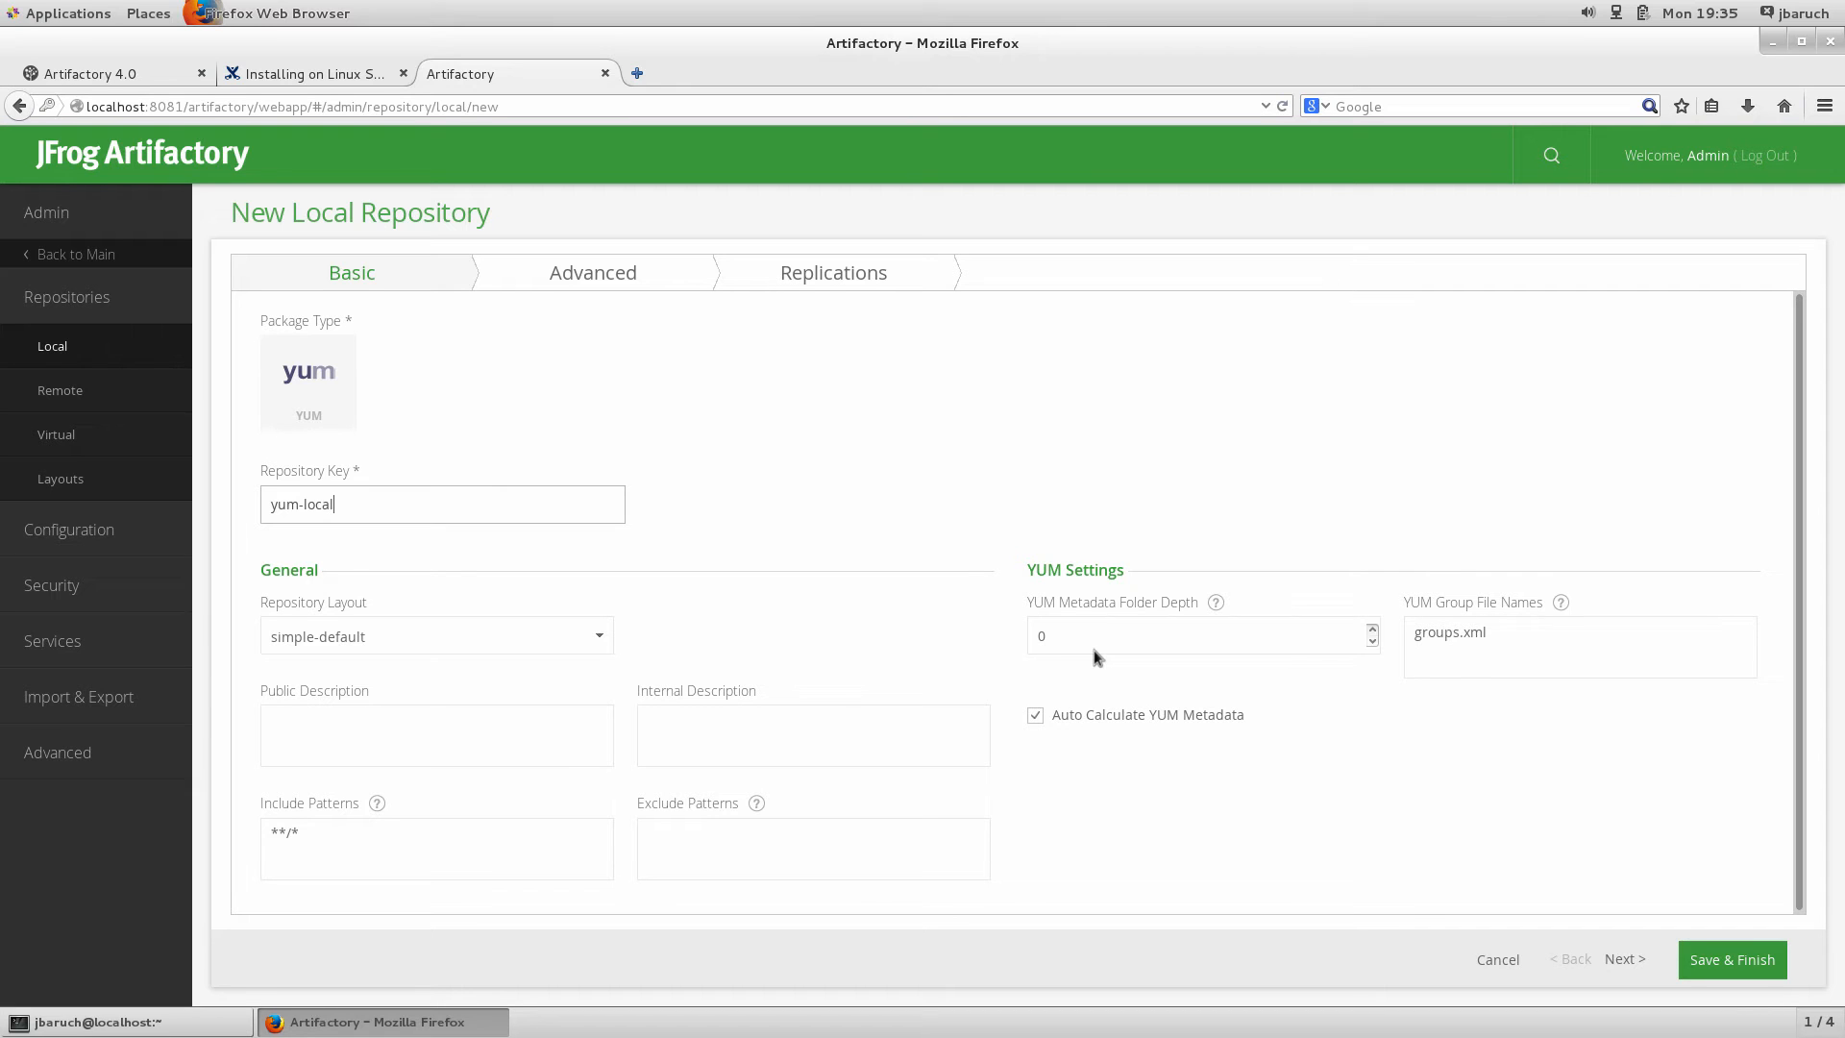
mouse_move(1731, 959)
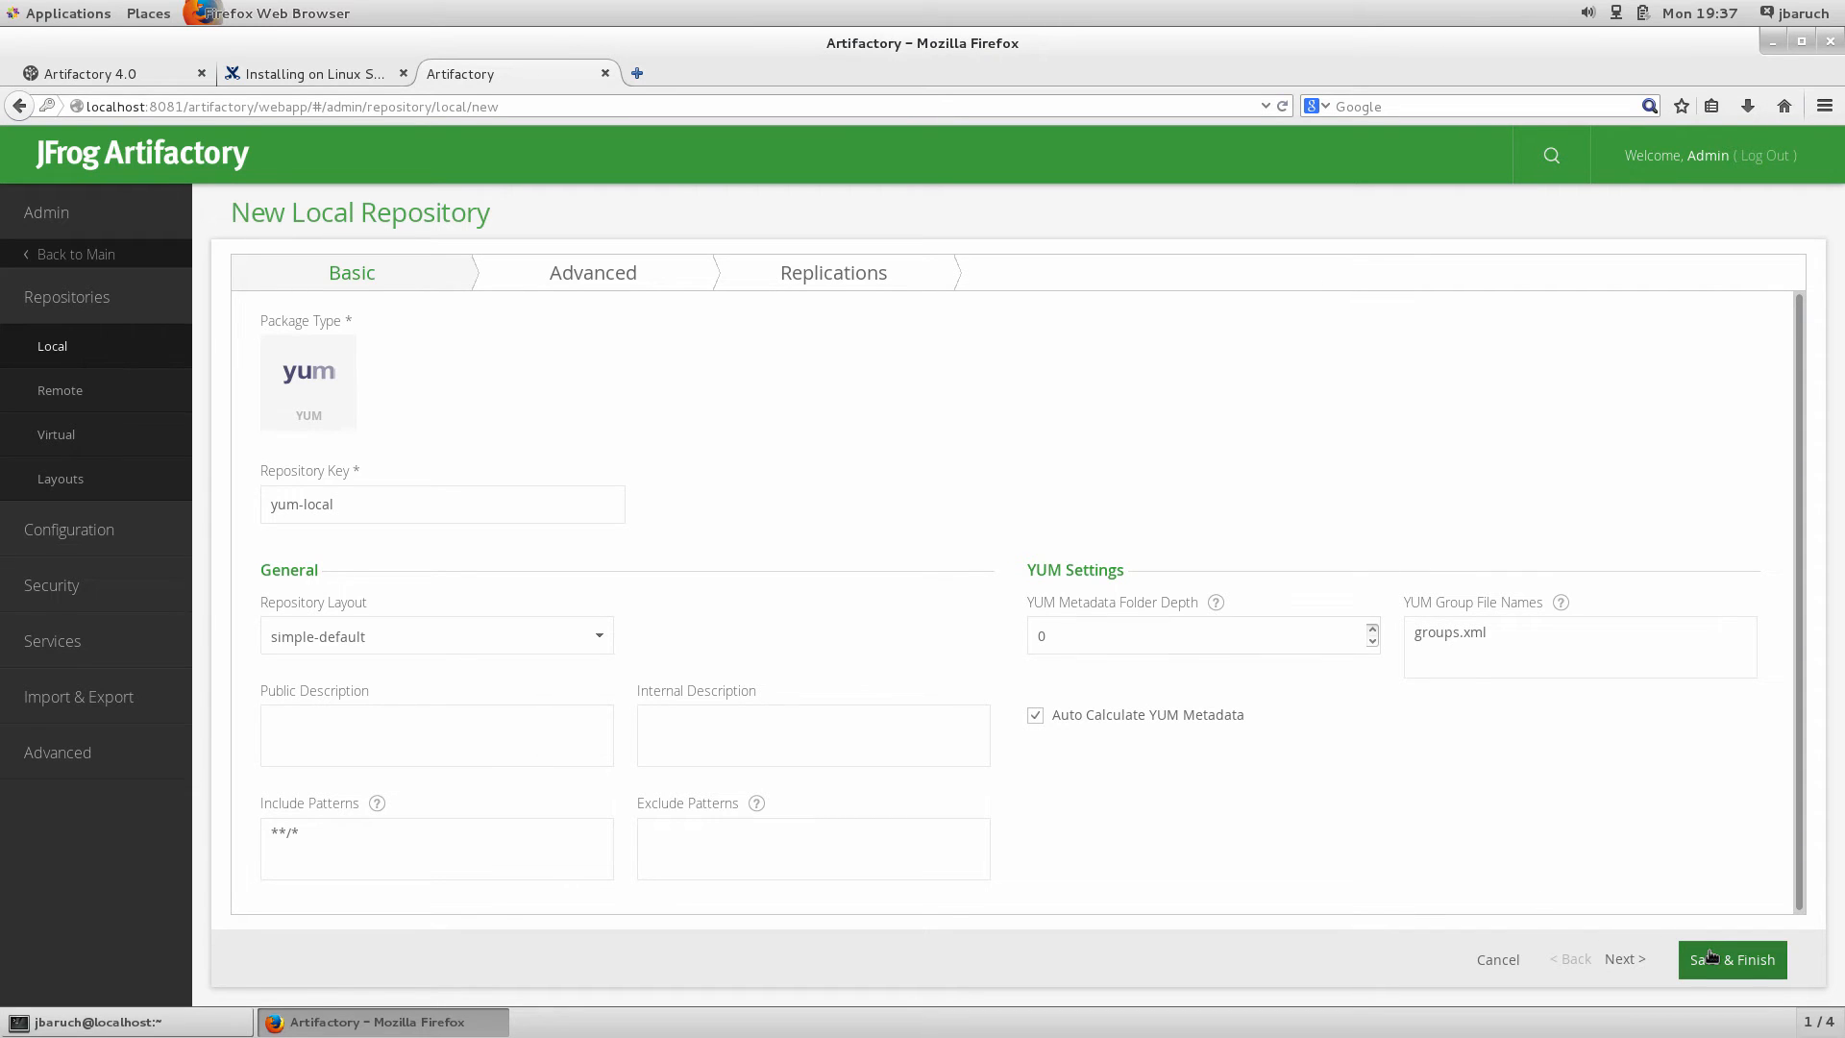
left_click(1730, 959)
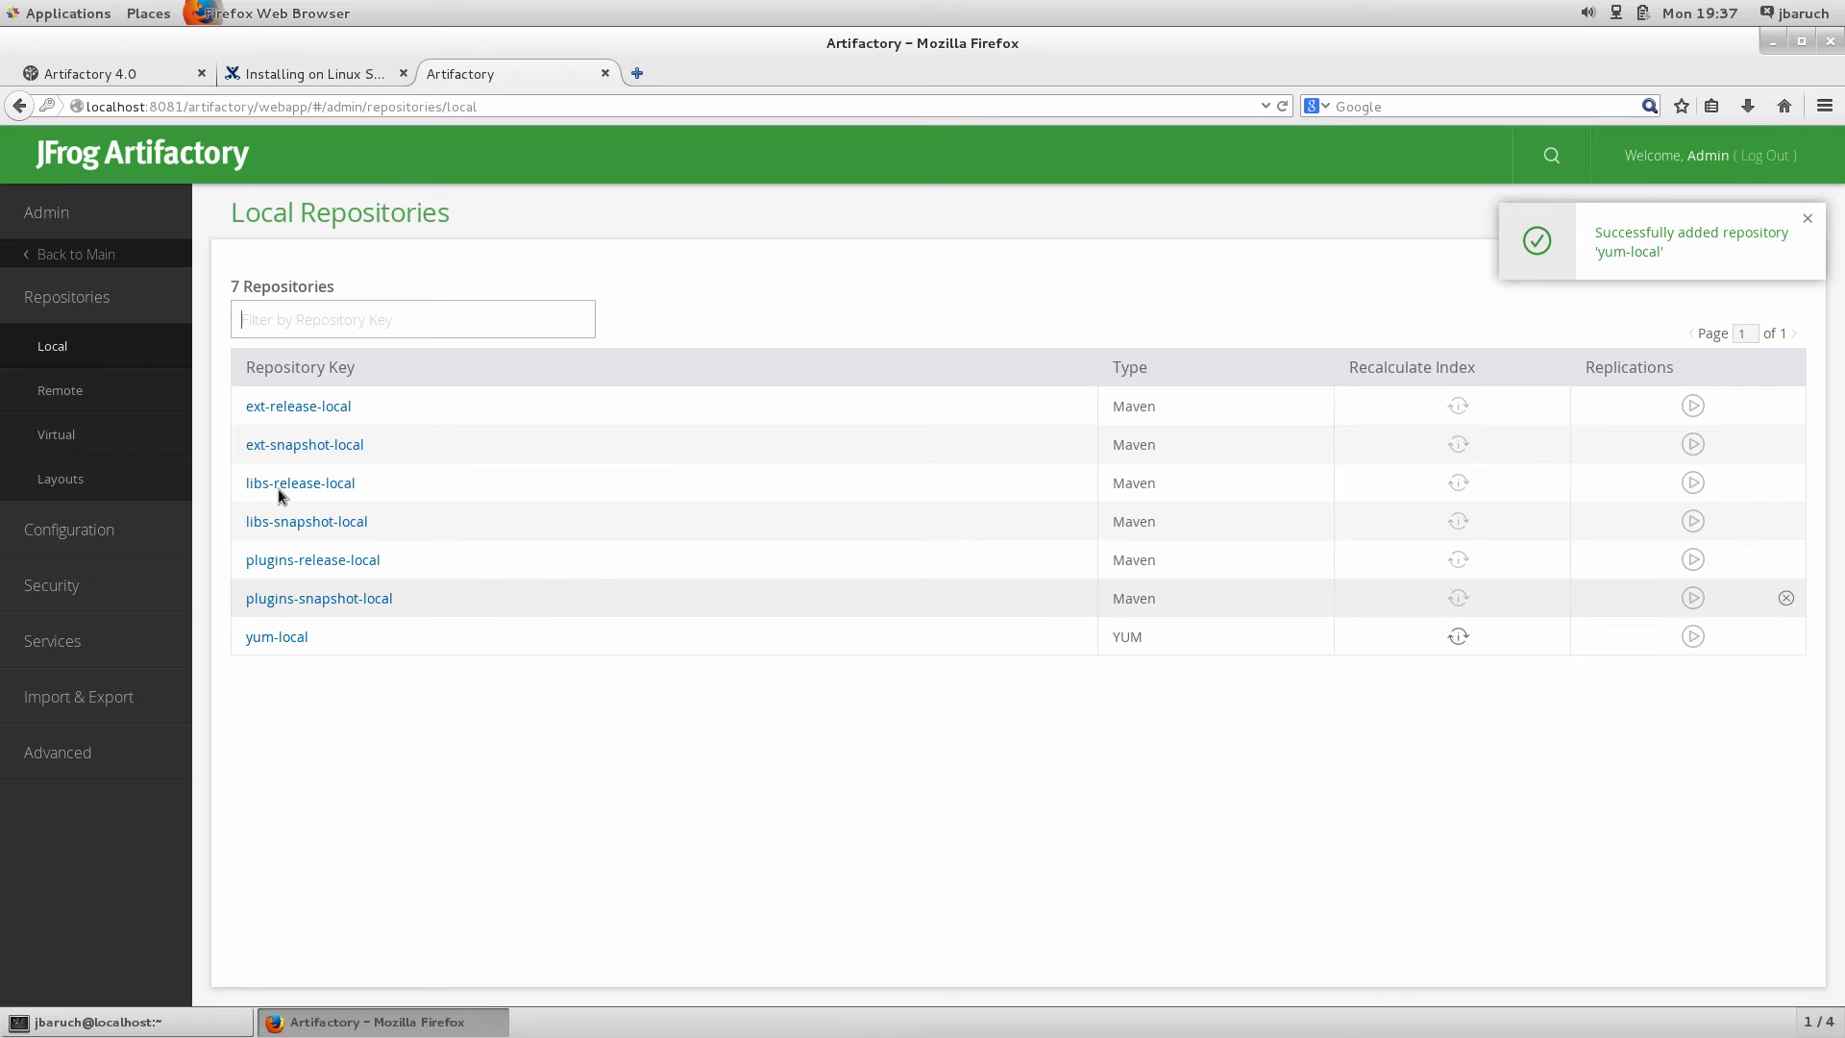
left_click(59, 391)
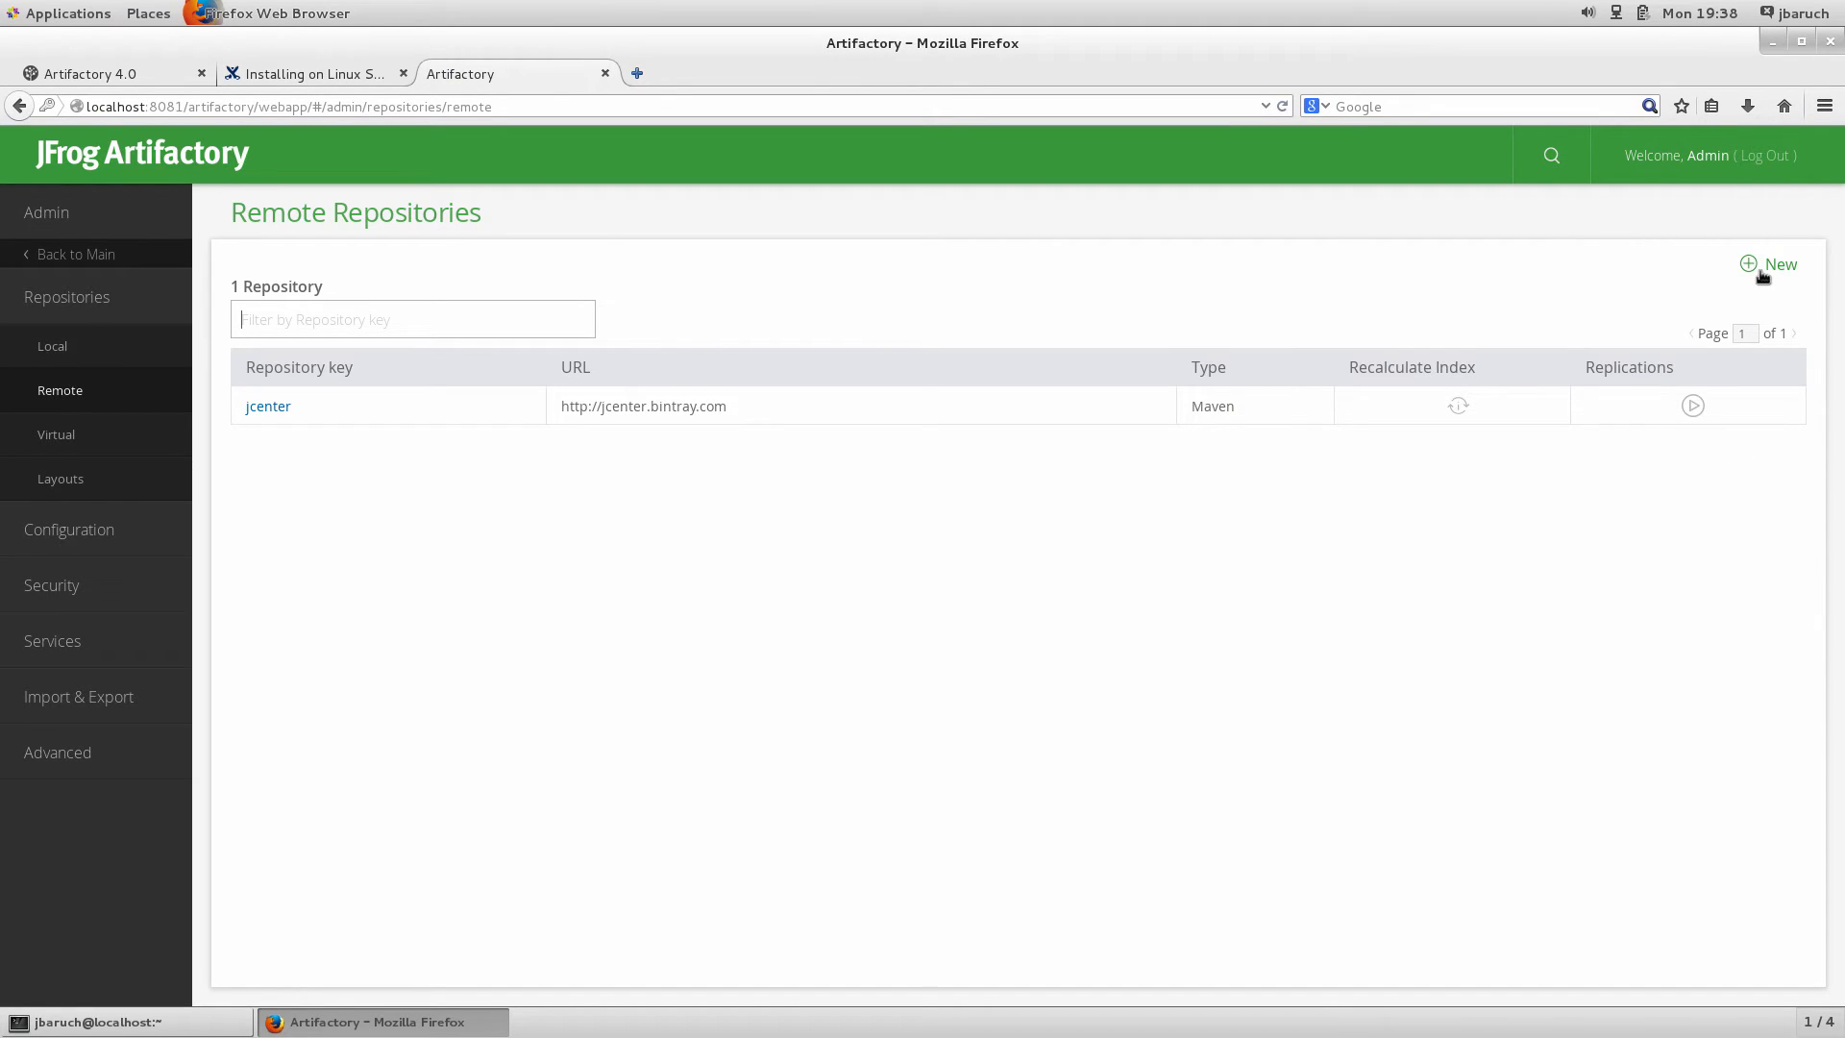
Create YUM remote repository 'centos' using the mirror.centos.org CentOS 7 URL and save it
left_click(1770, 263)
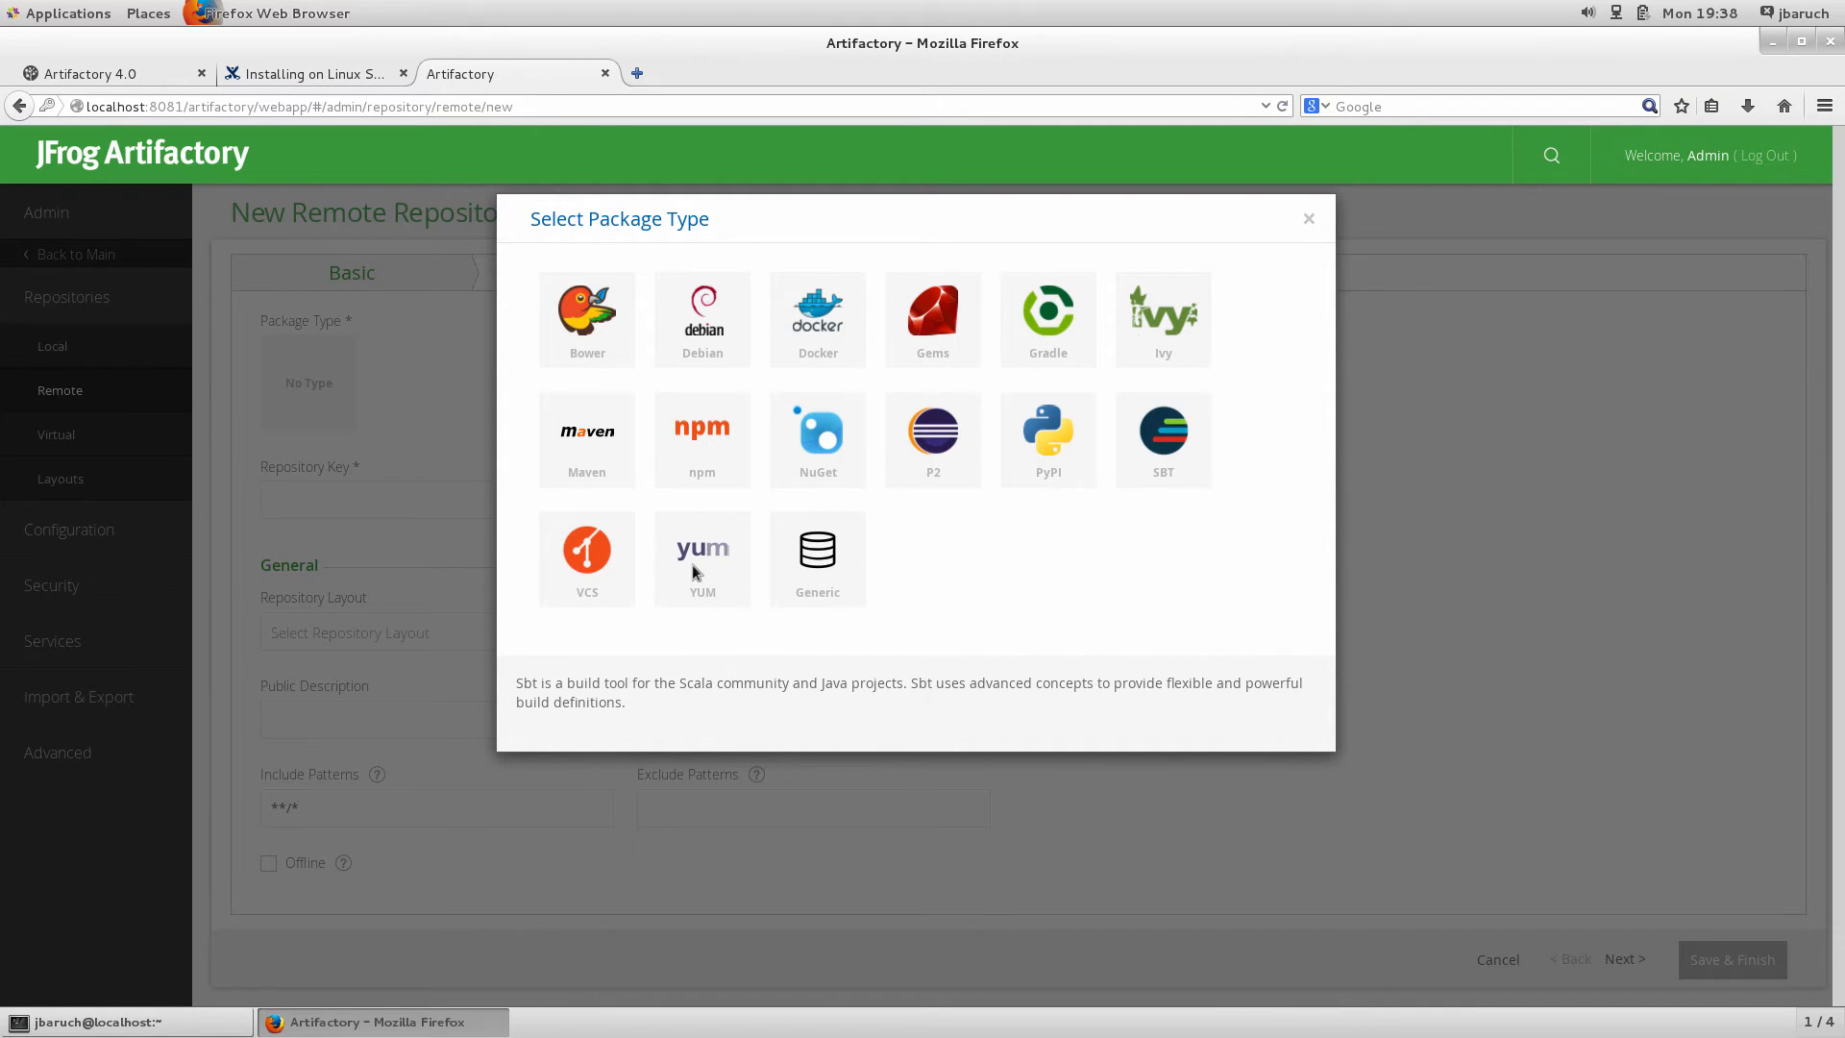
left_click(701, 559)
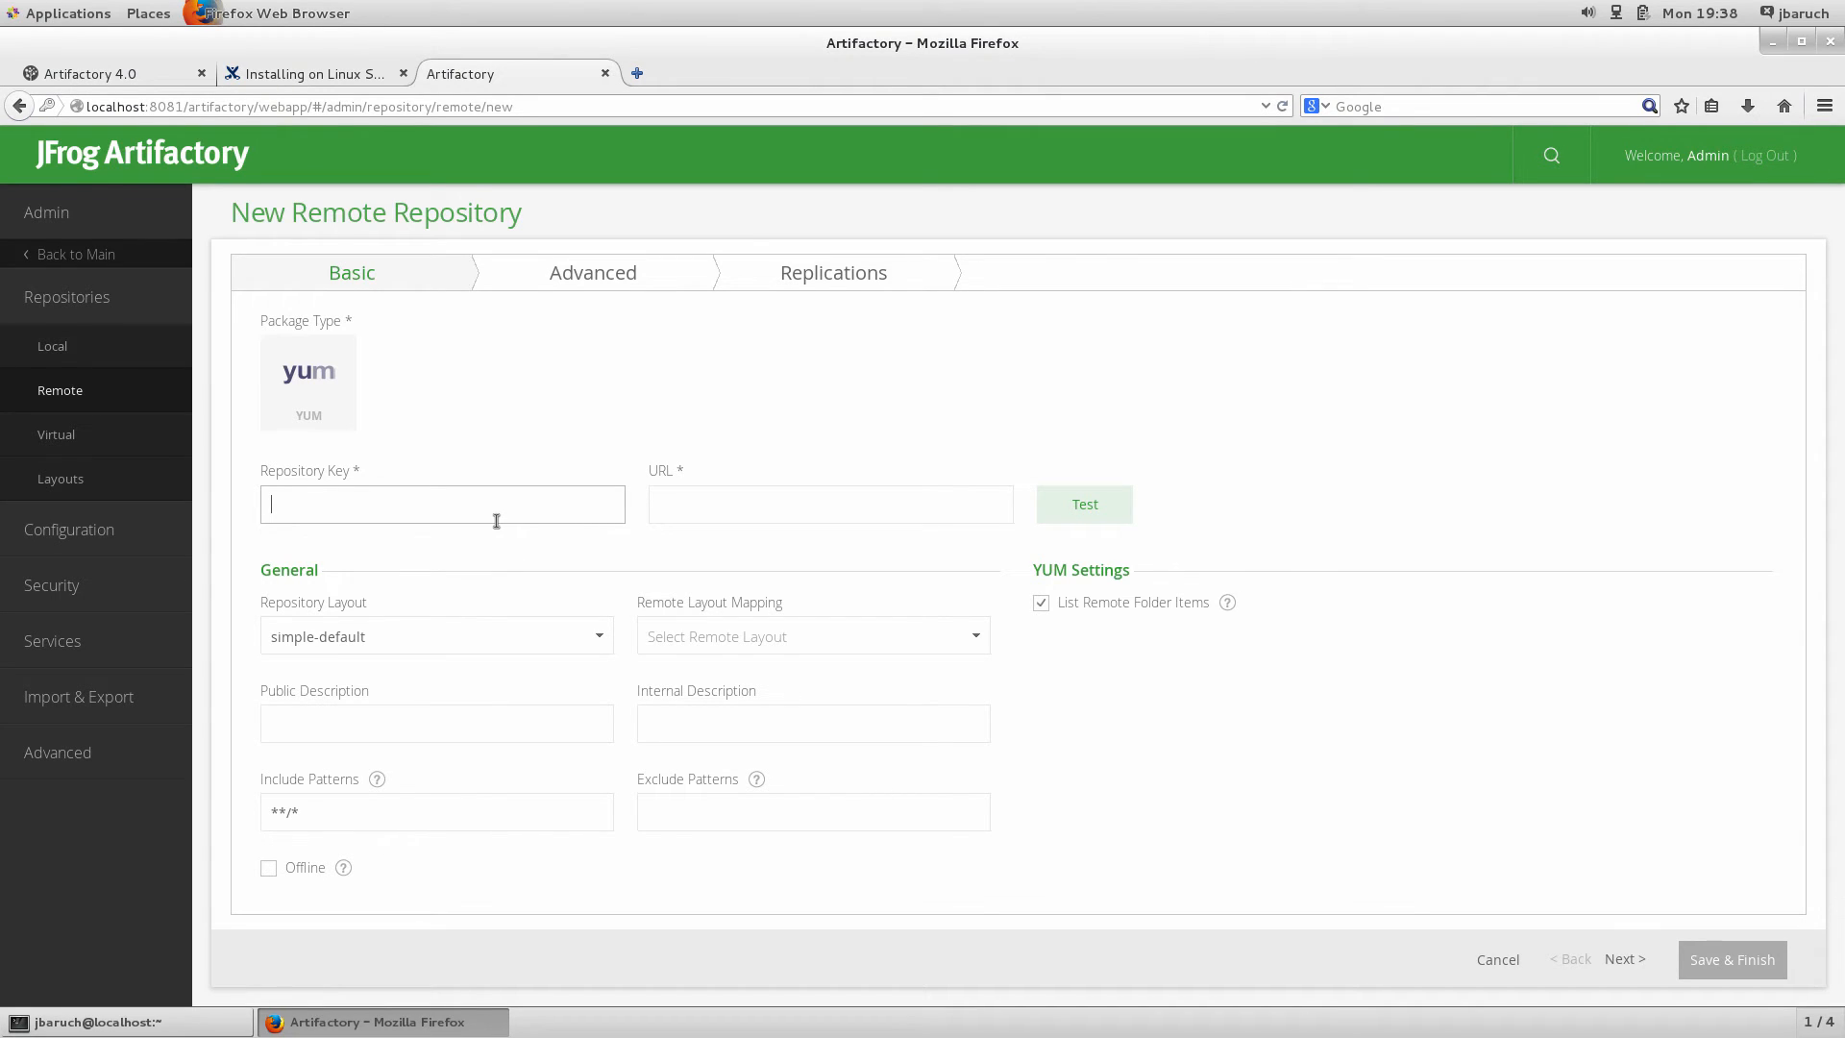
type("centos")
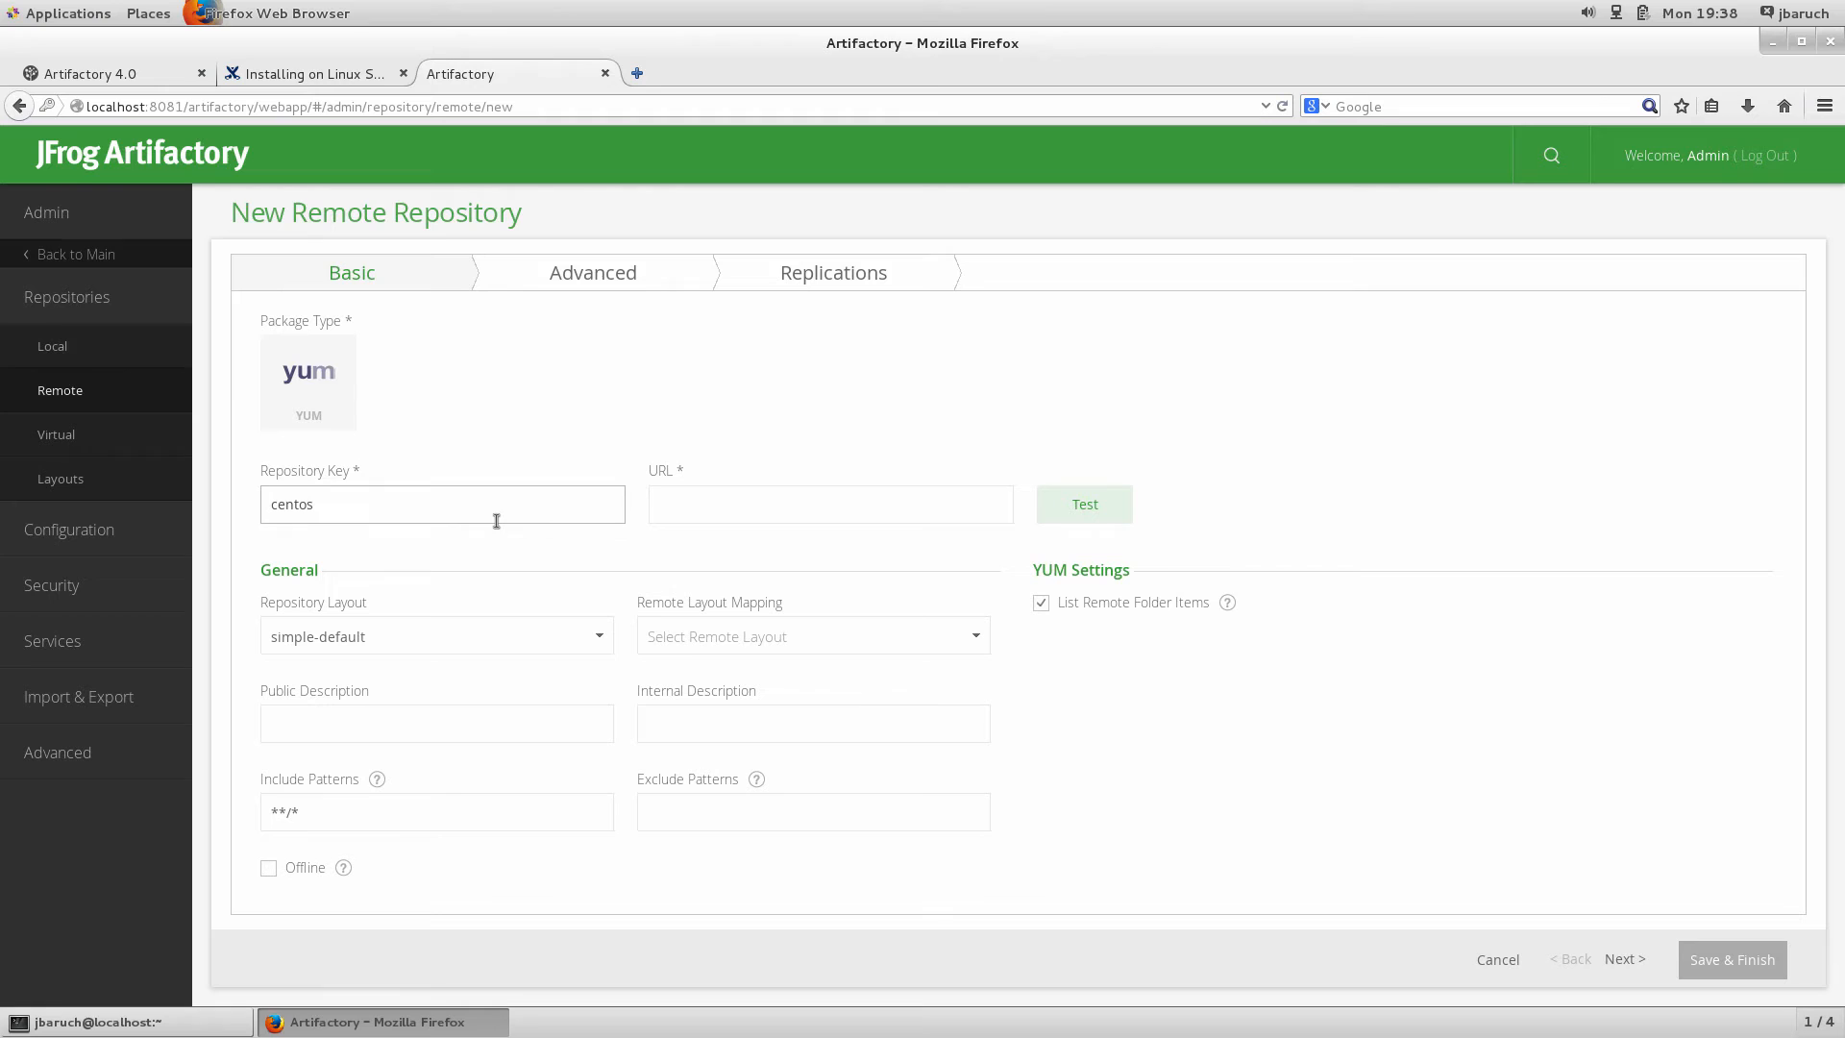
left_click(829, 503)
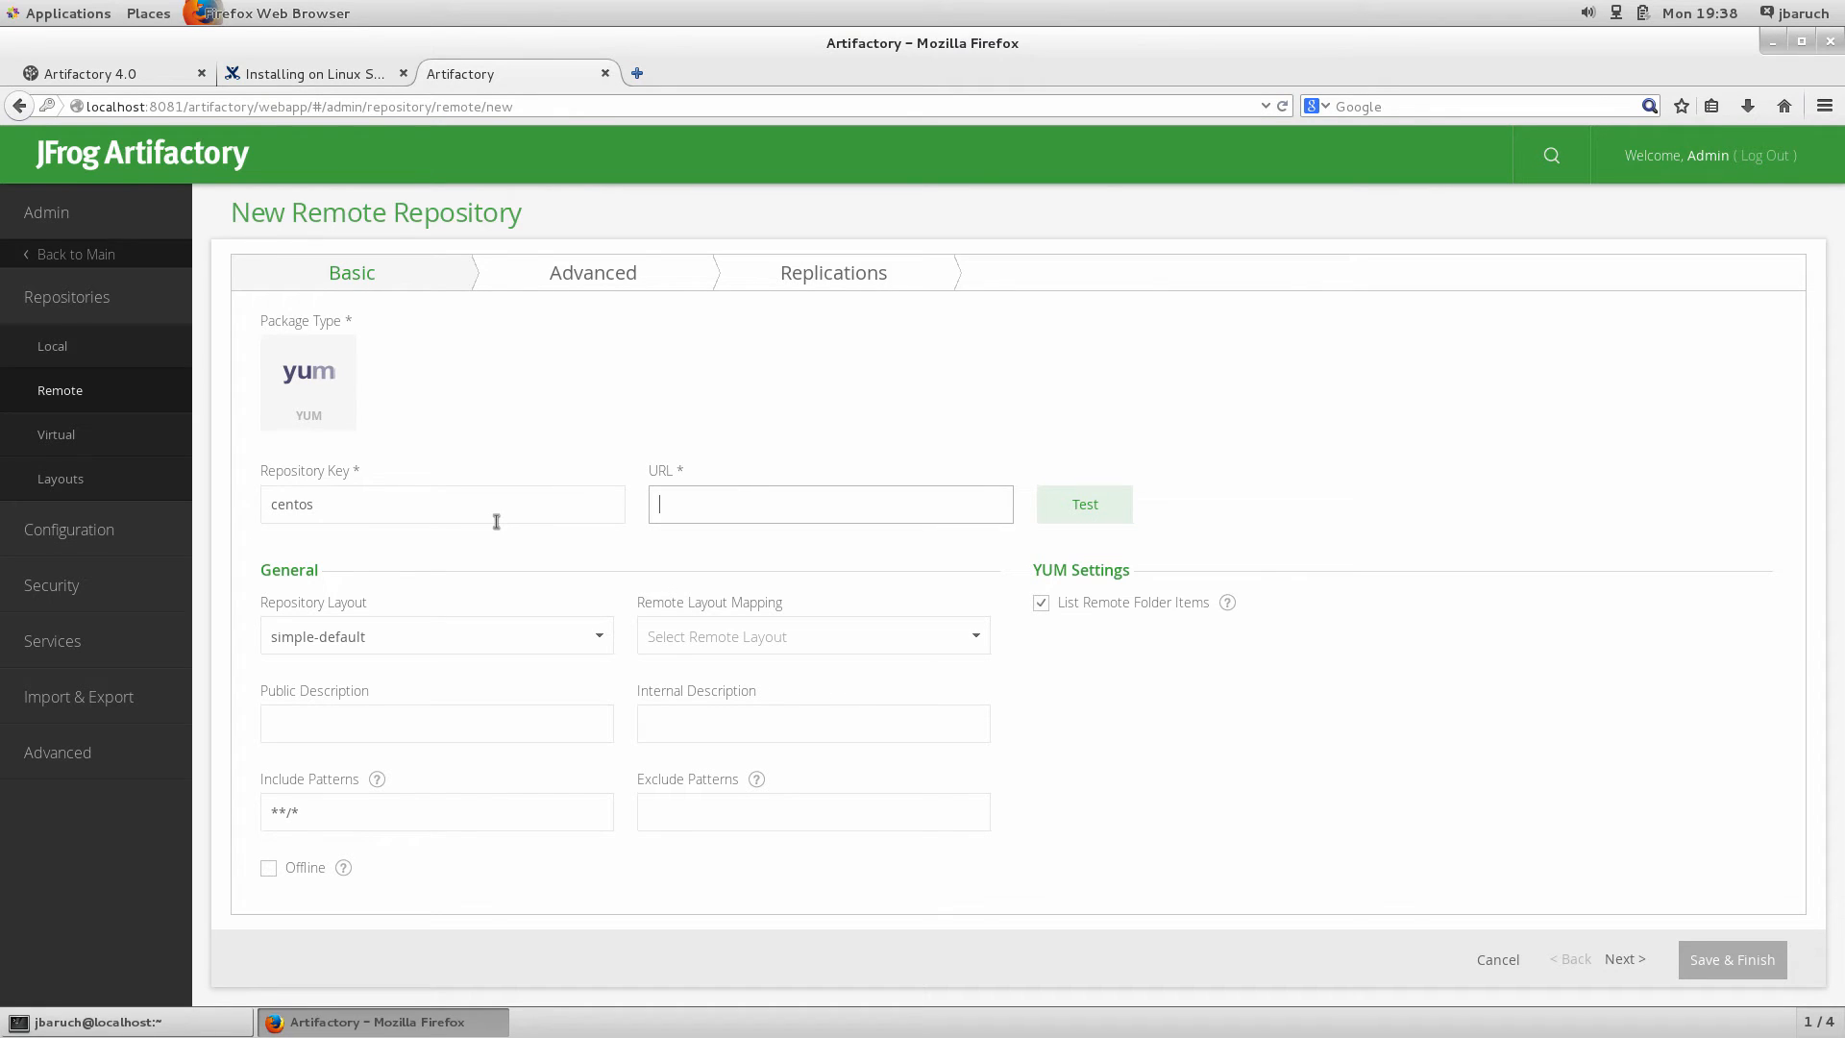
type("http://m")
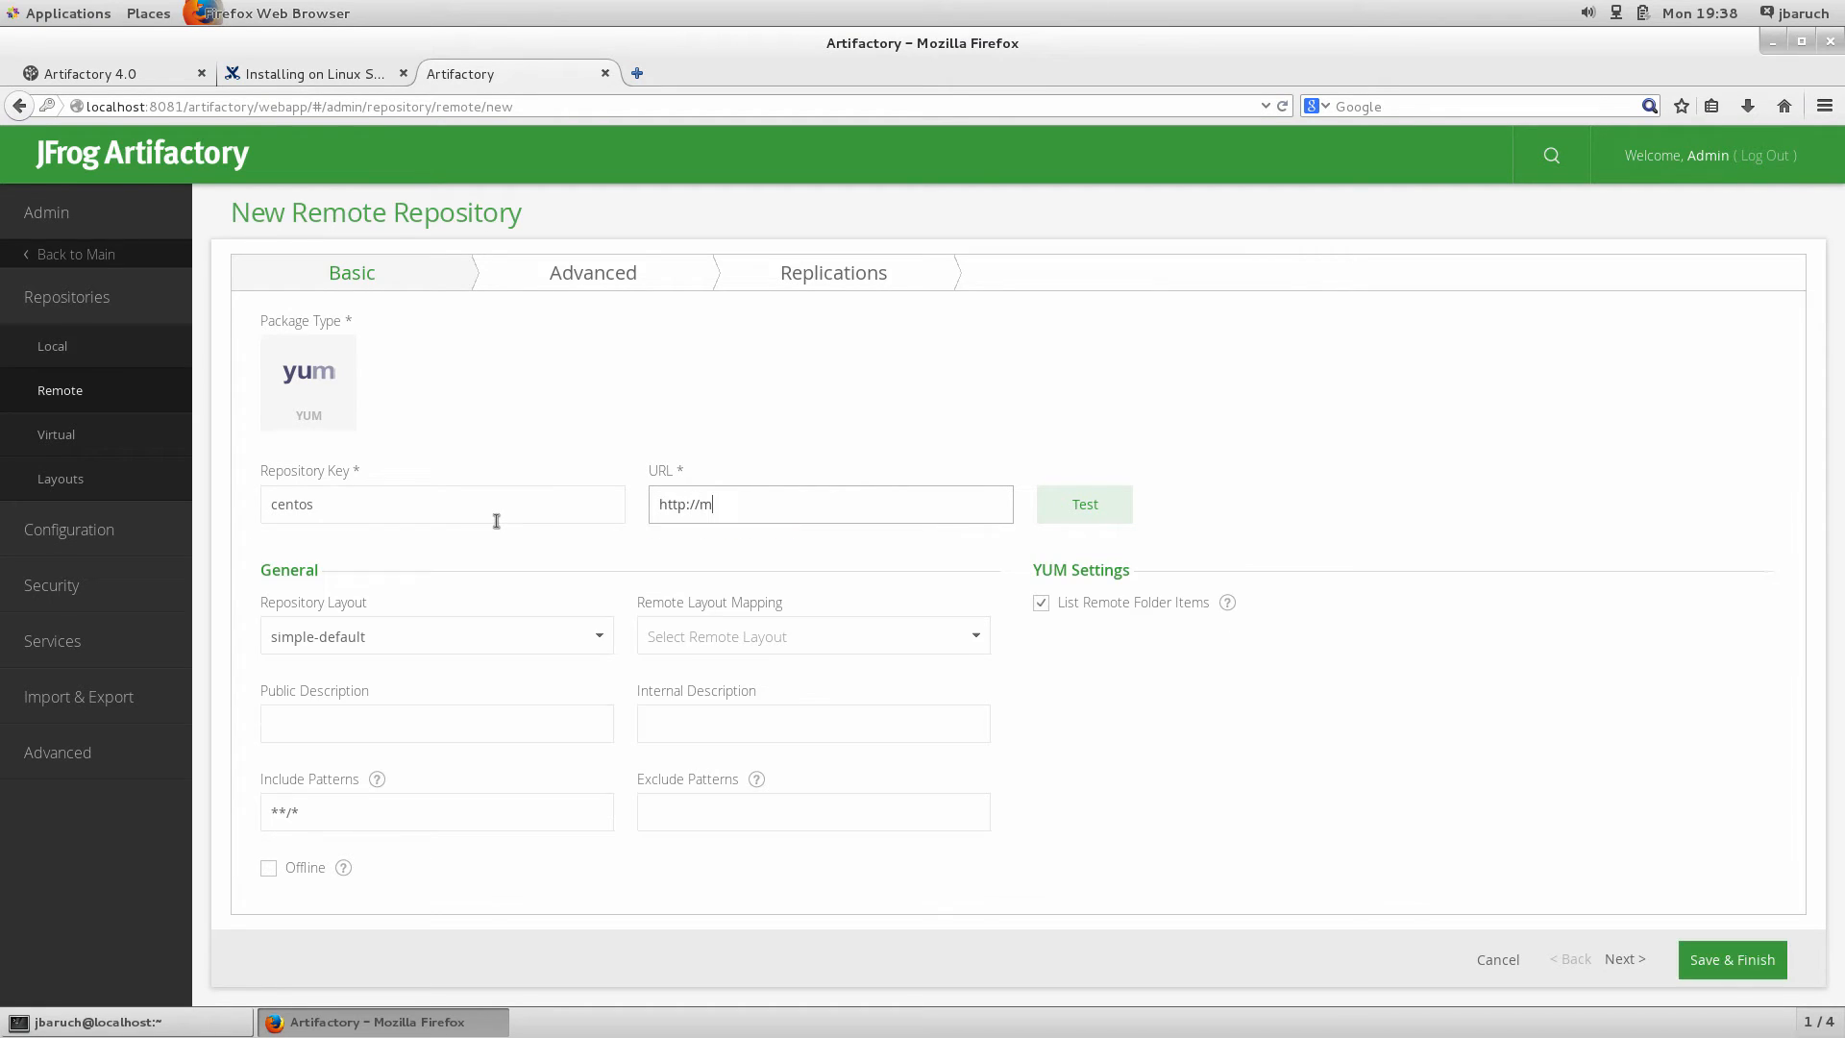
type("irror.centos.org/centos-7/7/os/x86_64/")
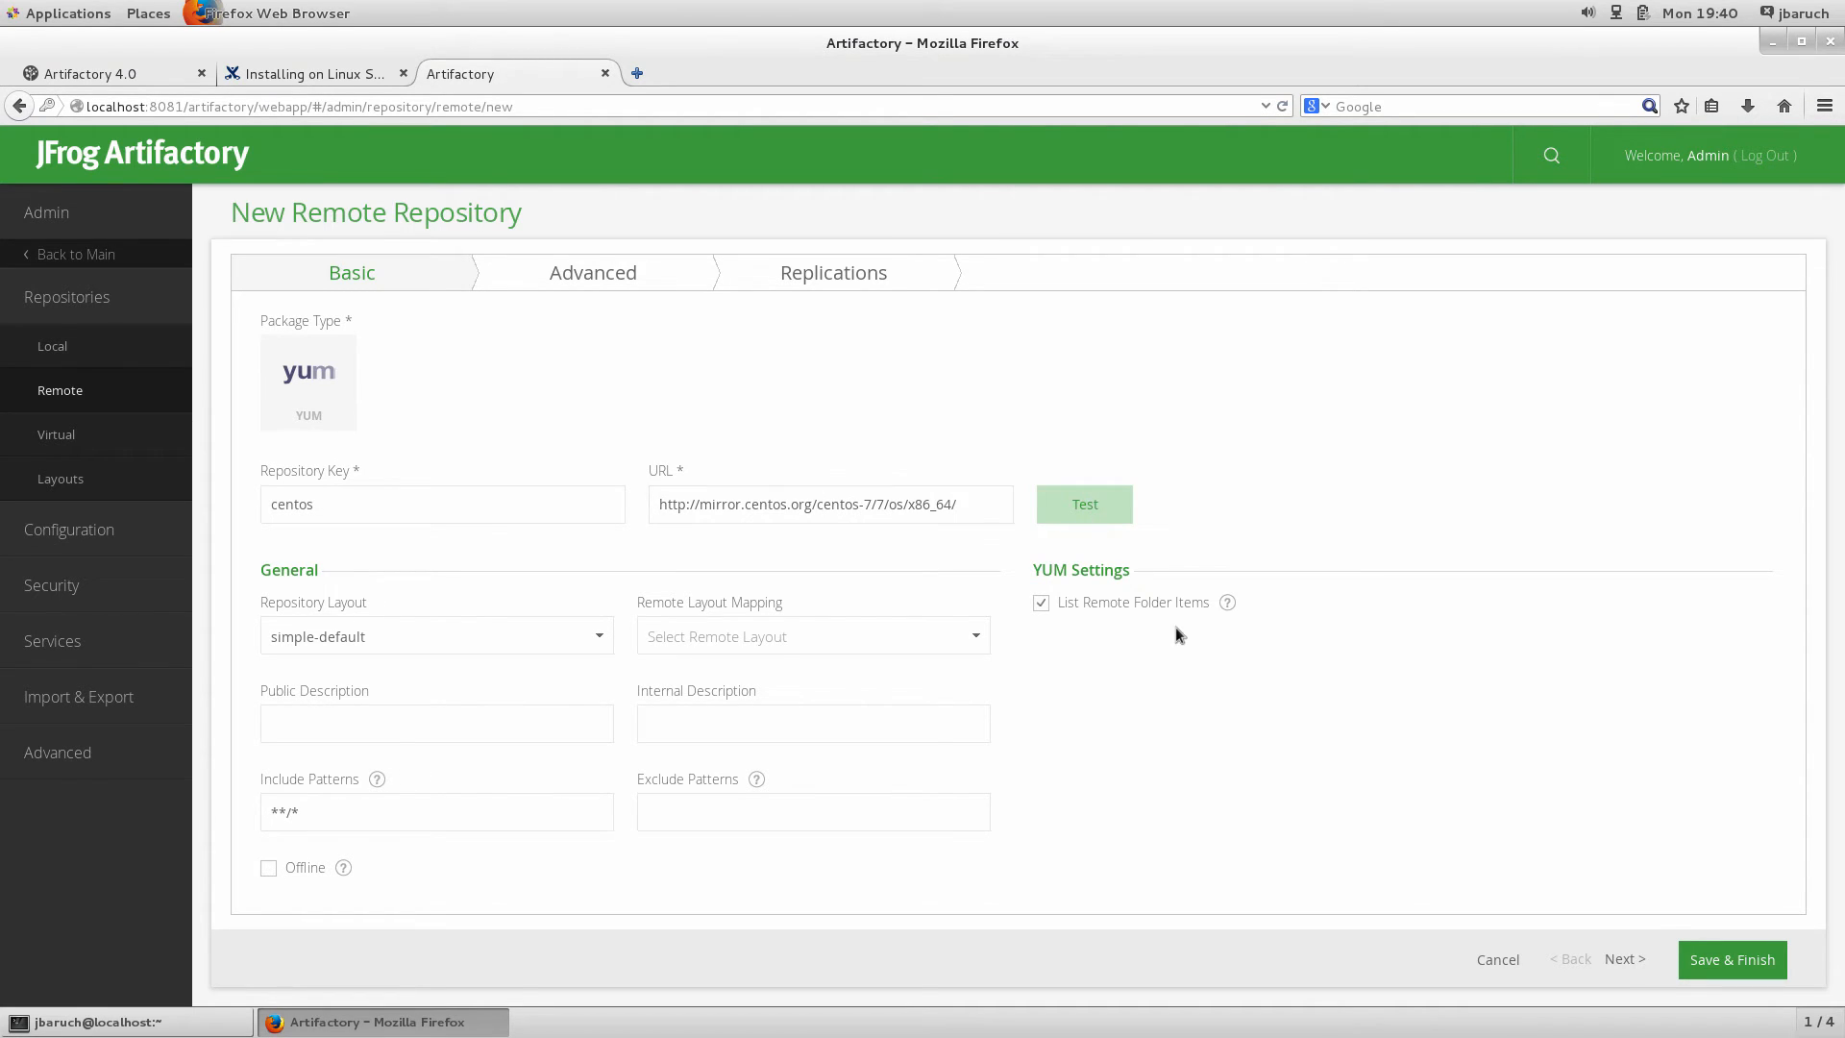
left_click(1083, 504)
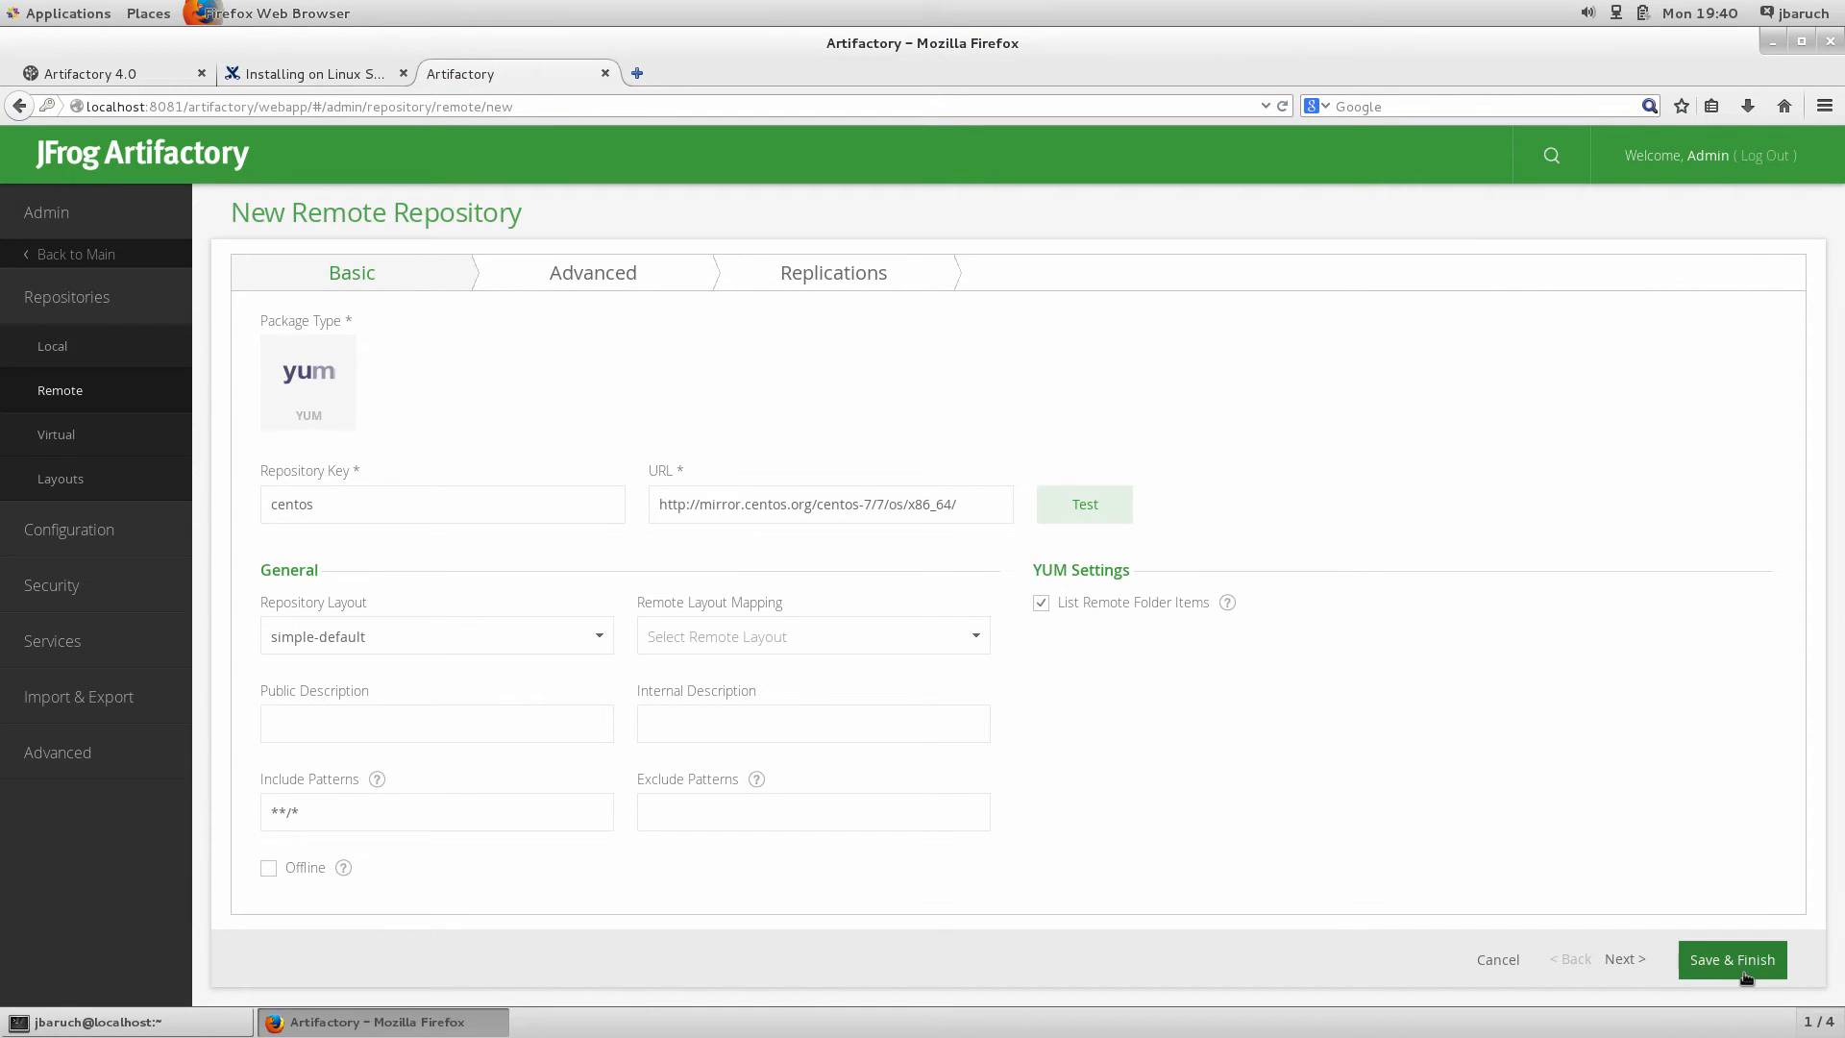
left_click(1730, 959)
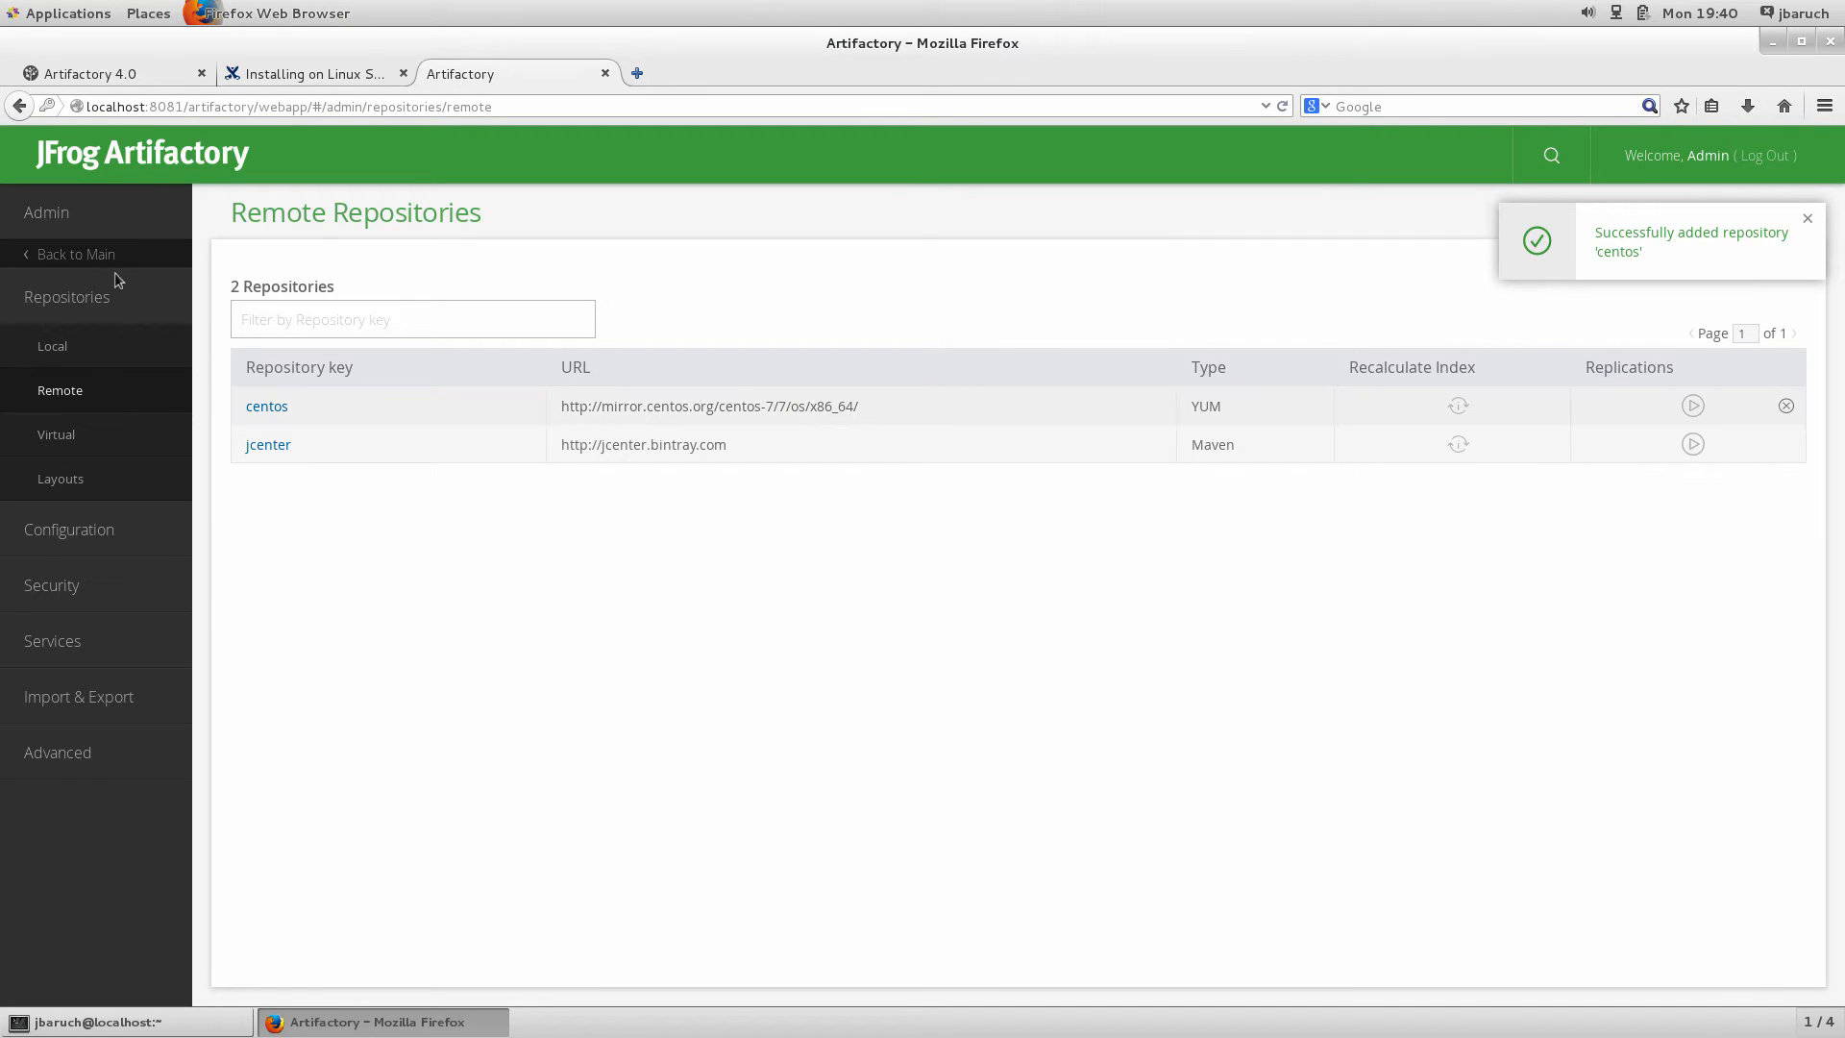
left_click(78, 253)
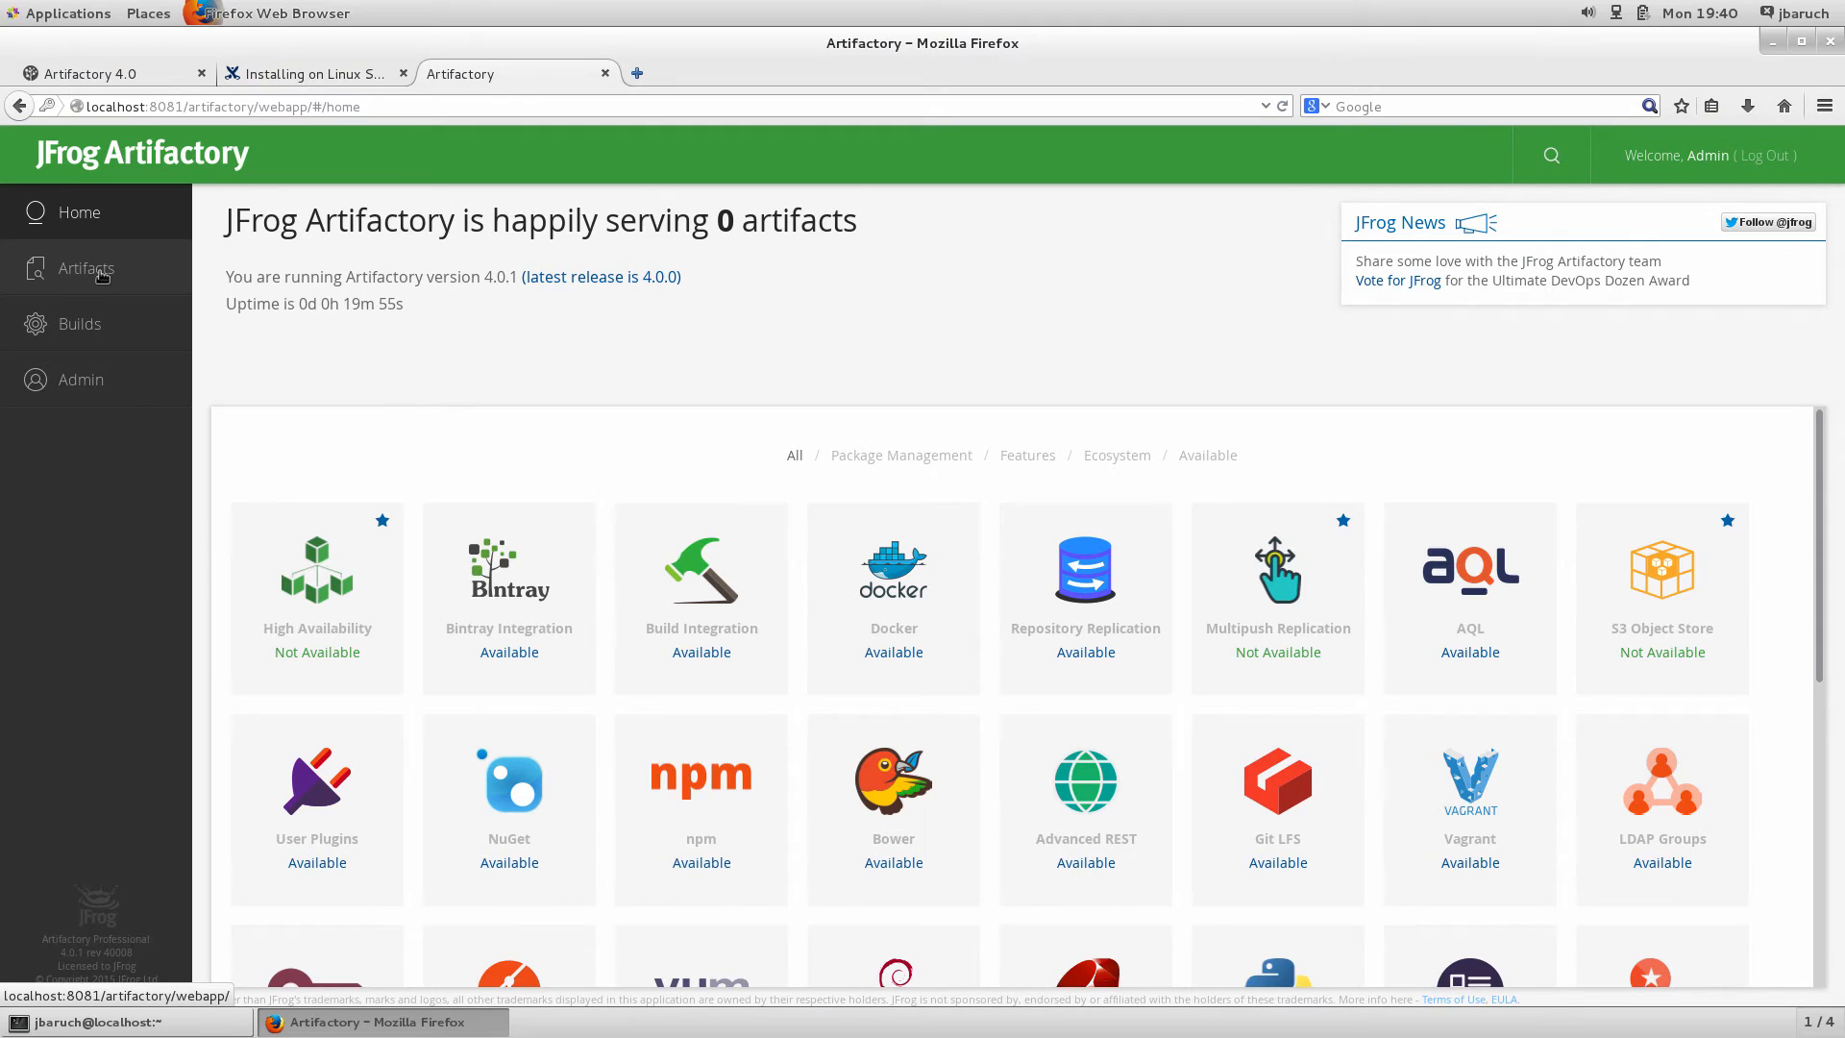
Show Set Me Up for centos-cache and copy the repo file edit command
left_click(85, 268)
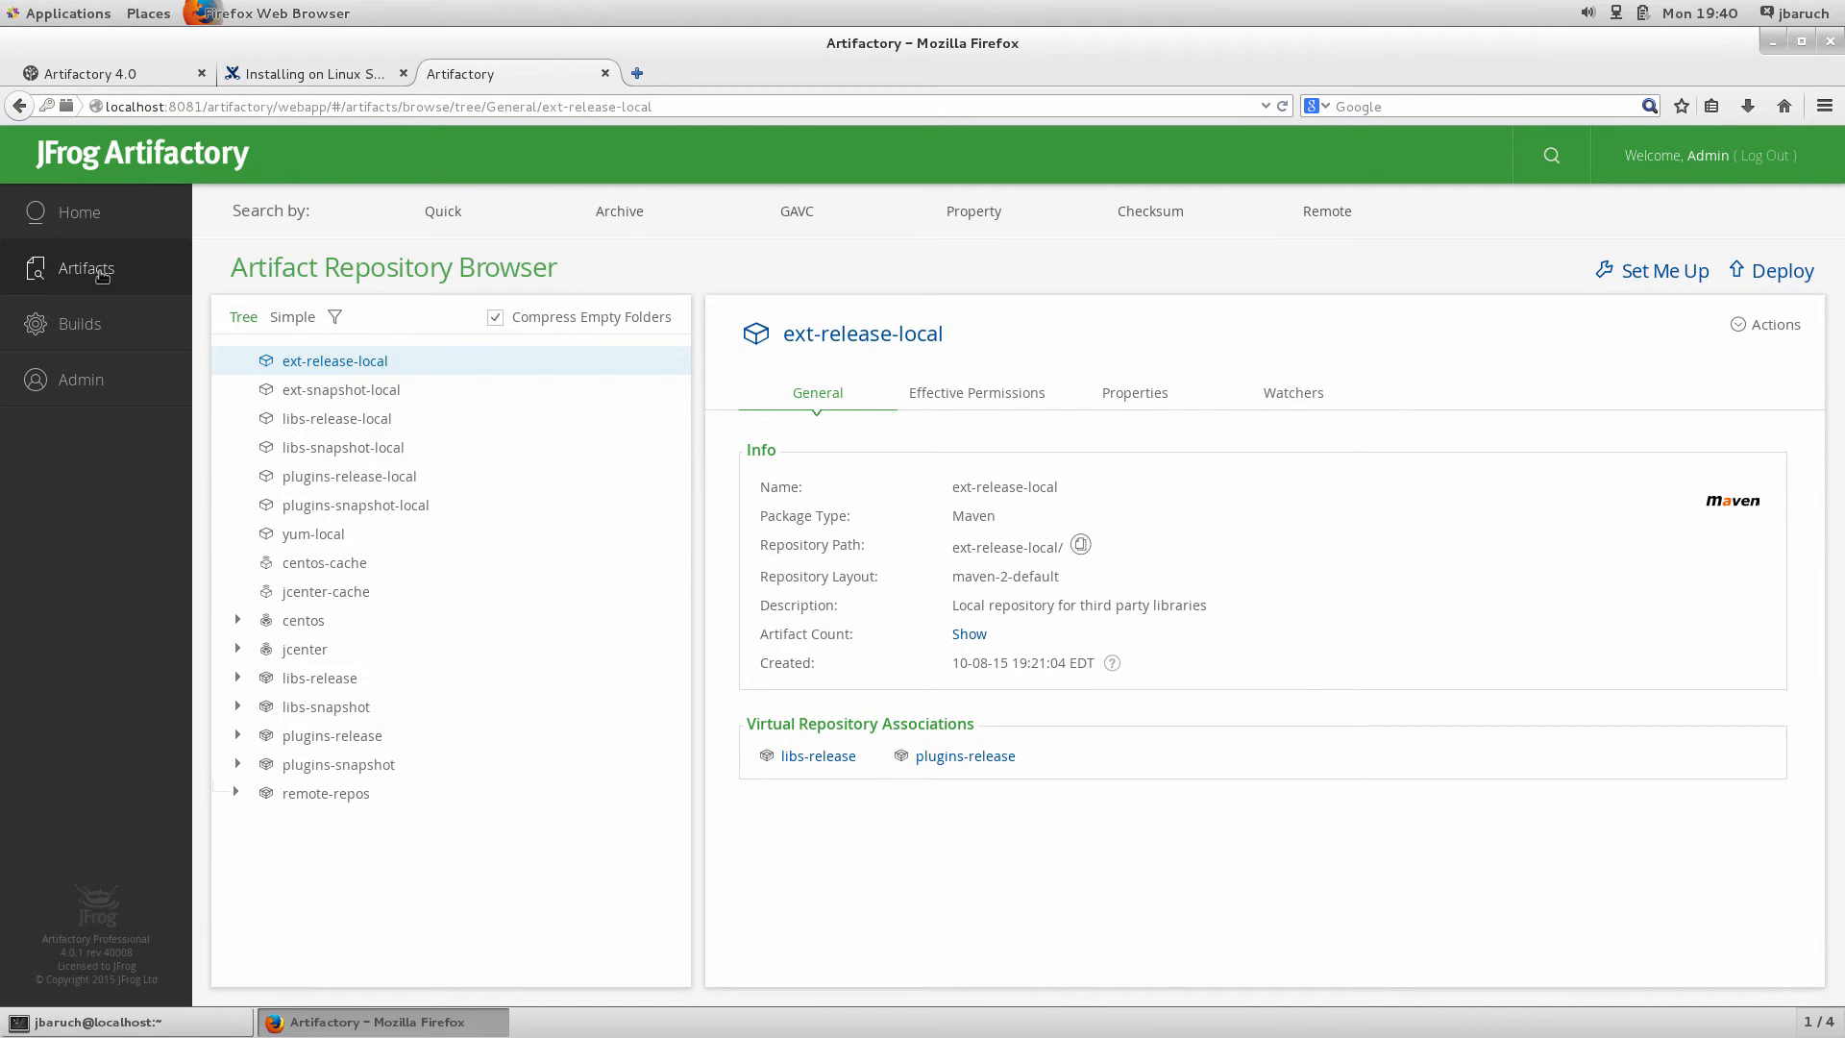
mouse_move(339, 538)
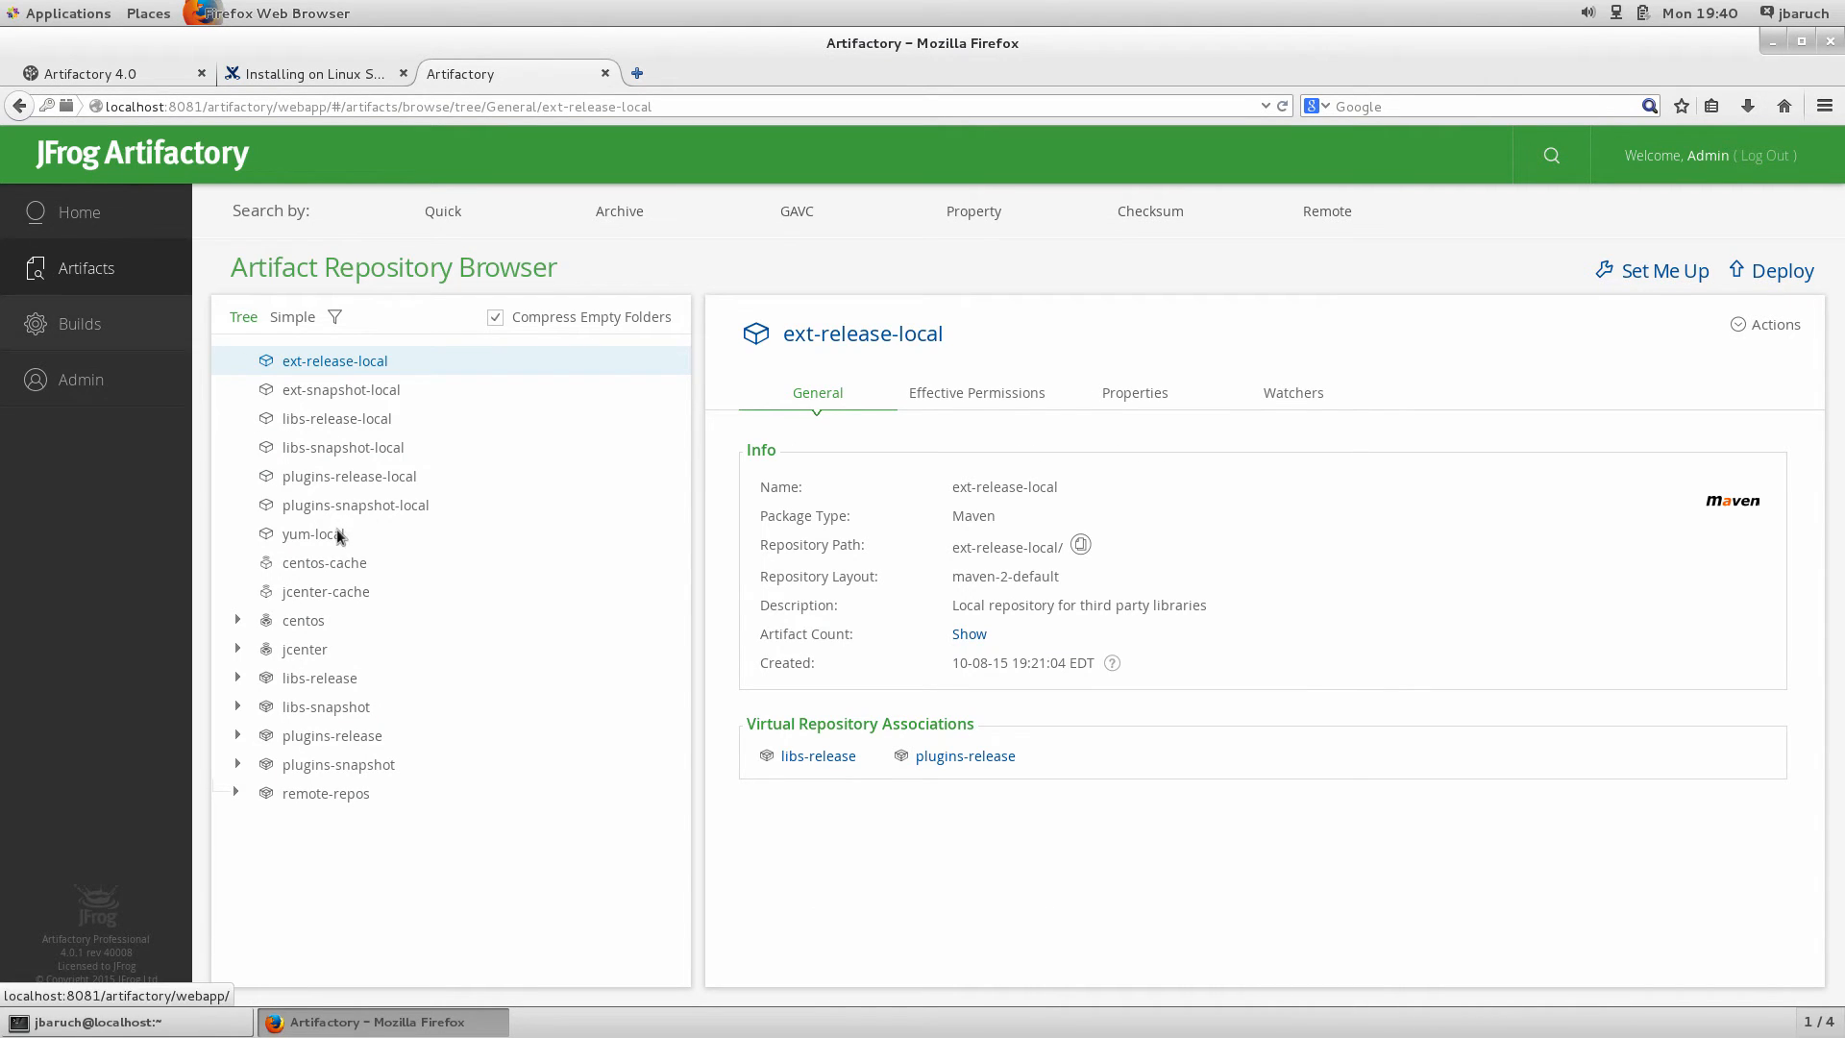
mouse_move(323, 562)
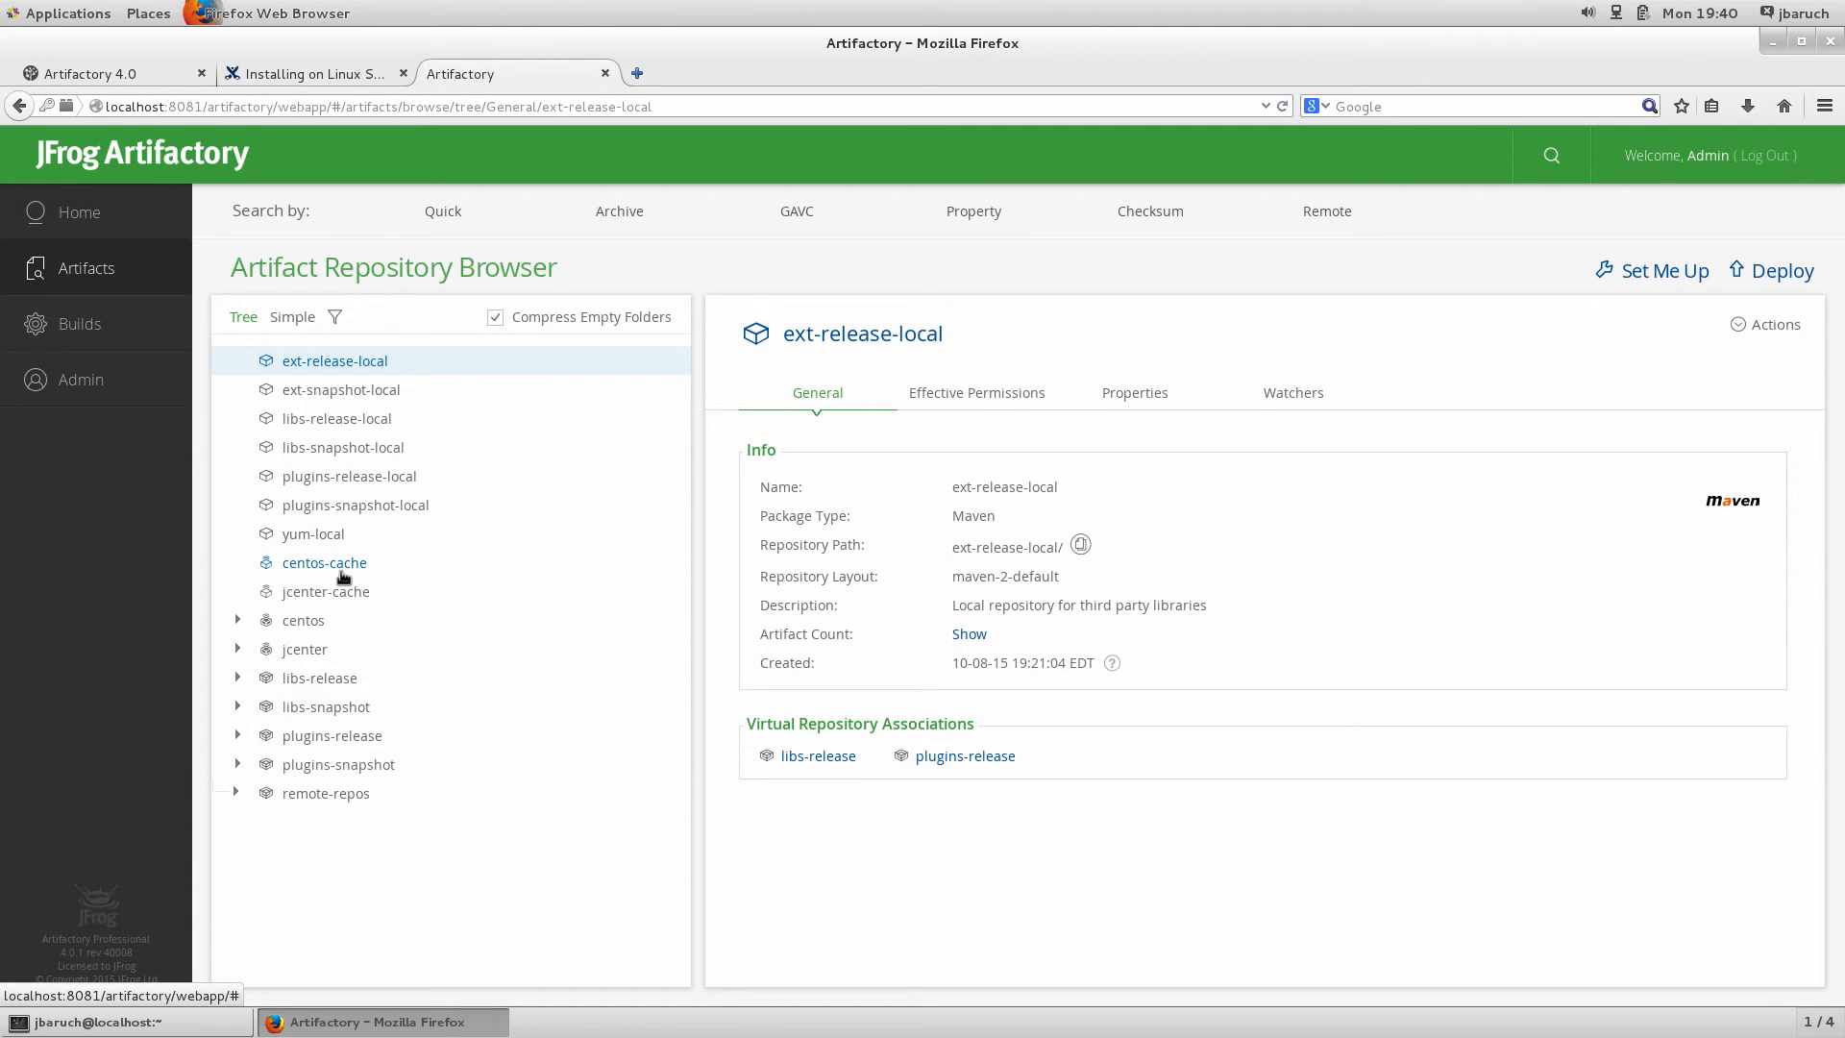
left_click(325, 562)
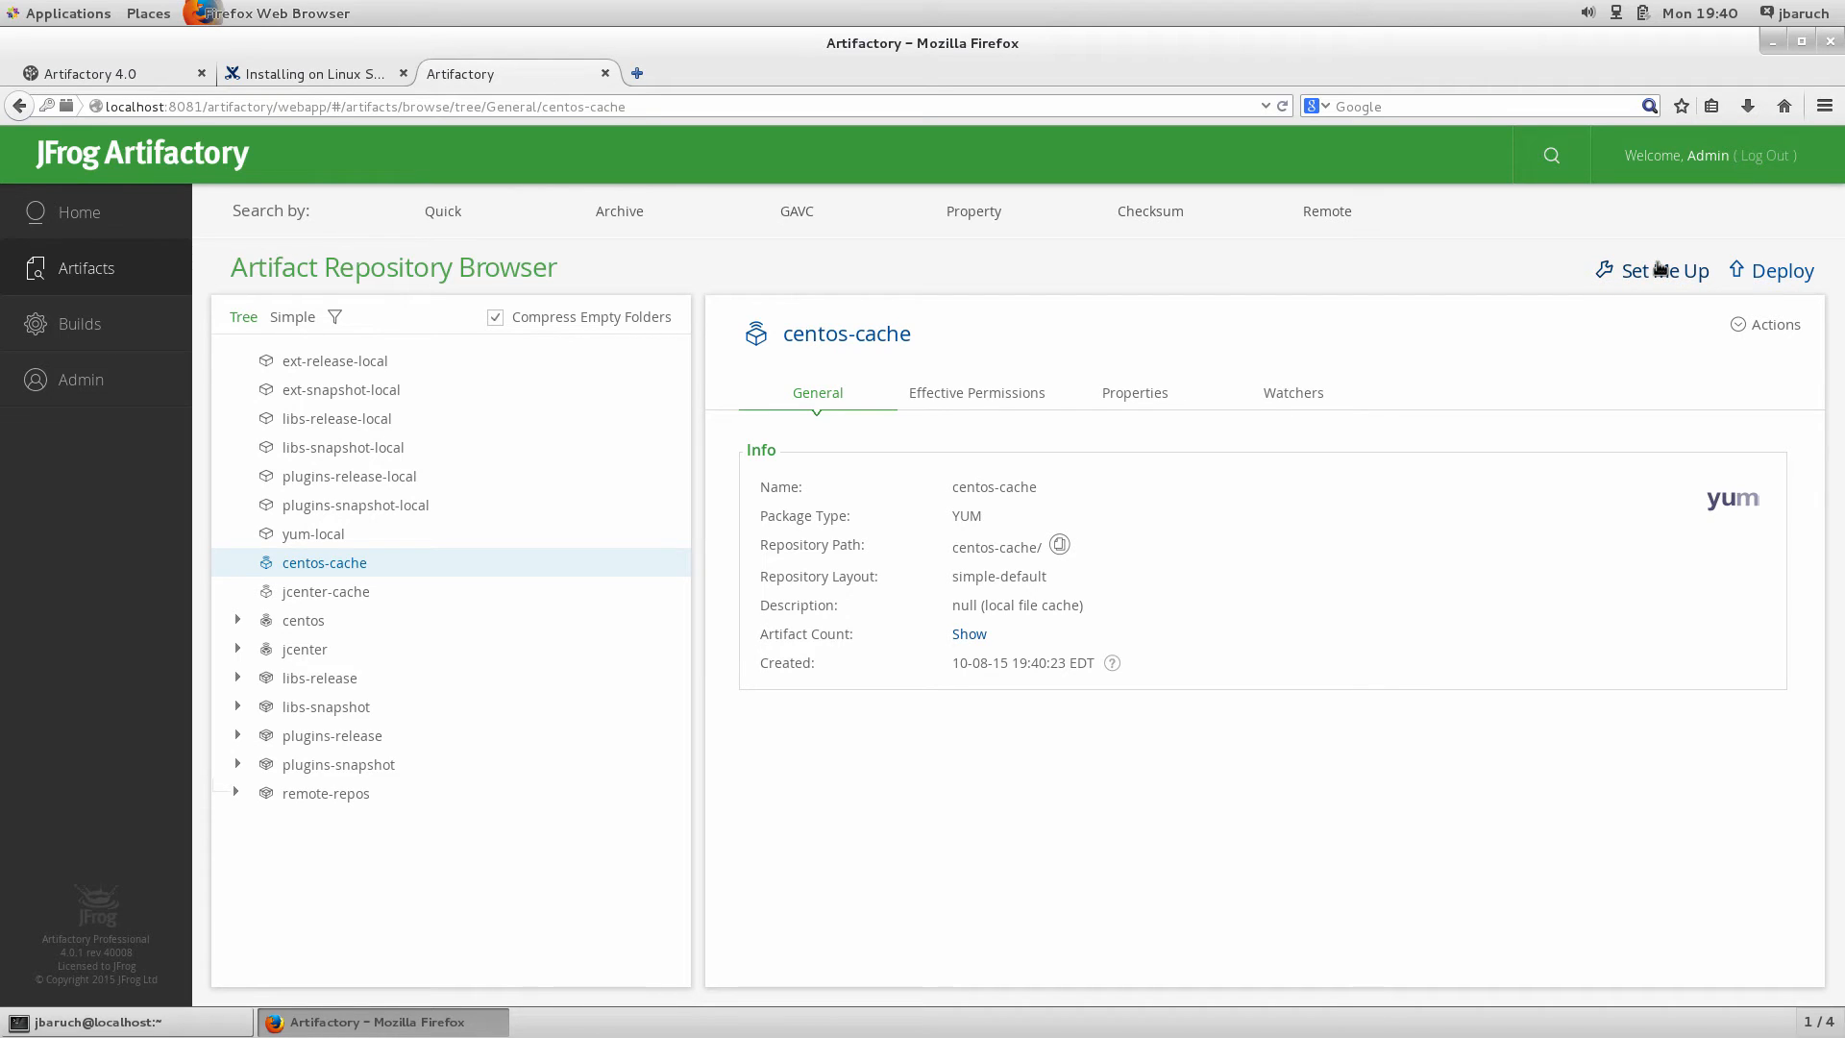
mouse_move(1661, 273)
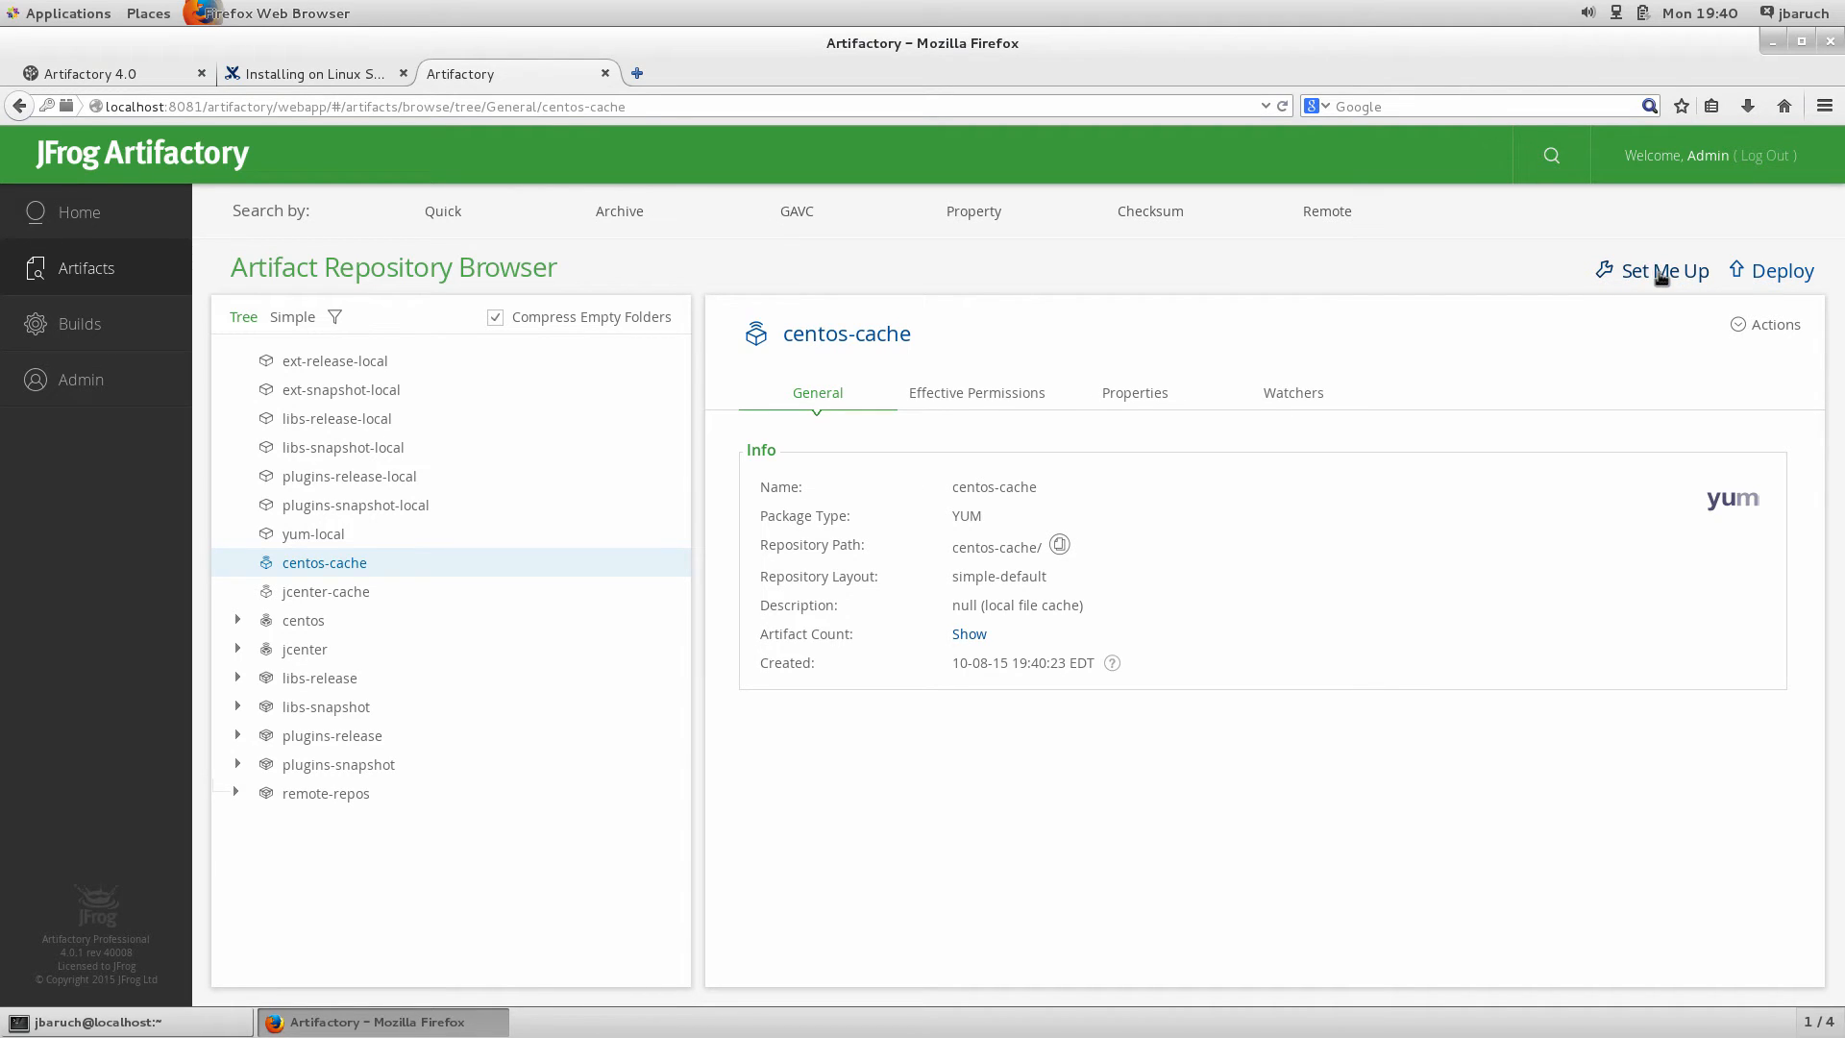
left_click(1660, 271)
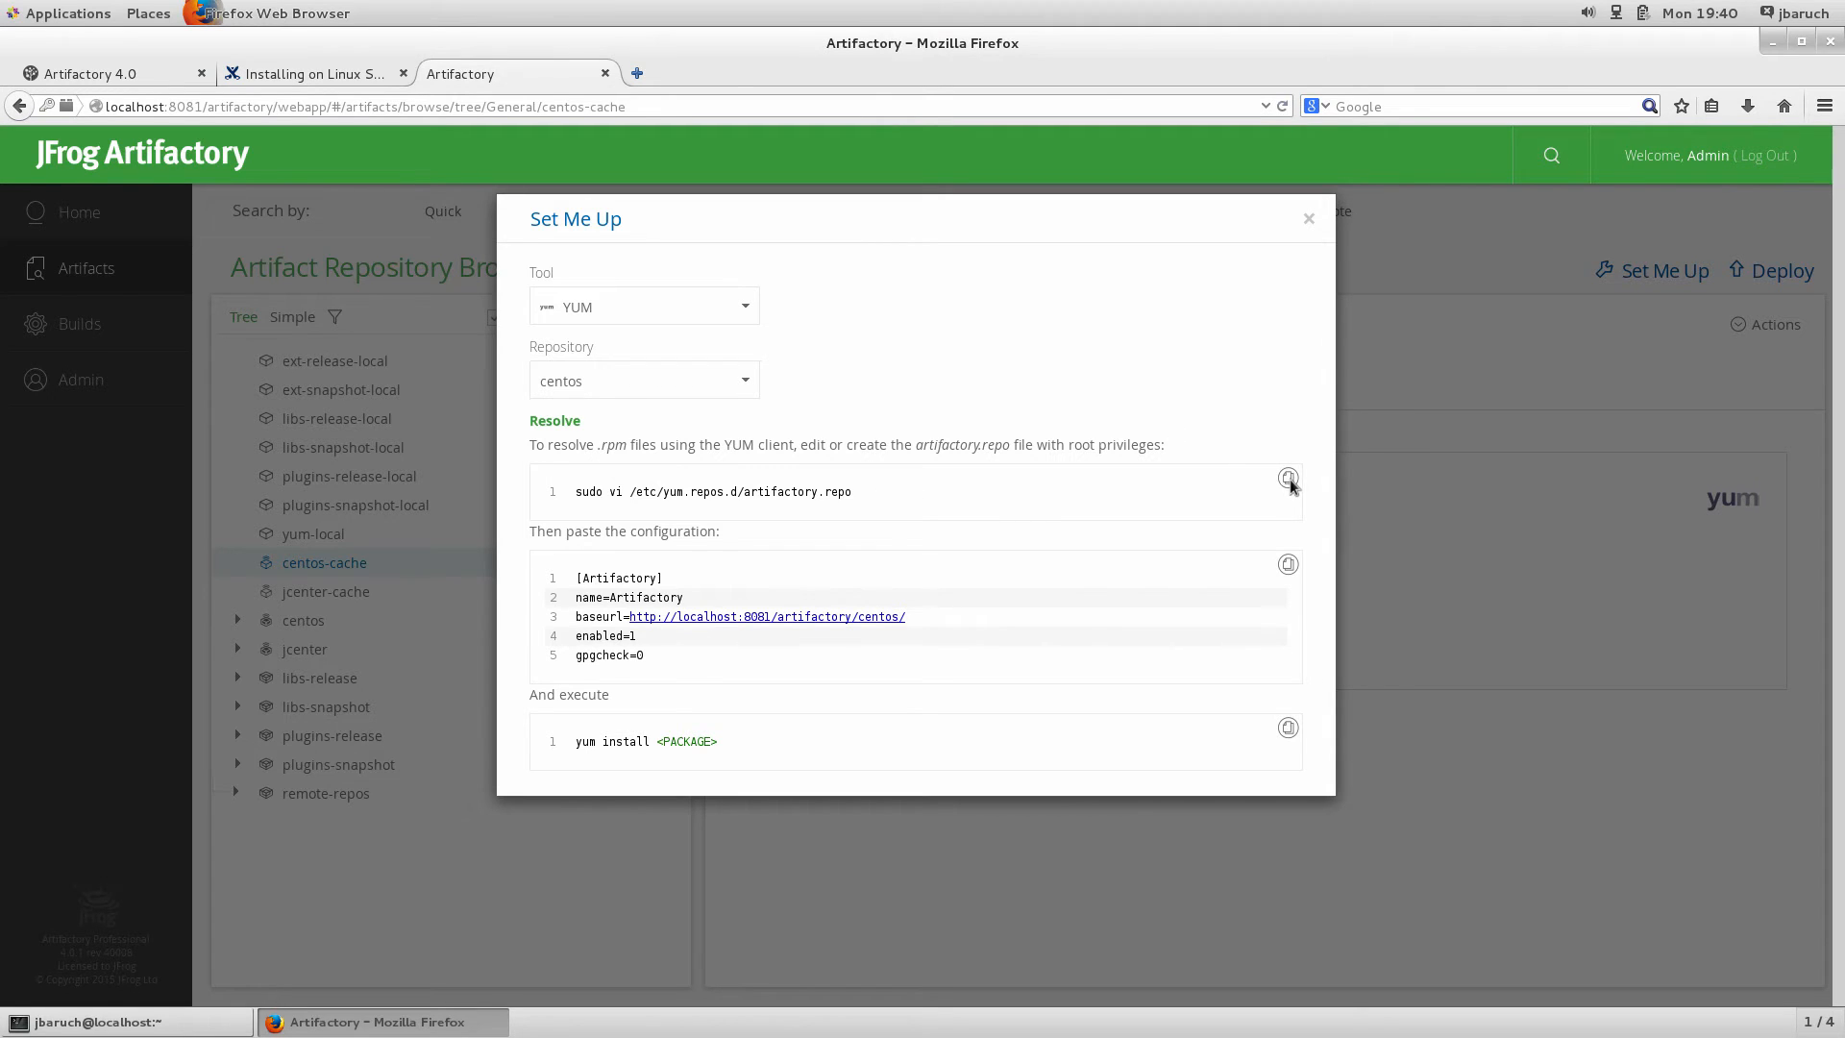
left_click(1288, 478)
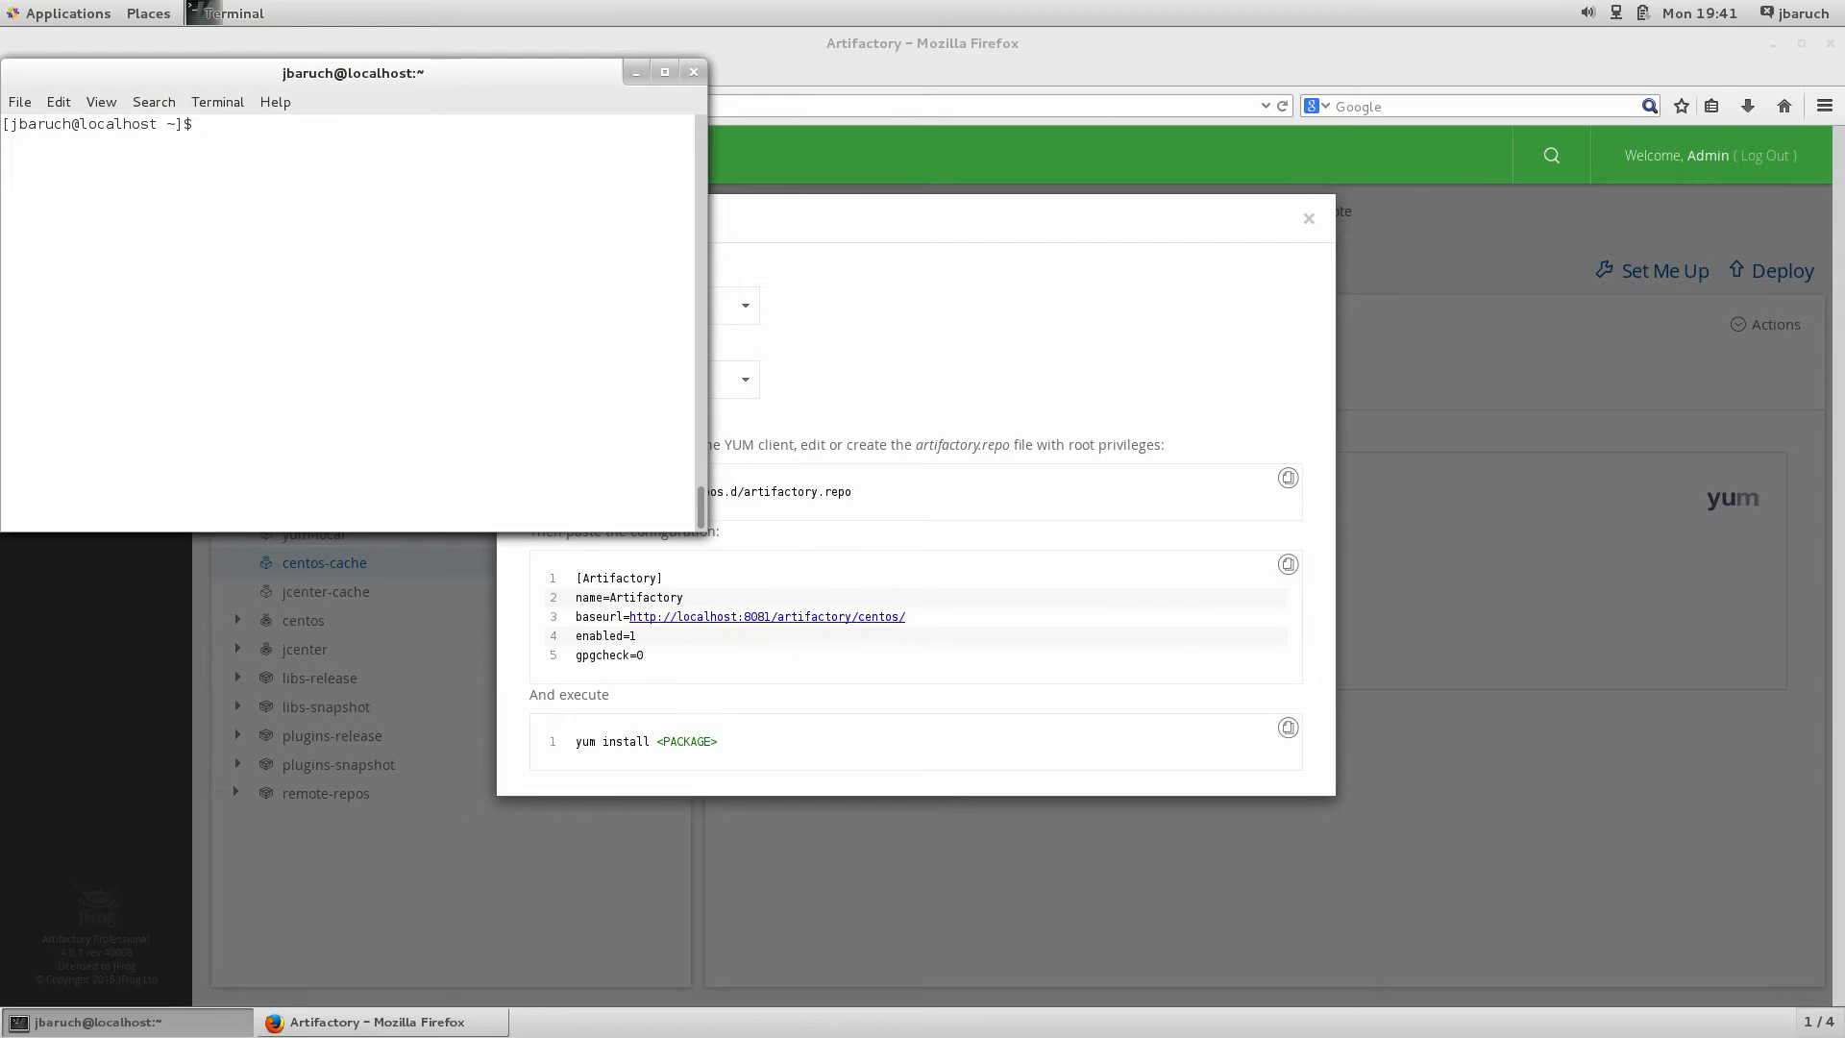
Run 'sudo vi /etc/yum.repos.d/artifactory.repo' and enter the sudo password
type("sudo vi /etc/yum.repos.d/artifactory.repo")
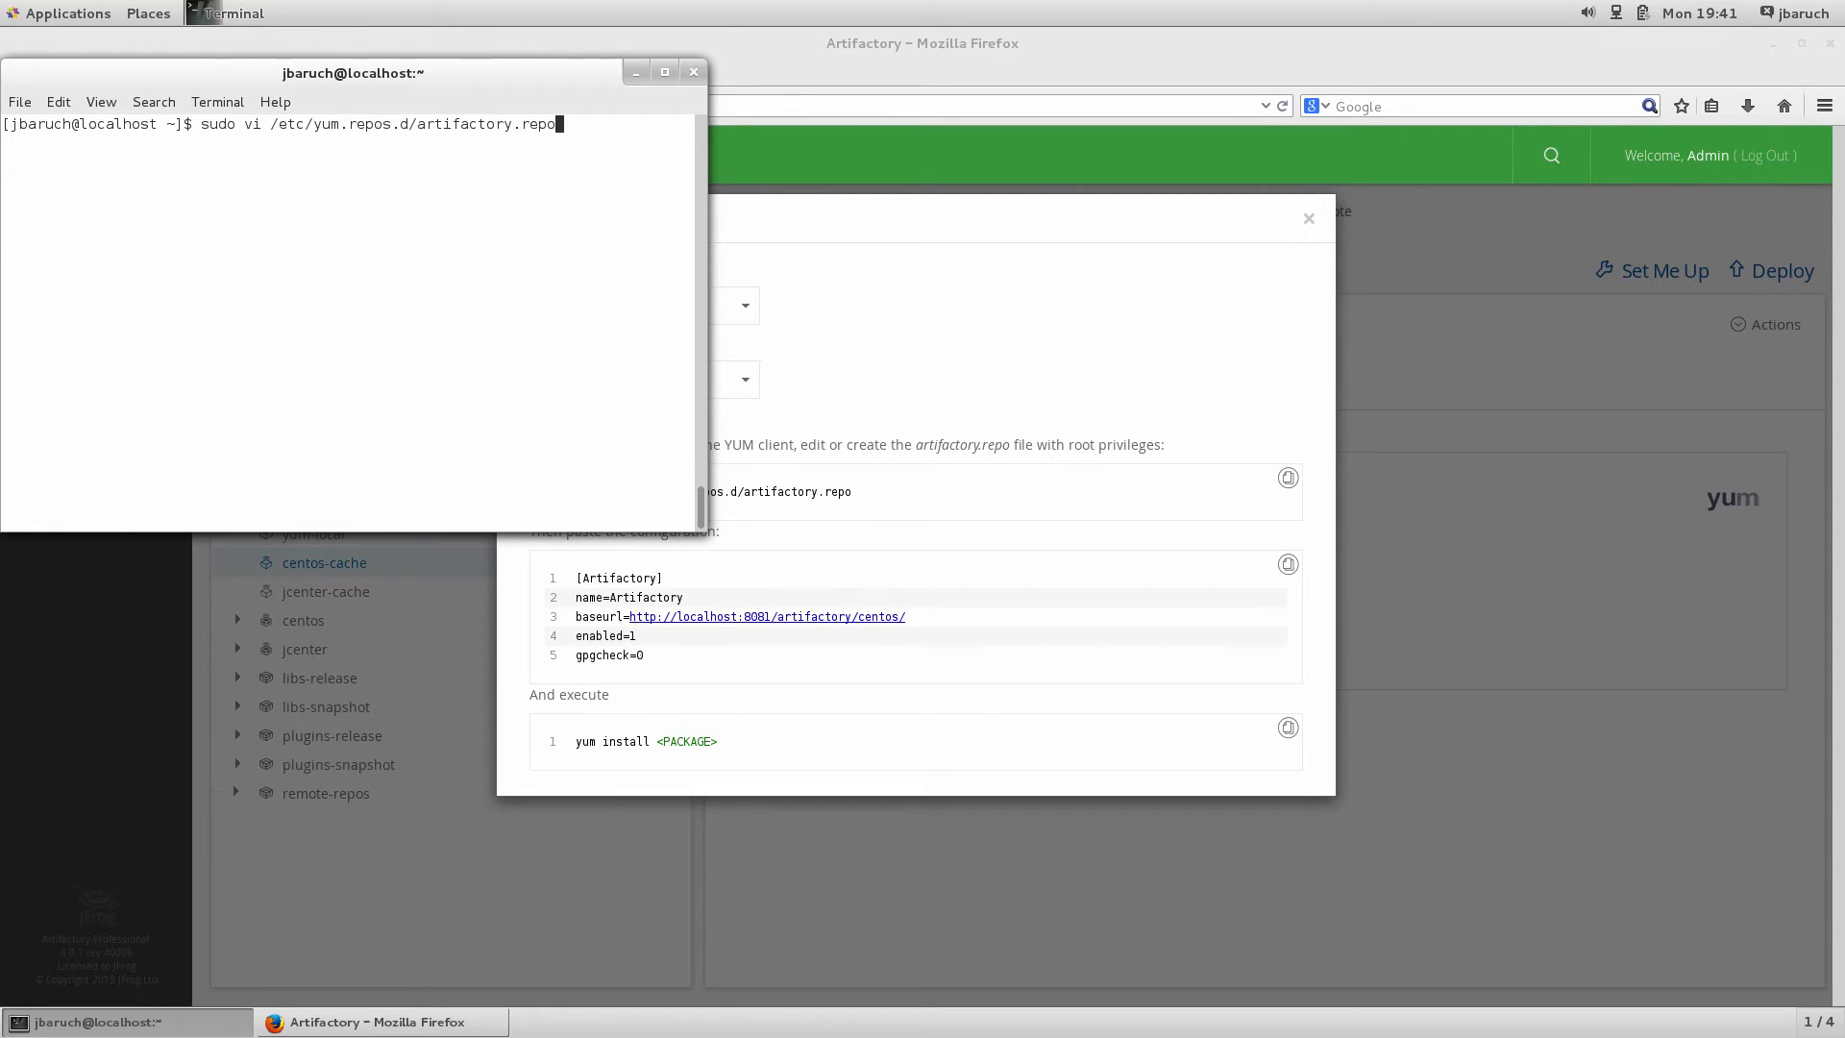
key("Return")
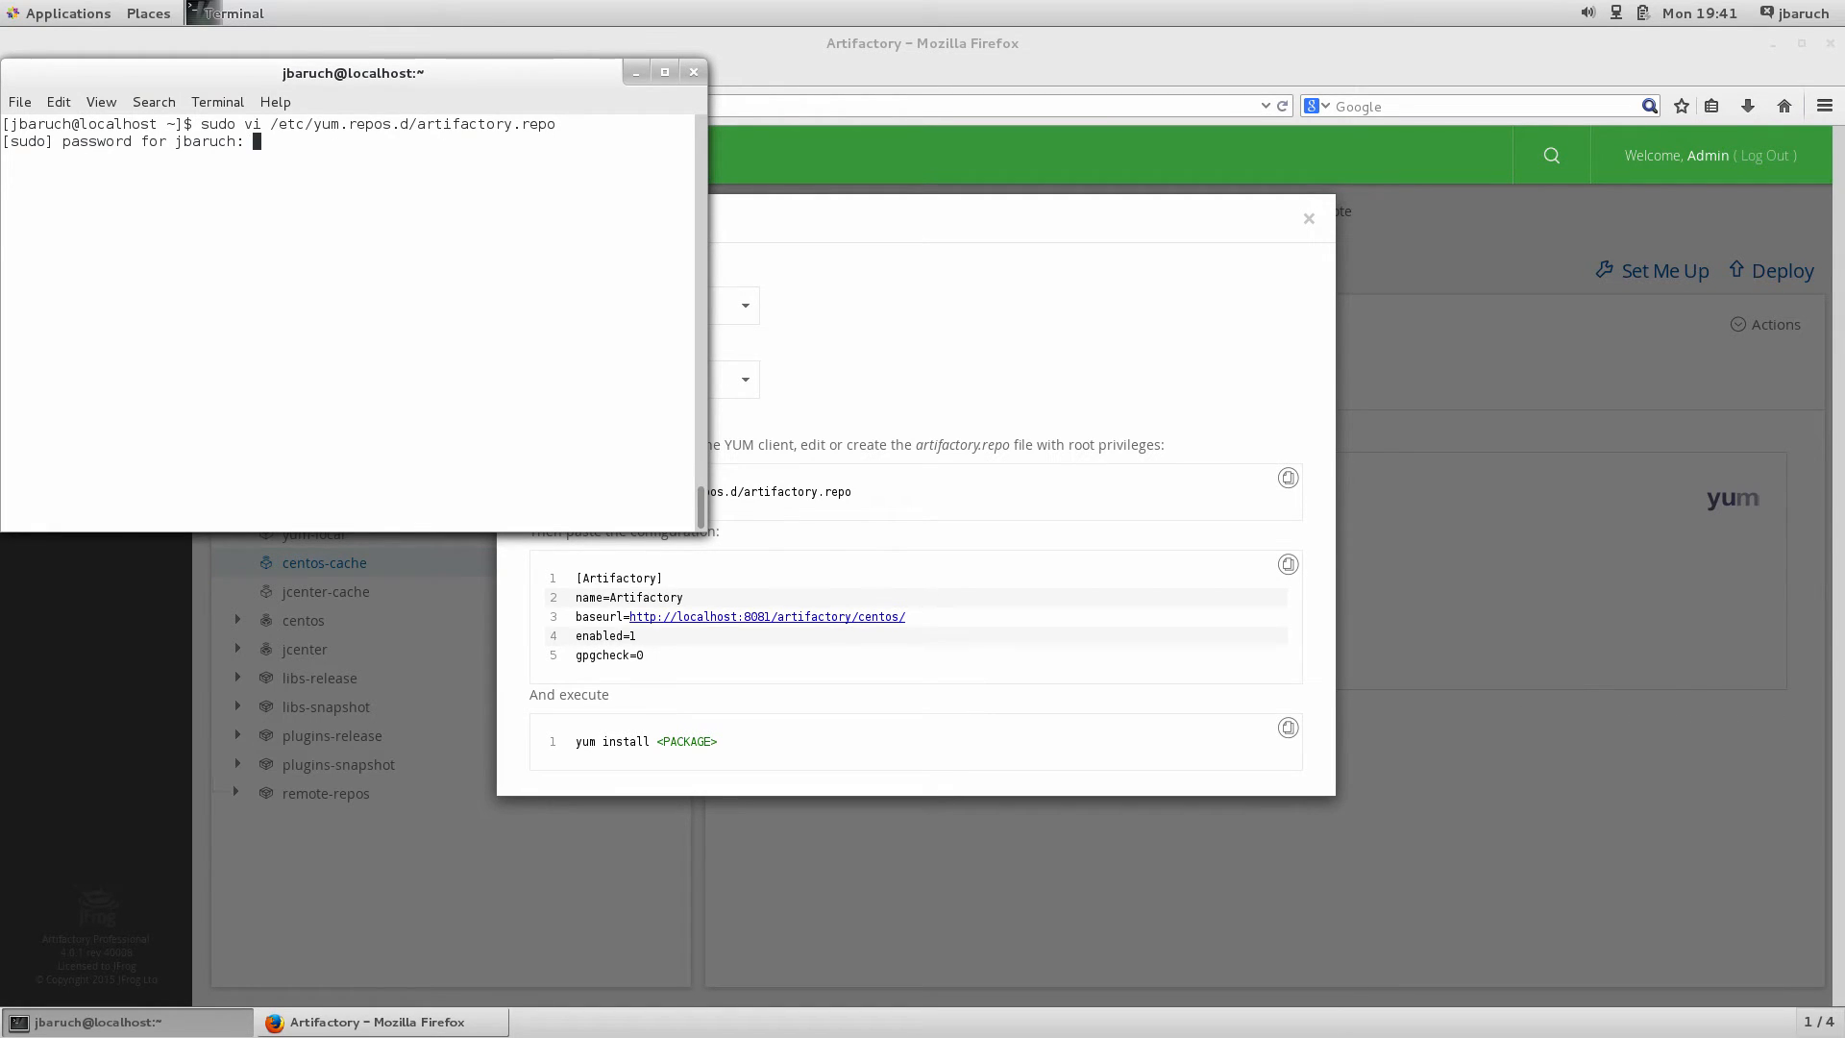
key("Return")
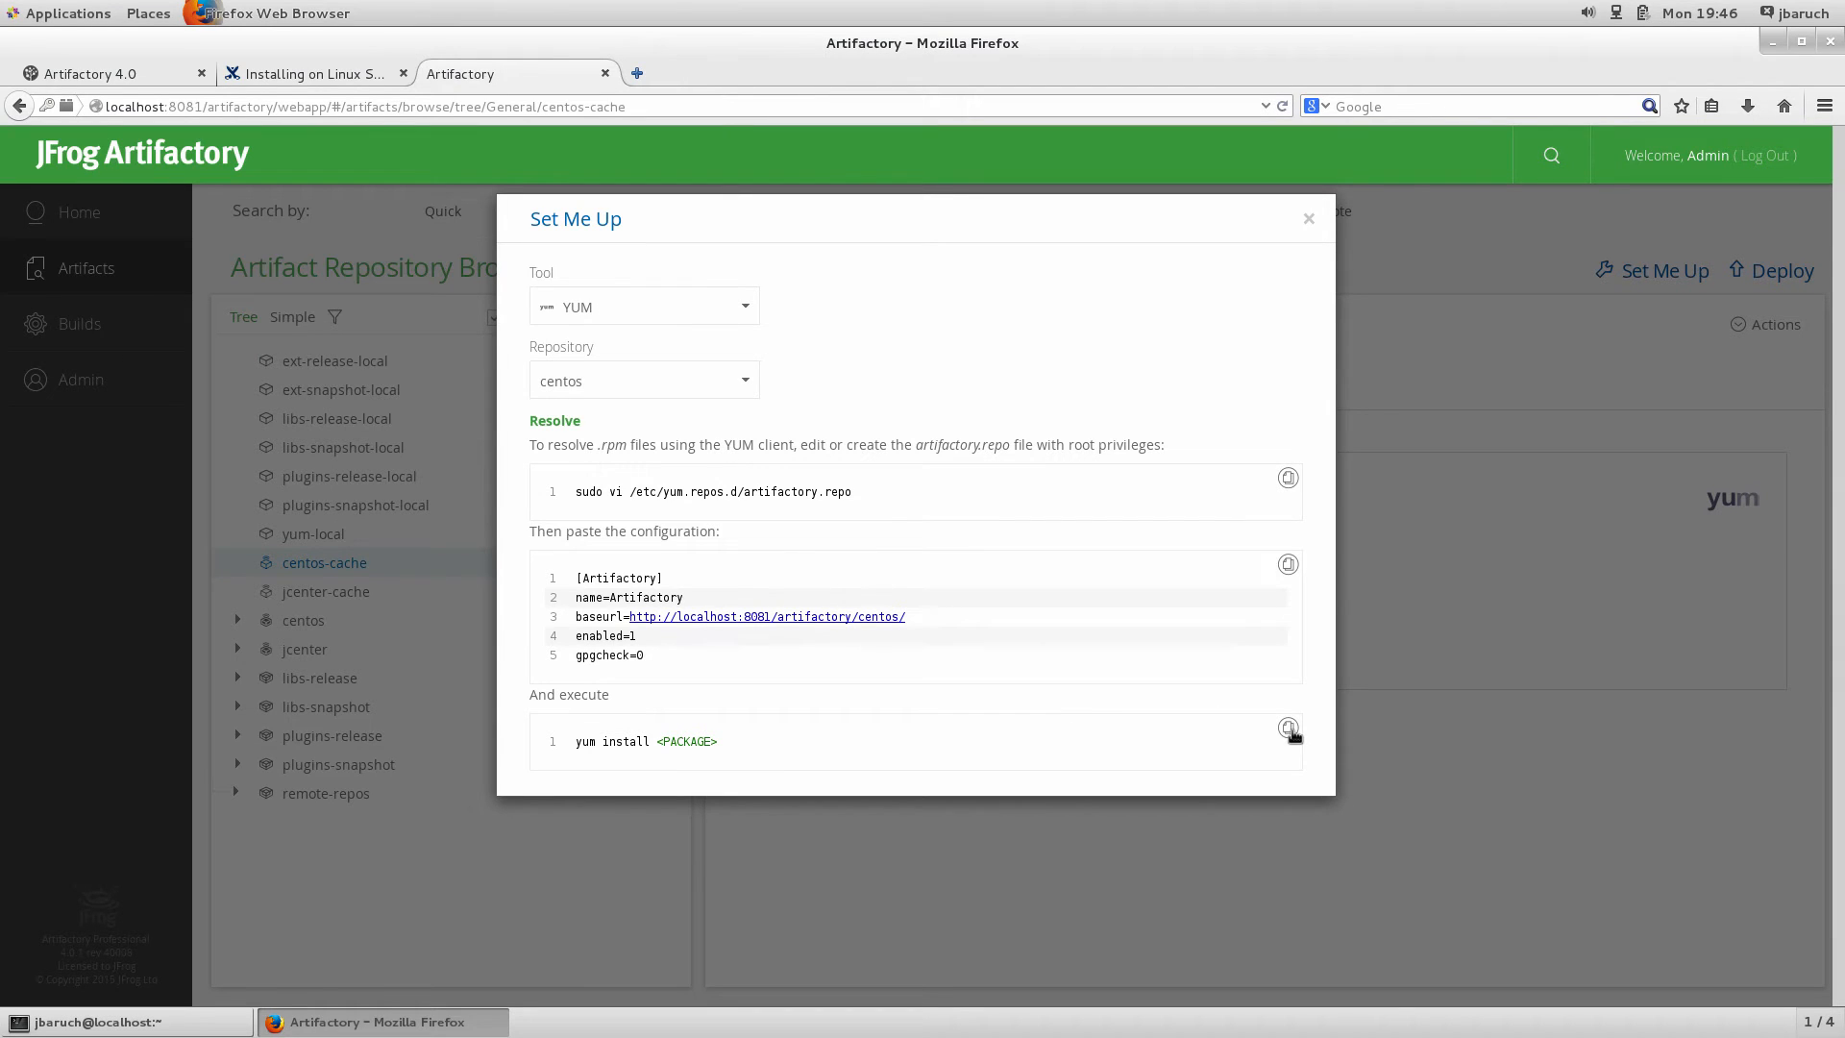
Install mercurial 2.6.2-4.el7 through Artifactory with sudo yum install mercurial, answering y
left_click(1287, 726)
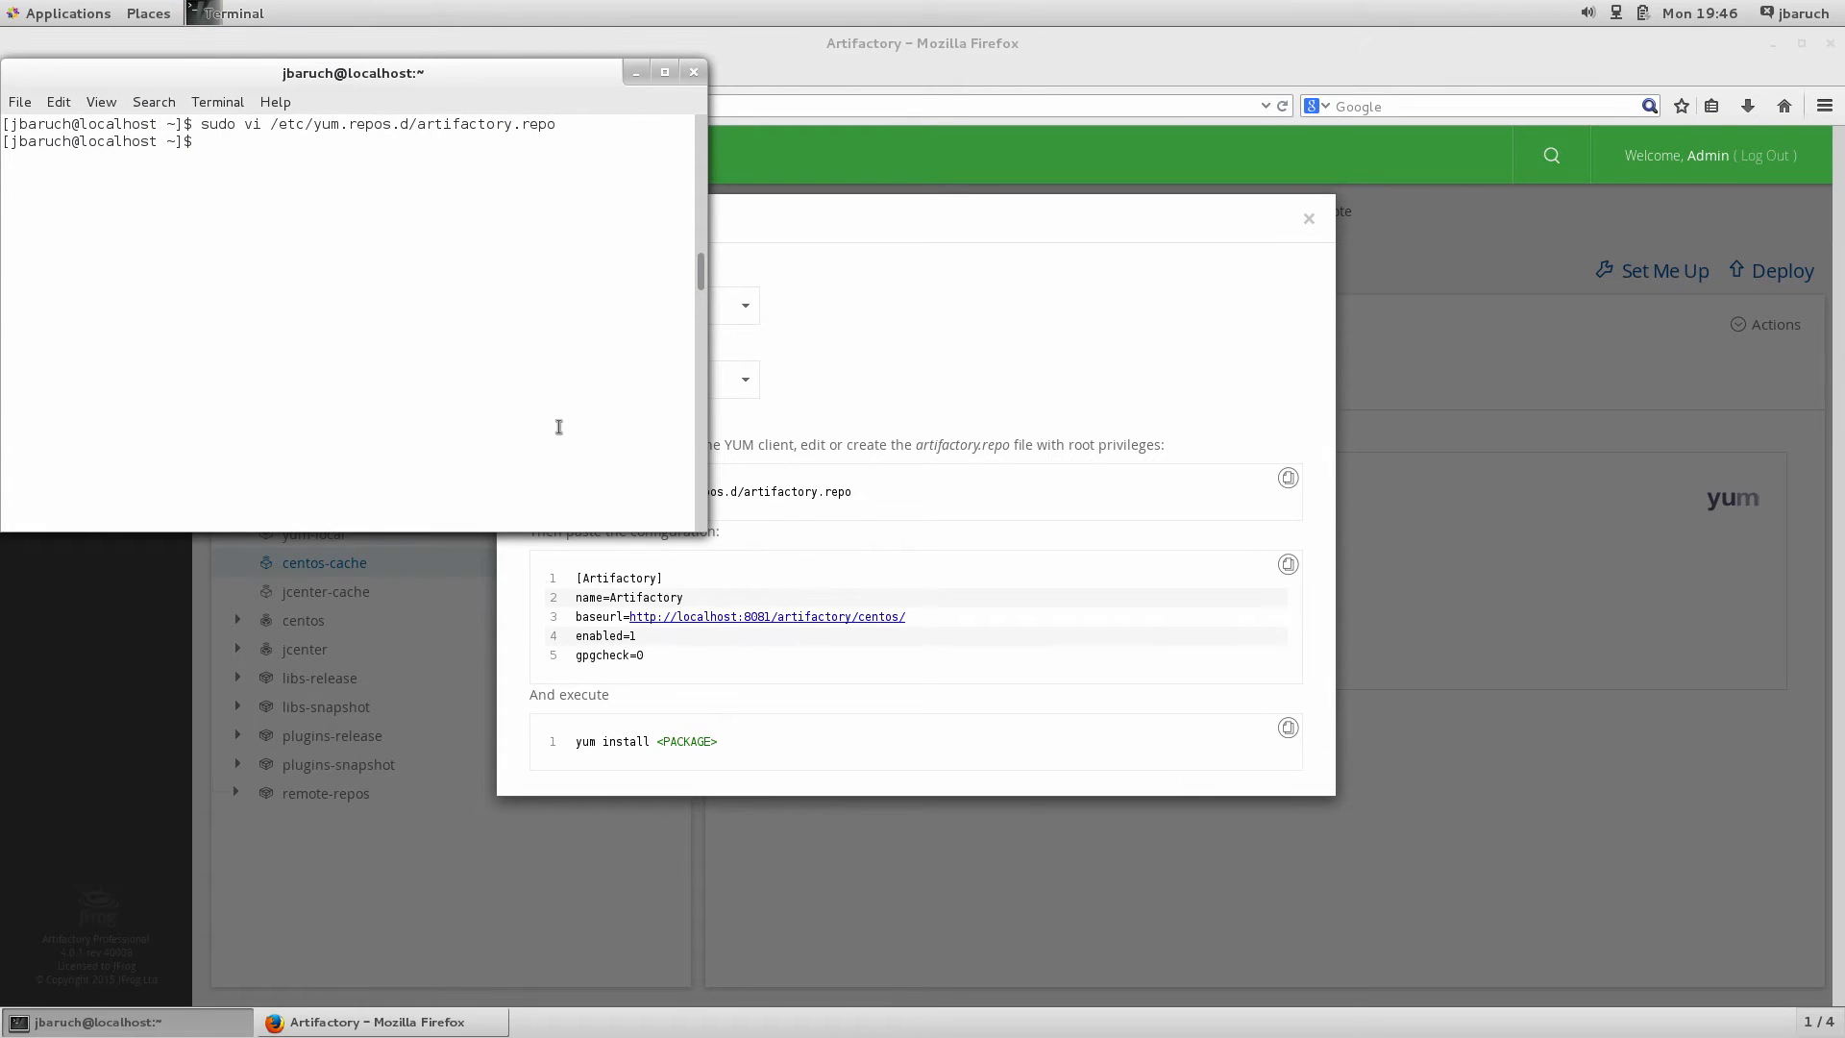
type("sudo yum install <PAC")
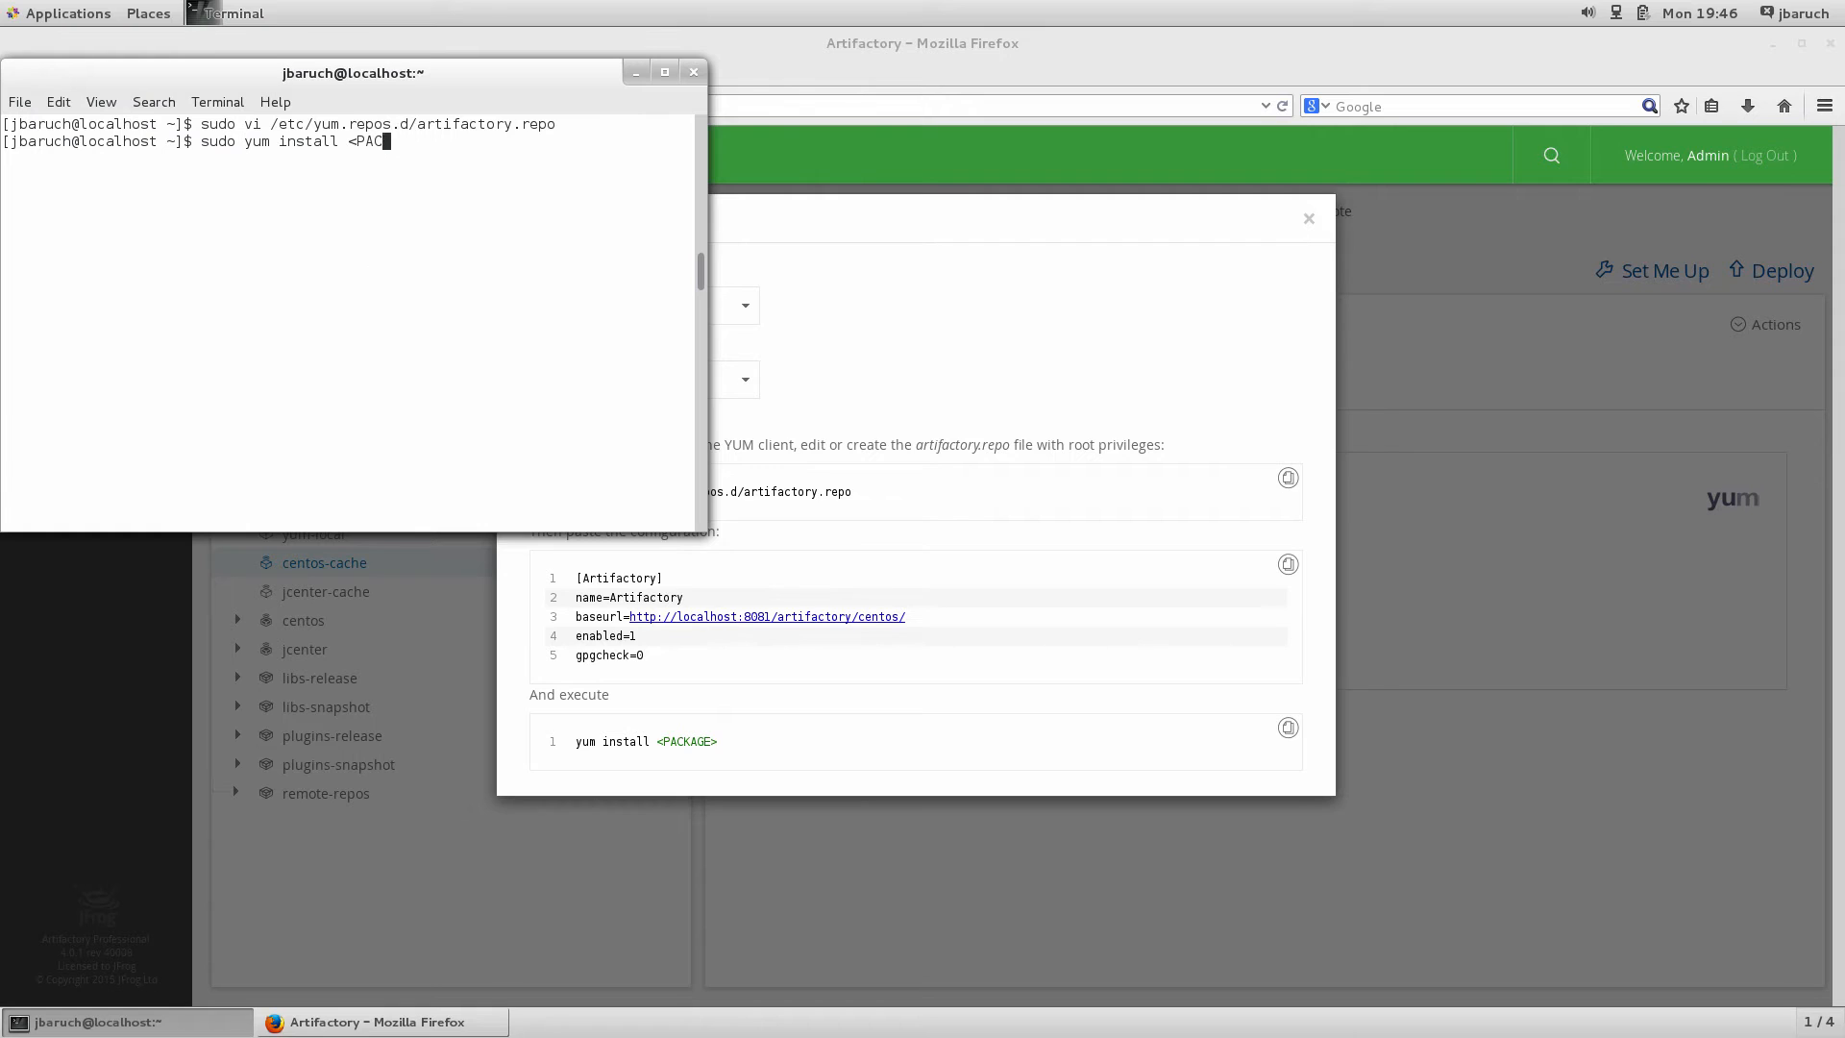
type("mercuri")
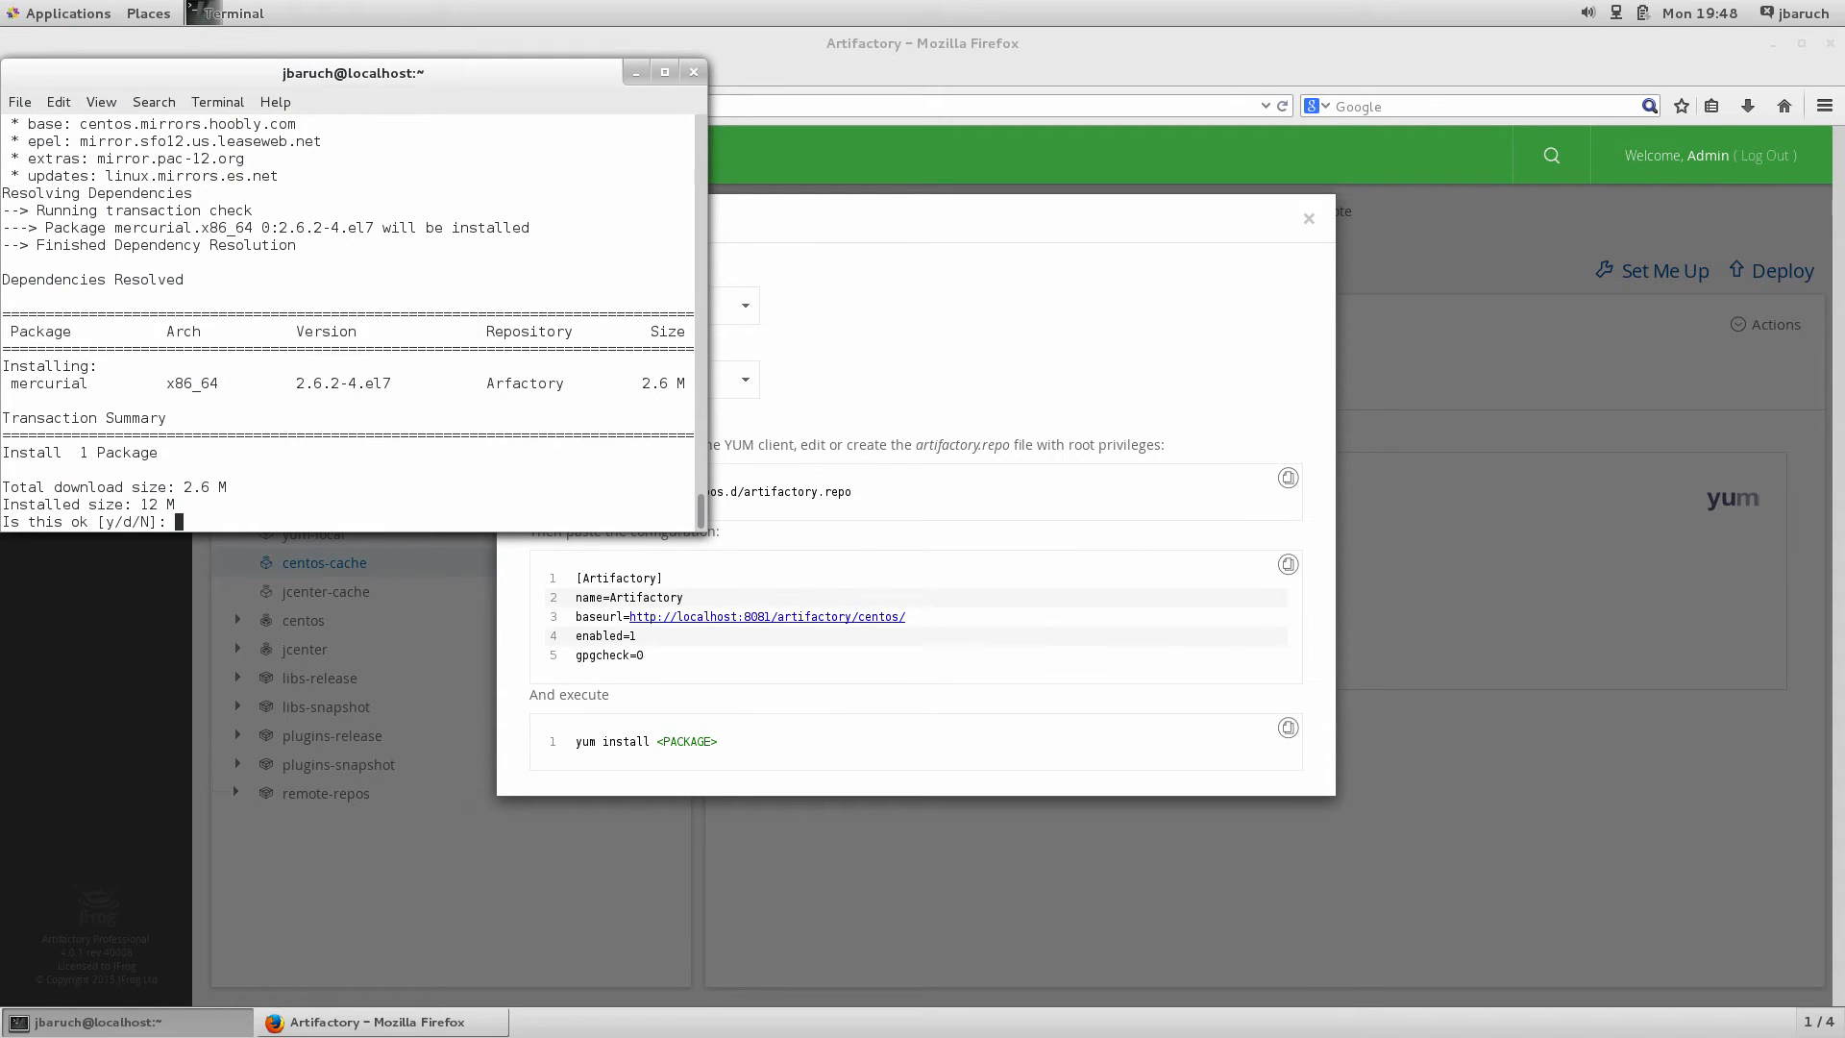
type("y")
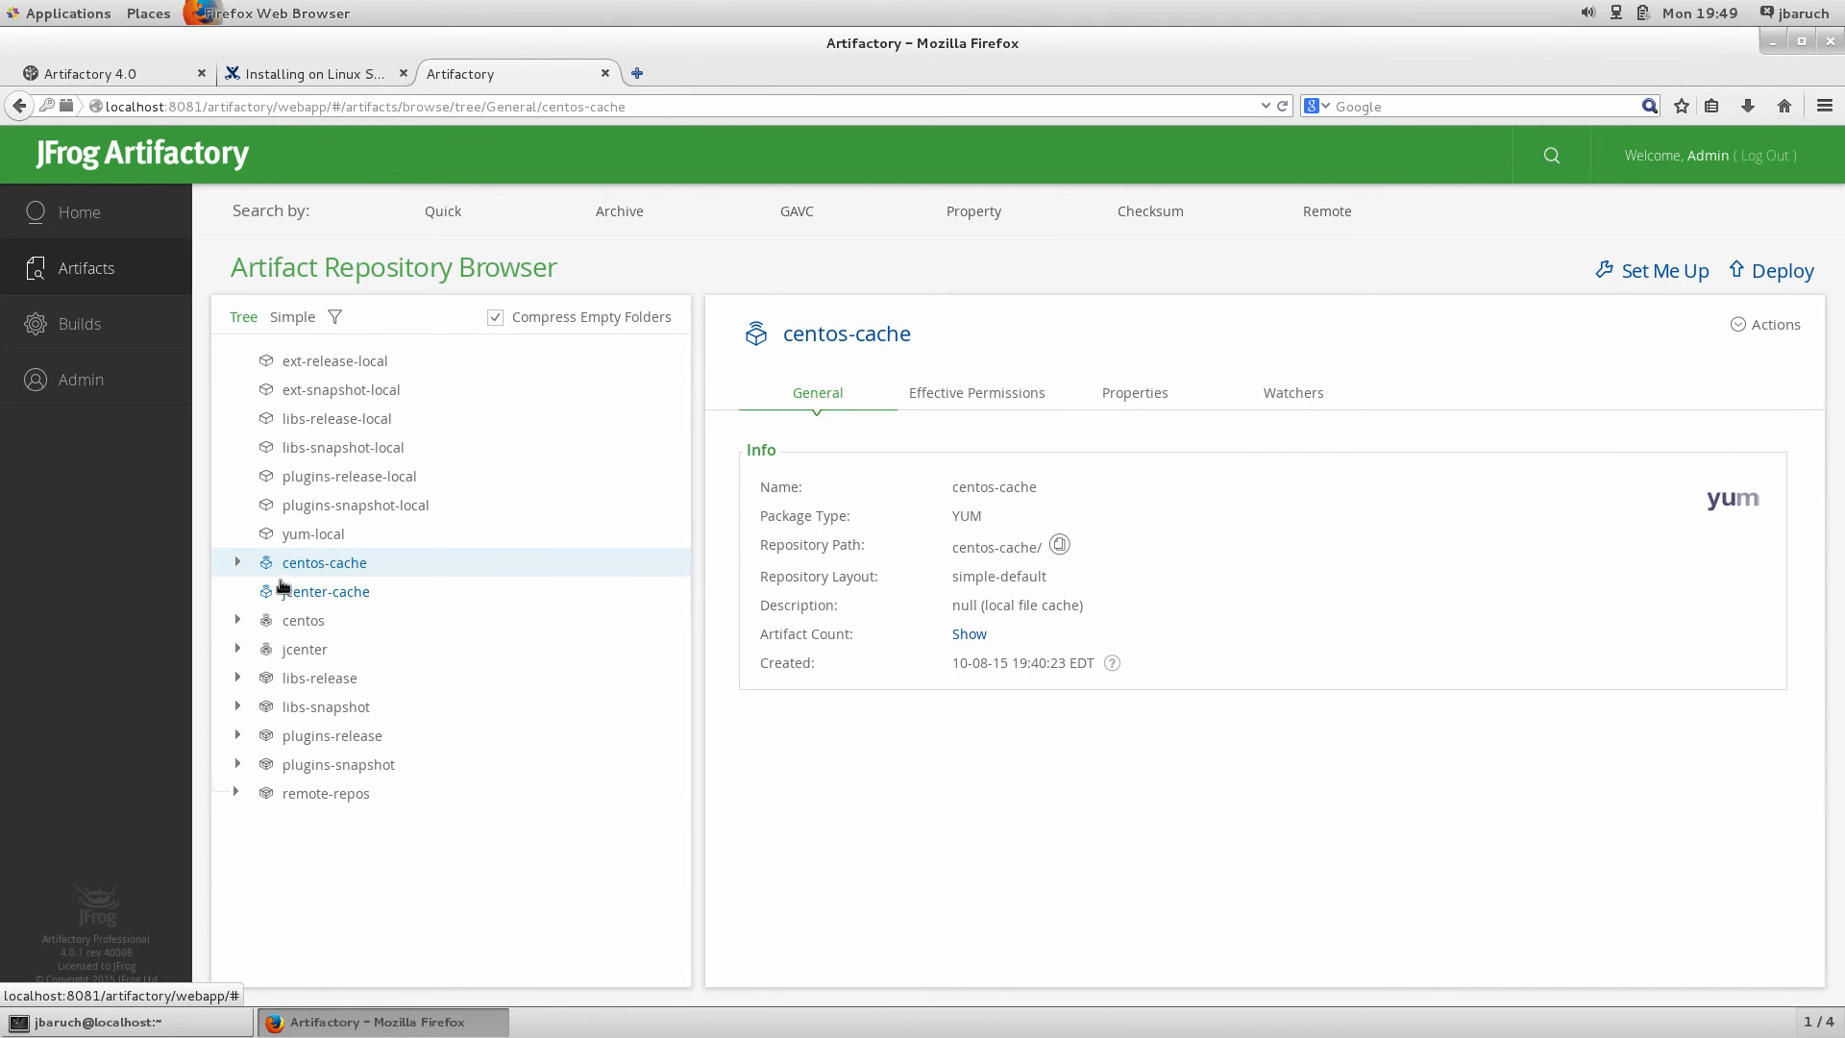
Inspect the cached mercurial-2.6.2-4.el7.x86_64.rpm under centos-cache Packages, then show yum-local details
left_click(236, 561)
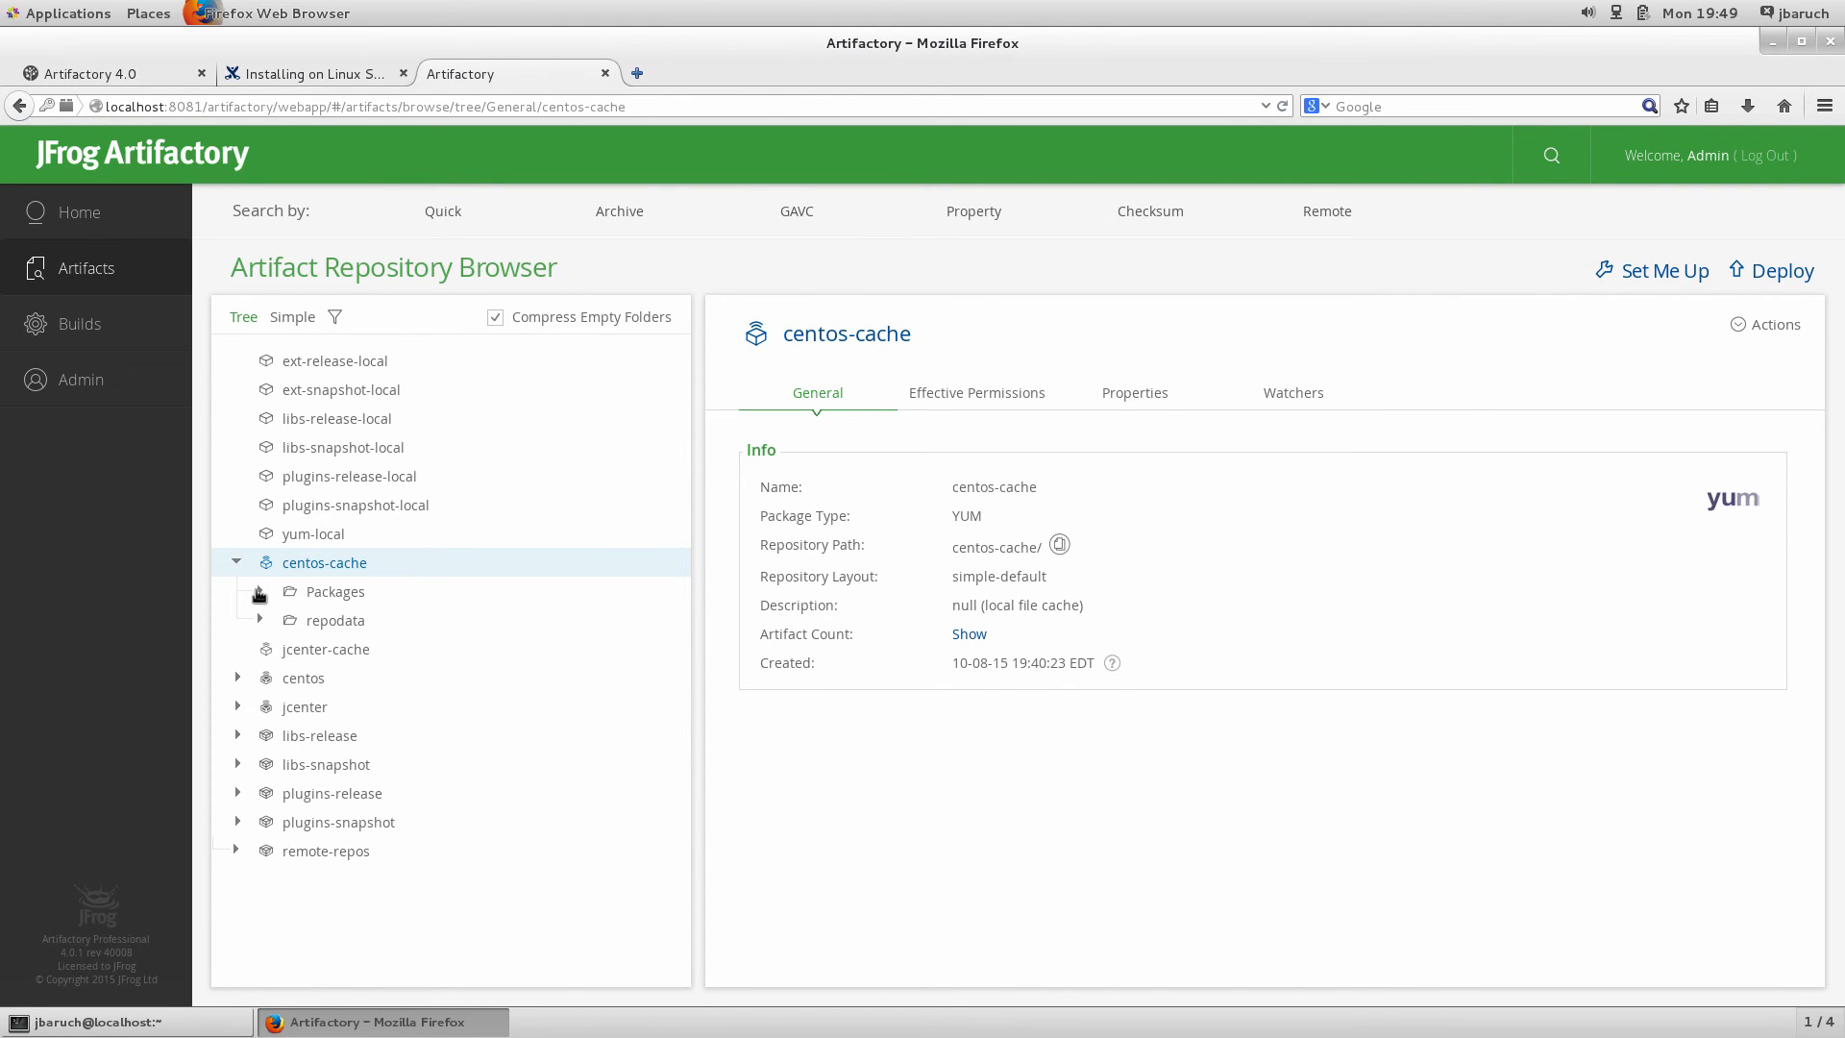
left_click(435, 649)
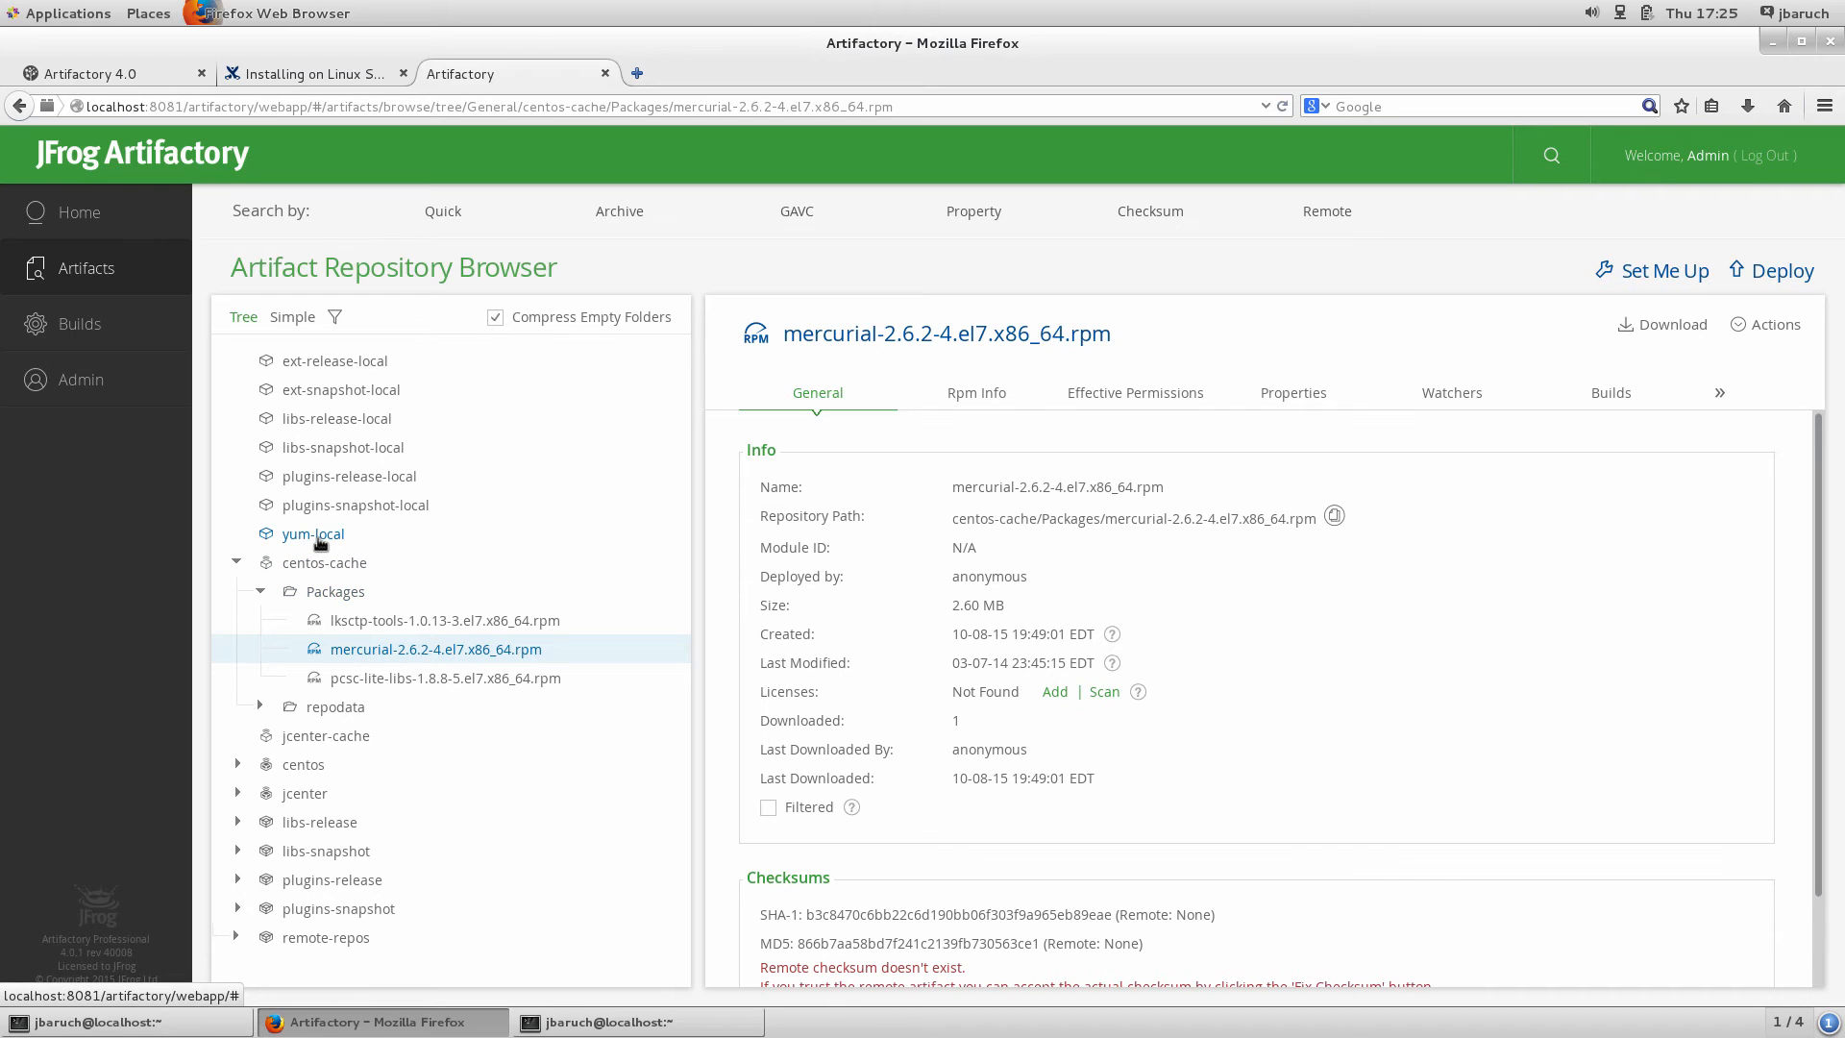
left_click(313, 533)
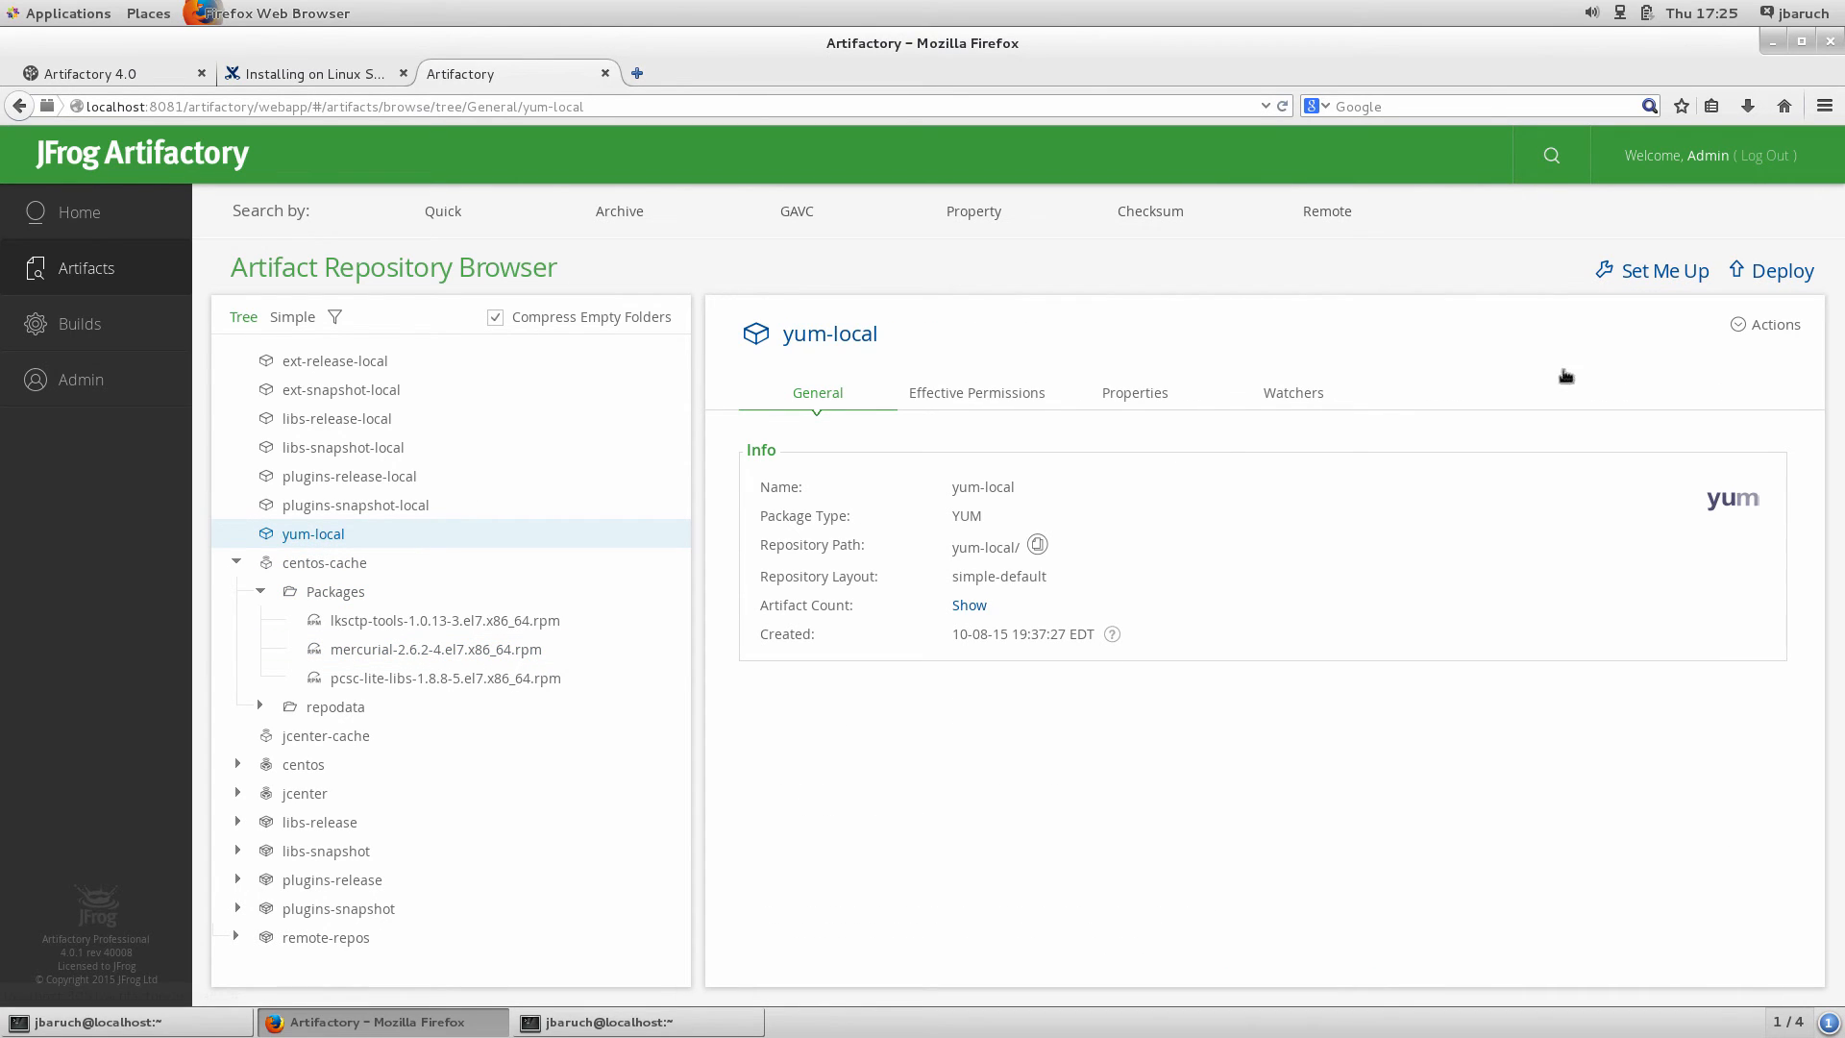
mouse_move(1781, 271)
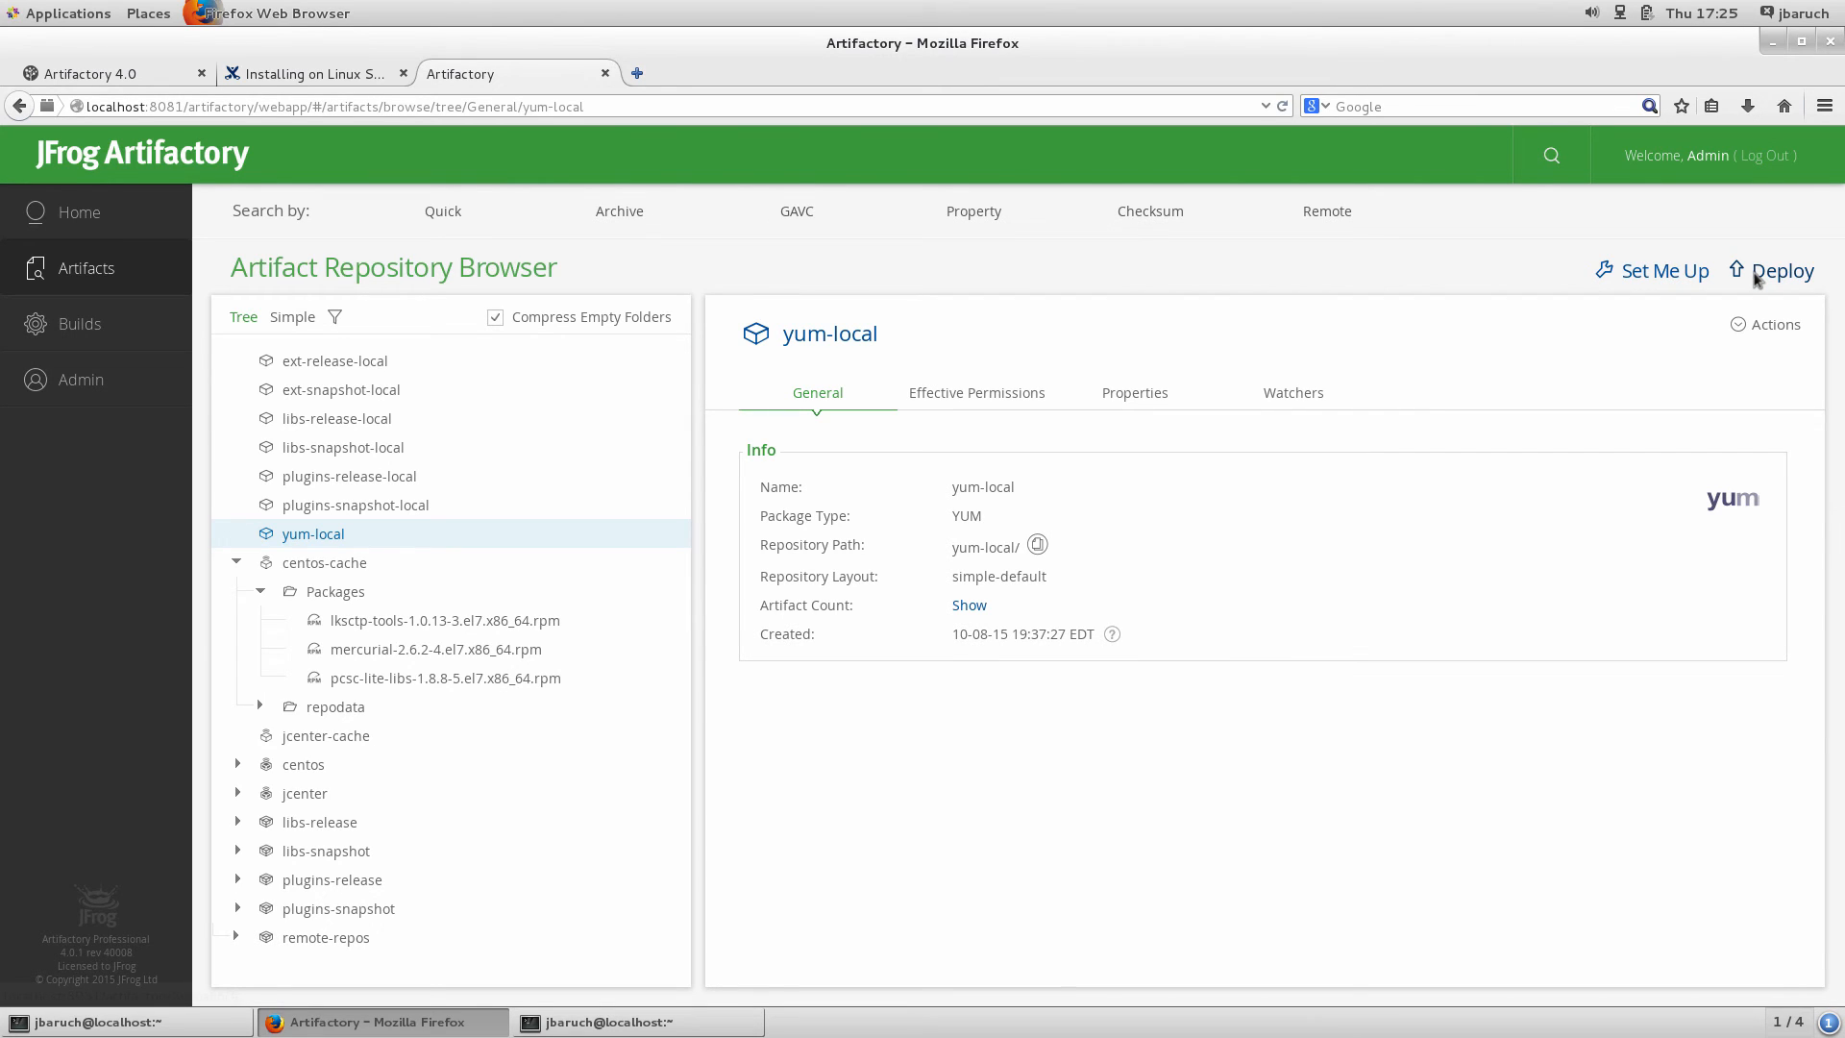
Deploy vmware-artifactory-plugins-1.2.0-1.noarch.rpm to the yum-local repository
left_click(1778, 271)
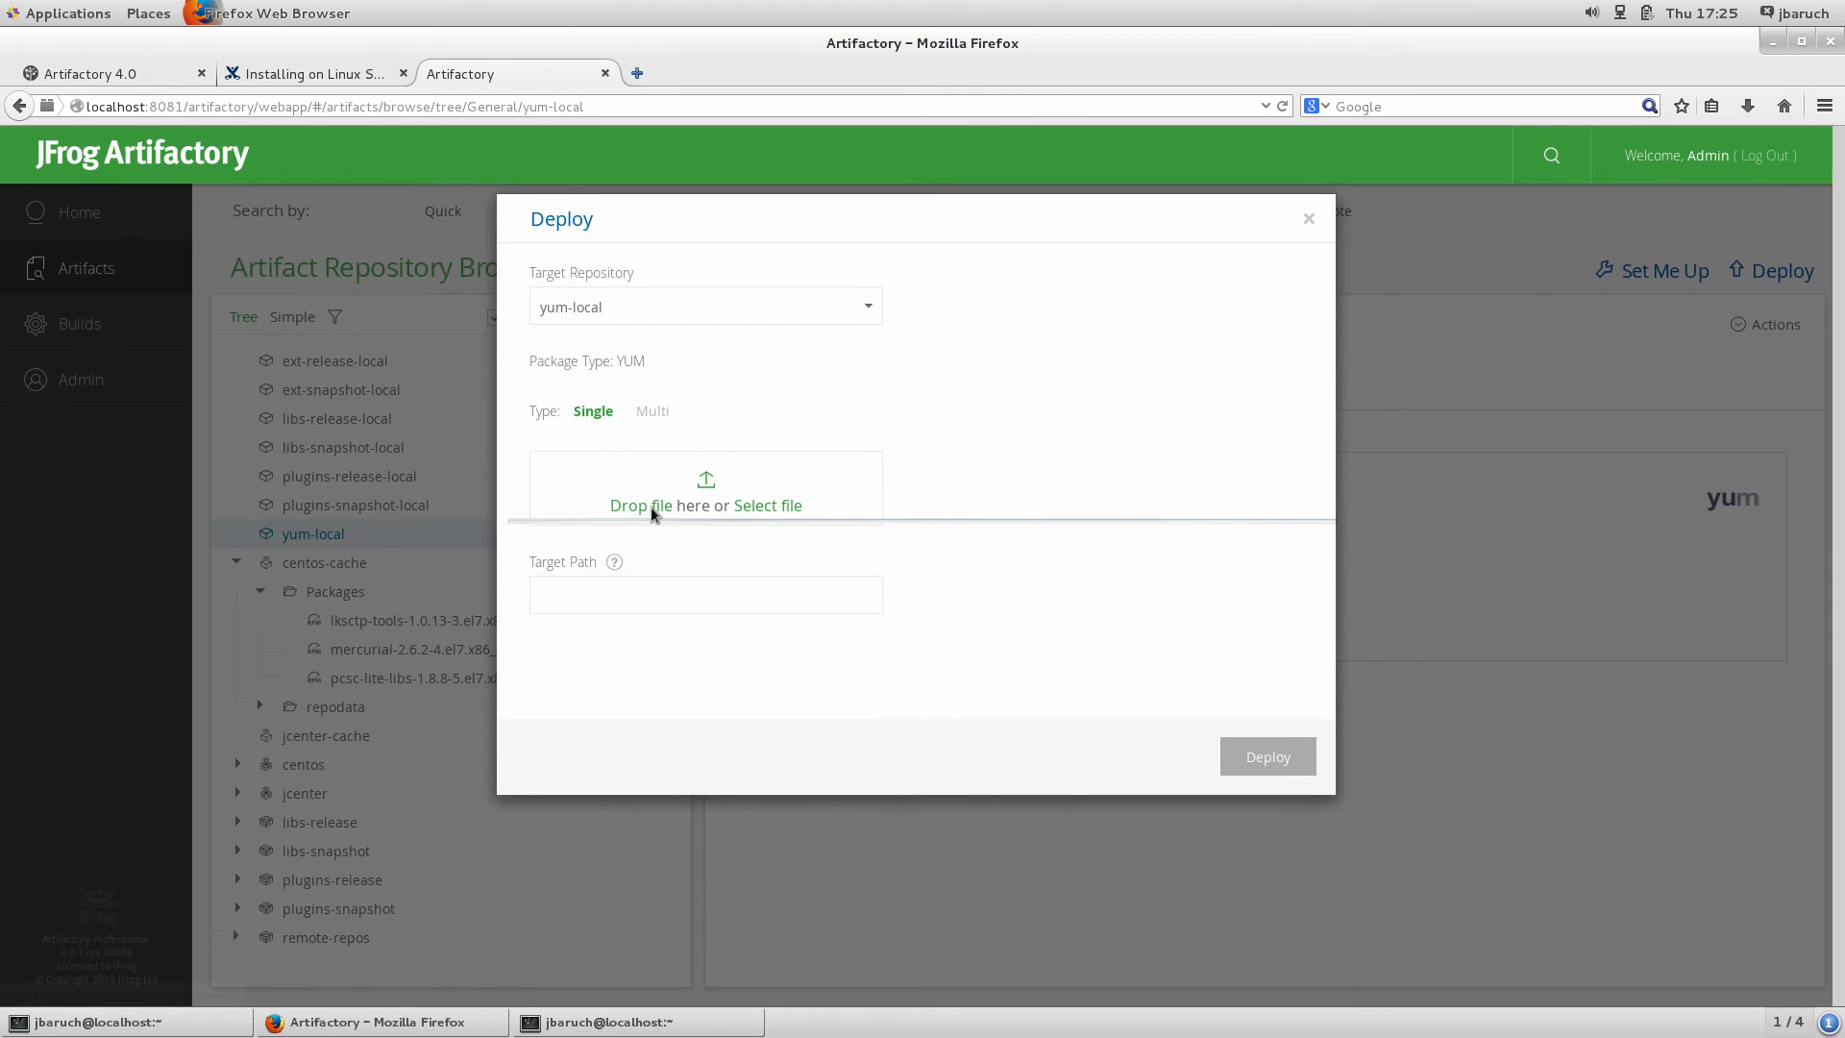
left_click(767, 504)
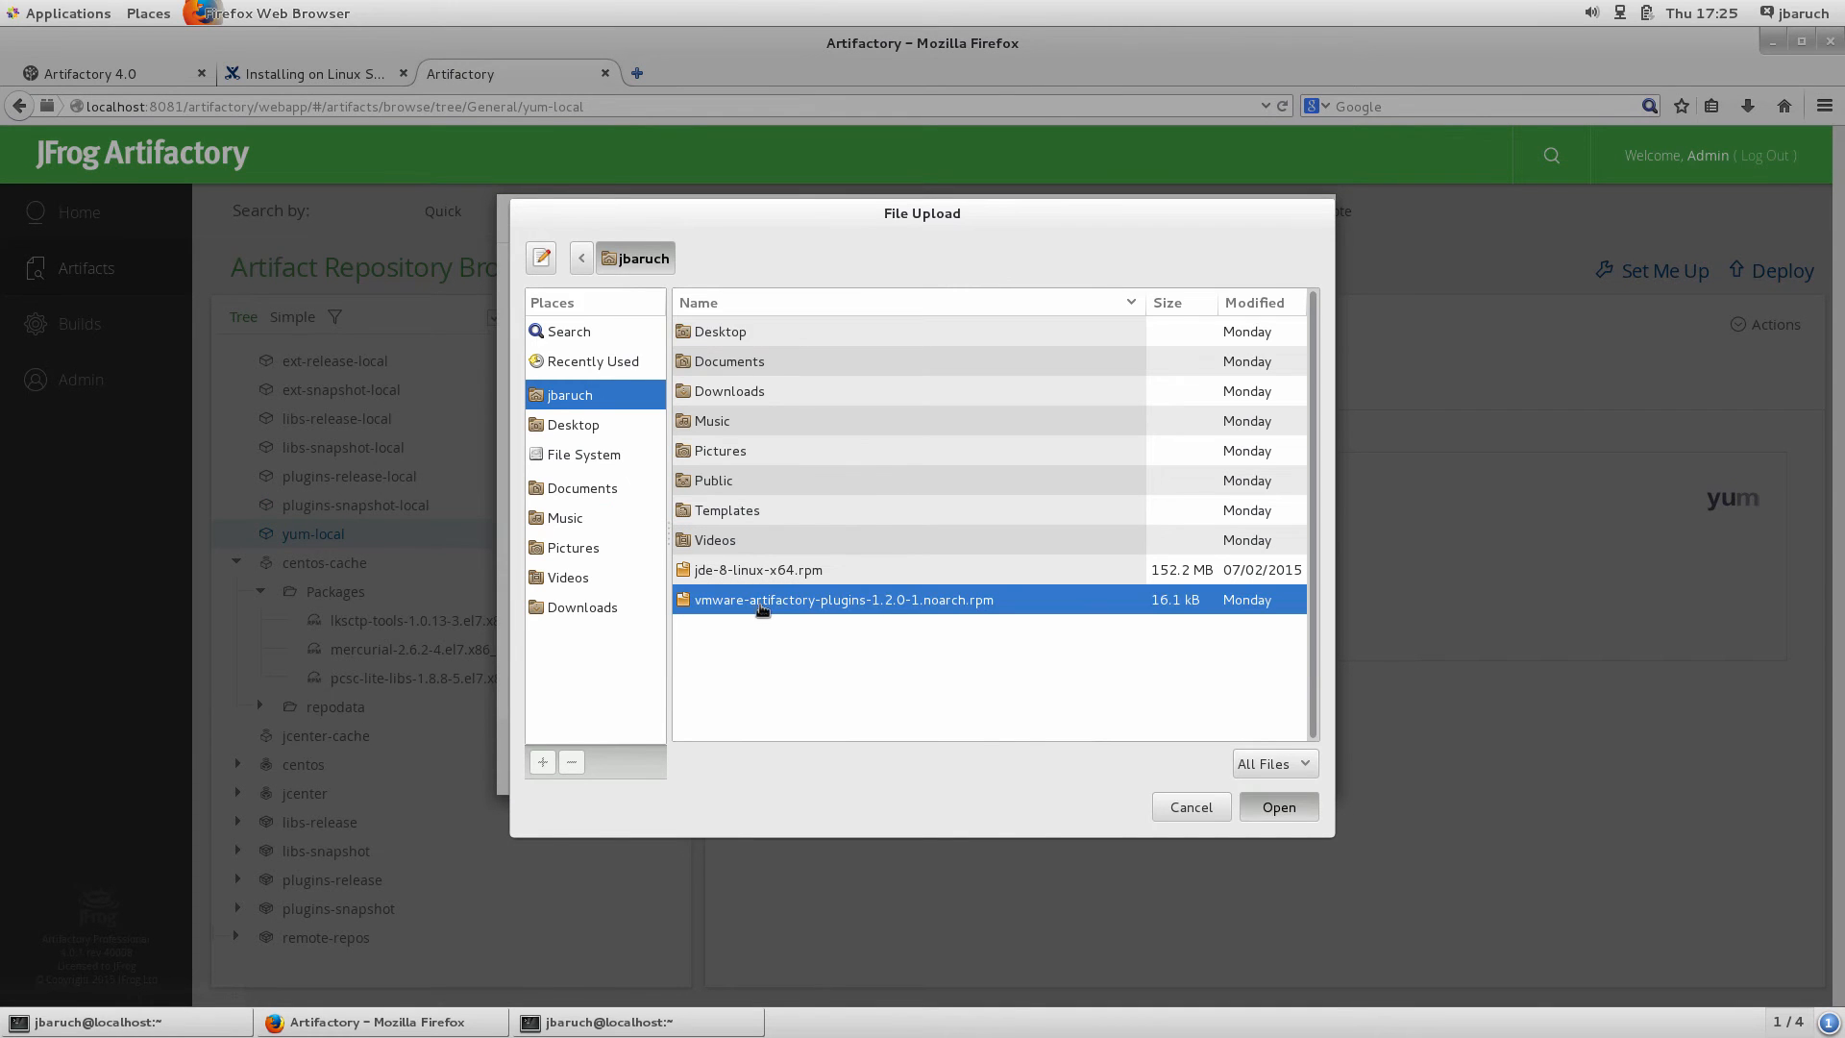
left_click(1278, 806)
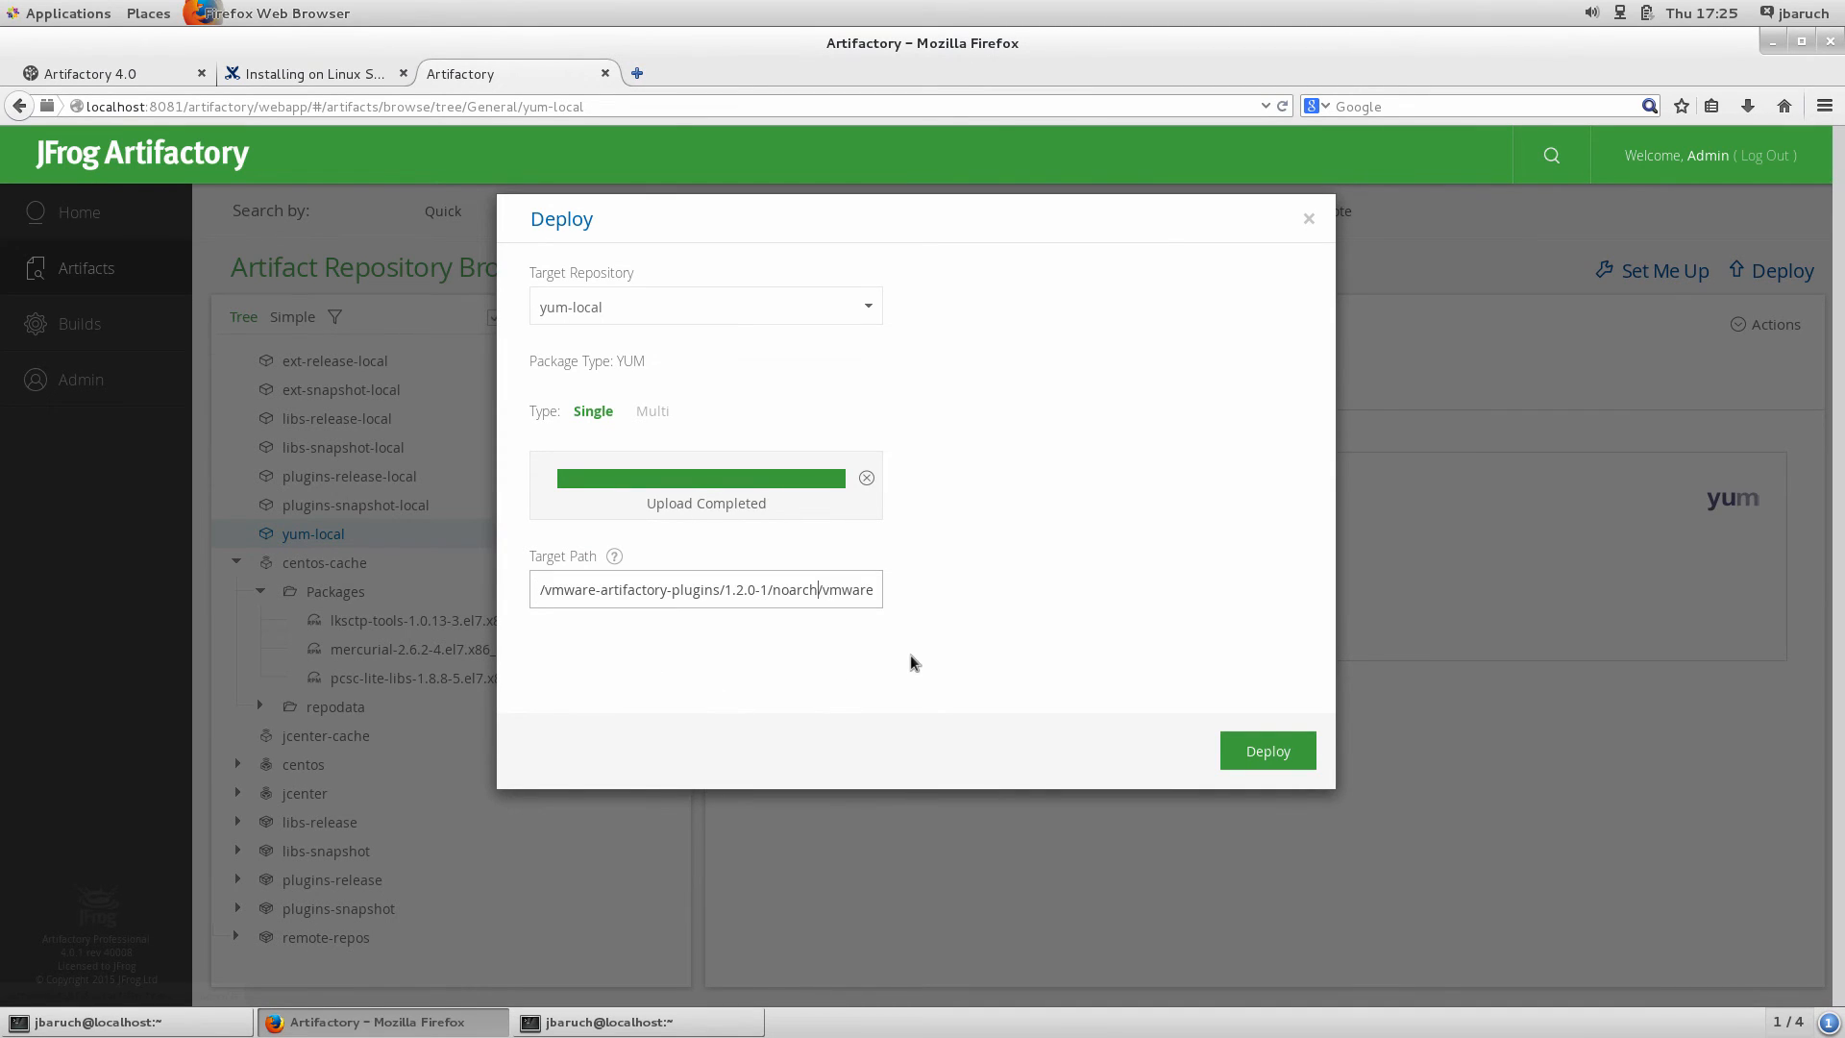
mouse_move(1199, 724)
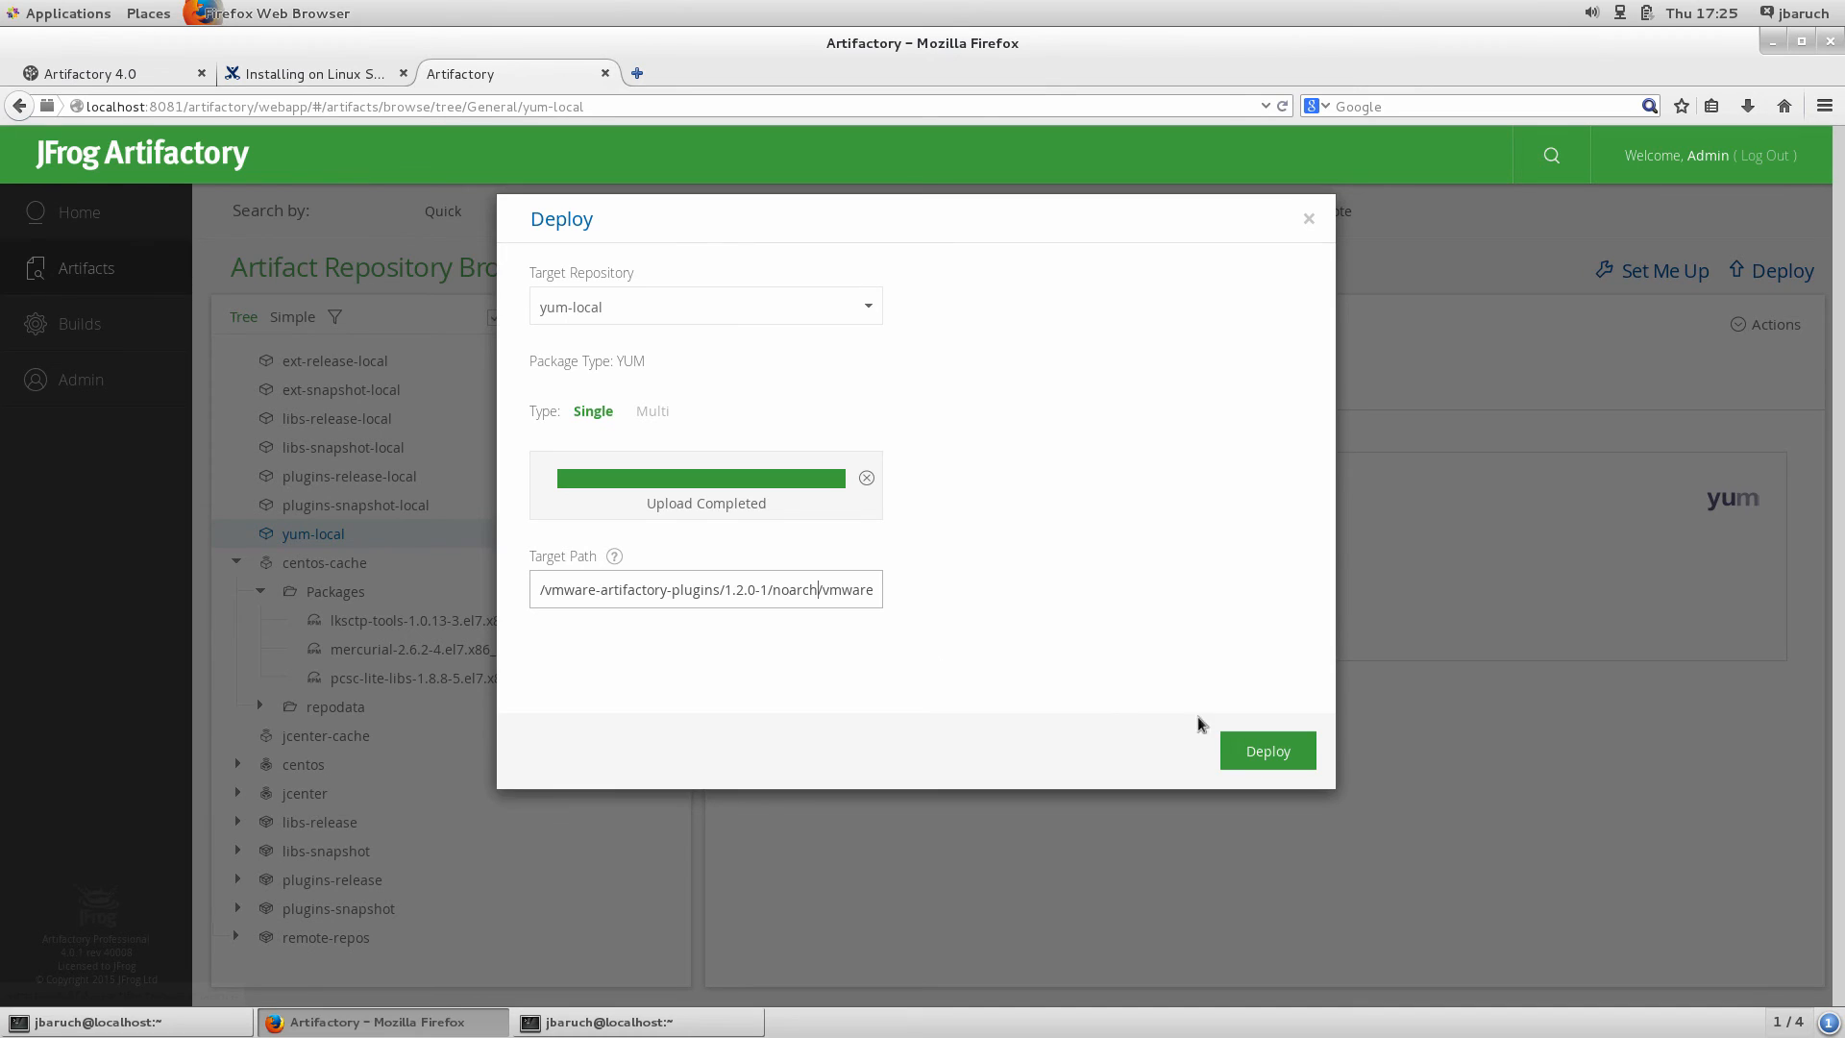
left_click(1267, 750)
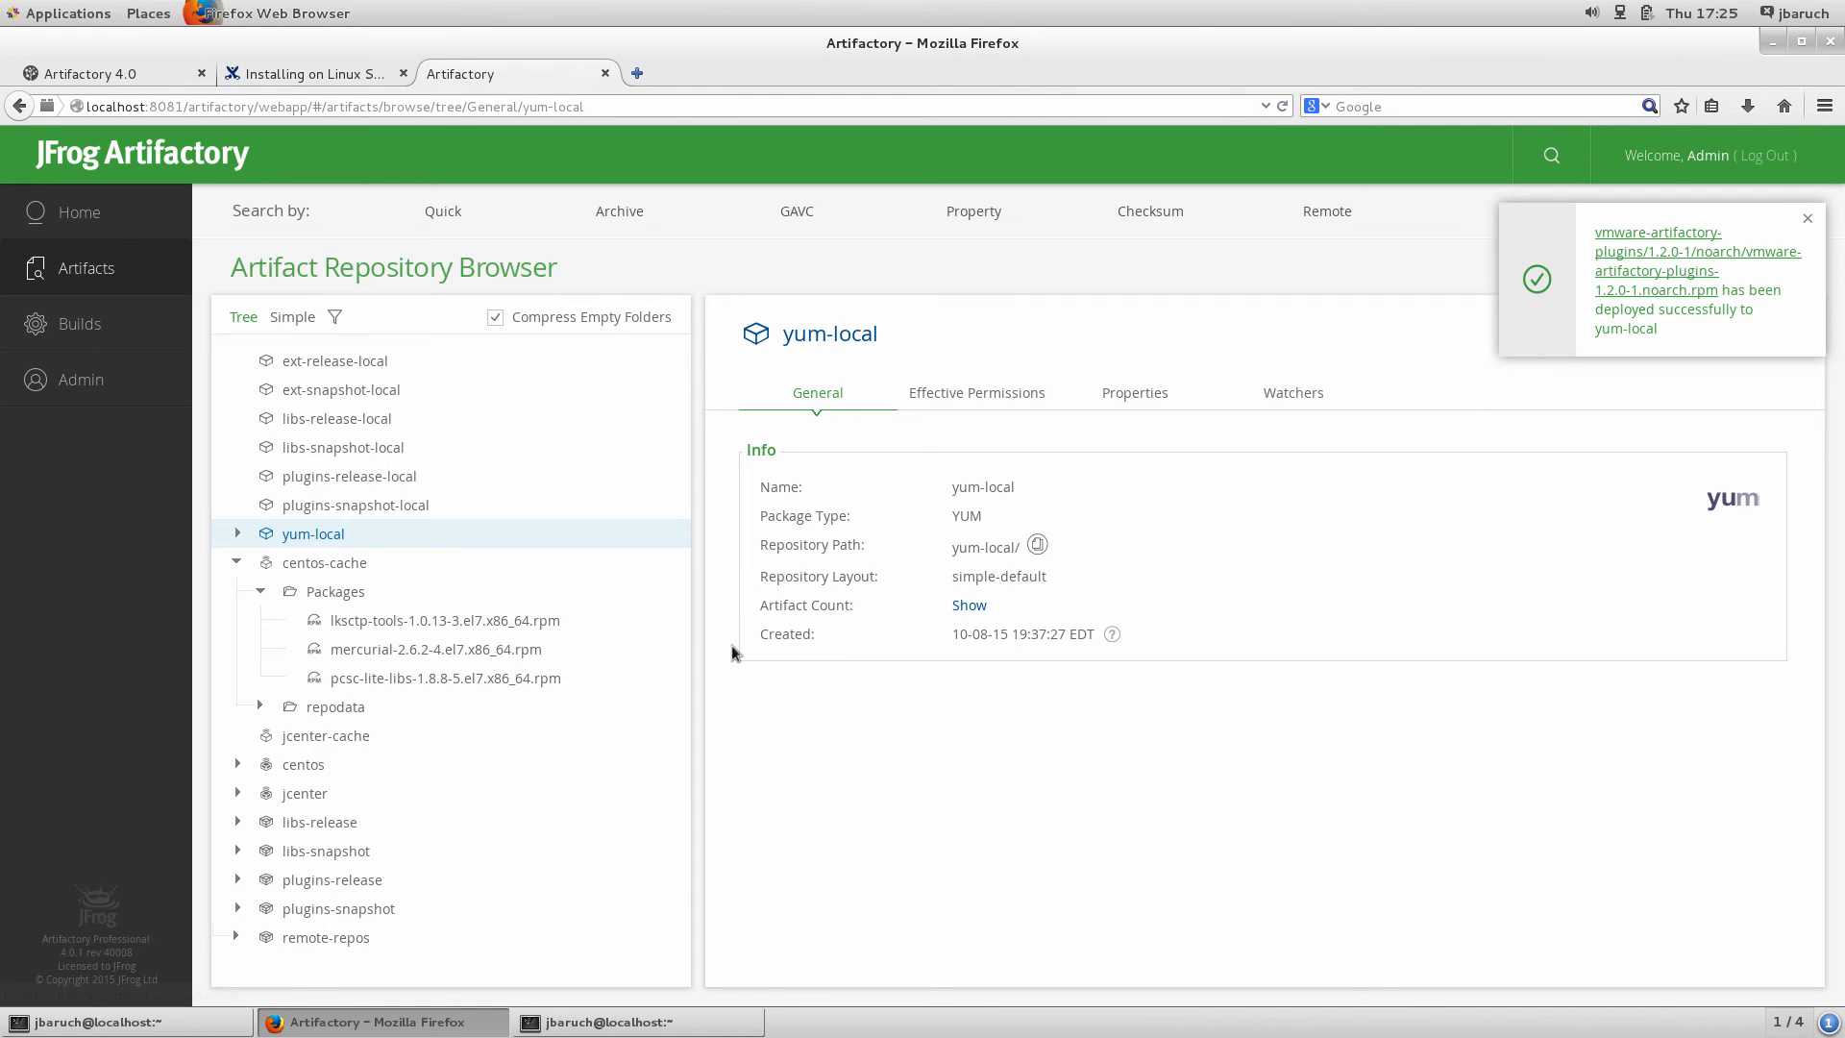
Expand yum-local's plugin and repodata folders and view the generated repomd.xml
left_click(238, 534)
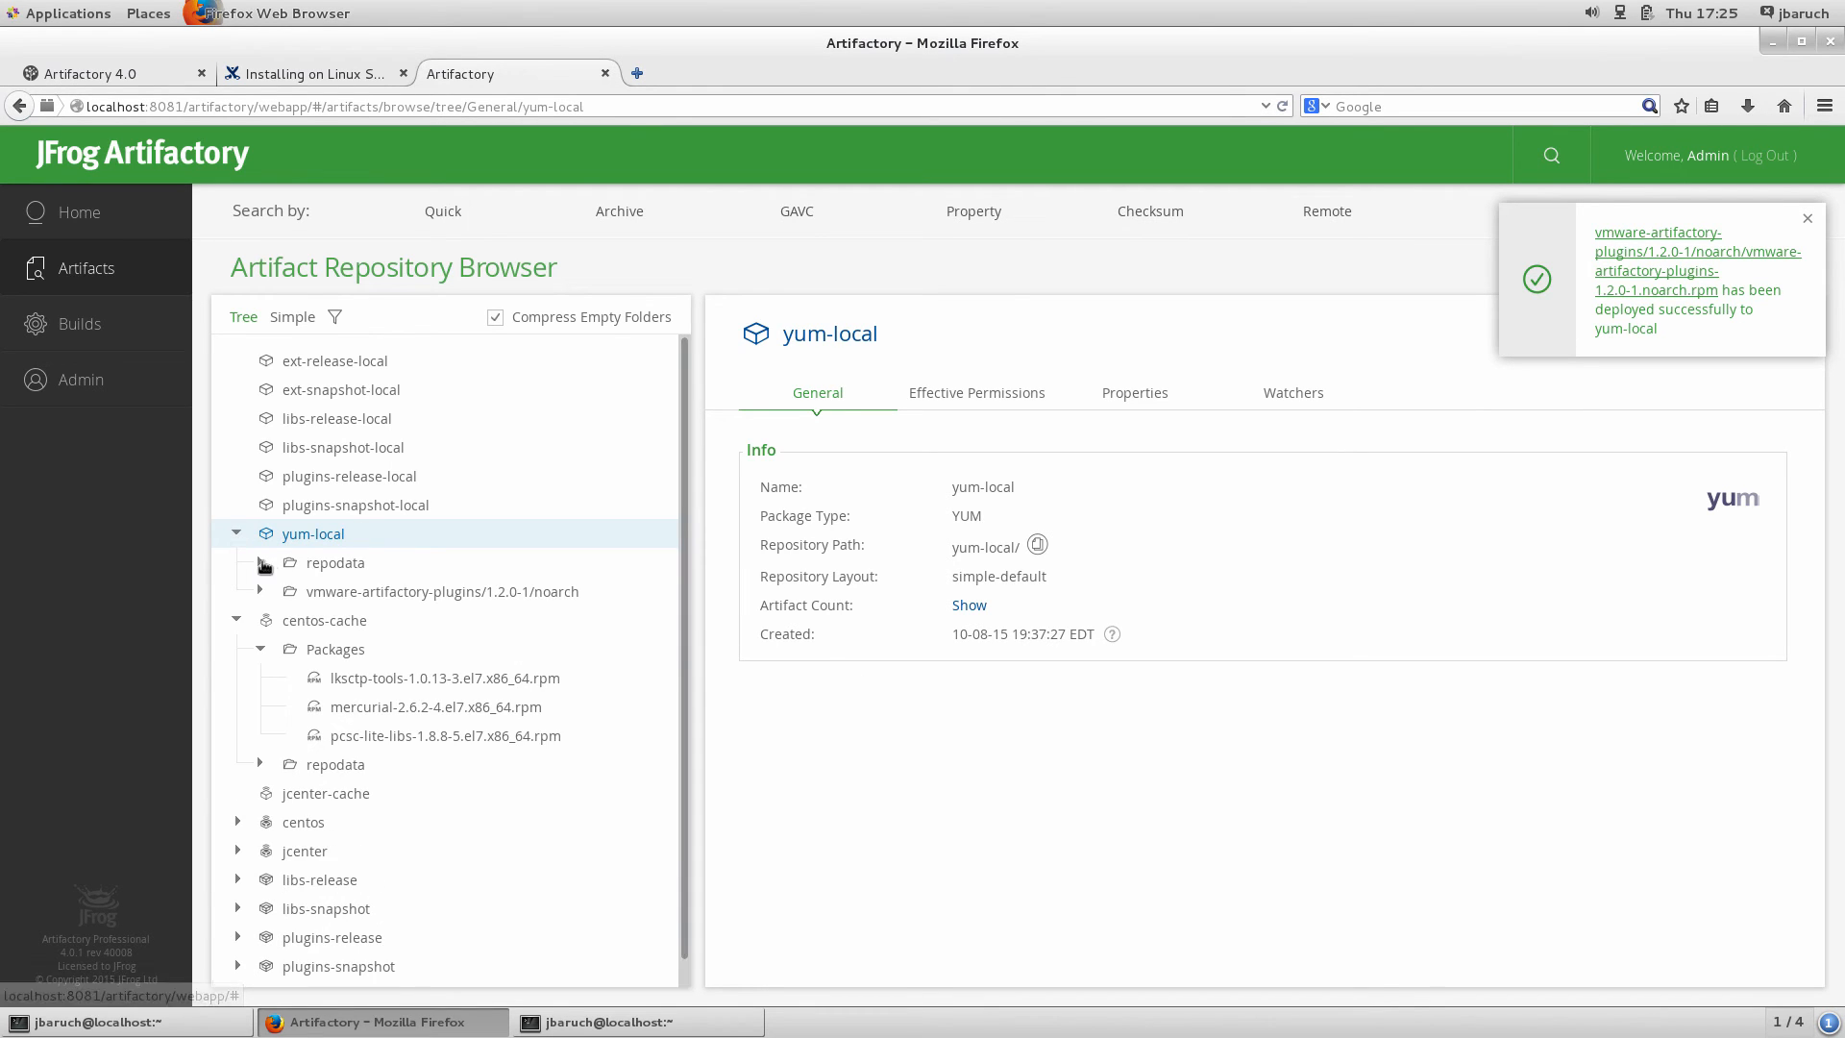
left_click(260, 590)
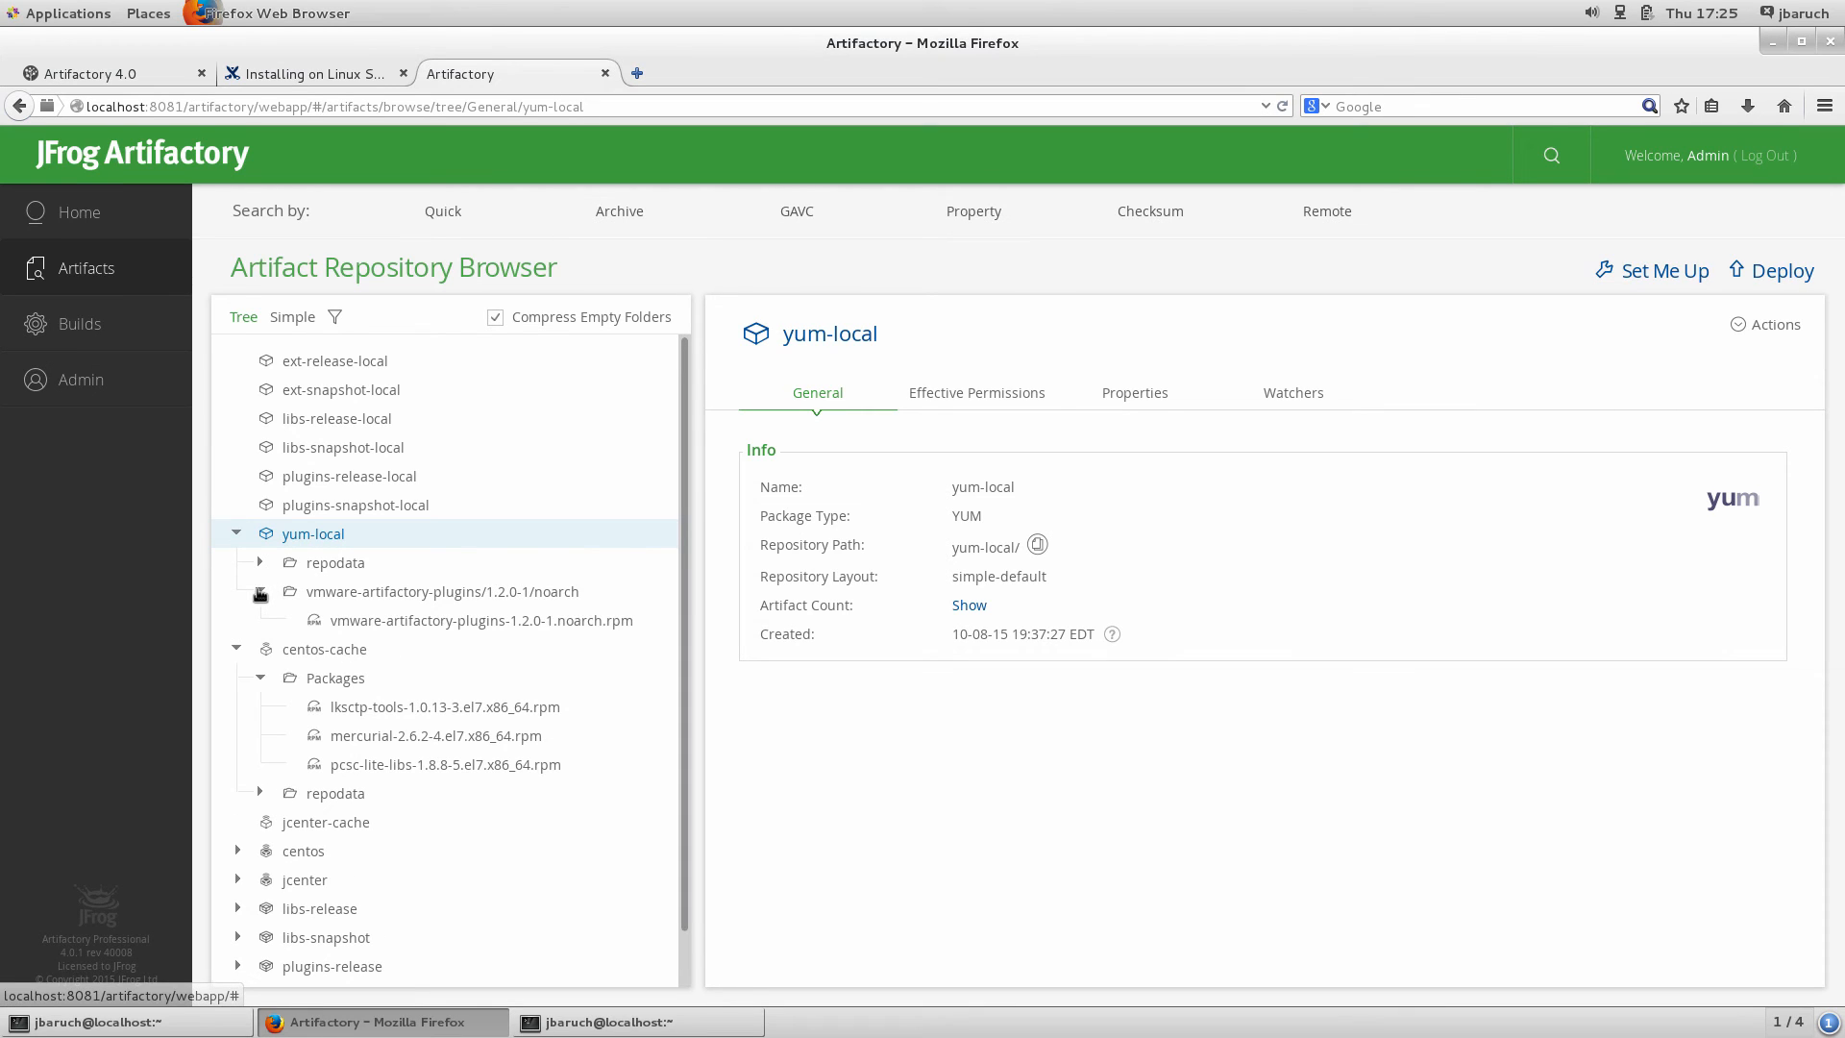
left_click(260, 562)
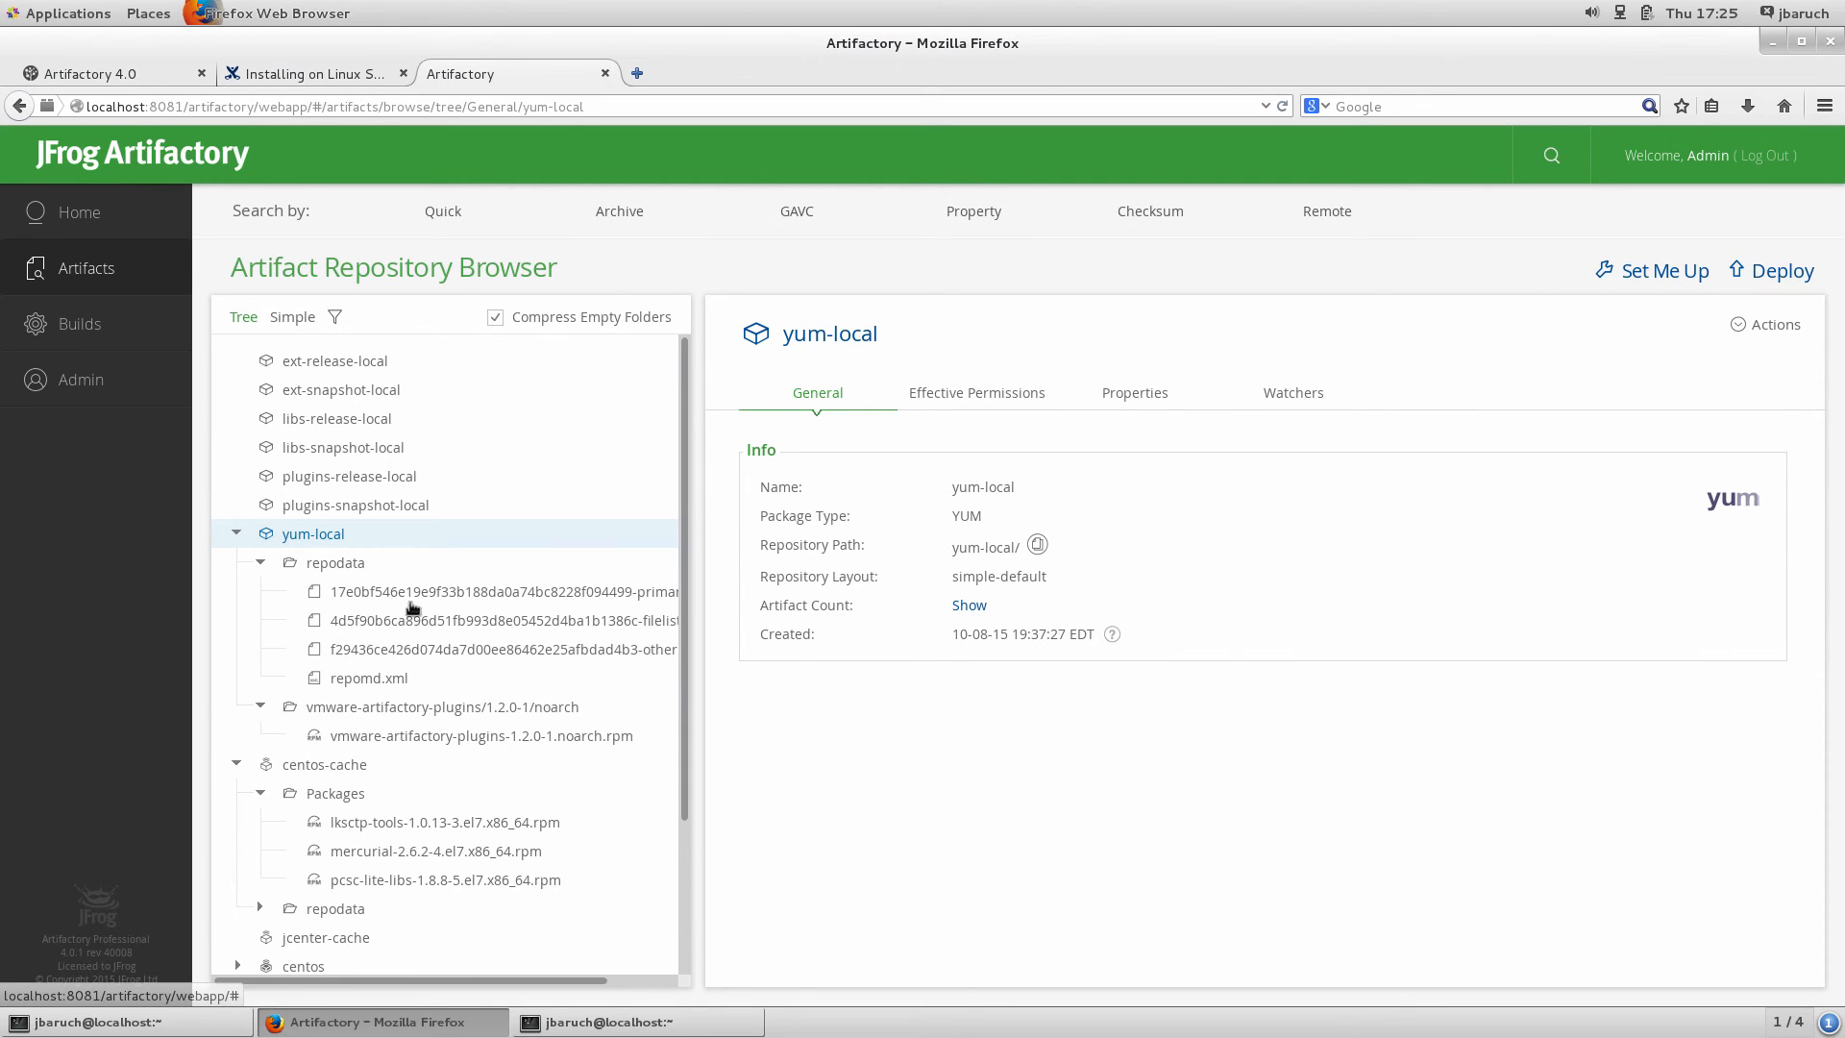
left_click(368, 676)
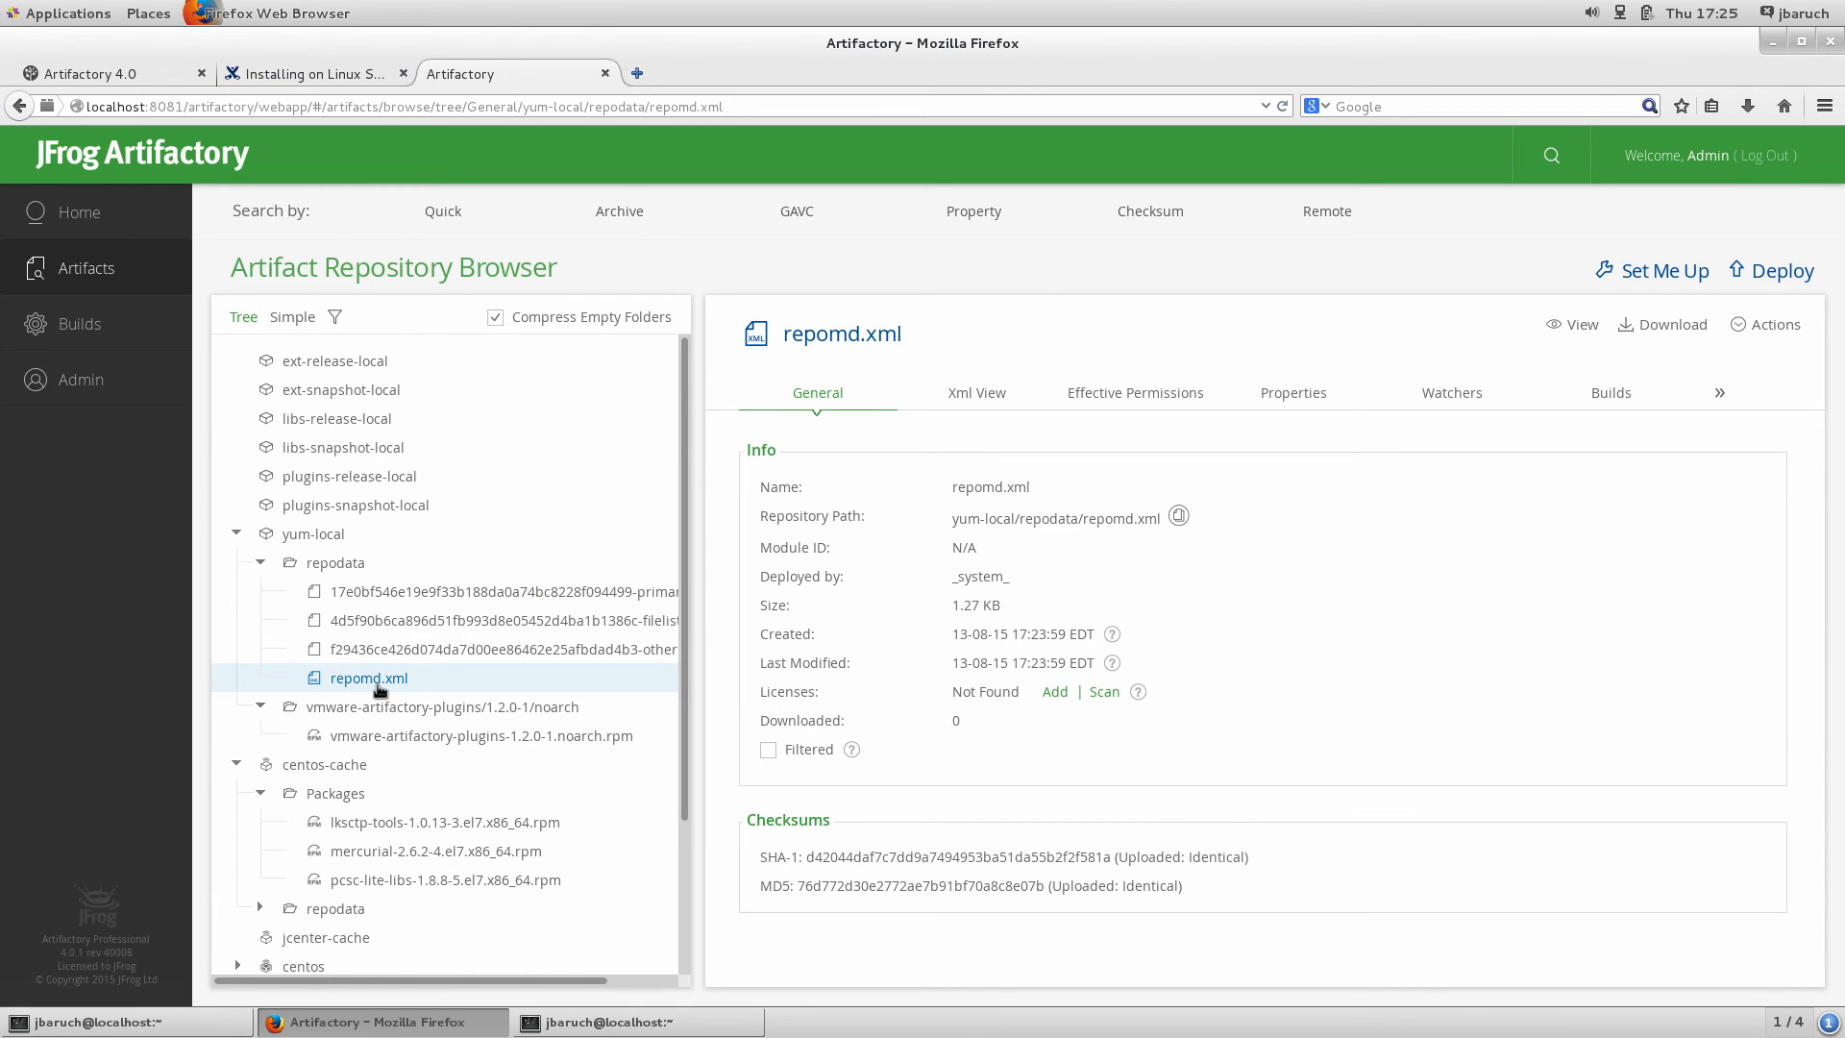
mouse_move(333, 540)
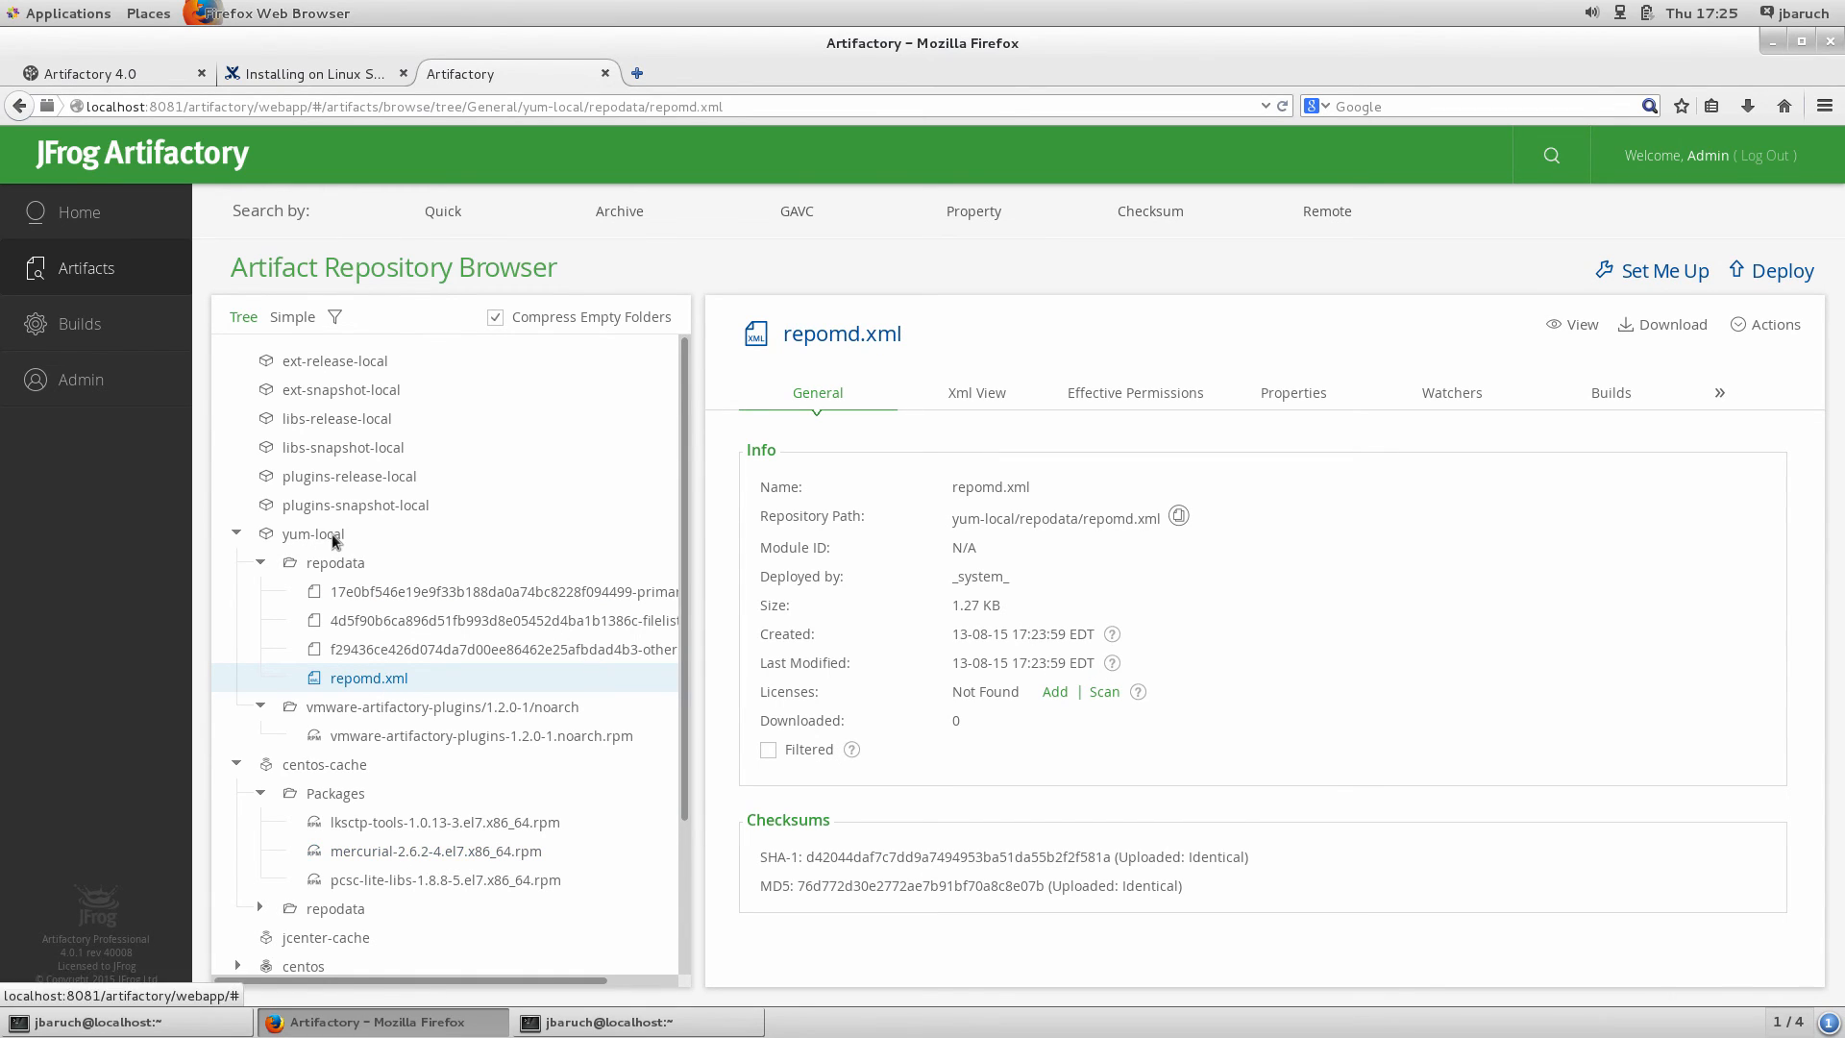
Copy the yum client repository configuration from yum-local's Set Me Up
left_click(313, 533)
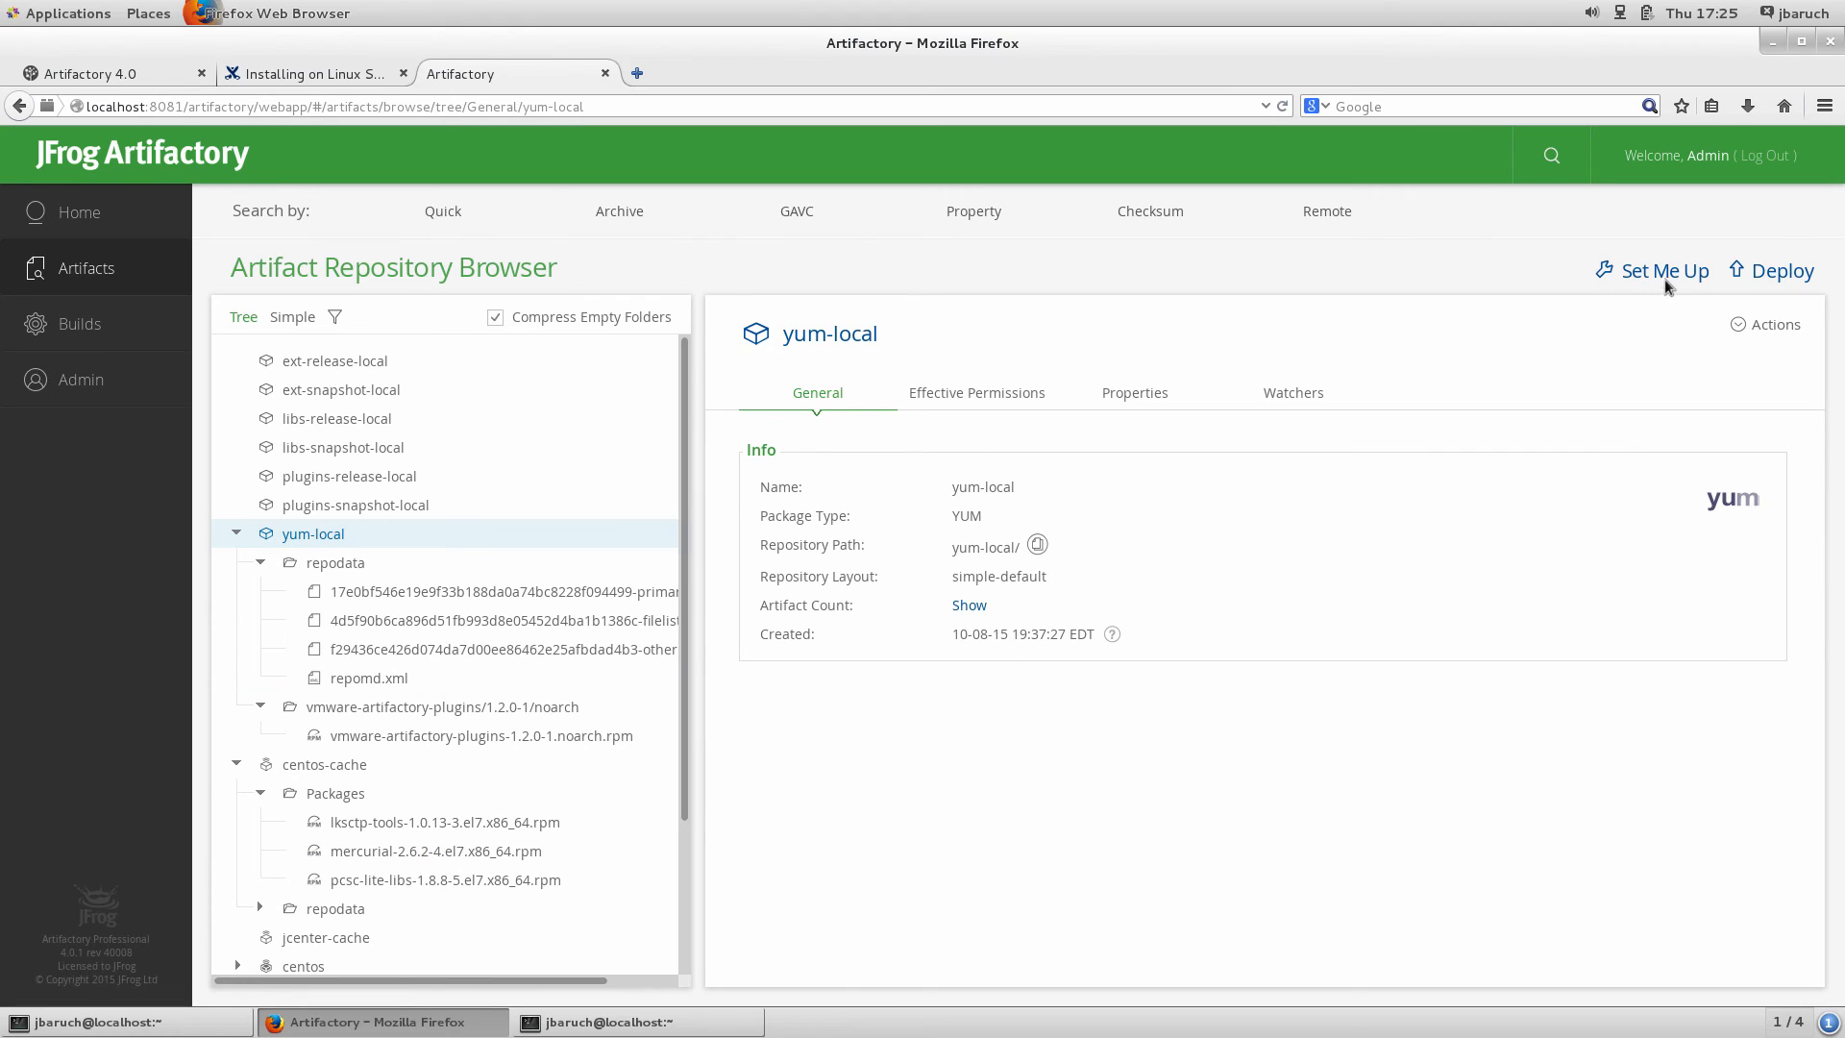
left_click(1660, 269)
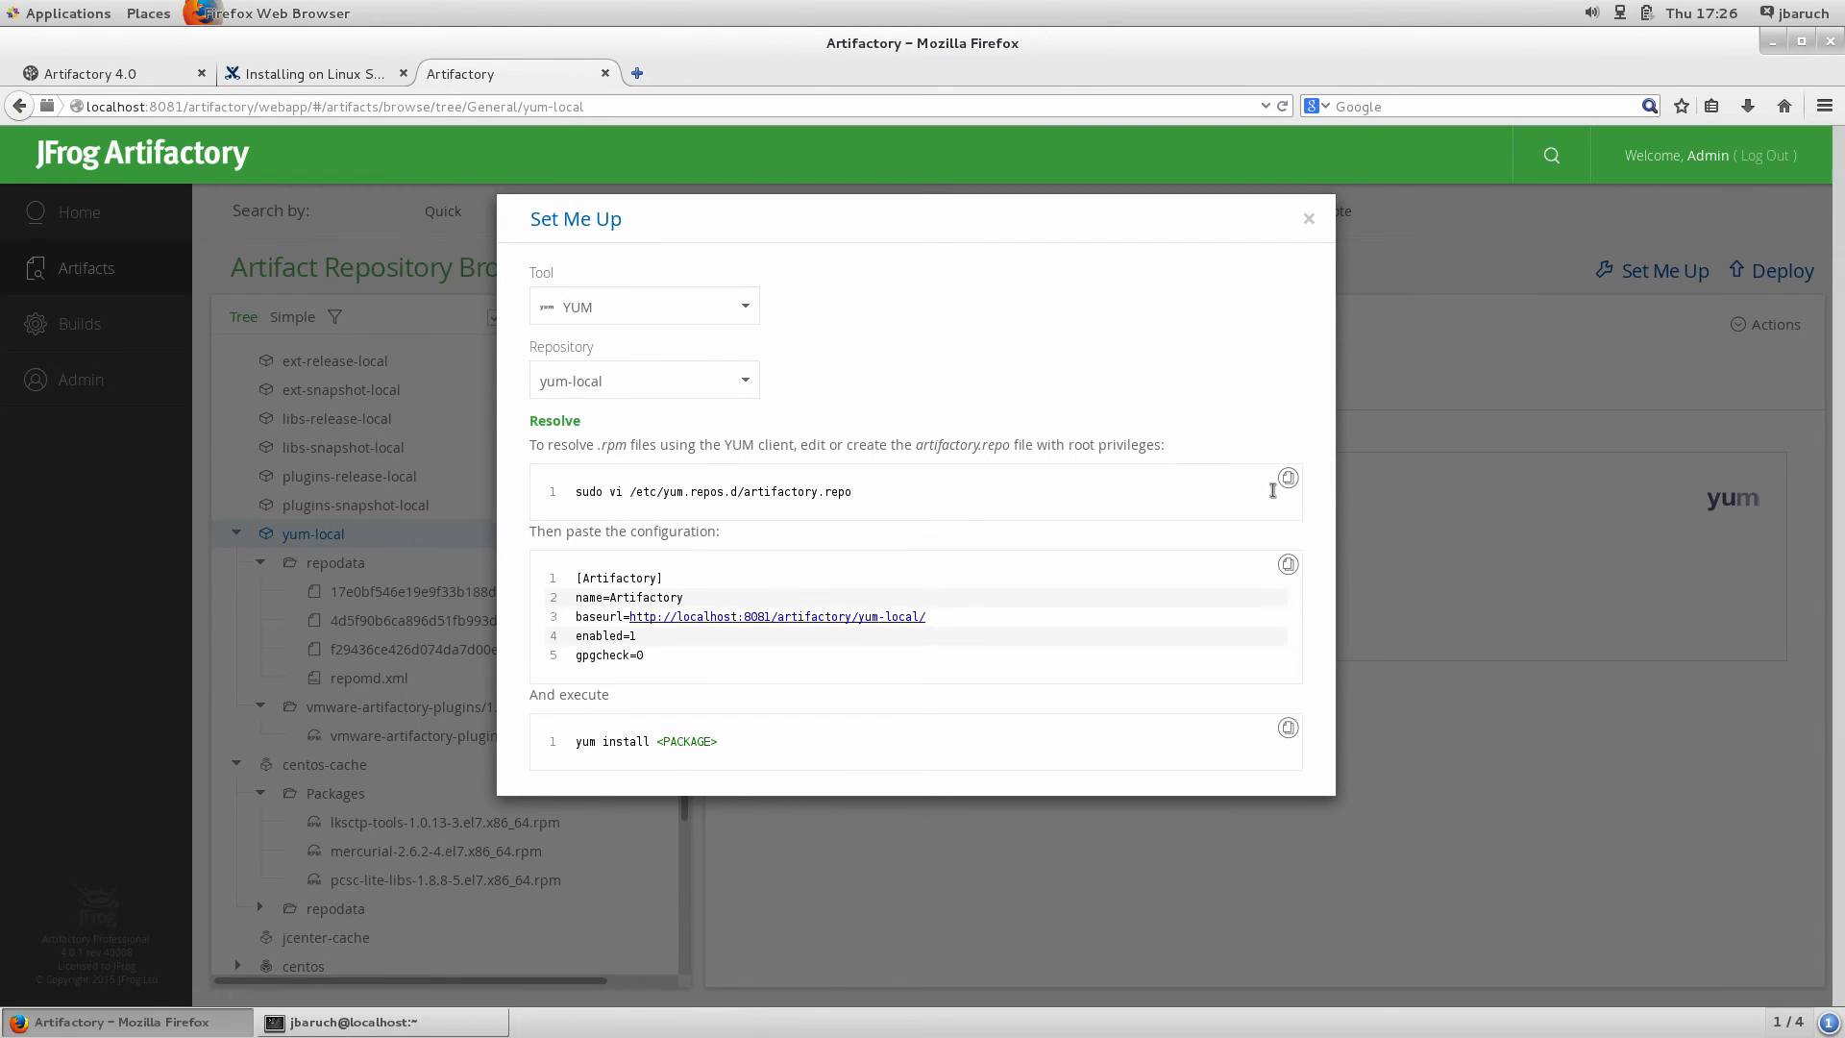
left_click(1287, 480)
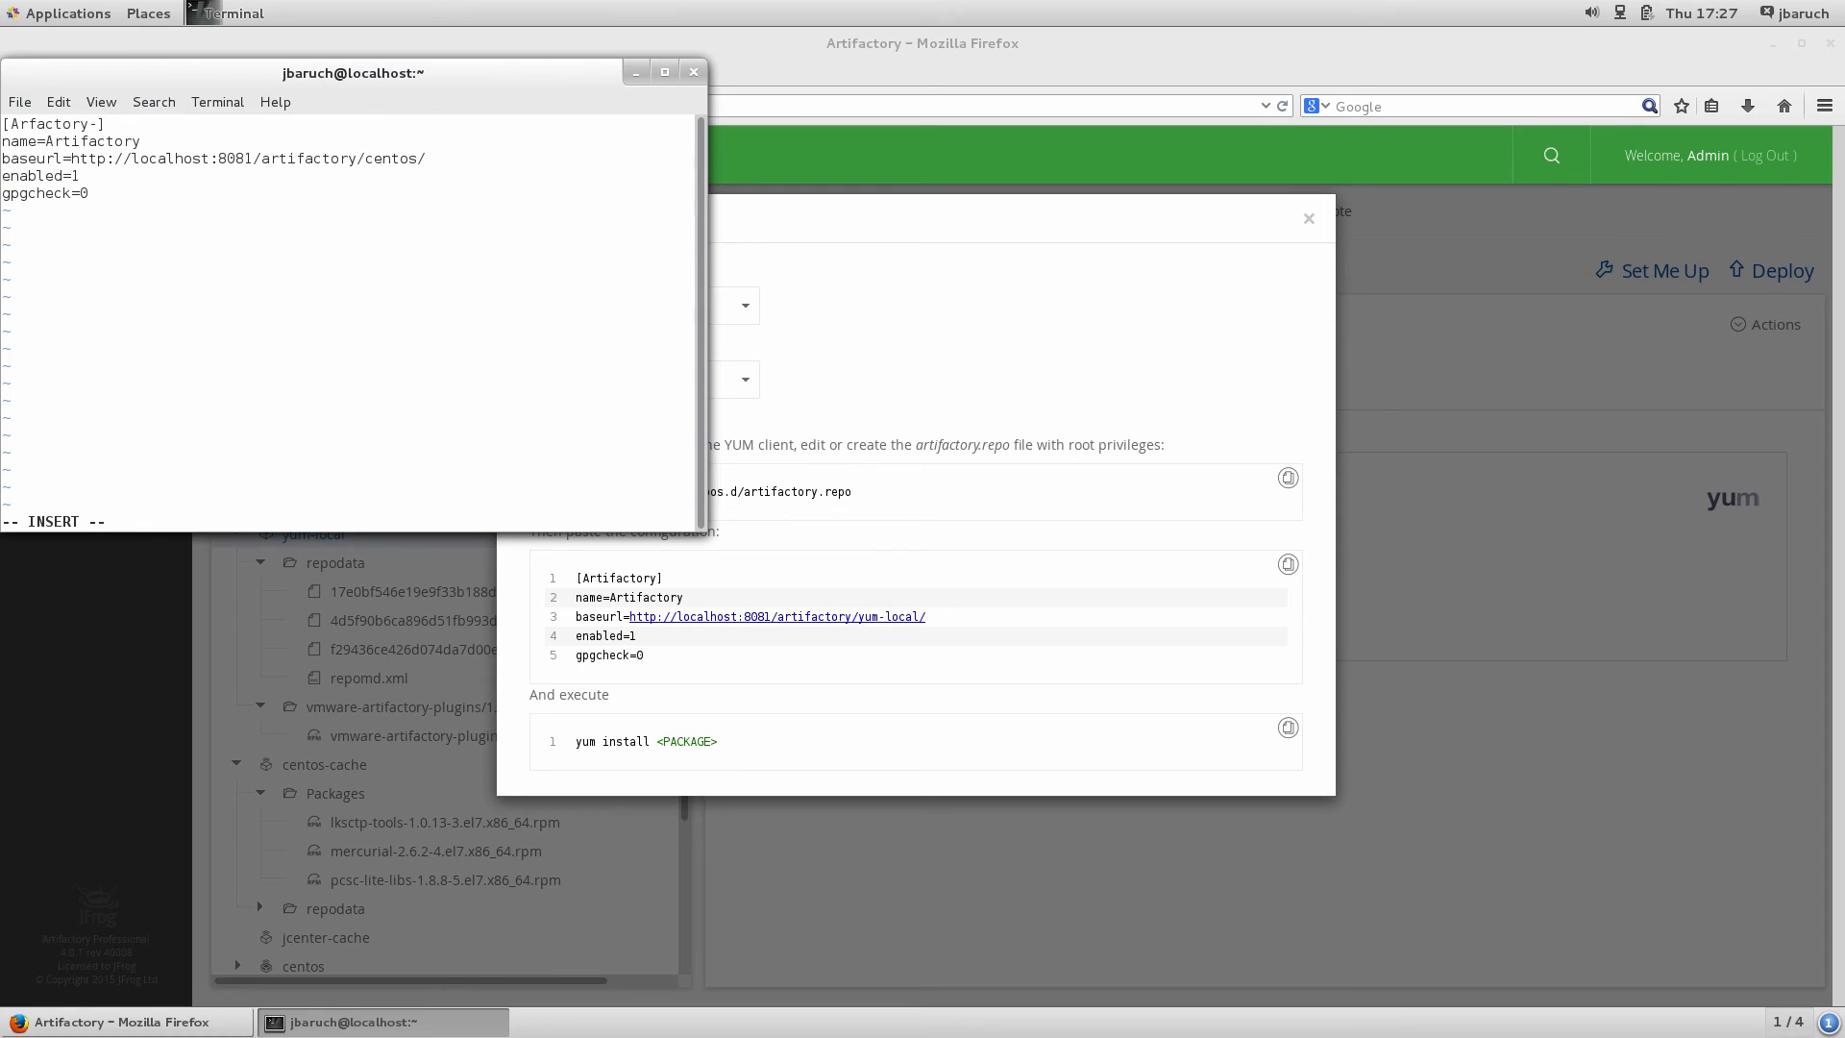
Edit artifactory.repo in vi with Artifactory-Centos-Cache and Artifactory-Local sections, then save
type("Centos-Ca")
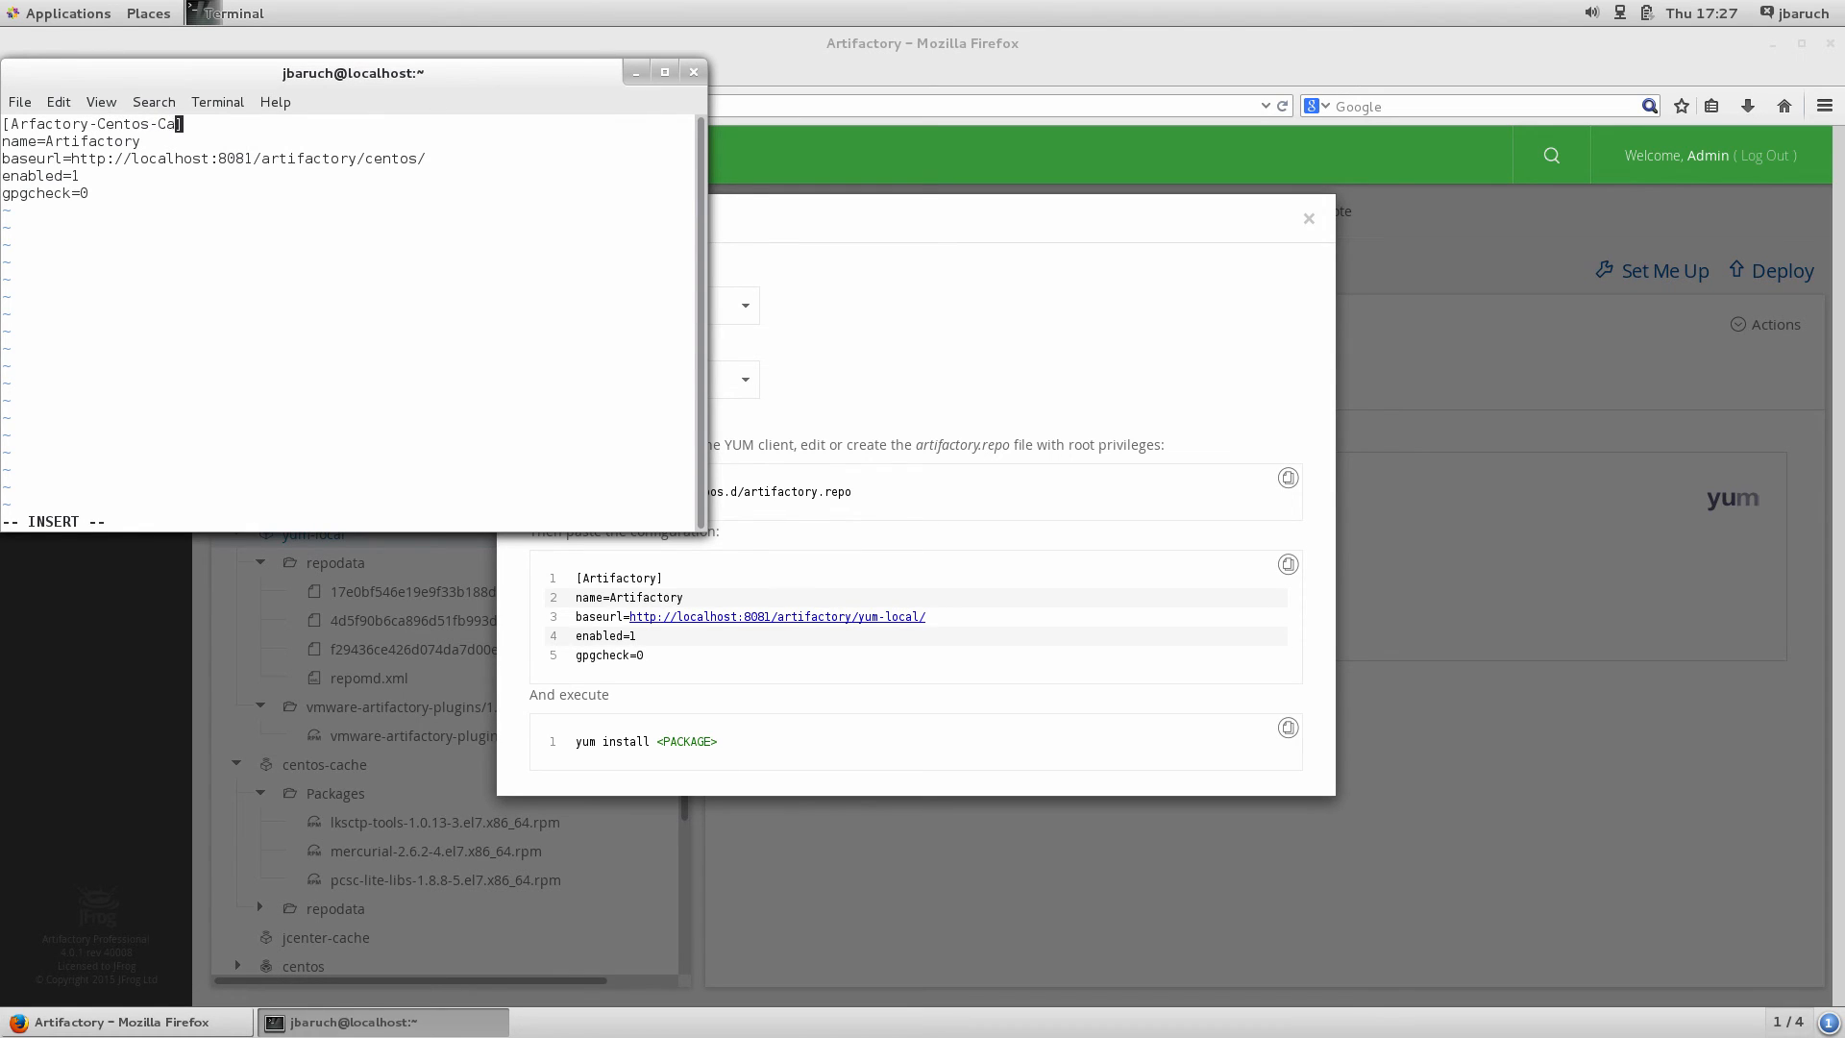
type("-Centos-Cache")
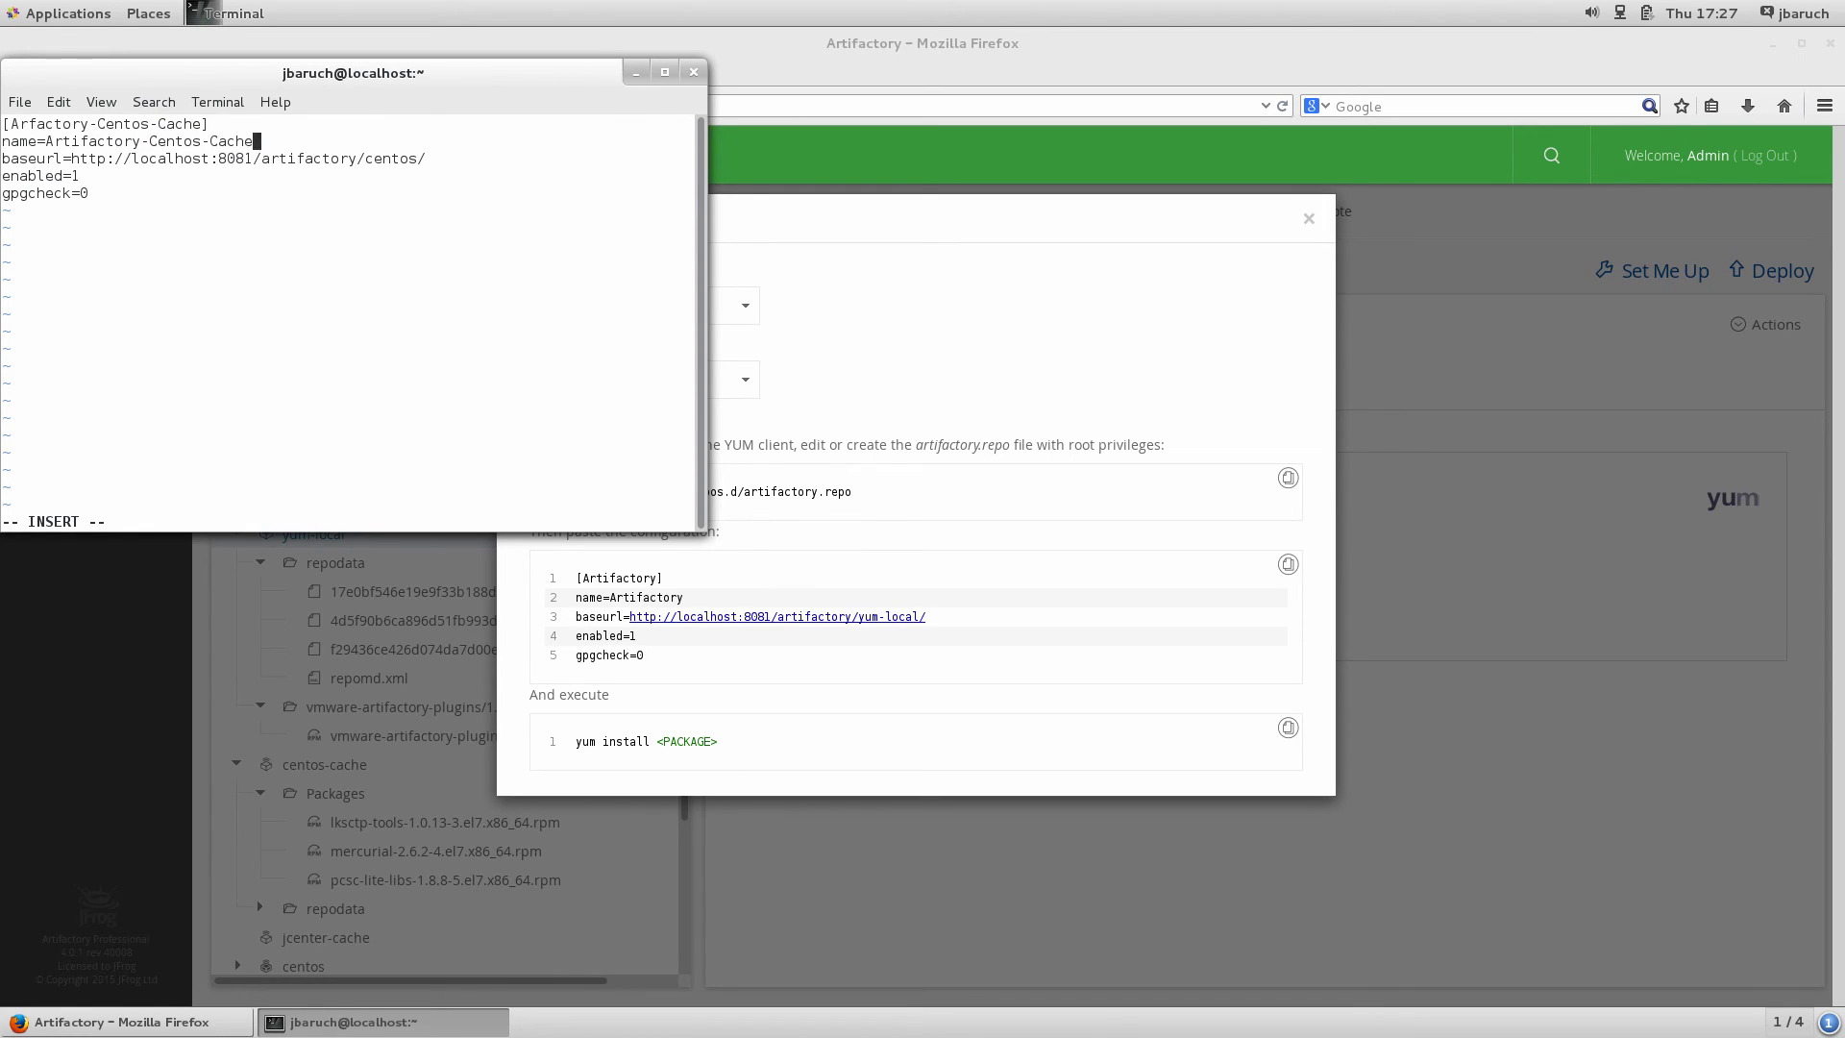
type("[Artifactory]")
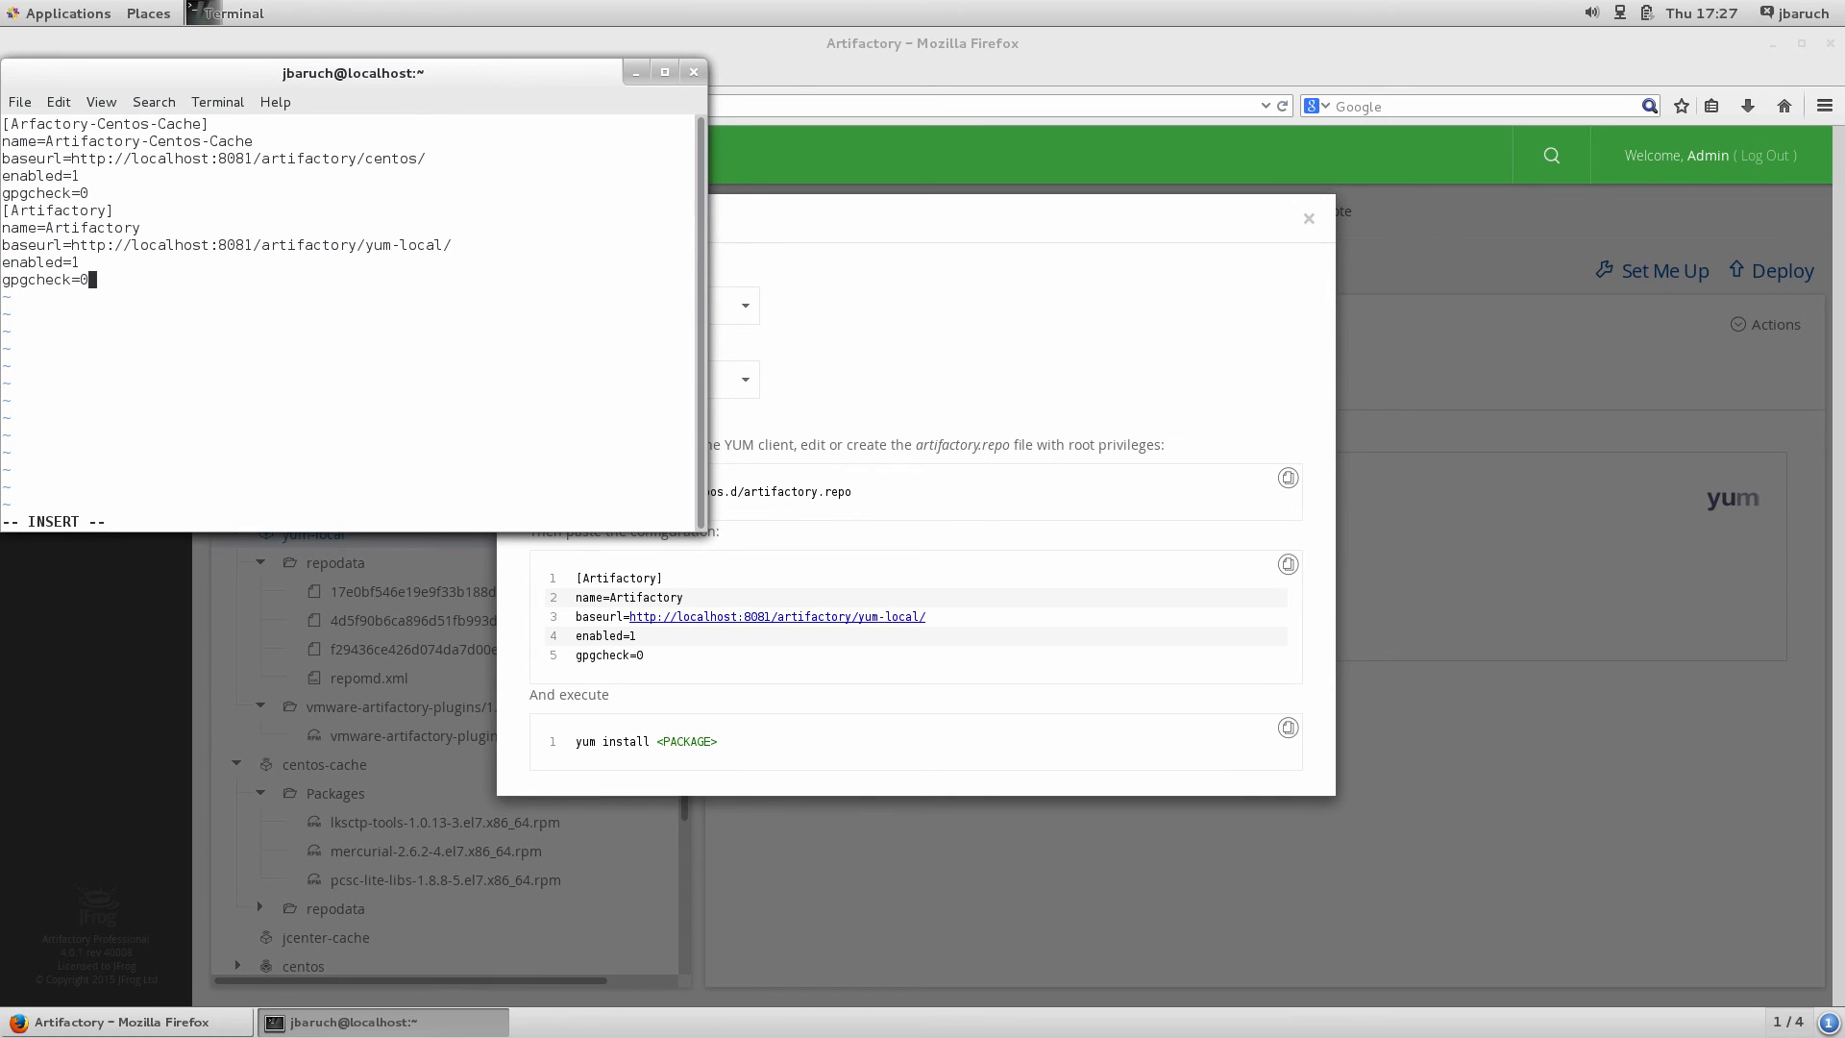
type("-Local")
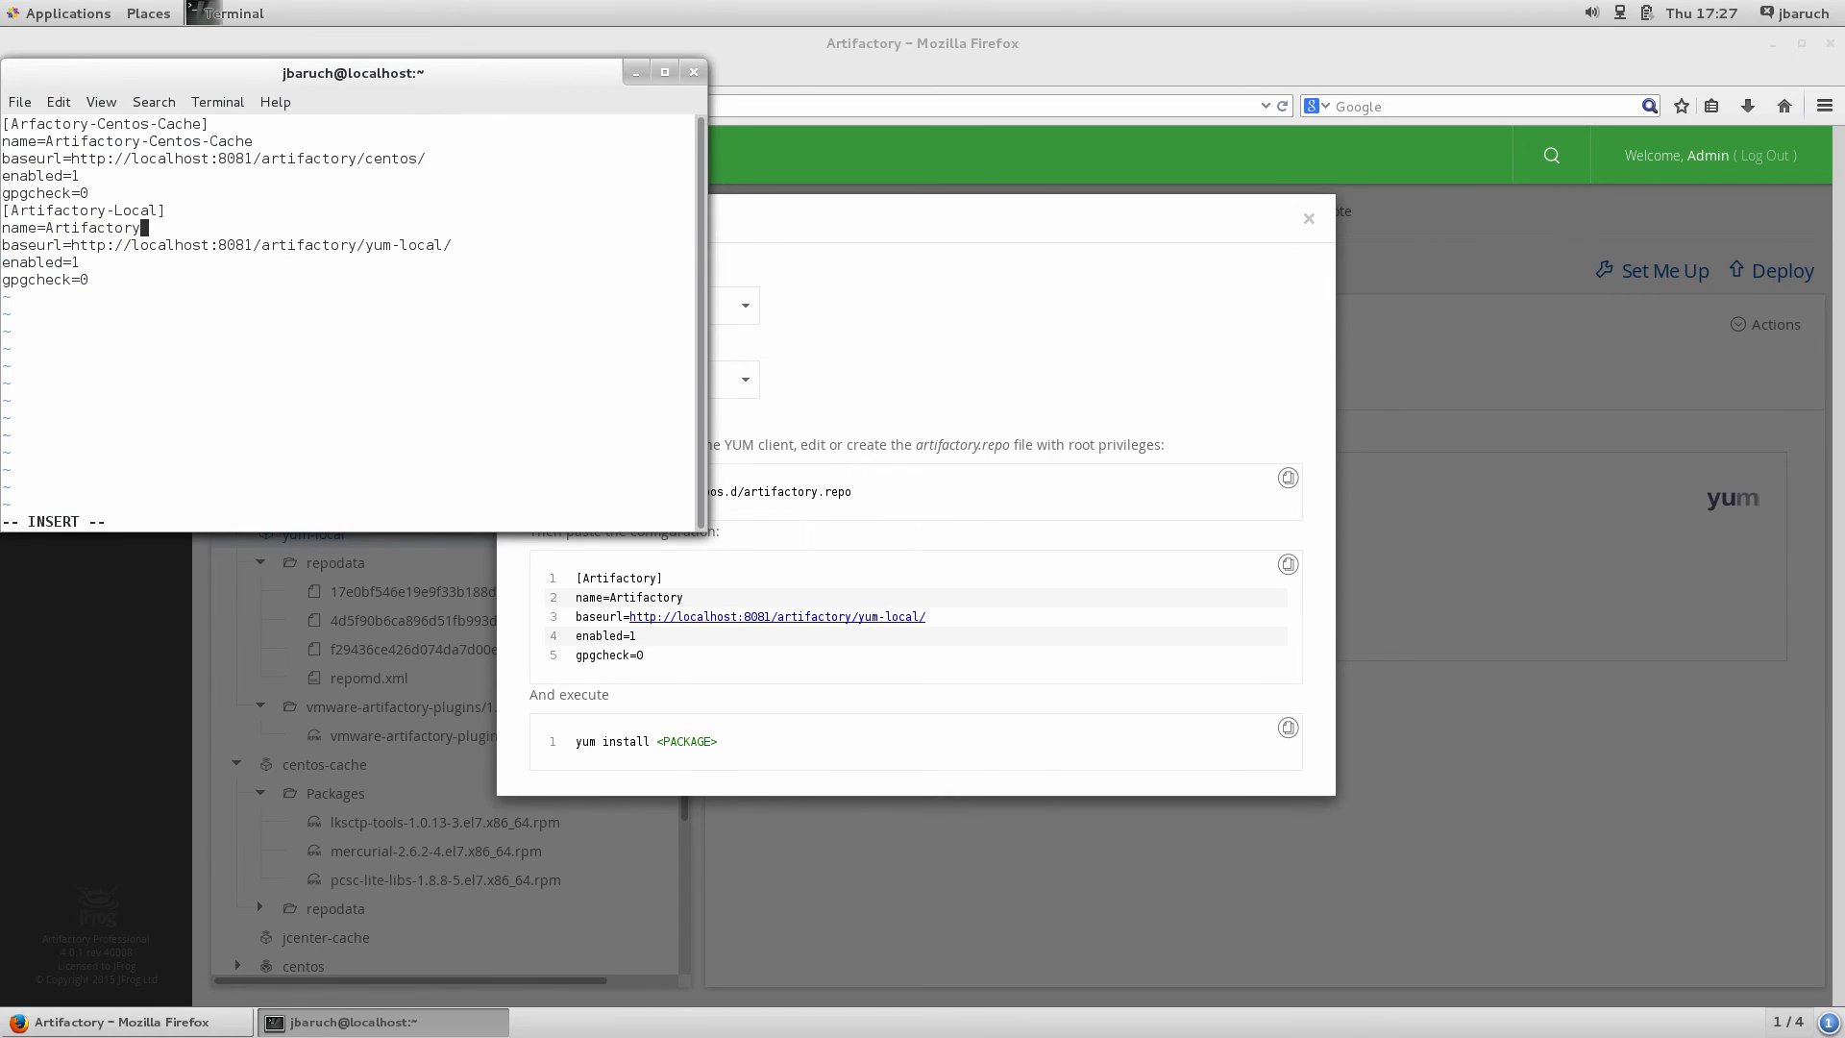
type("-Local")
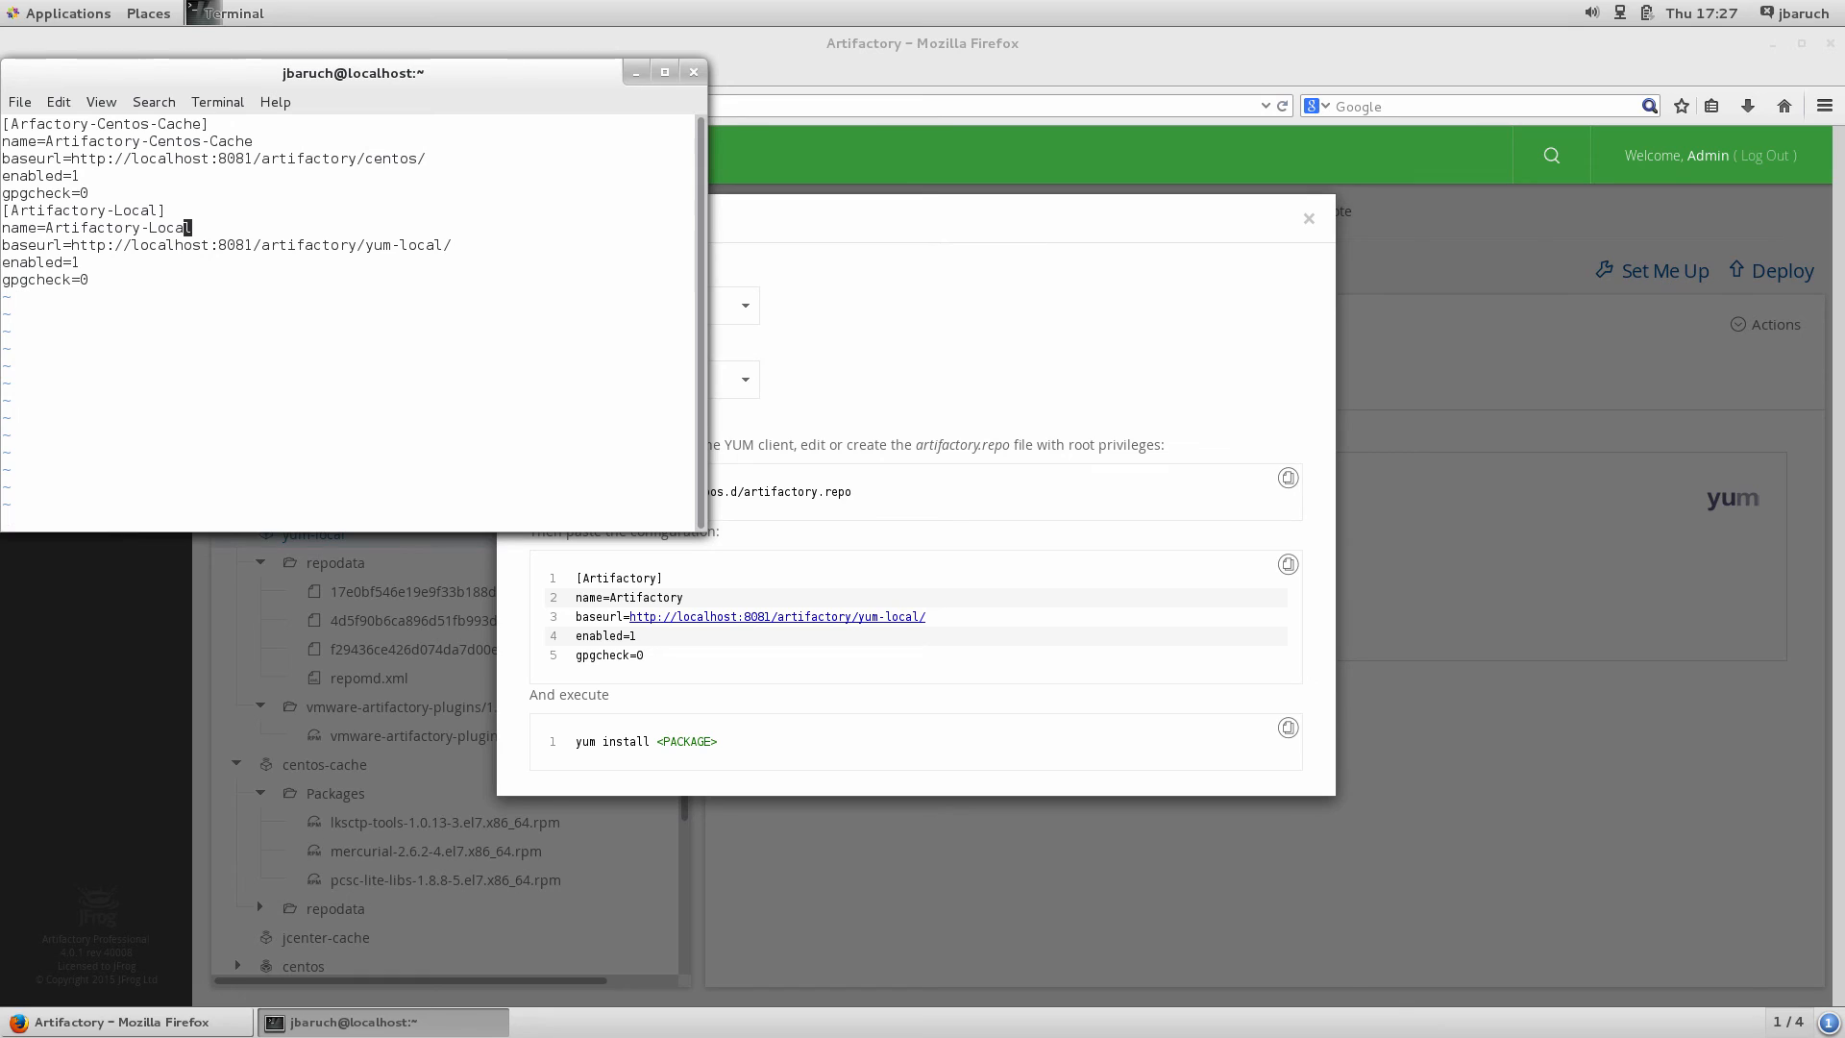
type(":x")
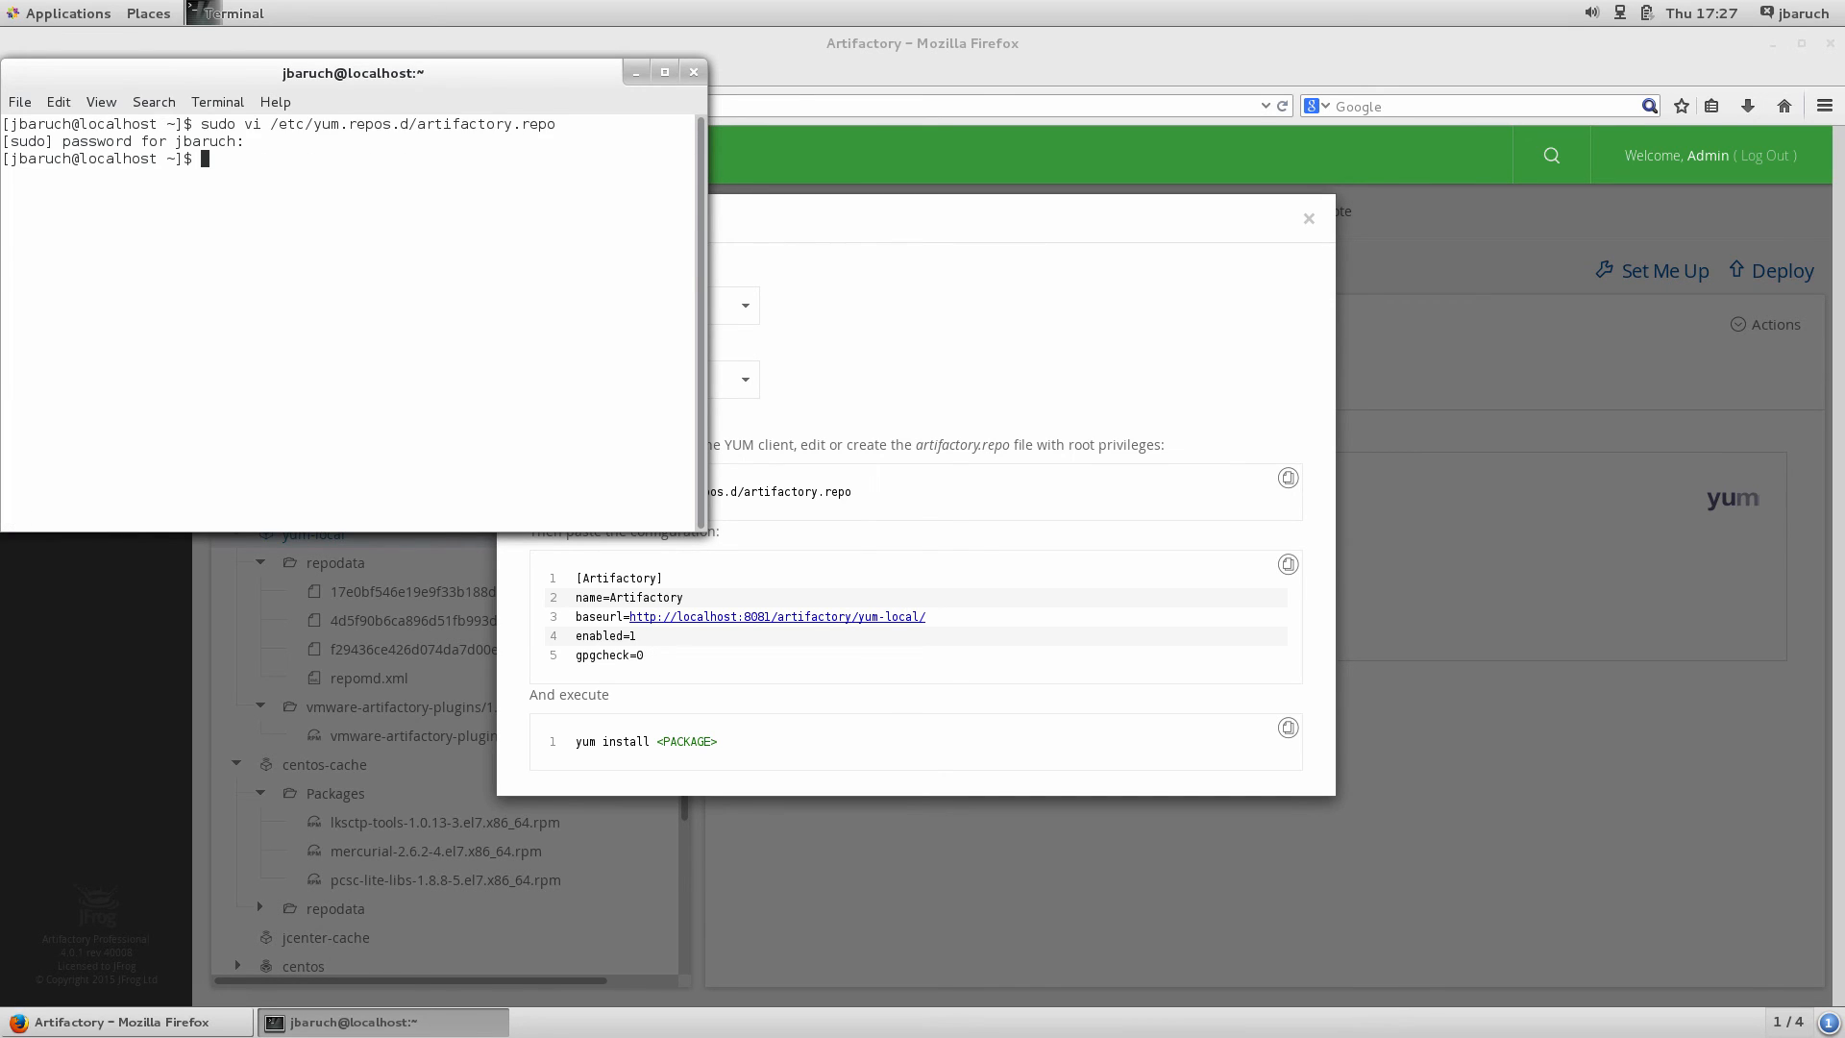
Install vmware-artifactory-plugins 1.2.0-1 from Artifactory-Local via sudo yum install, confirming with y
type("sudo yum install")
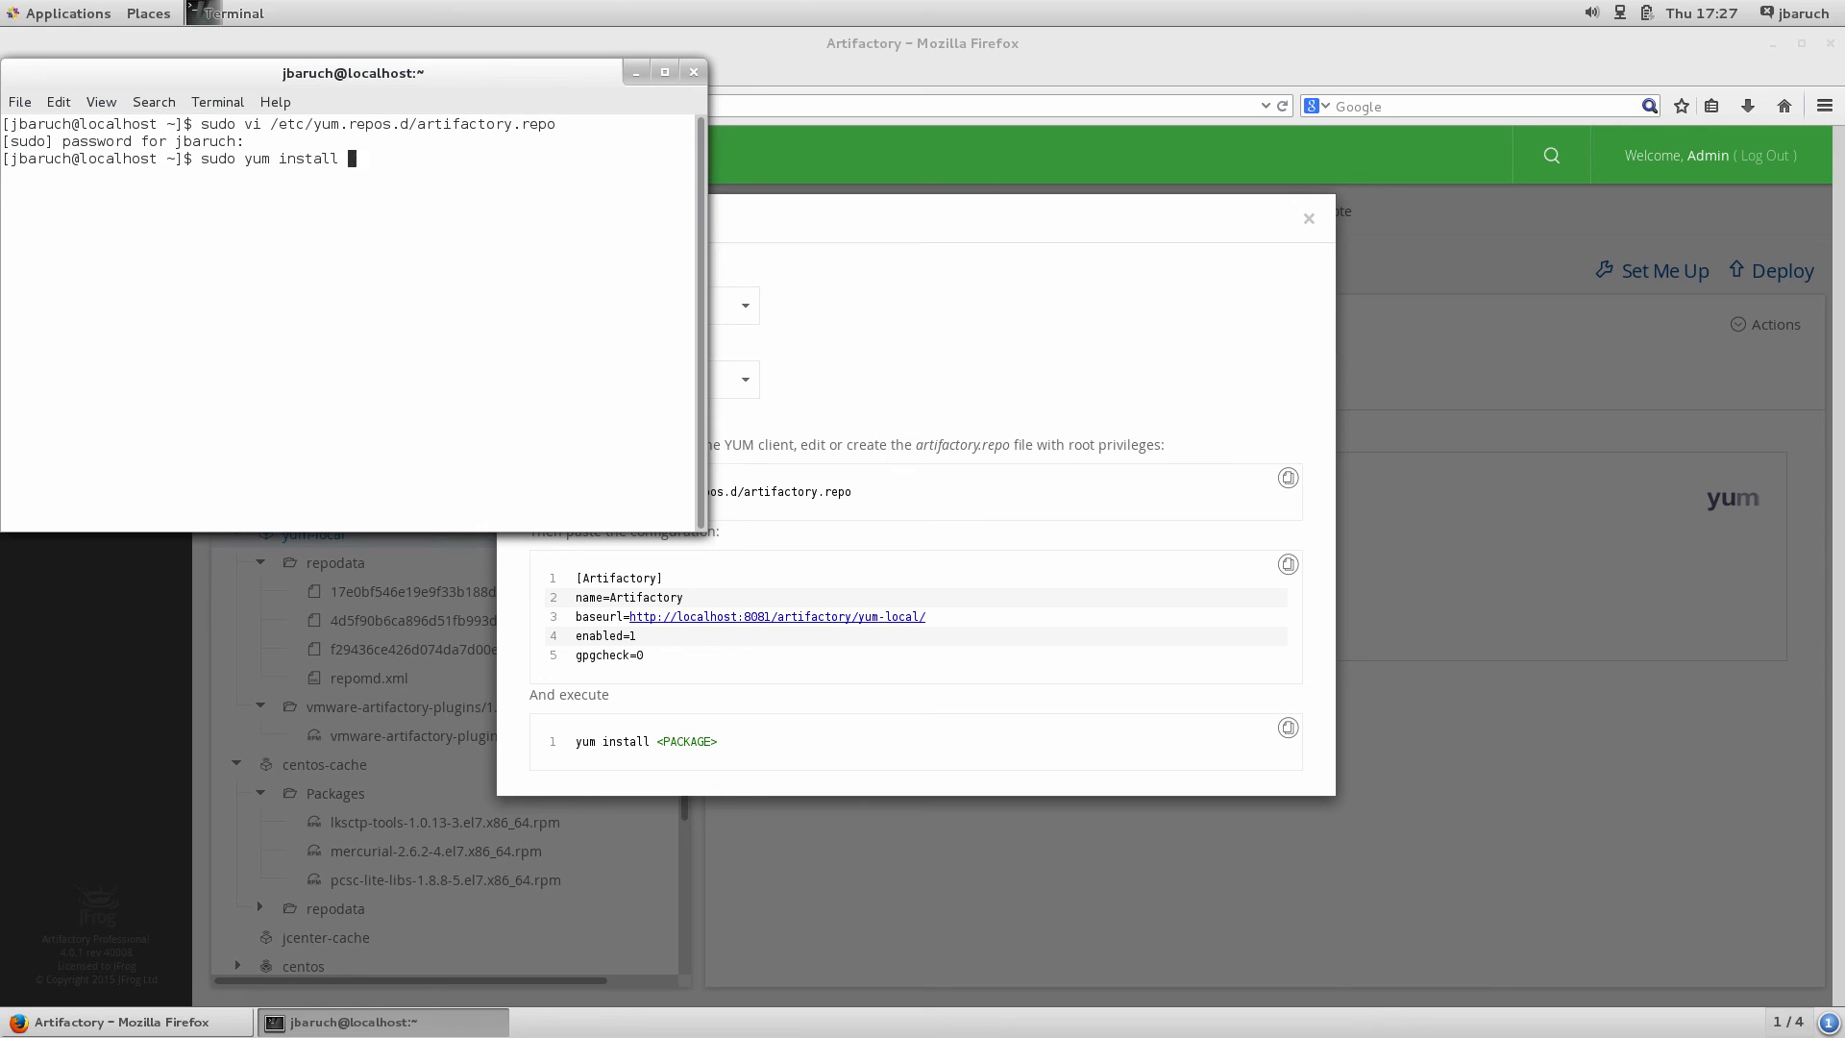
type("vmware-artifactory-pl")
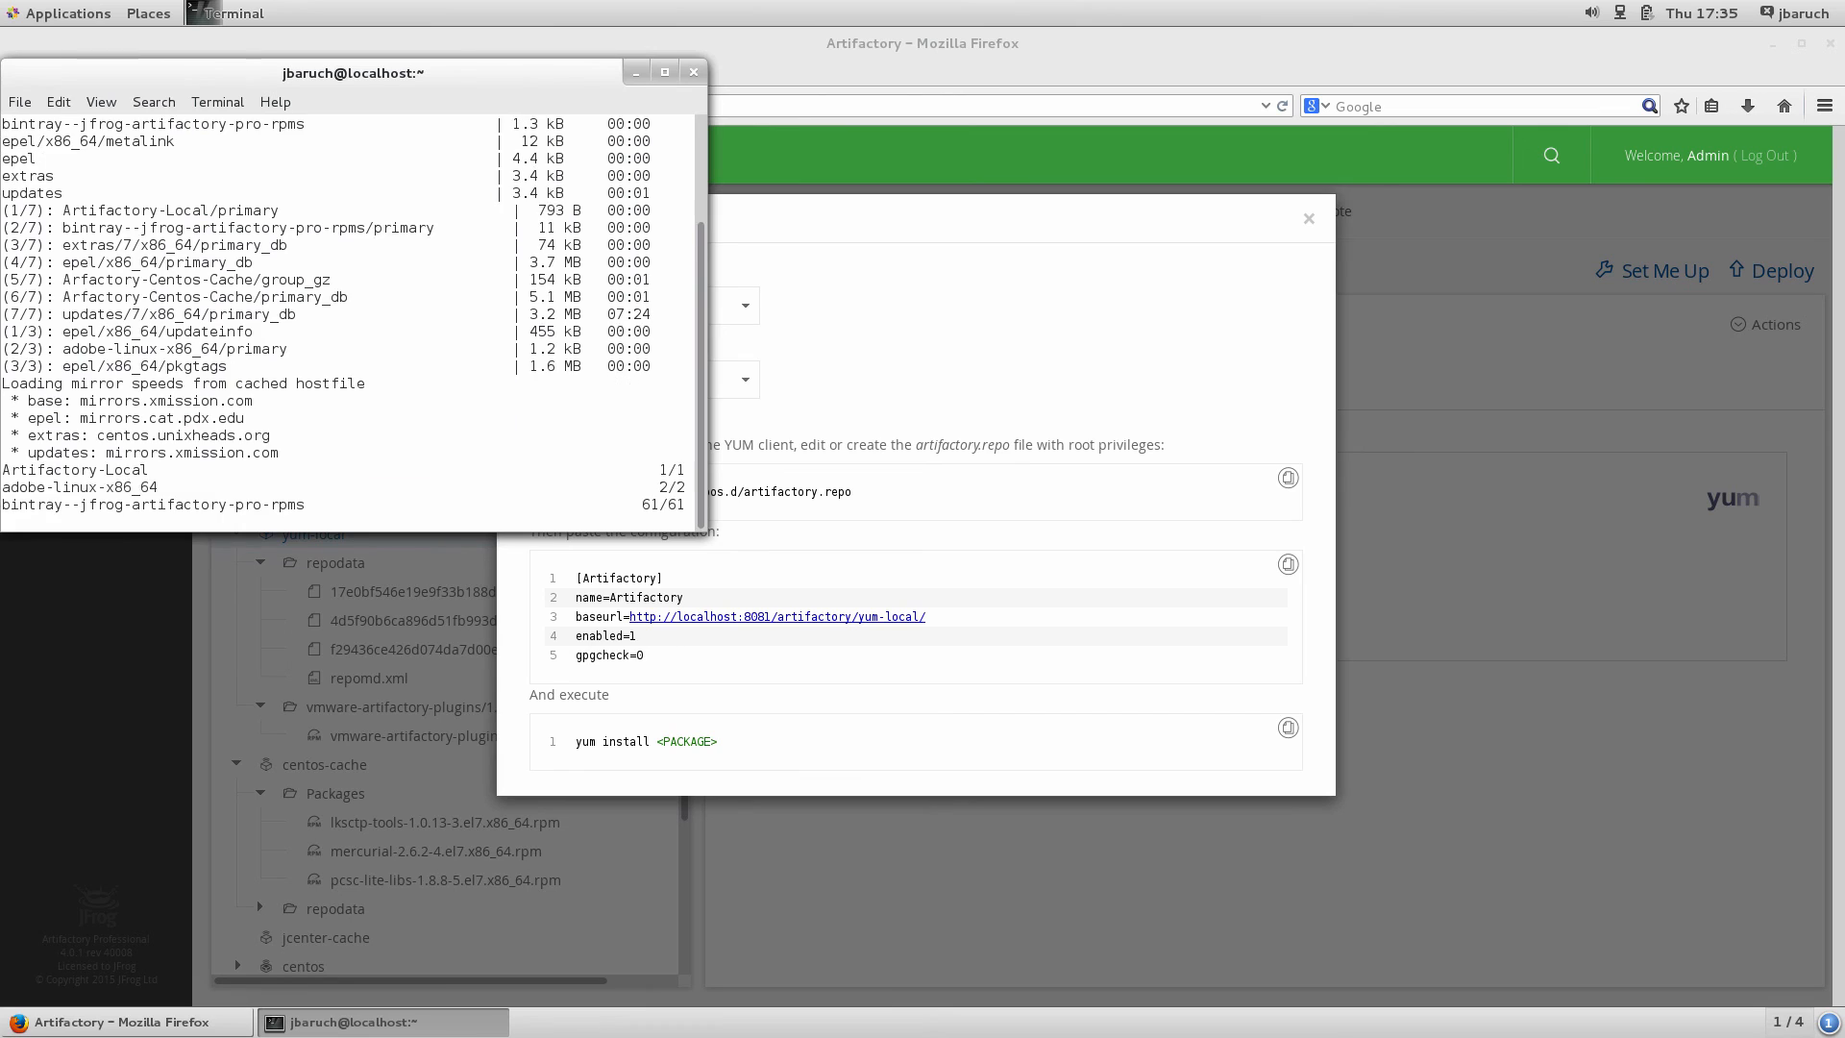
type("y/d/N]: y")
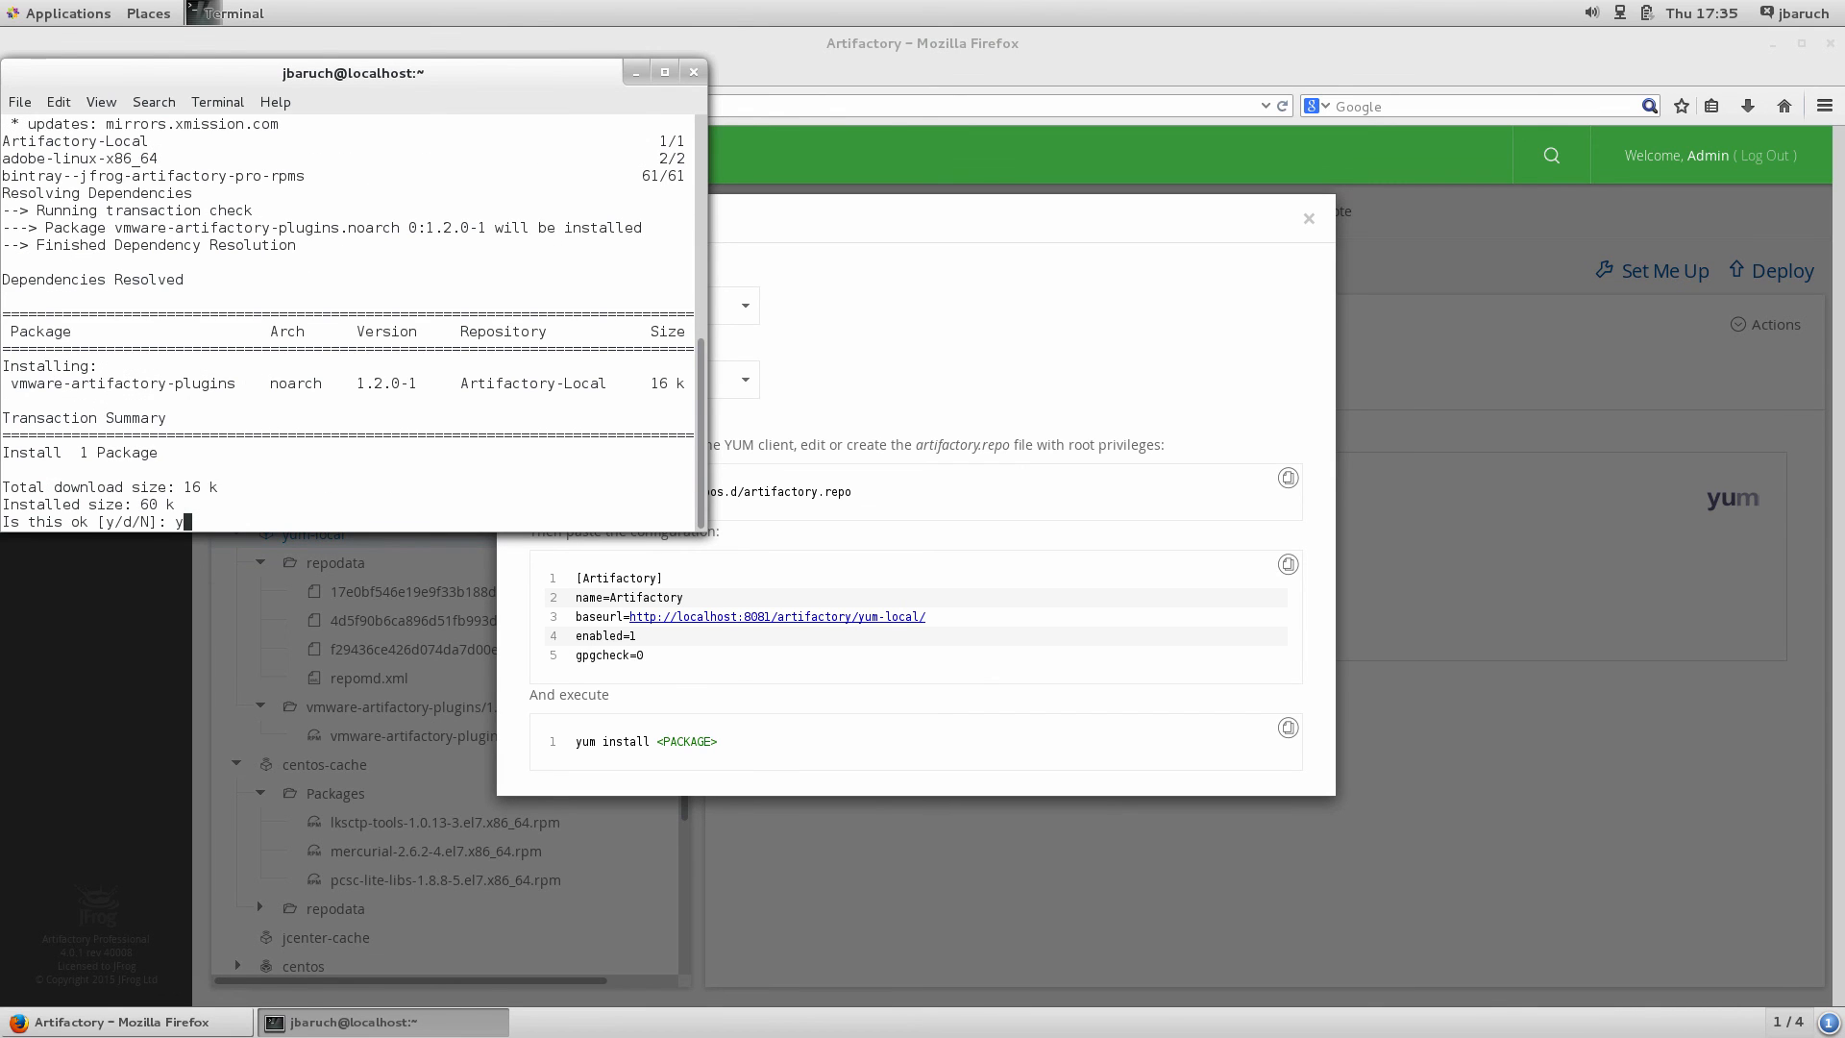
key("Return")
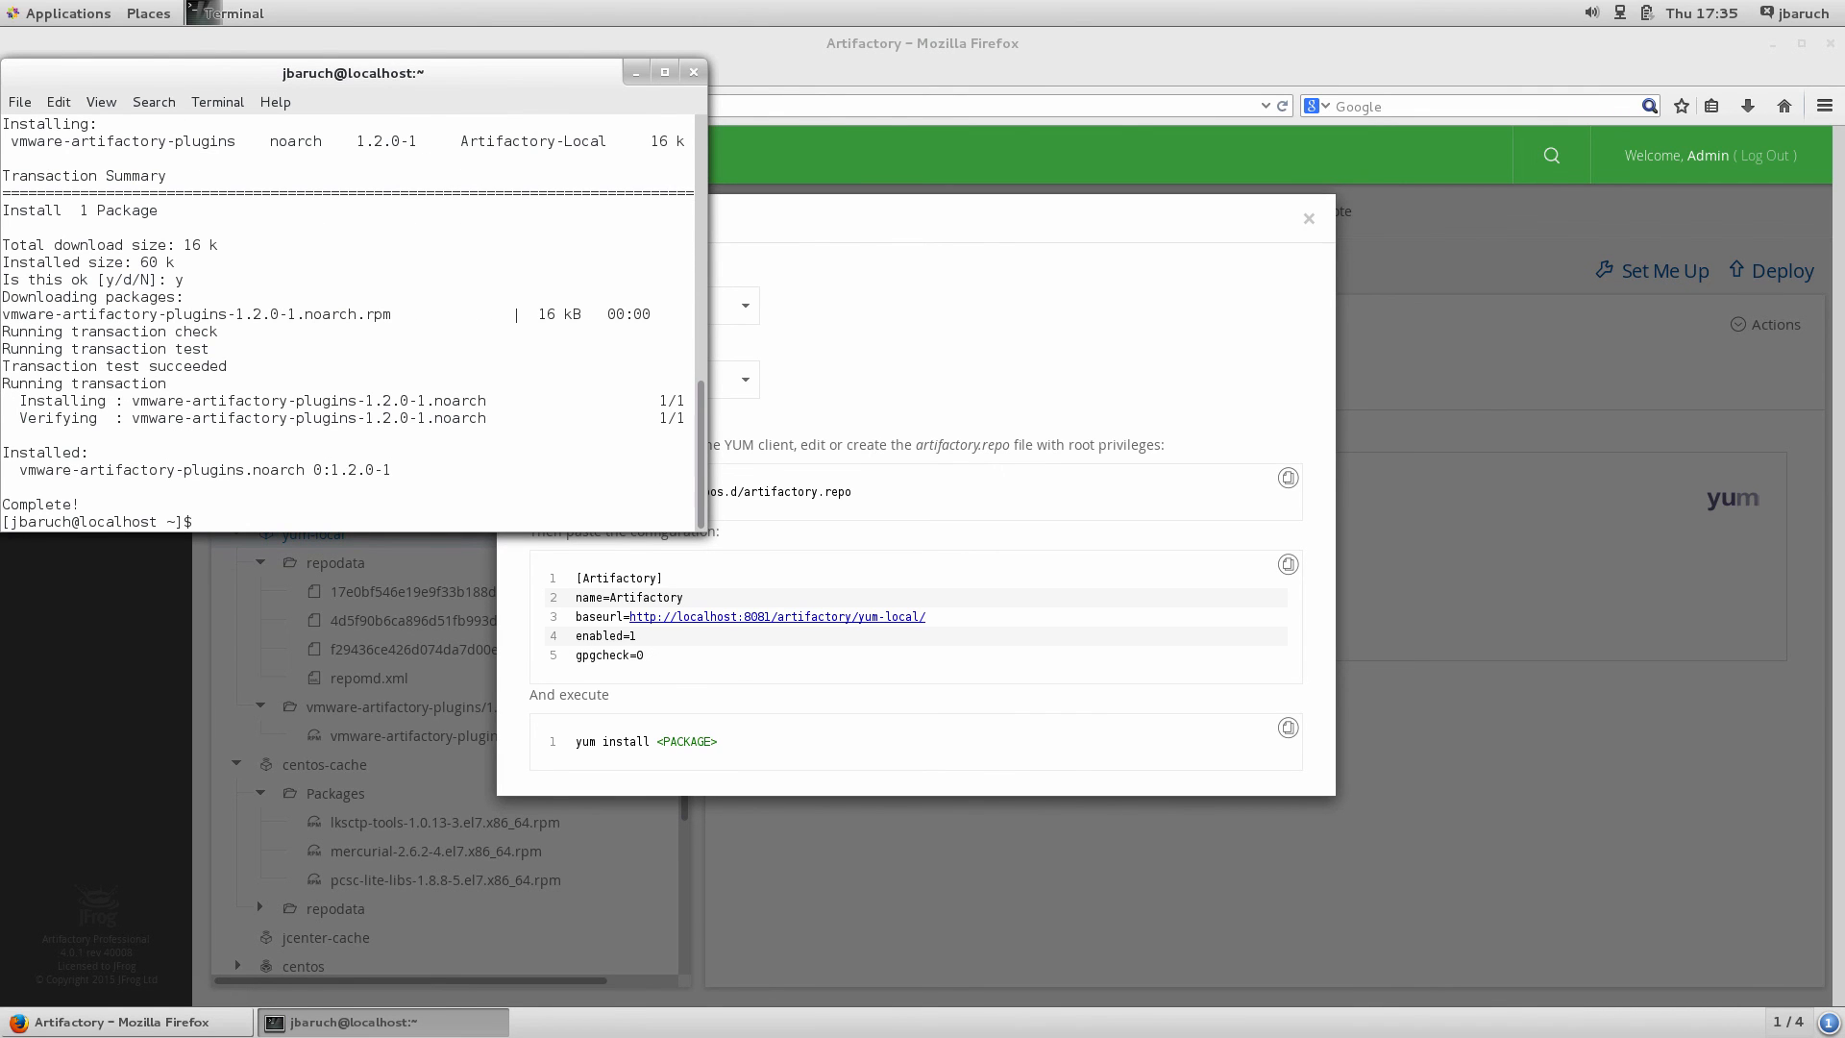